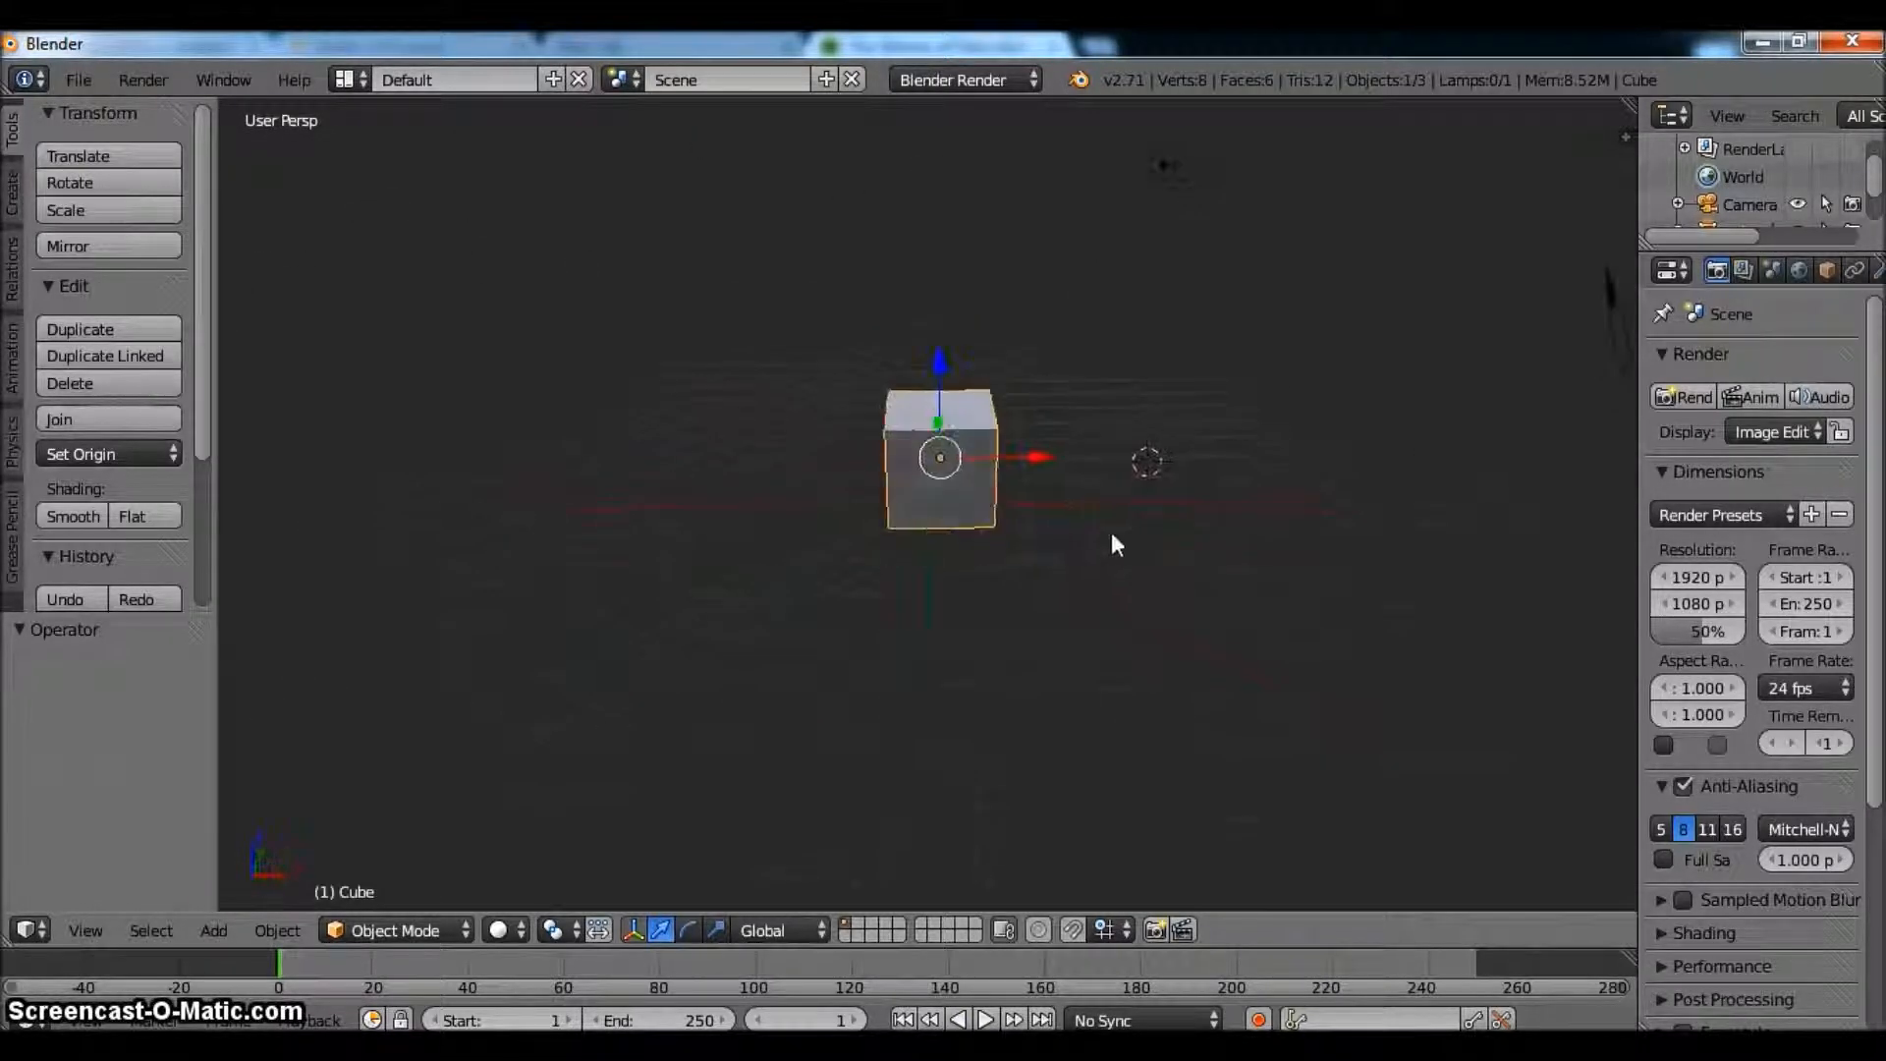
# - Delete the default cube and add a UV sphere mesh, then hide it from the viewport
pyautogui.moveTo(1112, 544); pyautogui.dragTo(1041, 550)
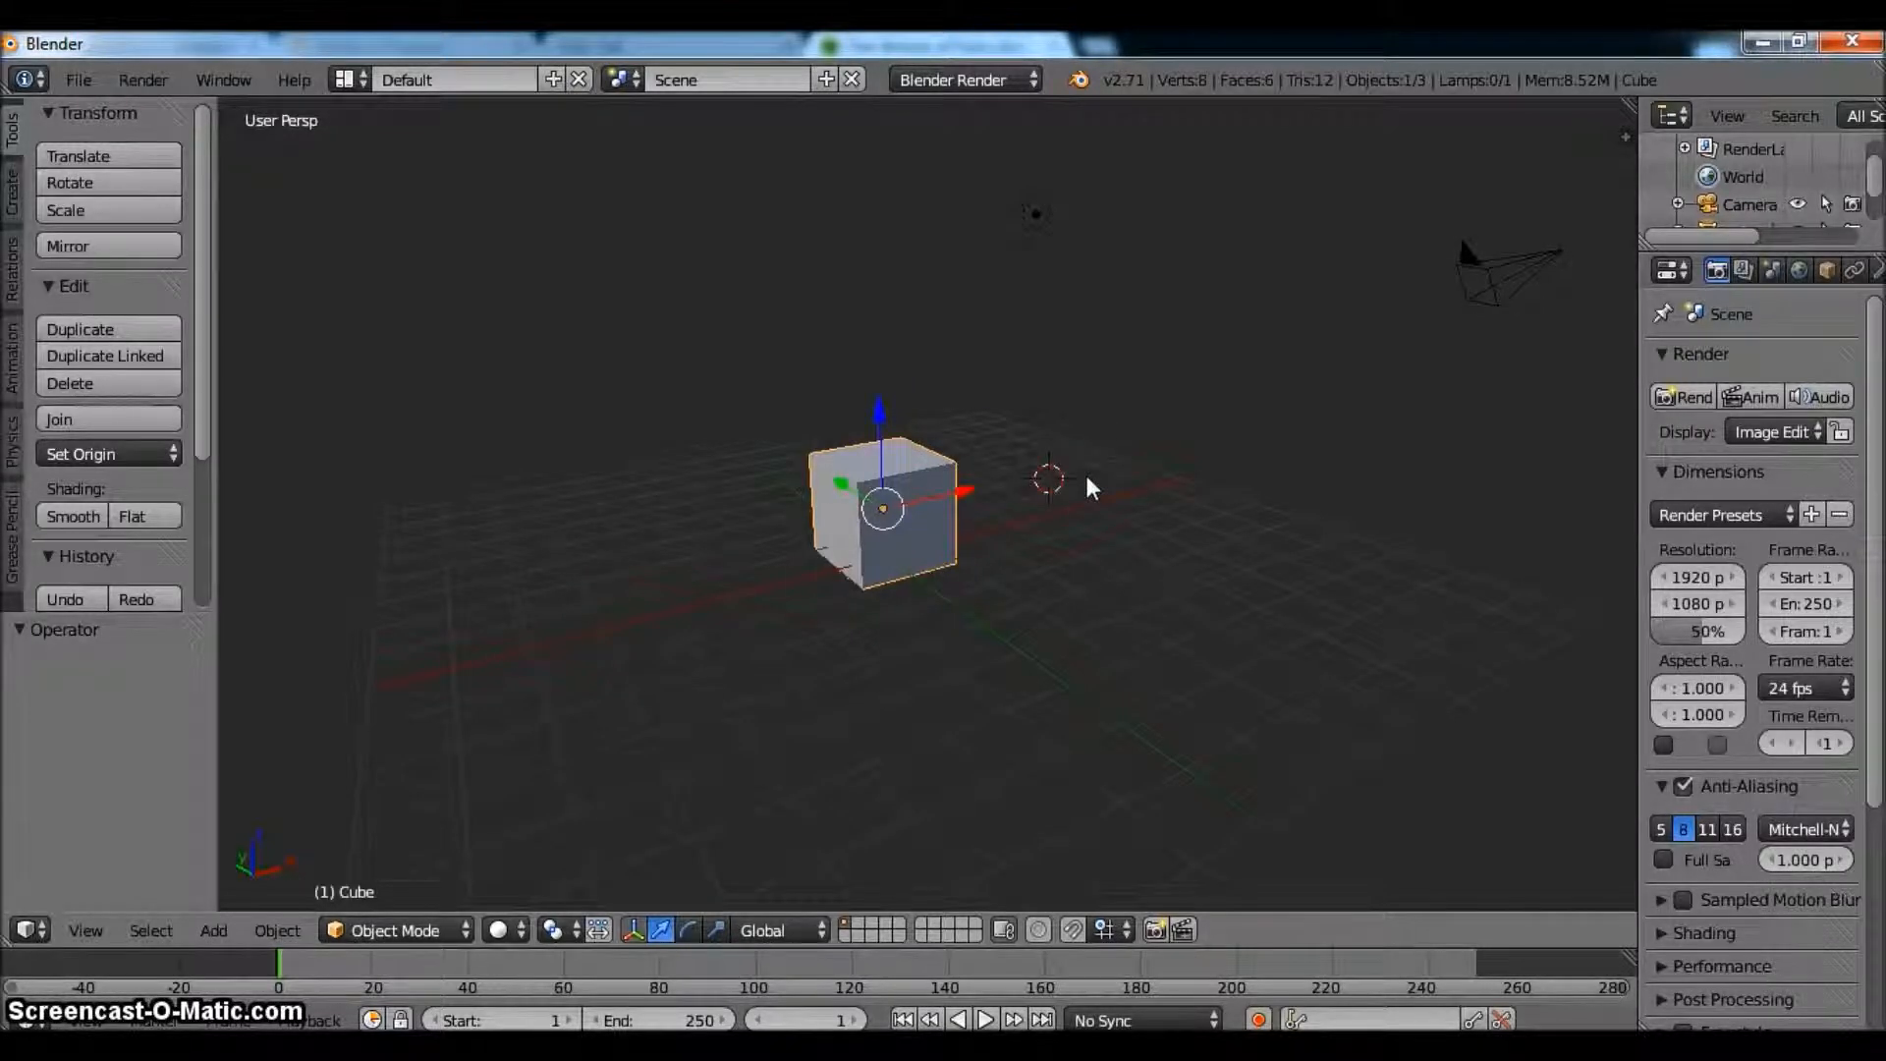
pyautogui.click(212, 931)
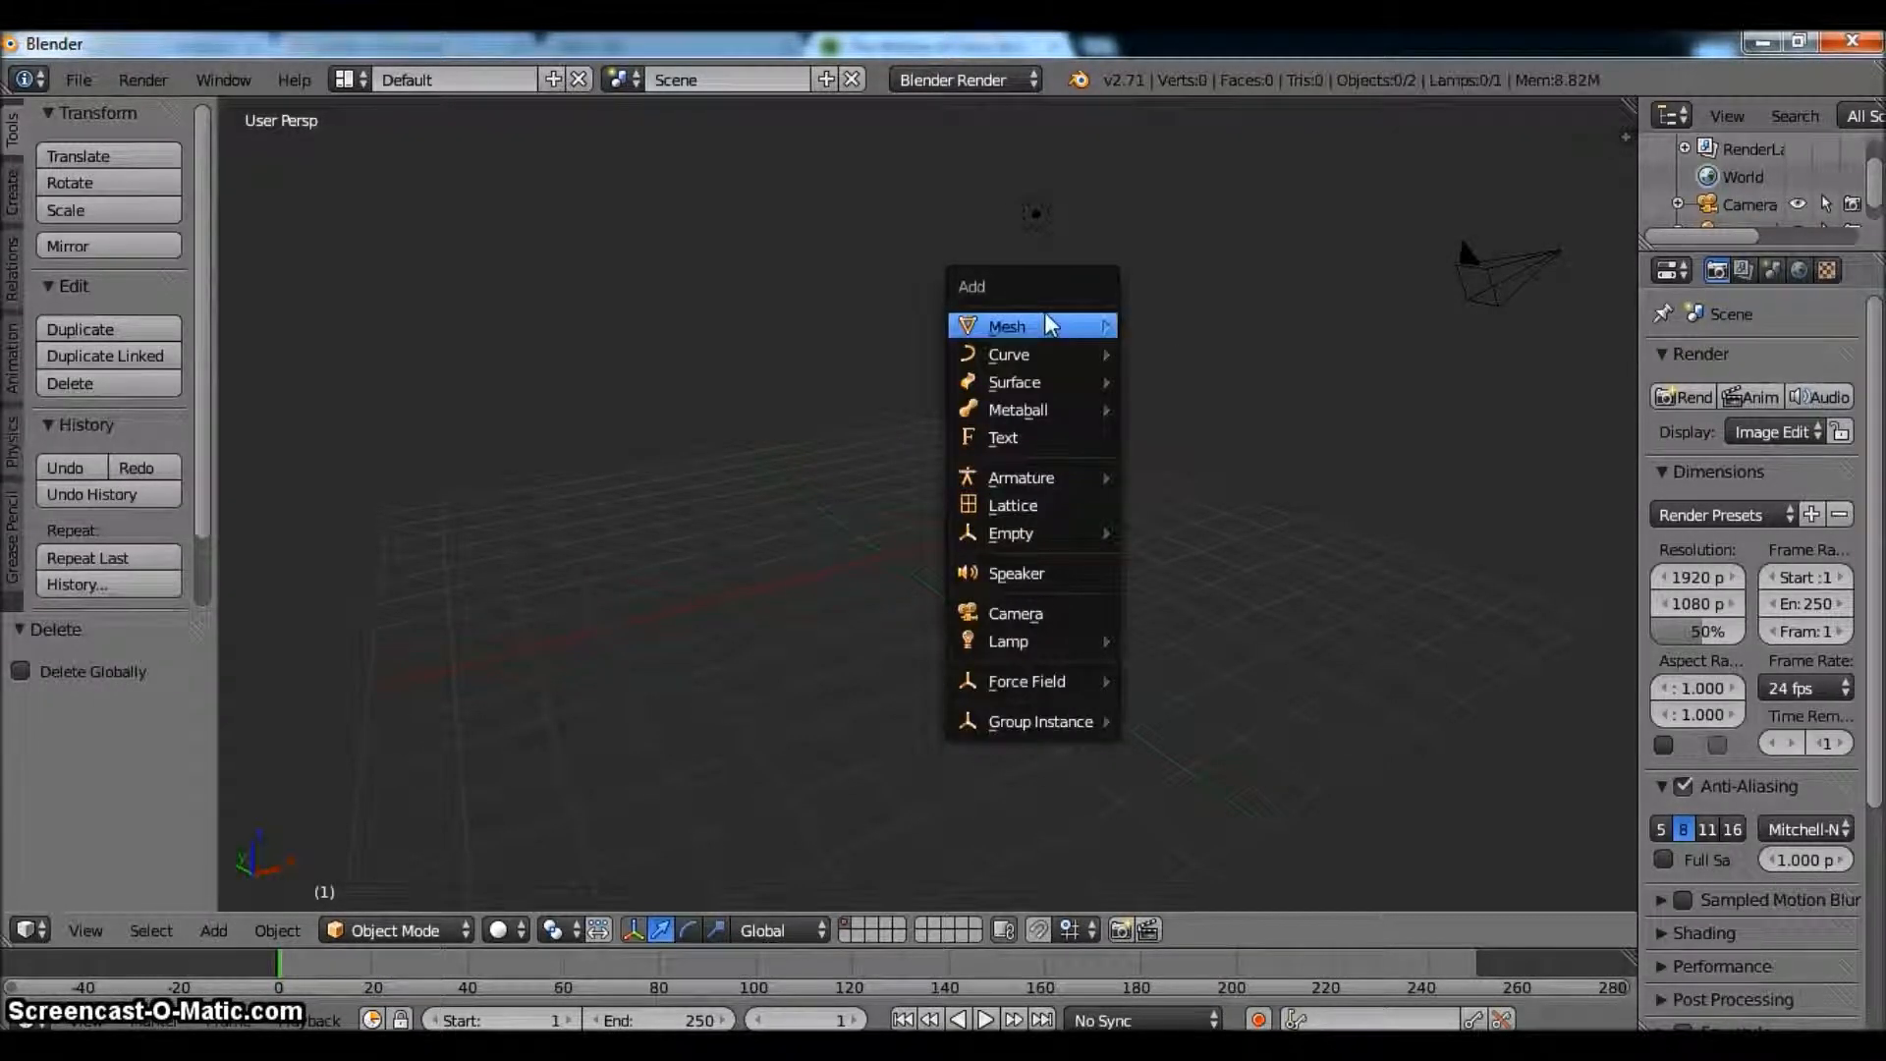
pyautogui.click(1007, 326)
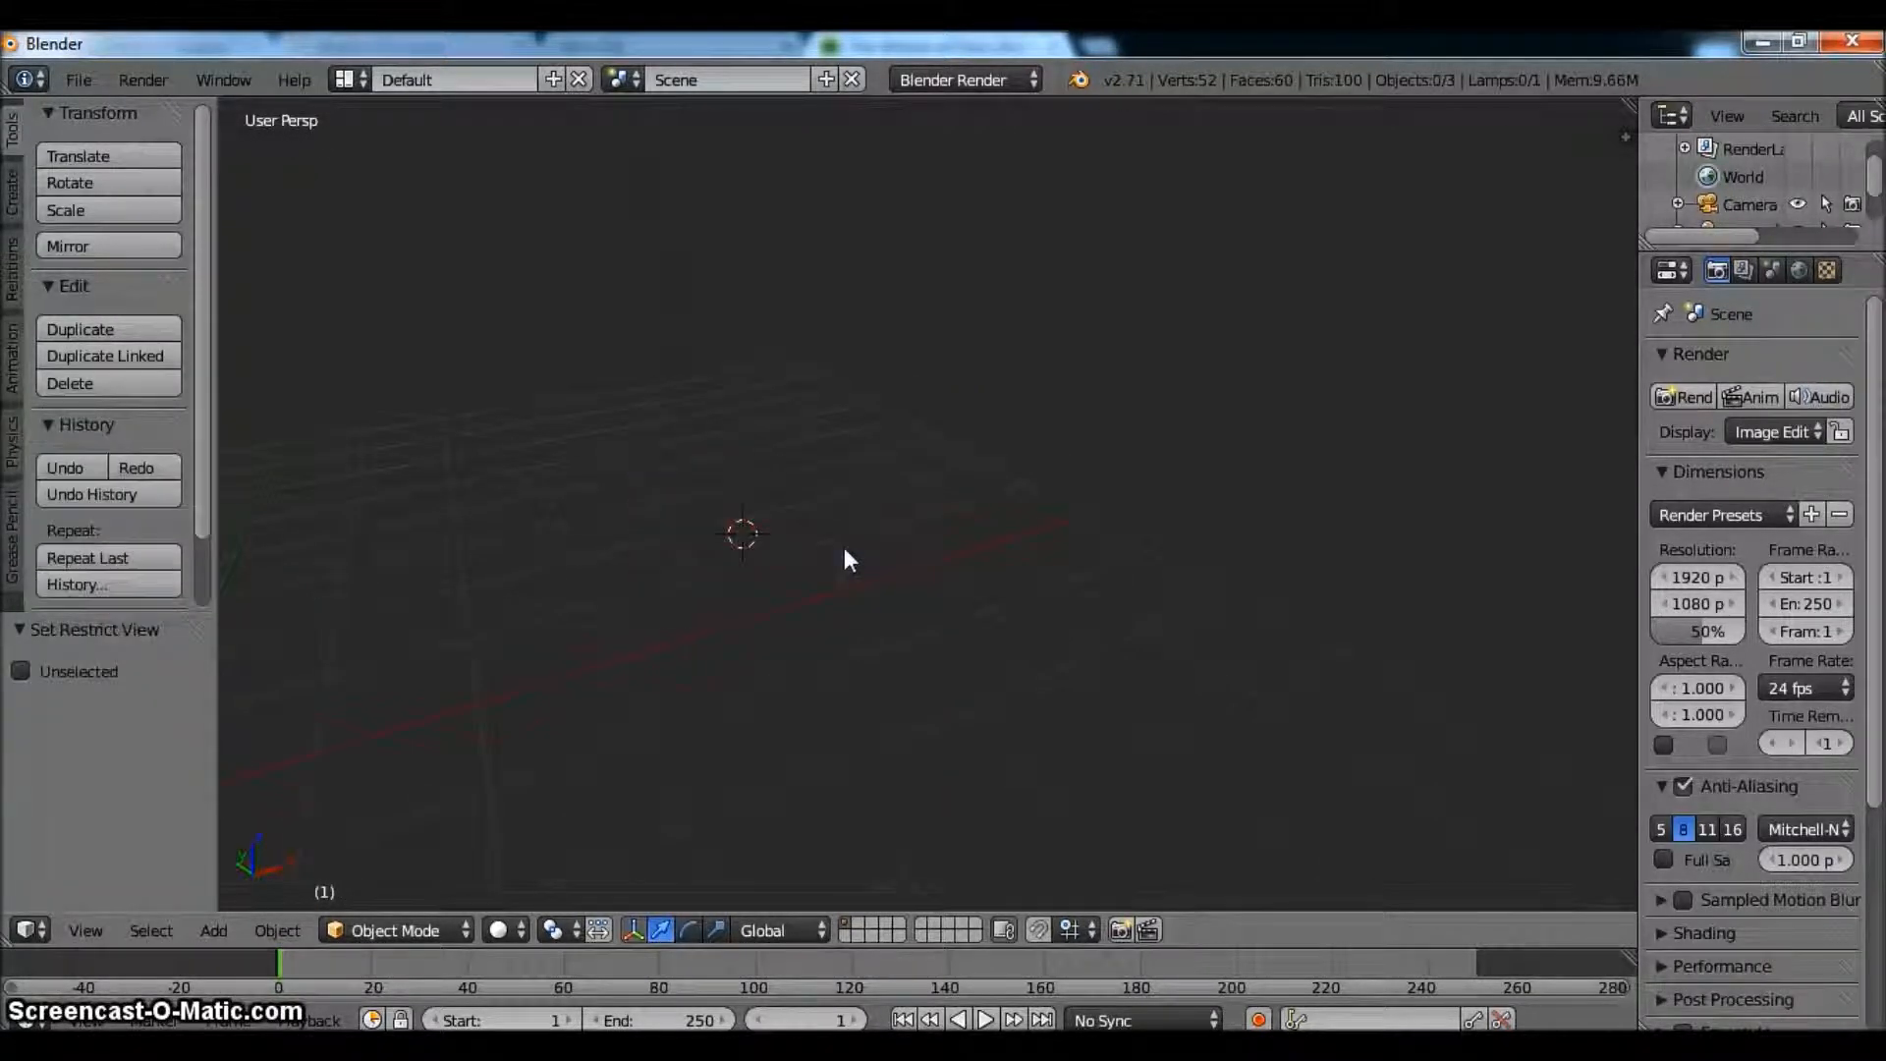
# - Add a single-bone armature and apply its location transform
pyautogui.click(212, 931)
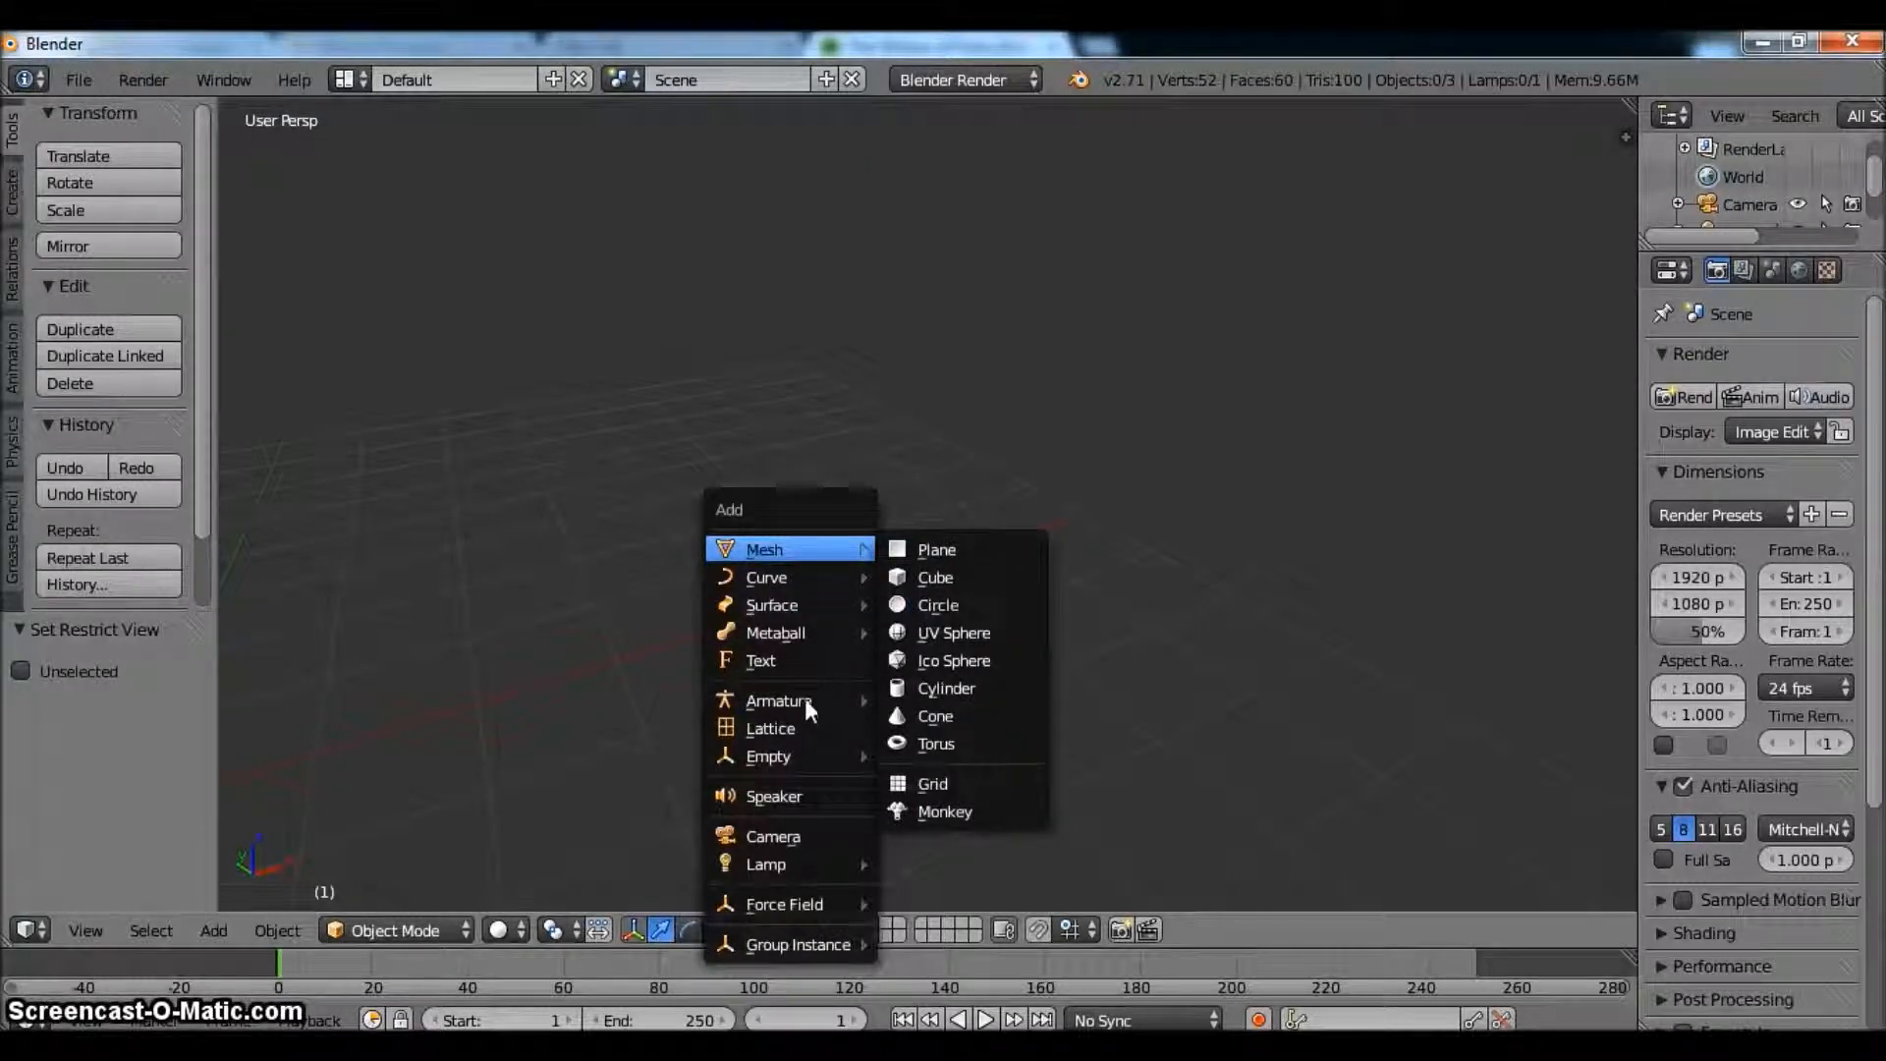
pyautogui.click(780, 701)
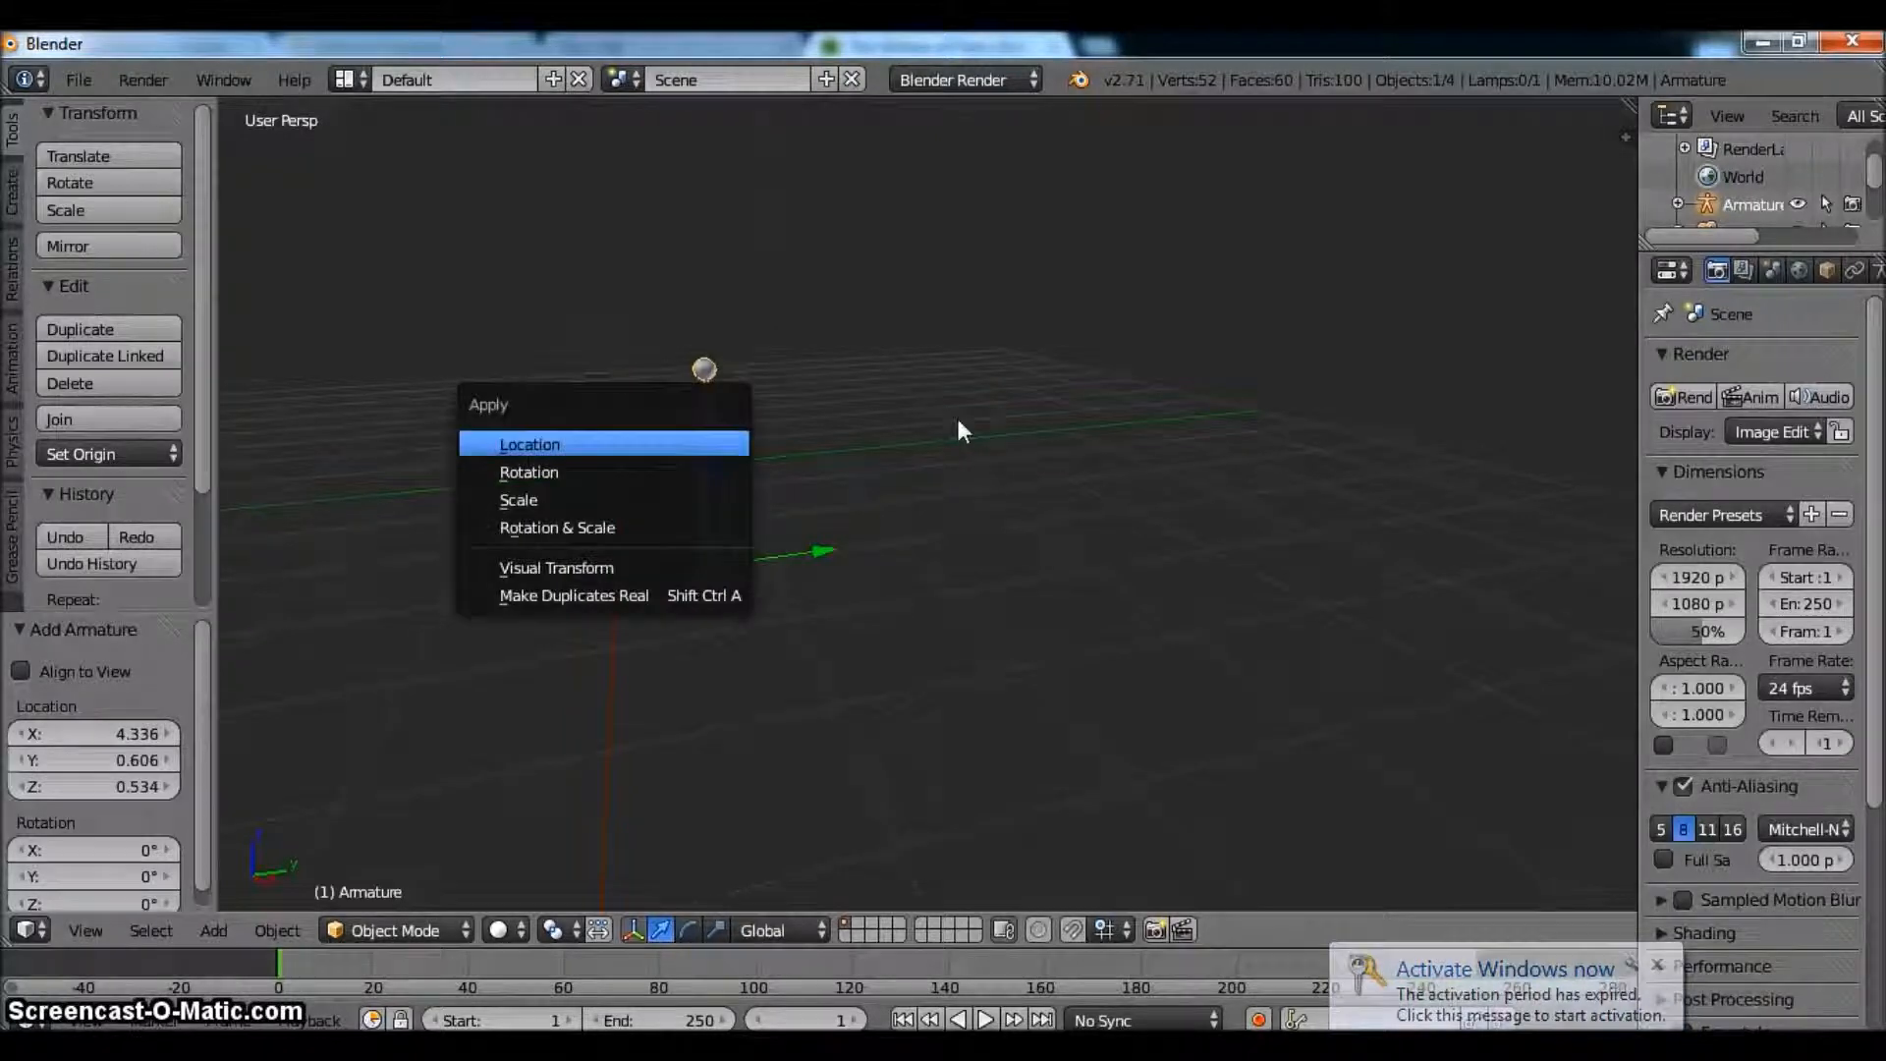
pyautogui.click(530, 444)
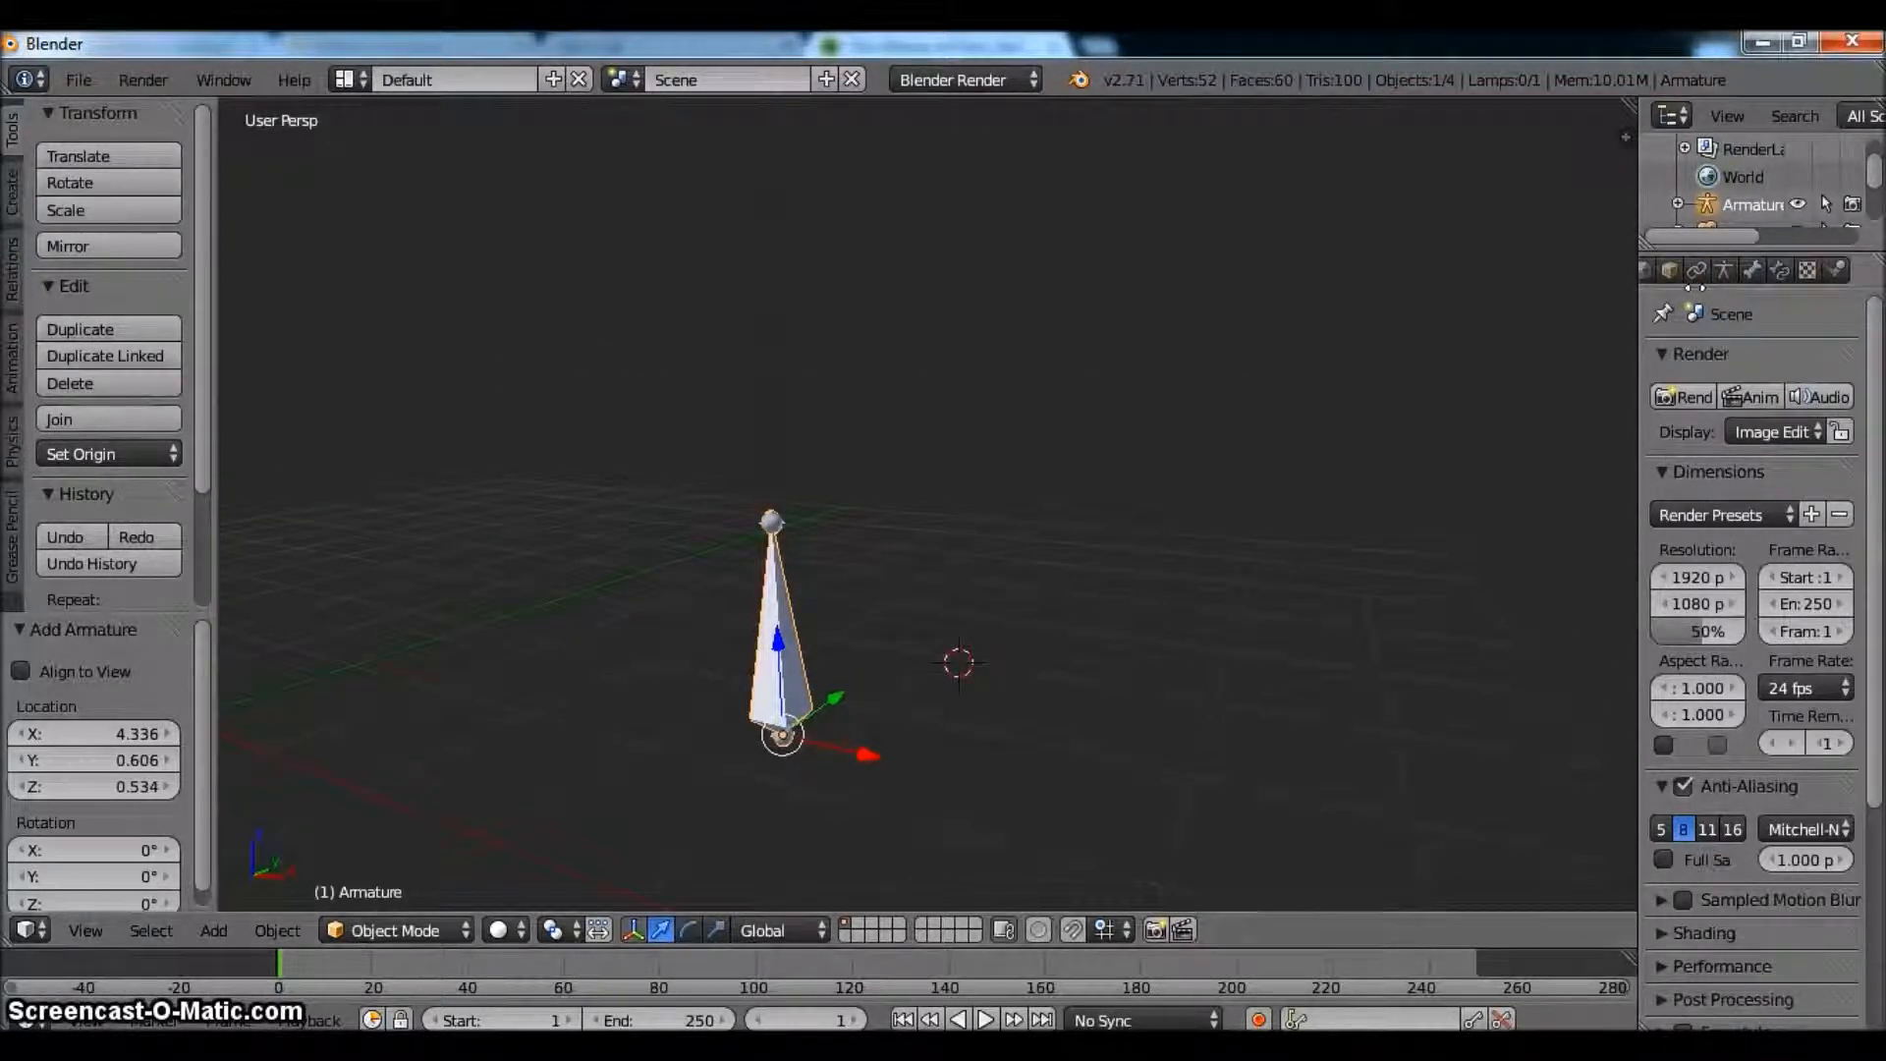
# - Add a plain-axes empty, raise it along Z above the bone tip and scale it to 0.384
pyautogui.click(212, 931)
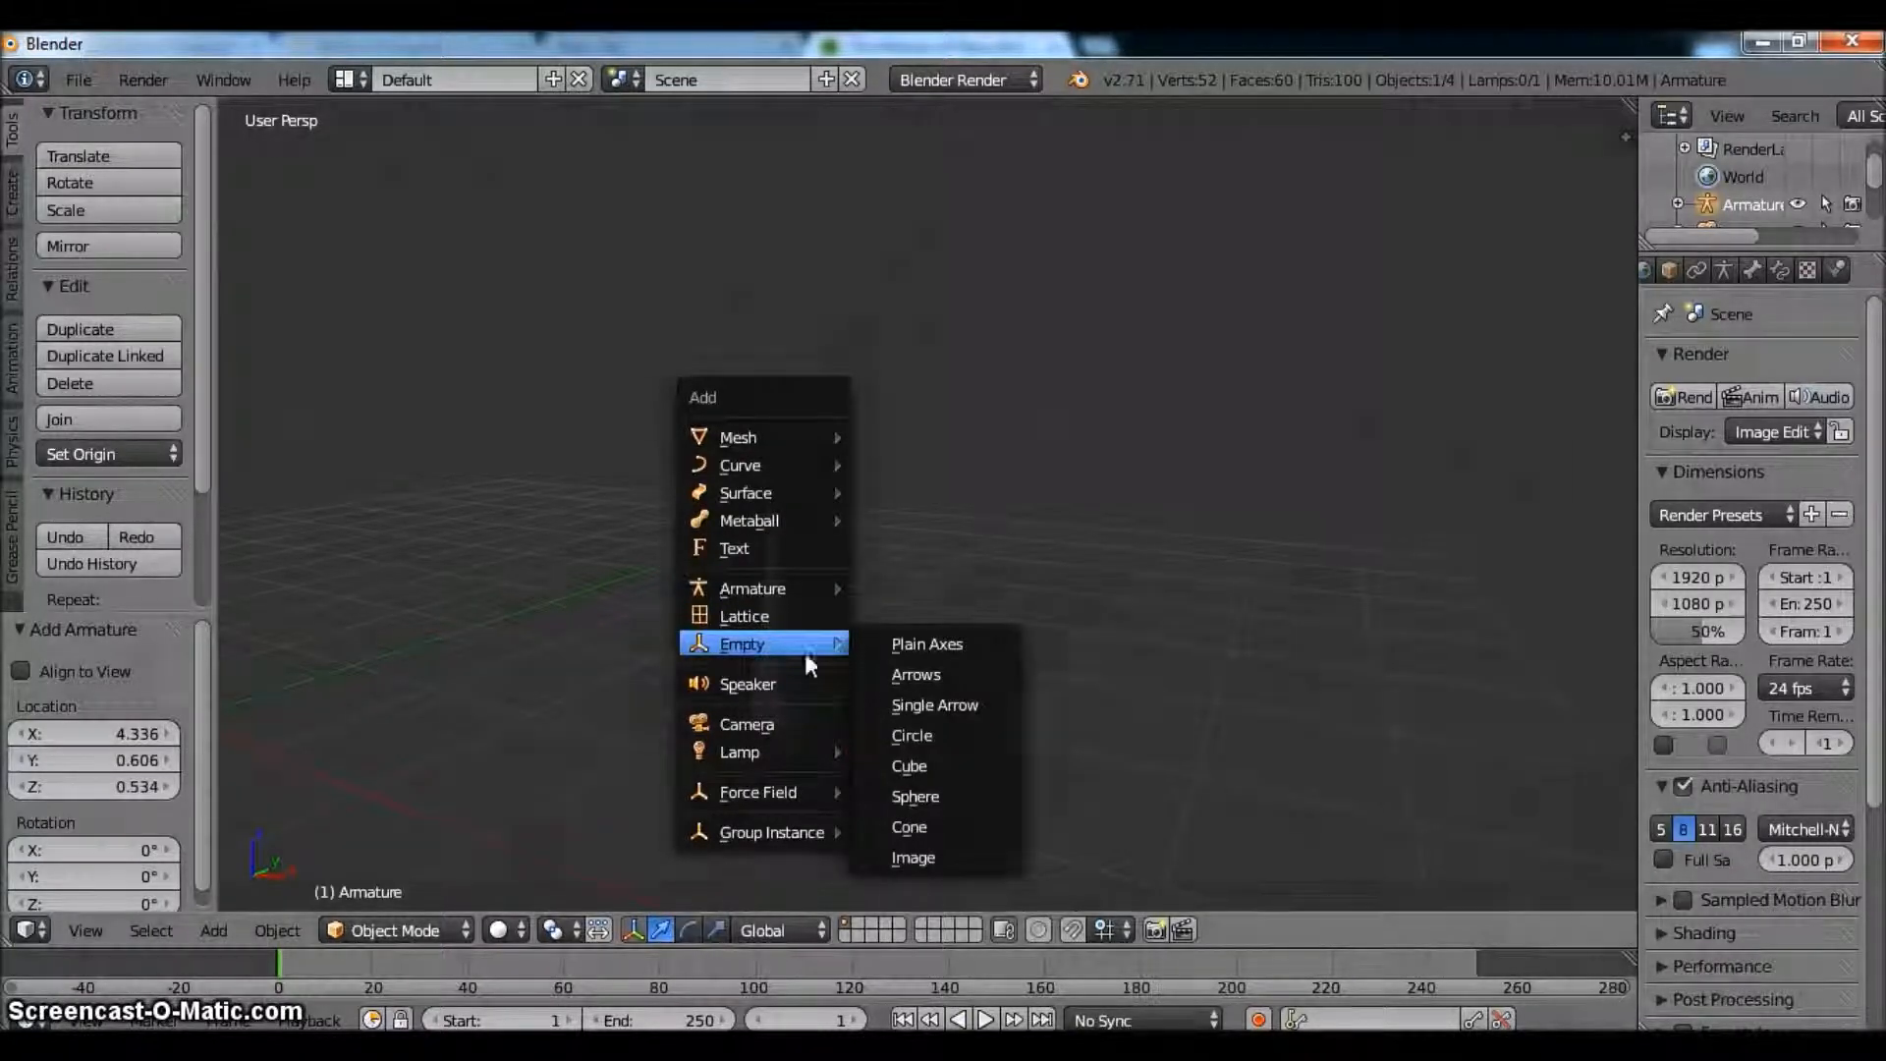
pyautogui.moveTo(954, 644)
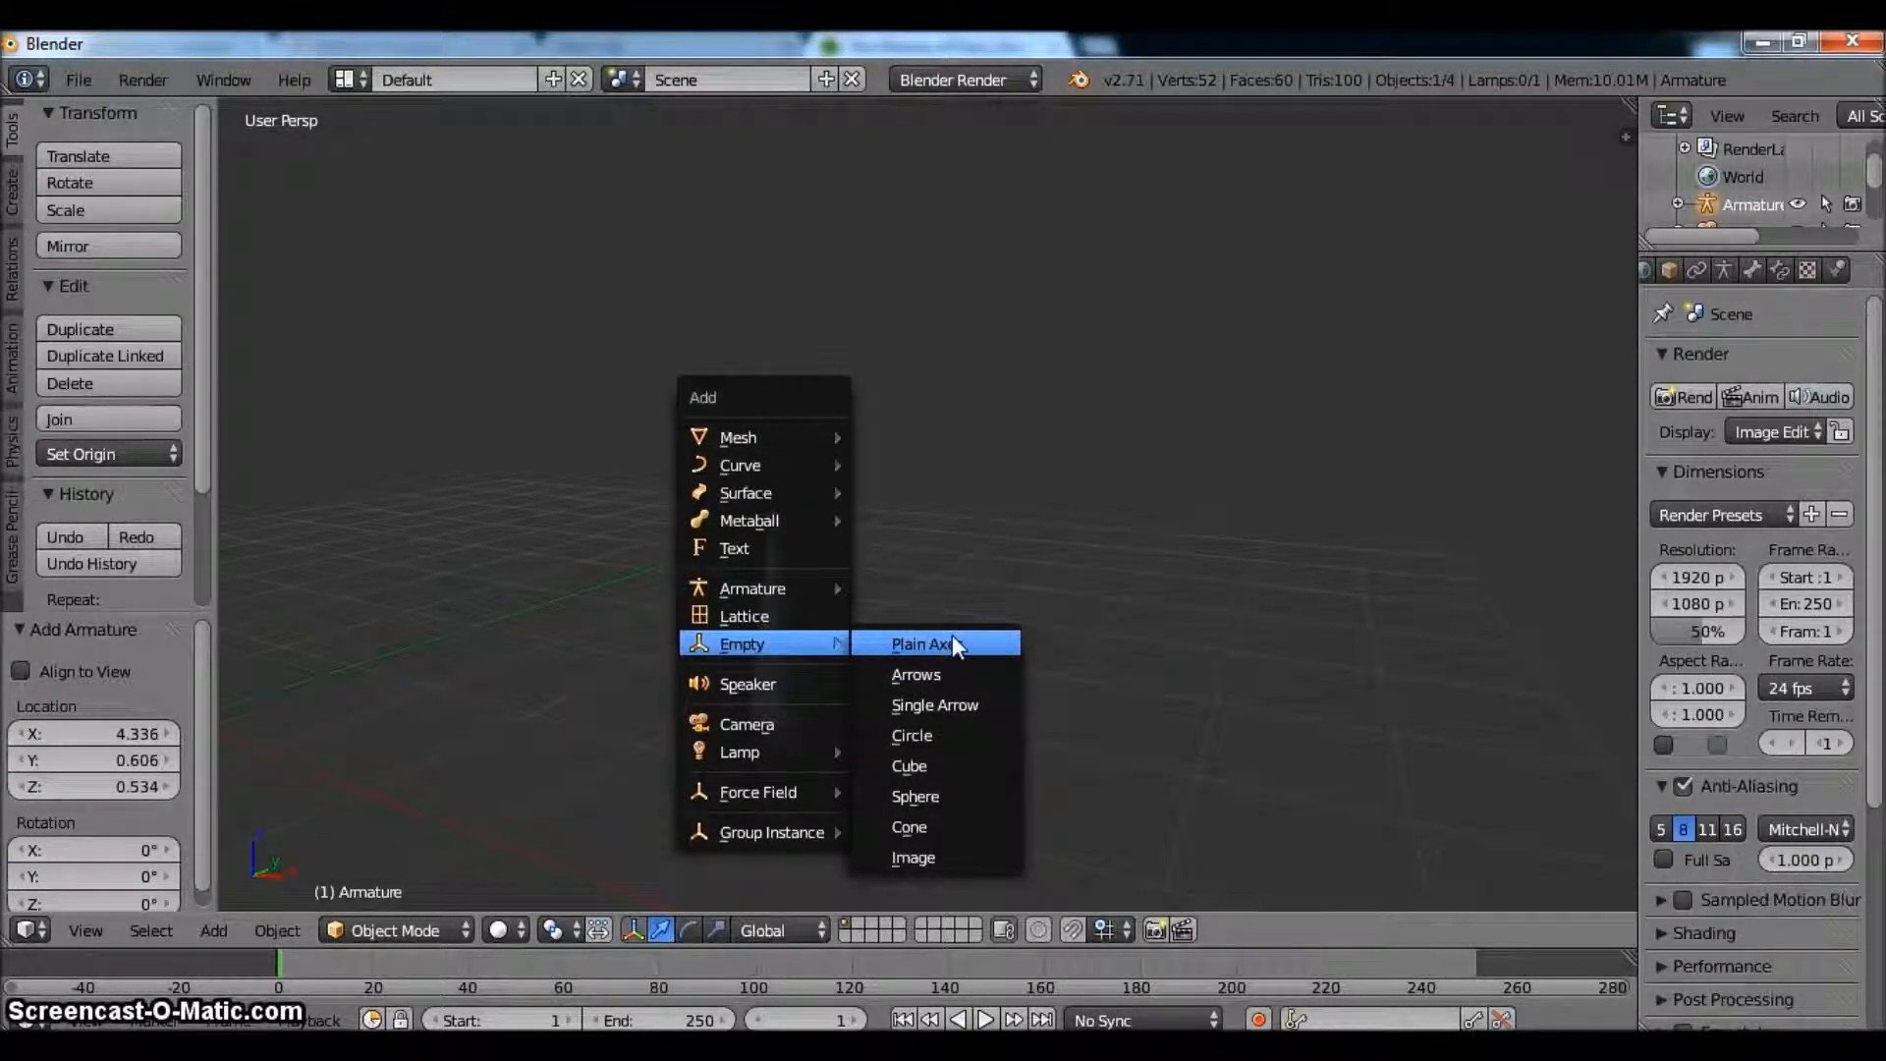
pyautogui.click(935, 642)
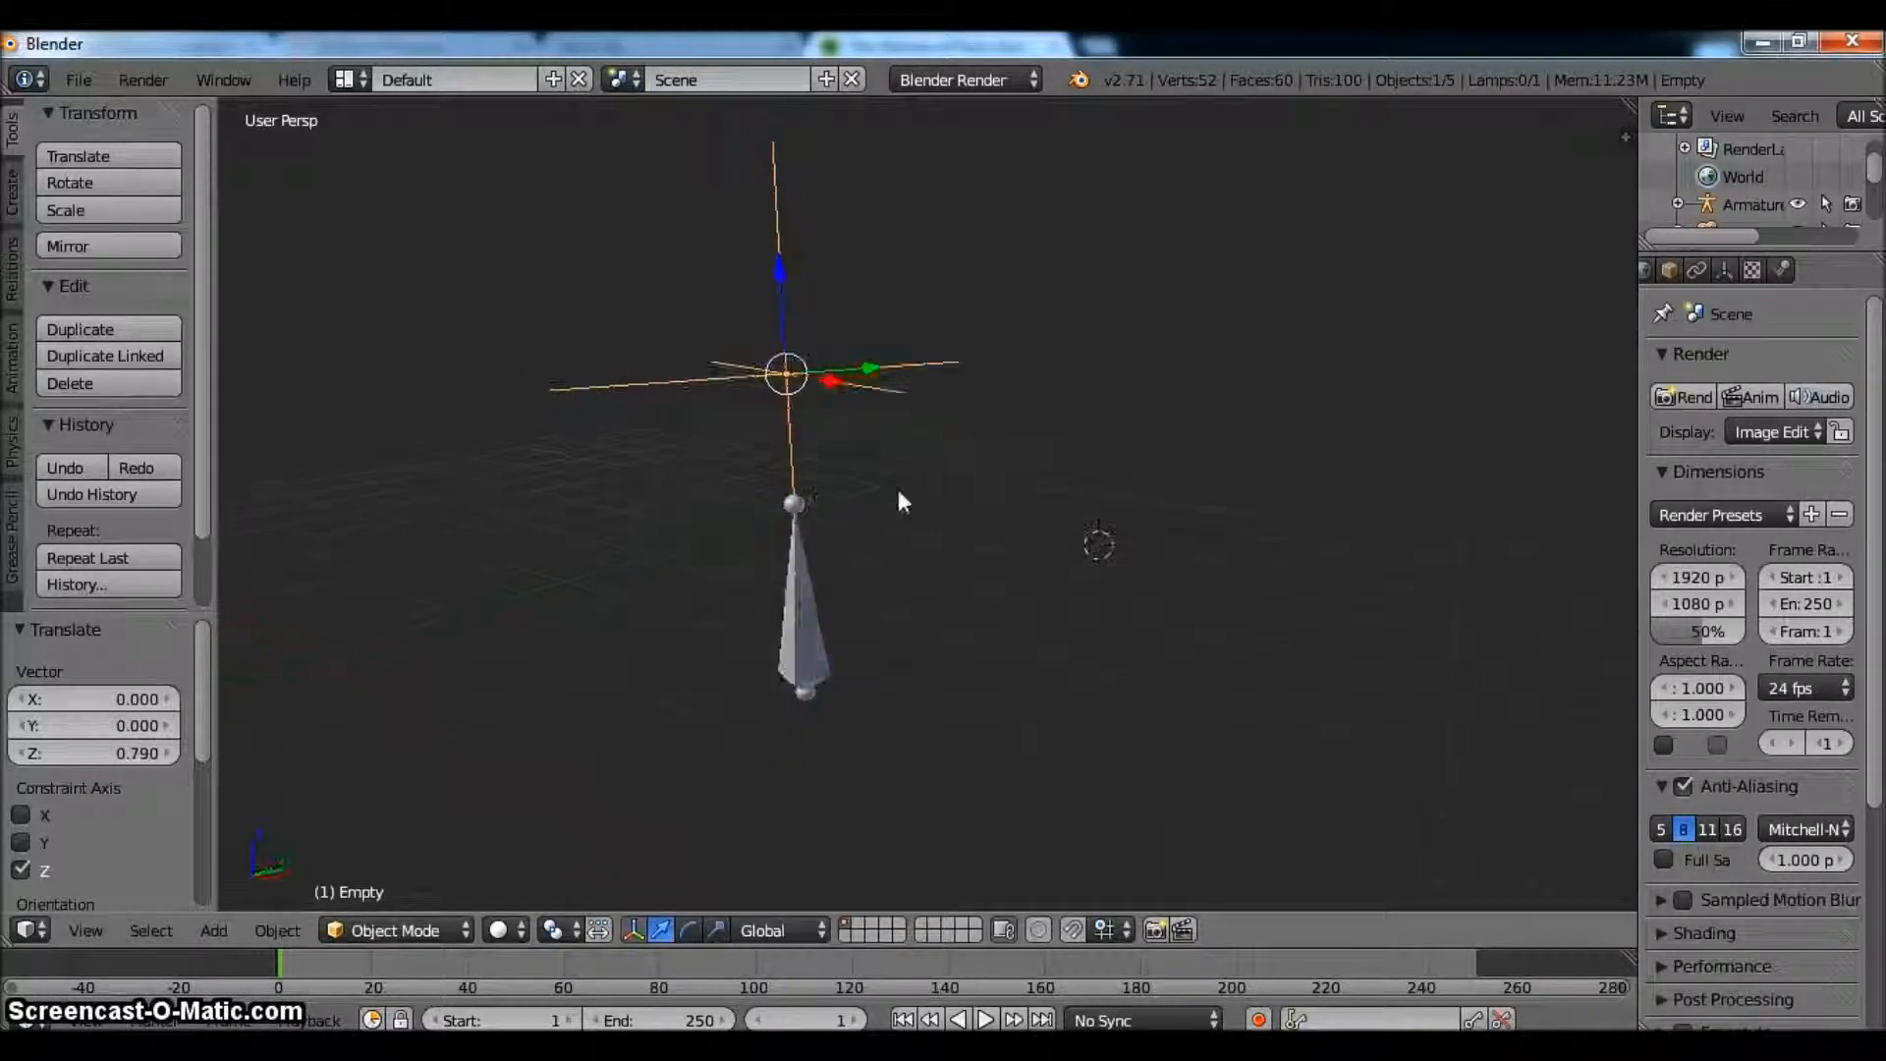
pyautogui.moveTo(902, 502); pyautogui.dragTo(843, 438)
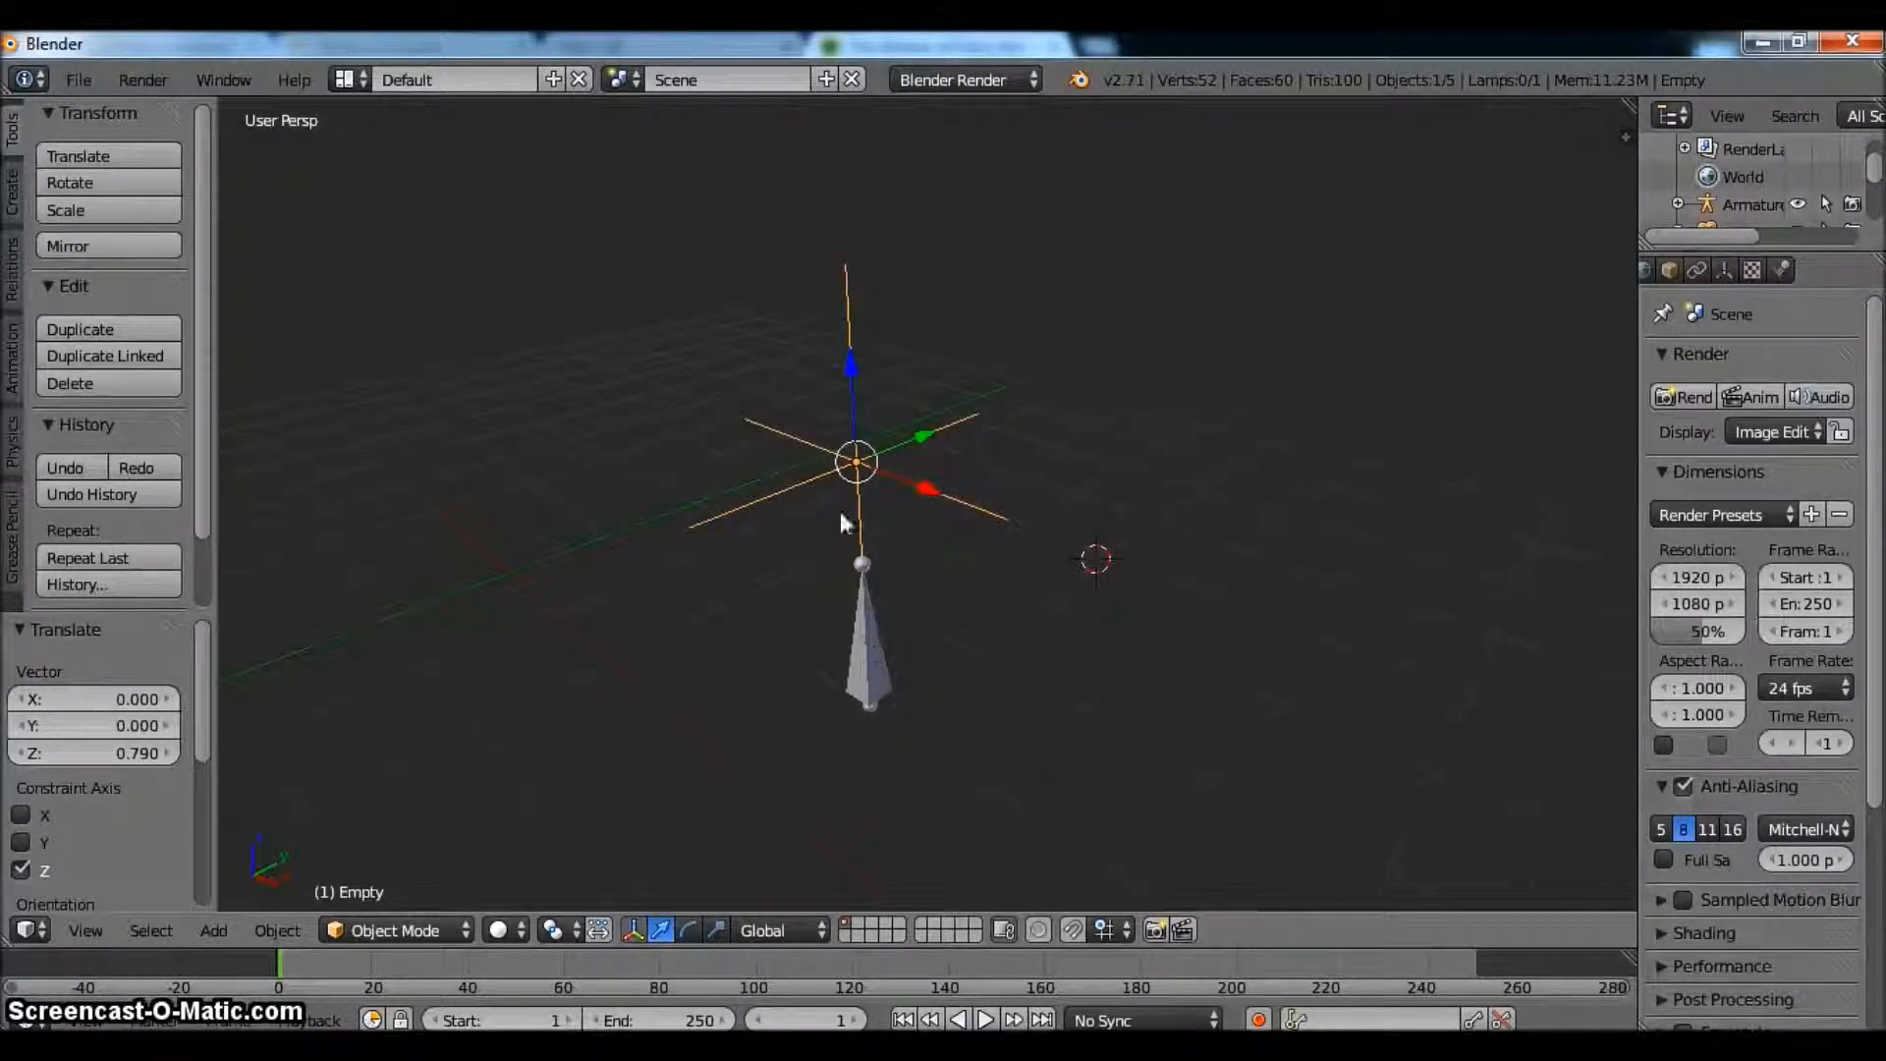
pyautogui.moveTo(963, 743)
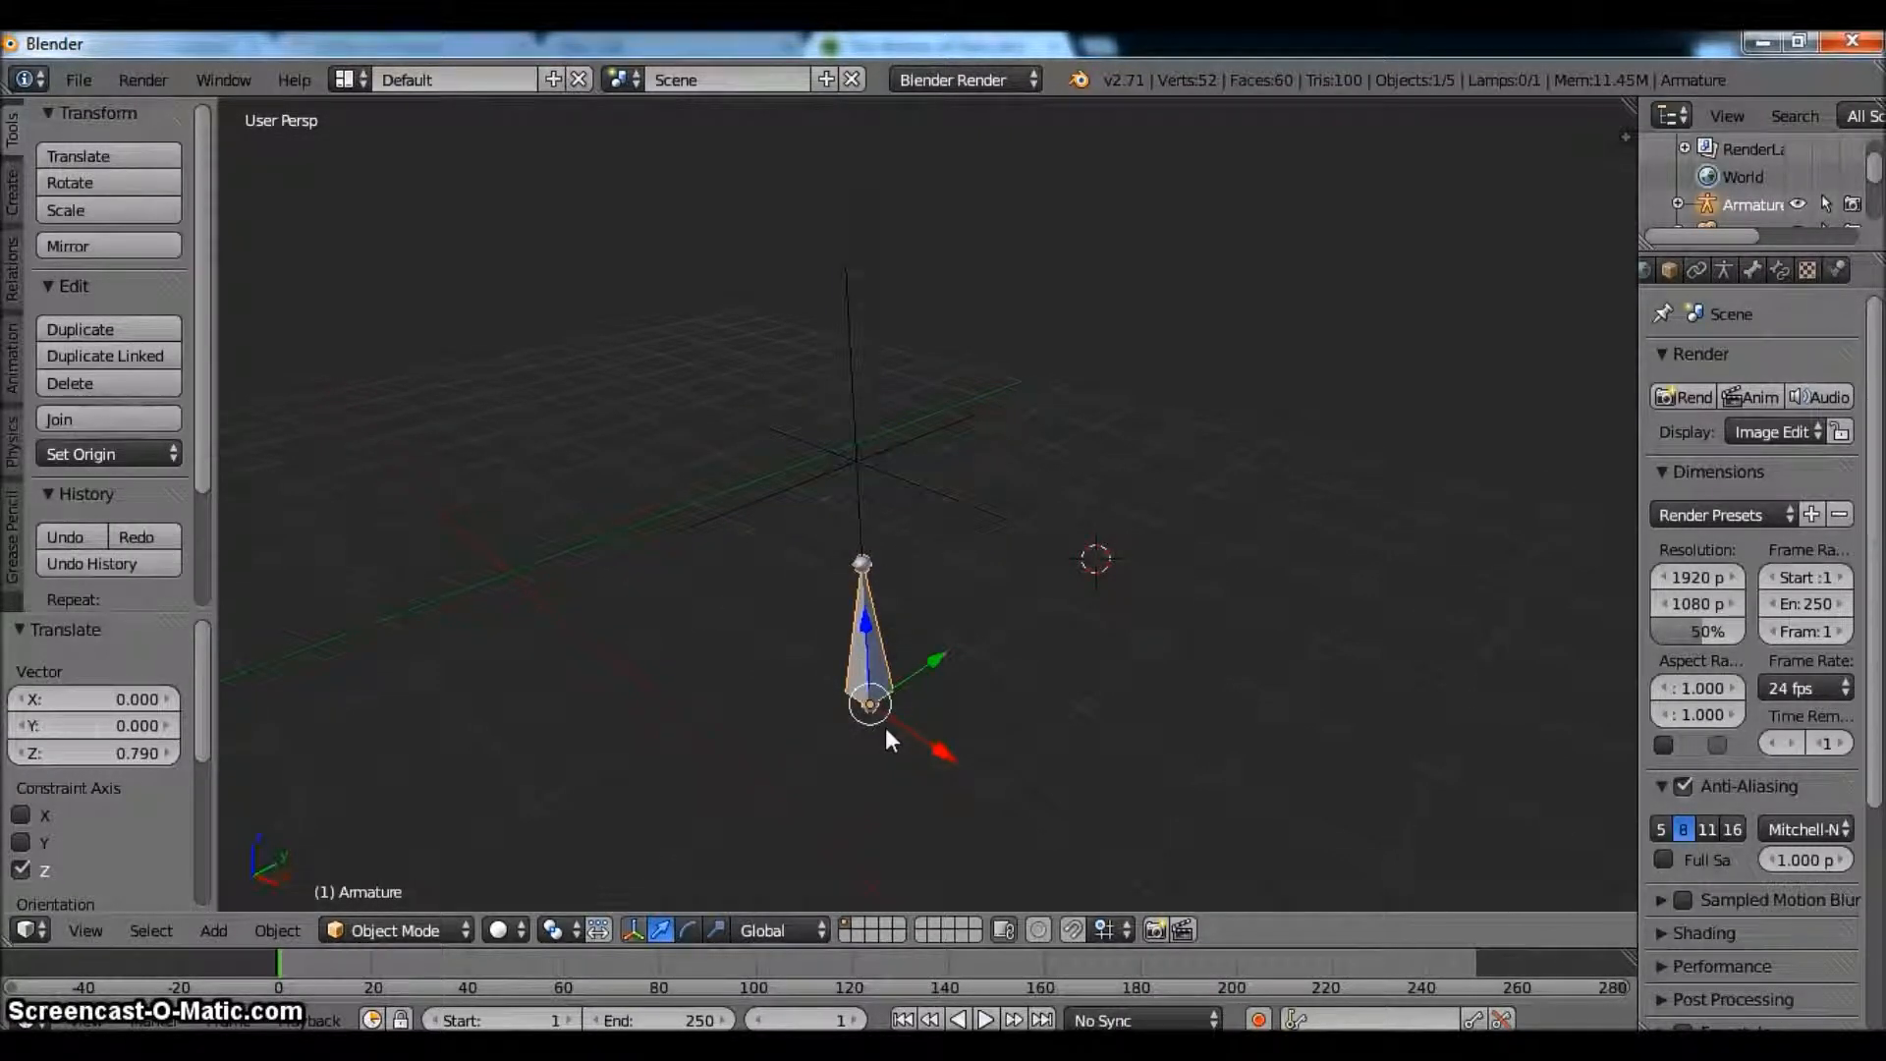
pyautogui.moveTo(845, 444)
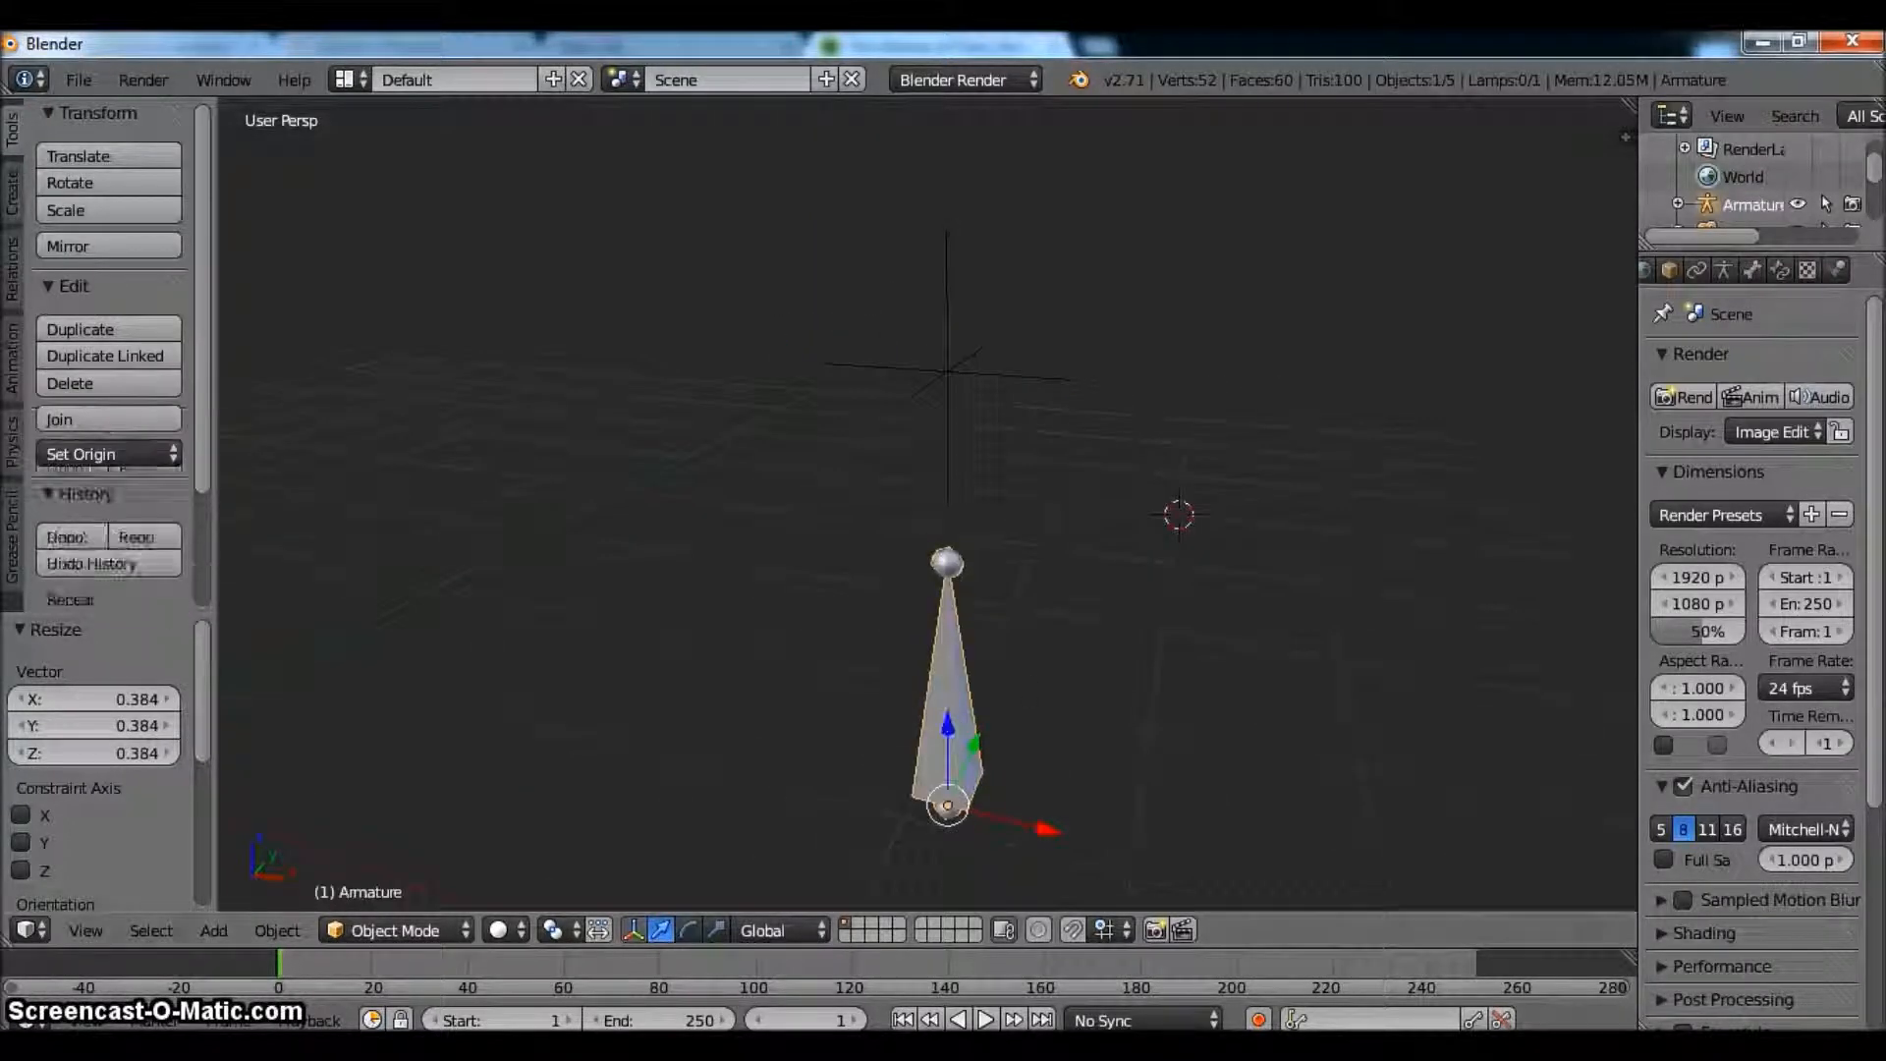
# - Enter pose mode on the armature and add a Transformation constraint to its bone
pyautogui.click(1755, 270)
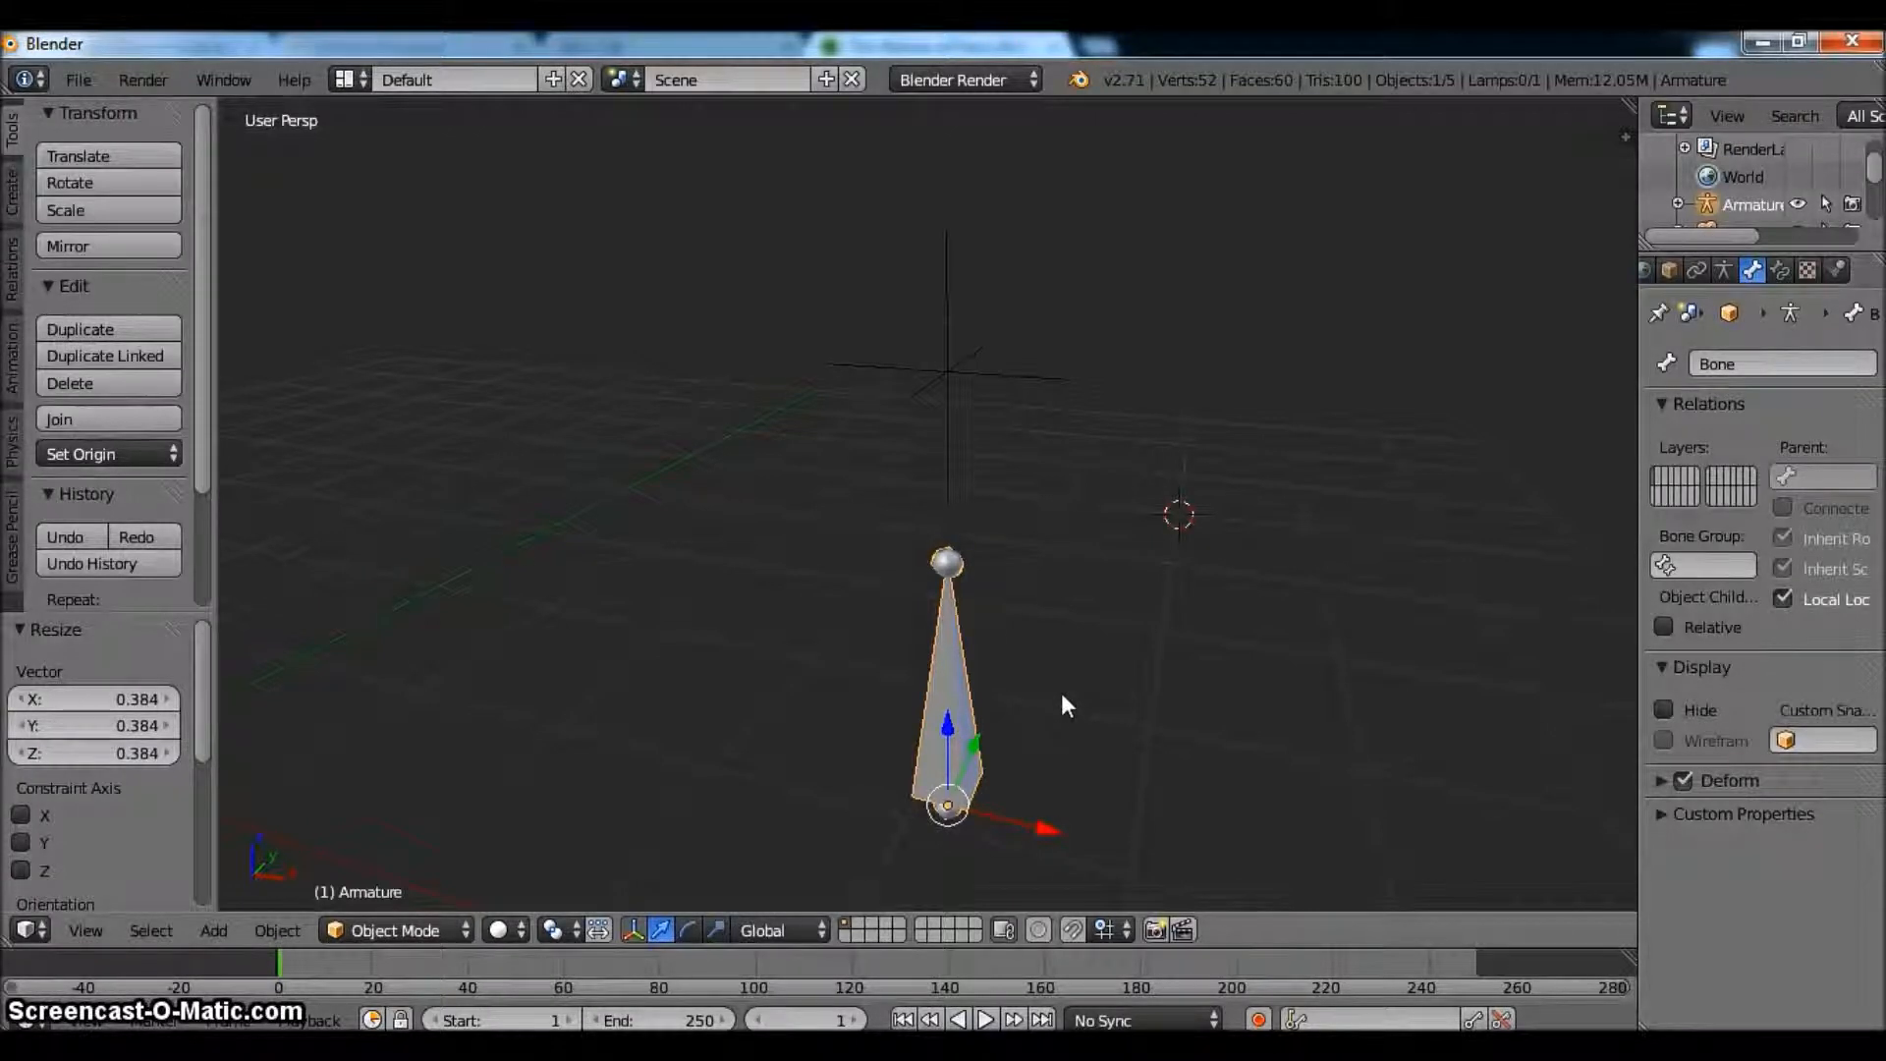
pyautogui.click(394, 931)
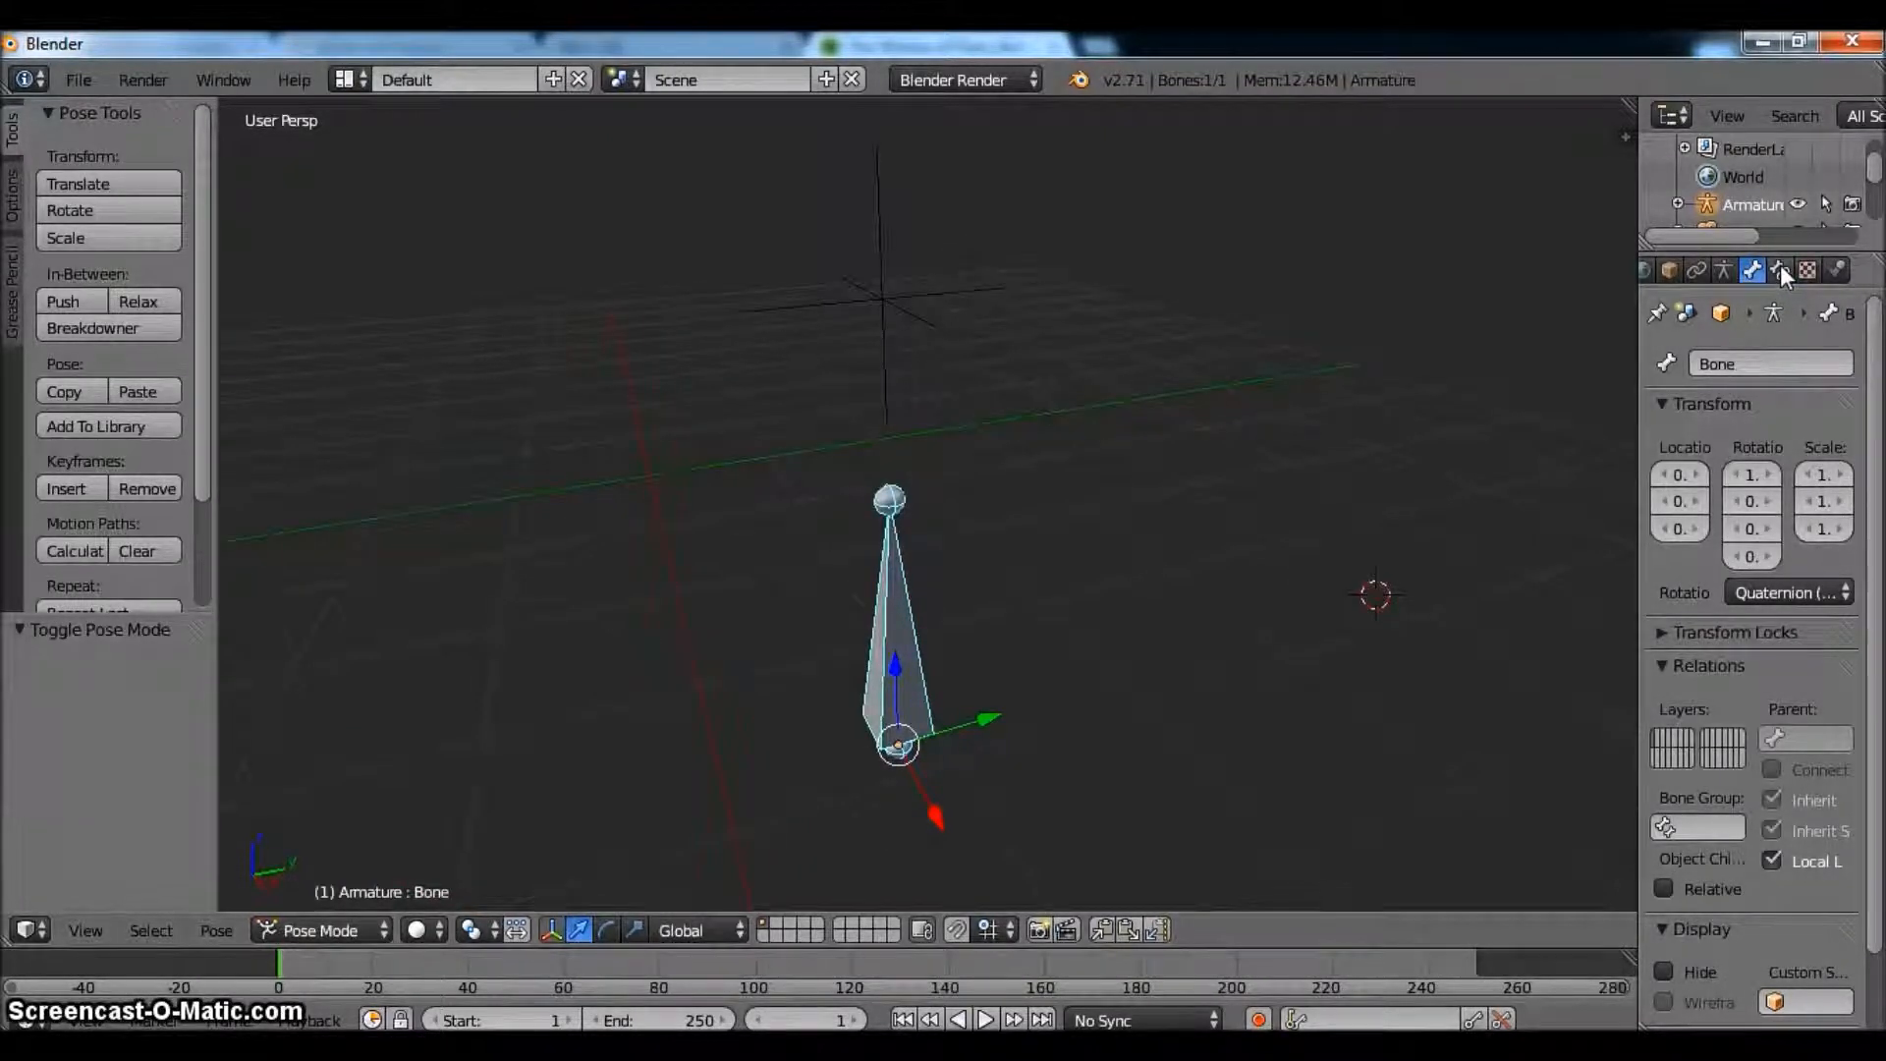
pyautogui.click(1776, 269)
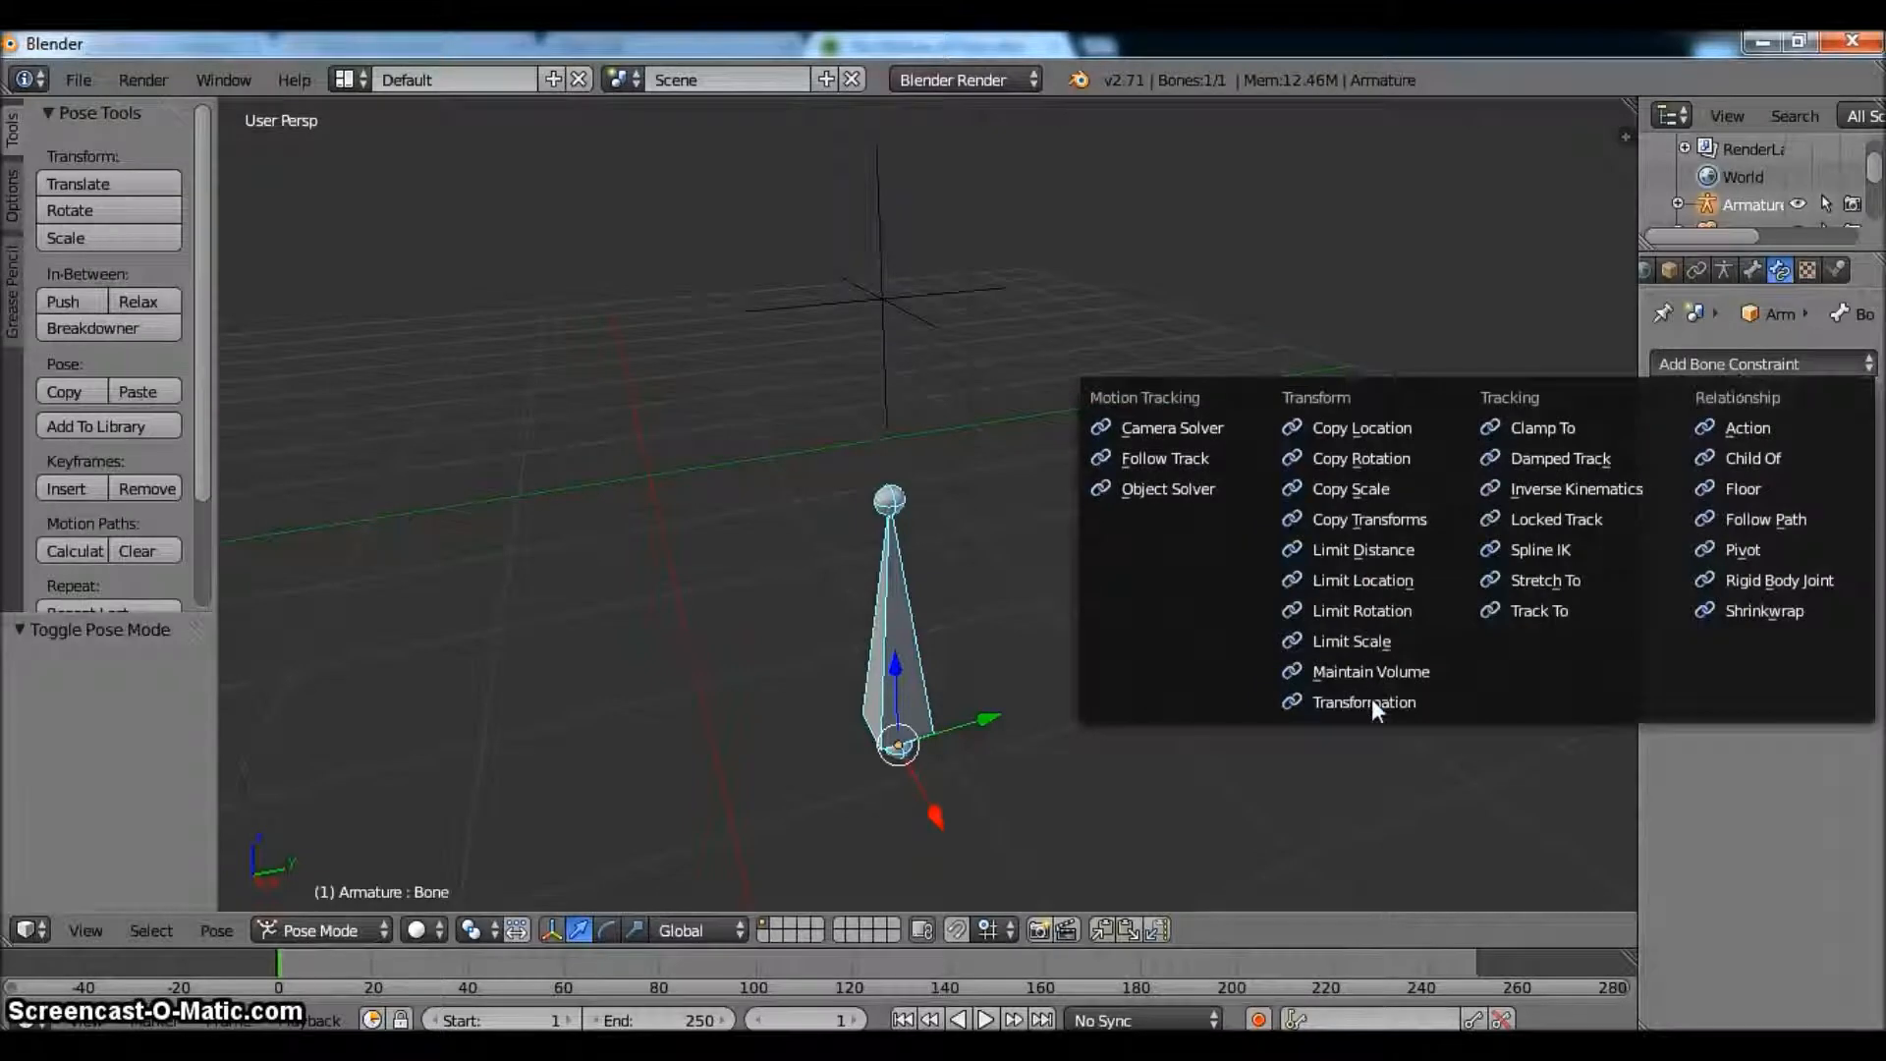
pyautogui.click(1364, 701)
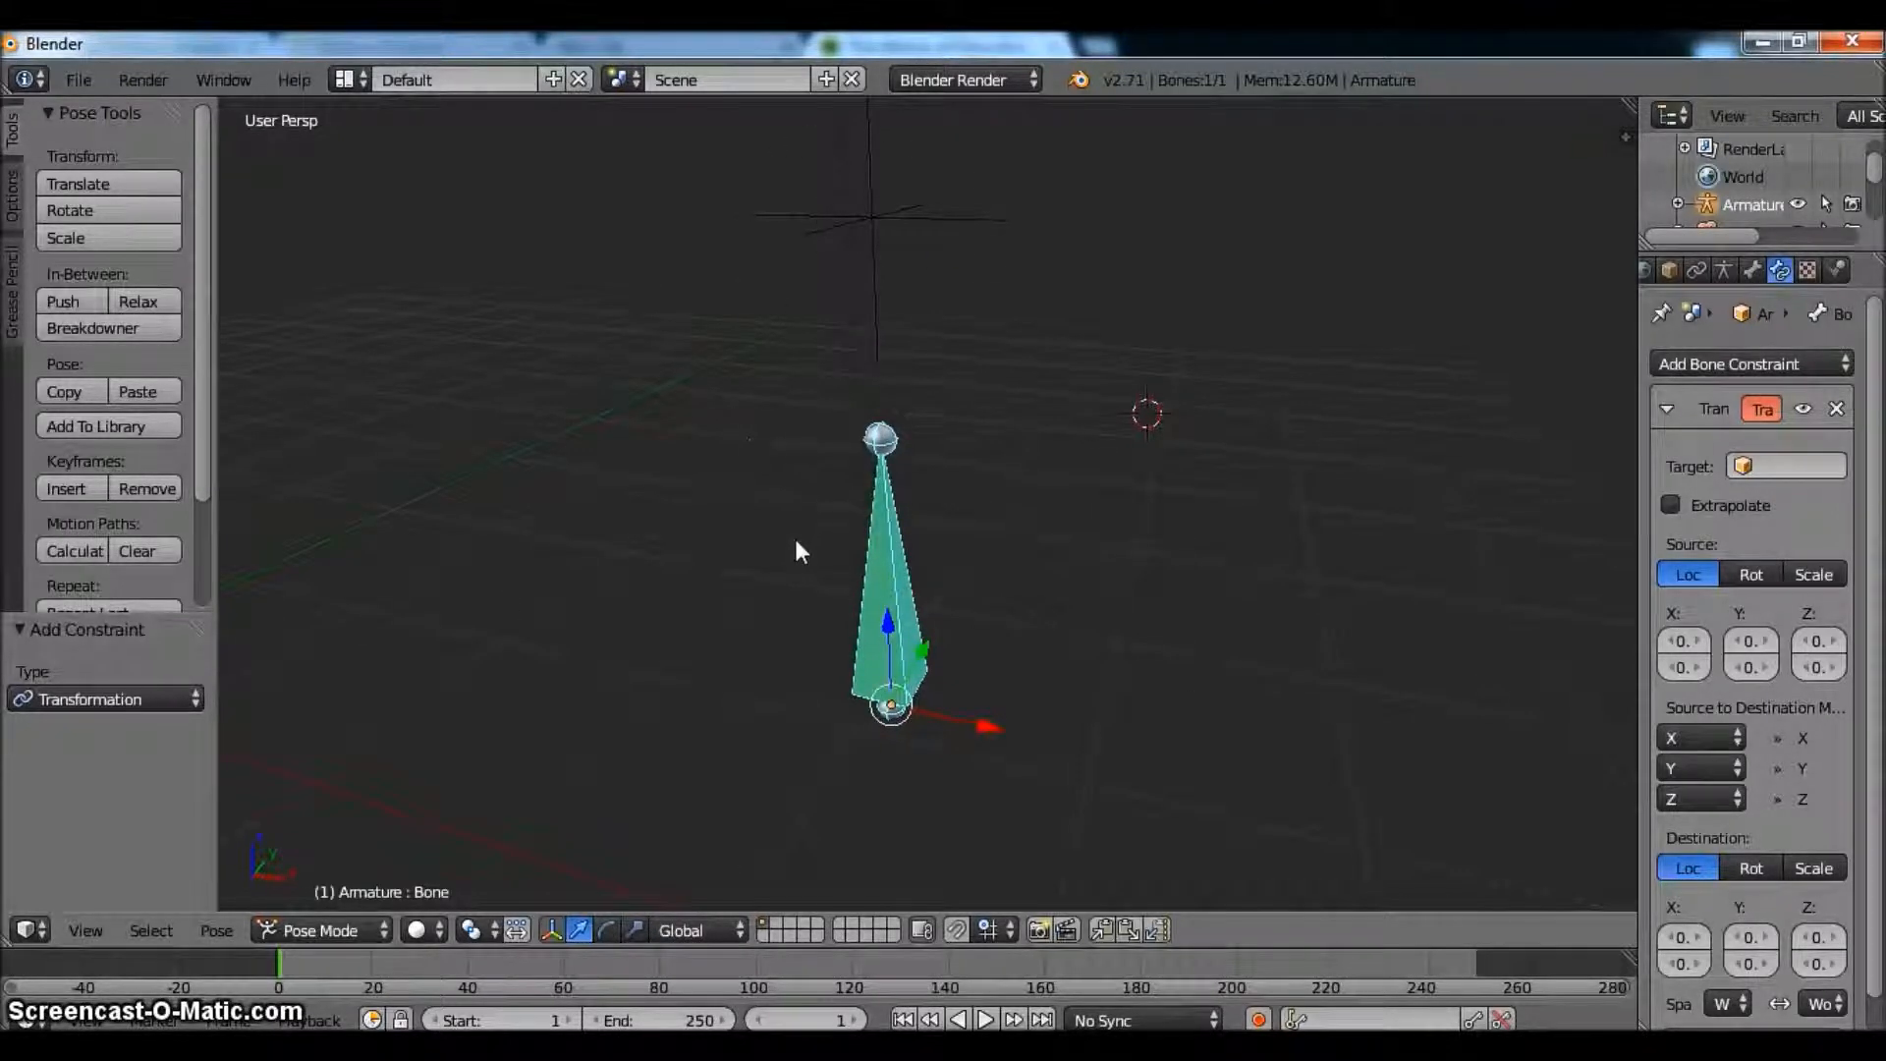
pyautogui.moveTo(825, 326)
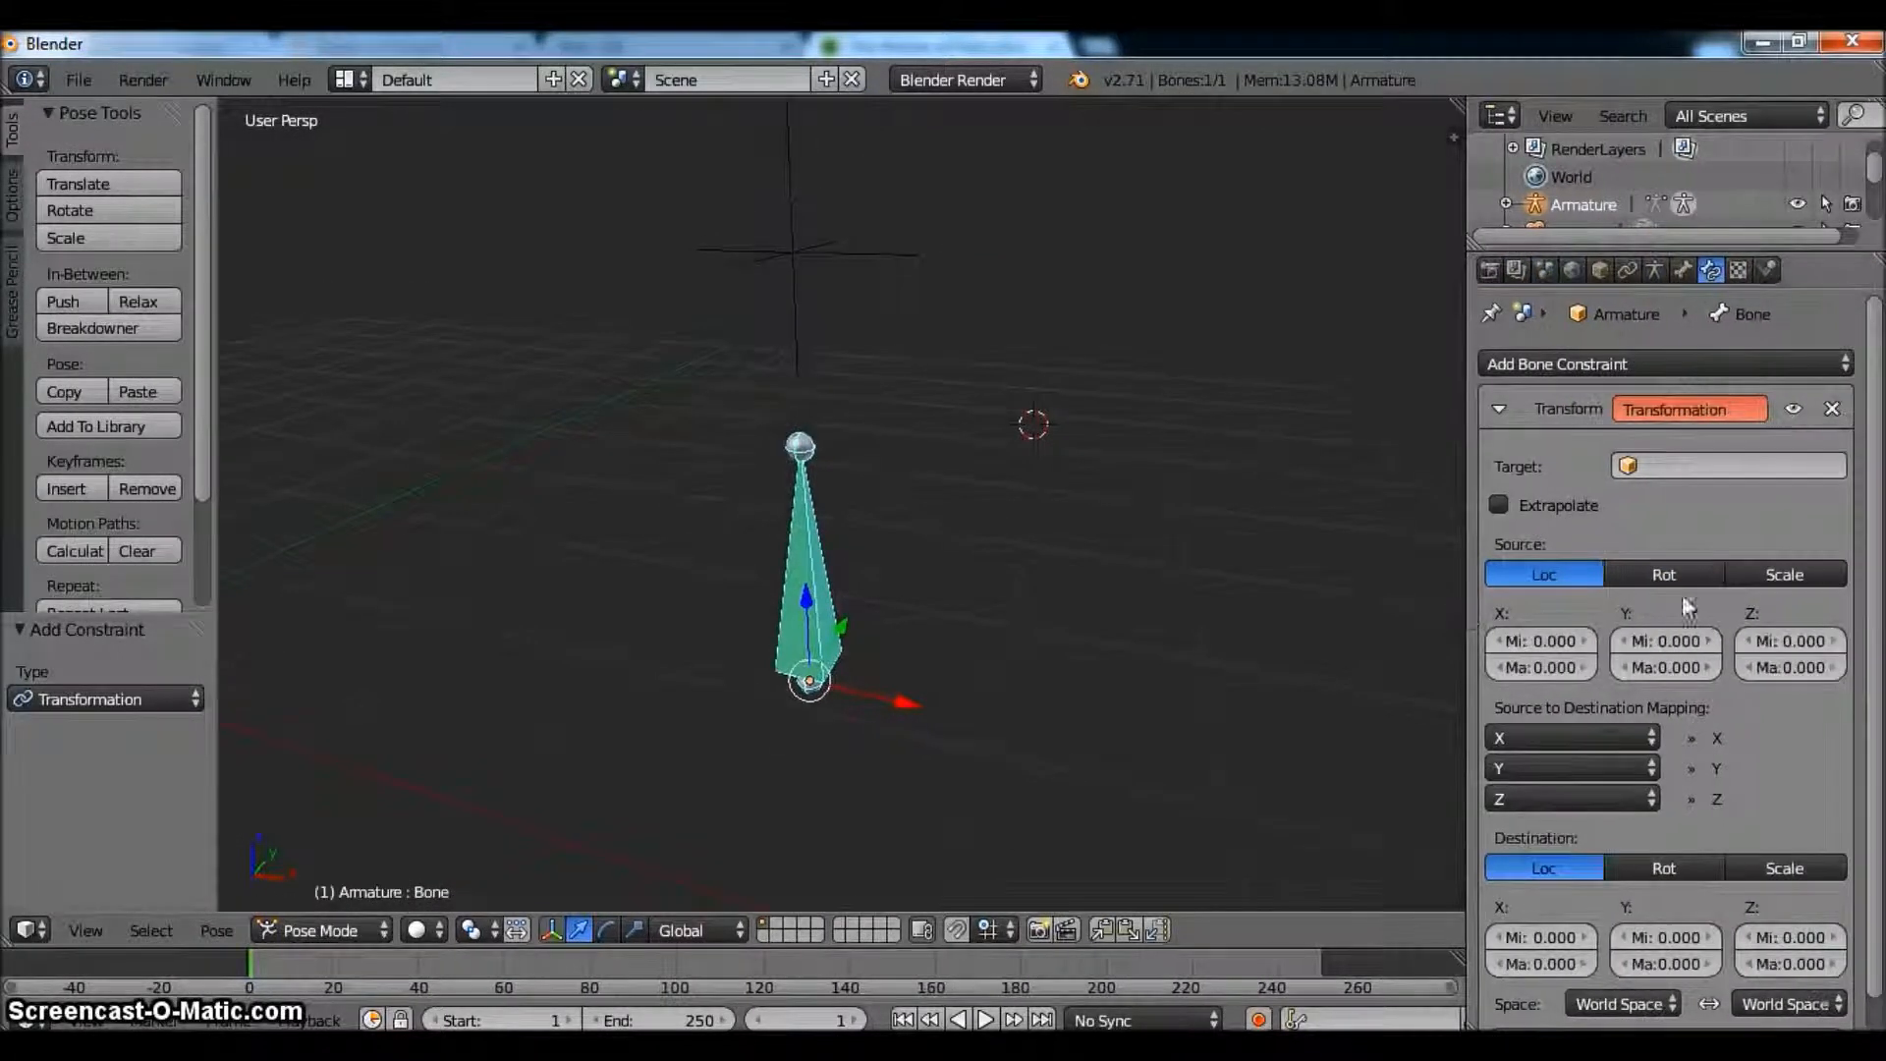
# - Set the empty as the constraint's target and rename it Bounce_Controller in the Outliner
pyautogui.click(1741, 466)
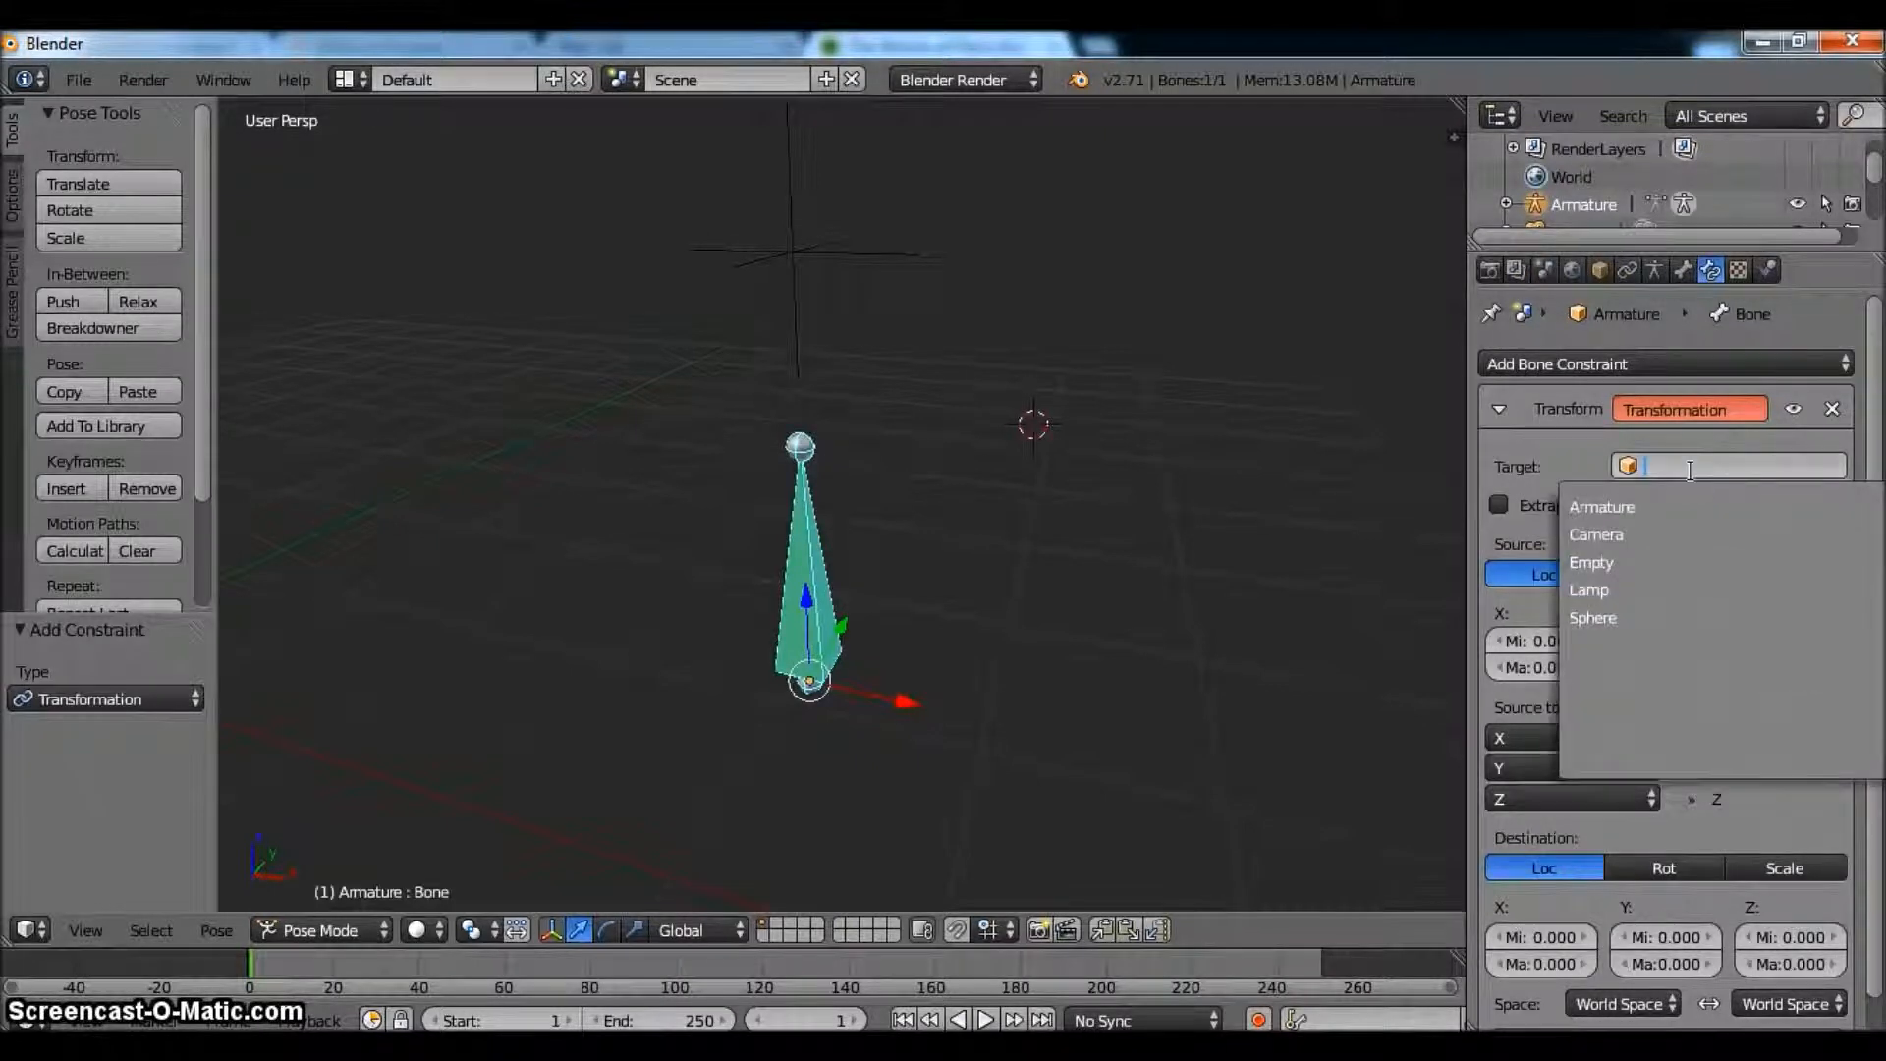
pyautogui.moveTo(1670, 511)
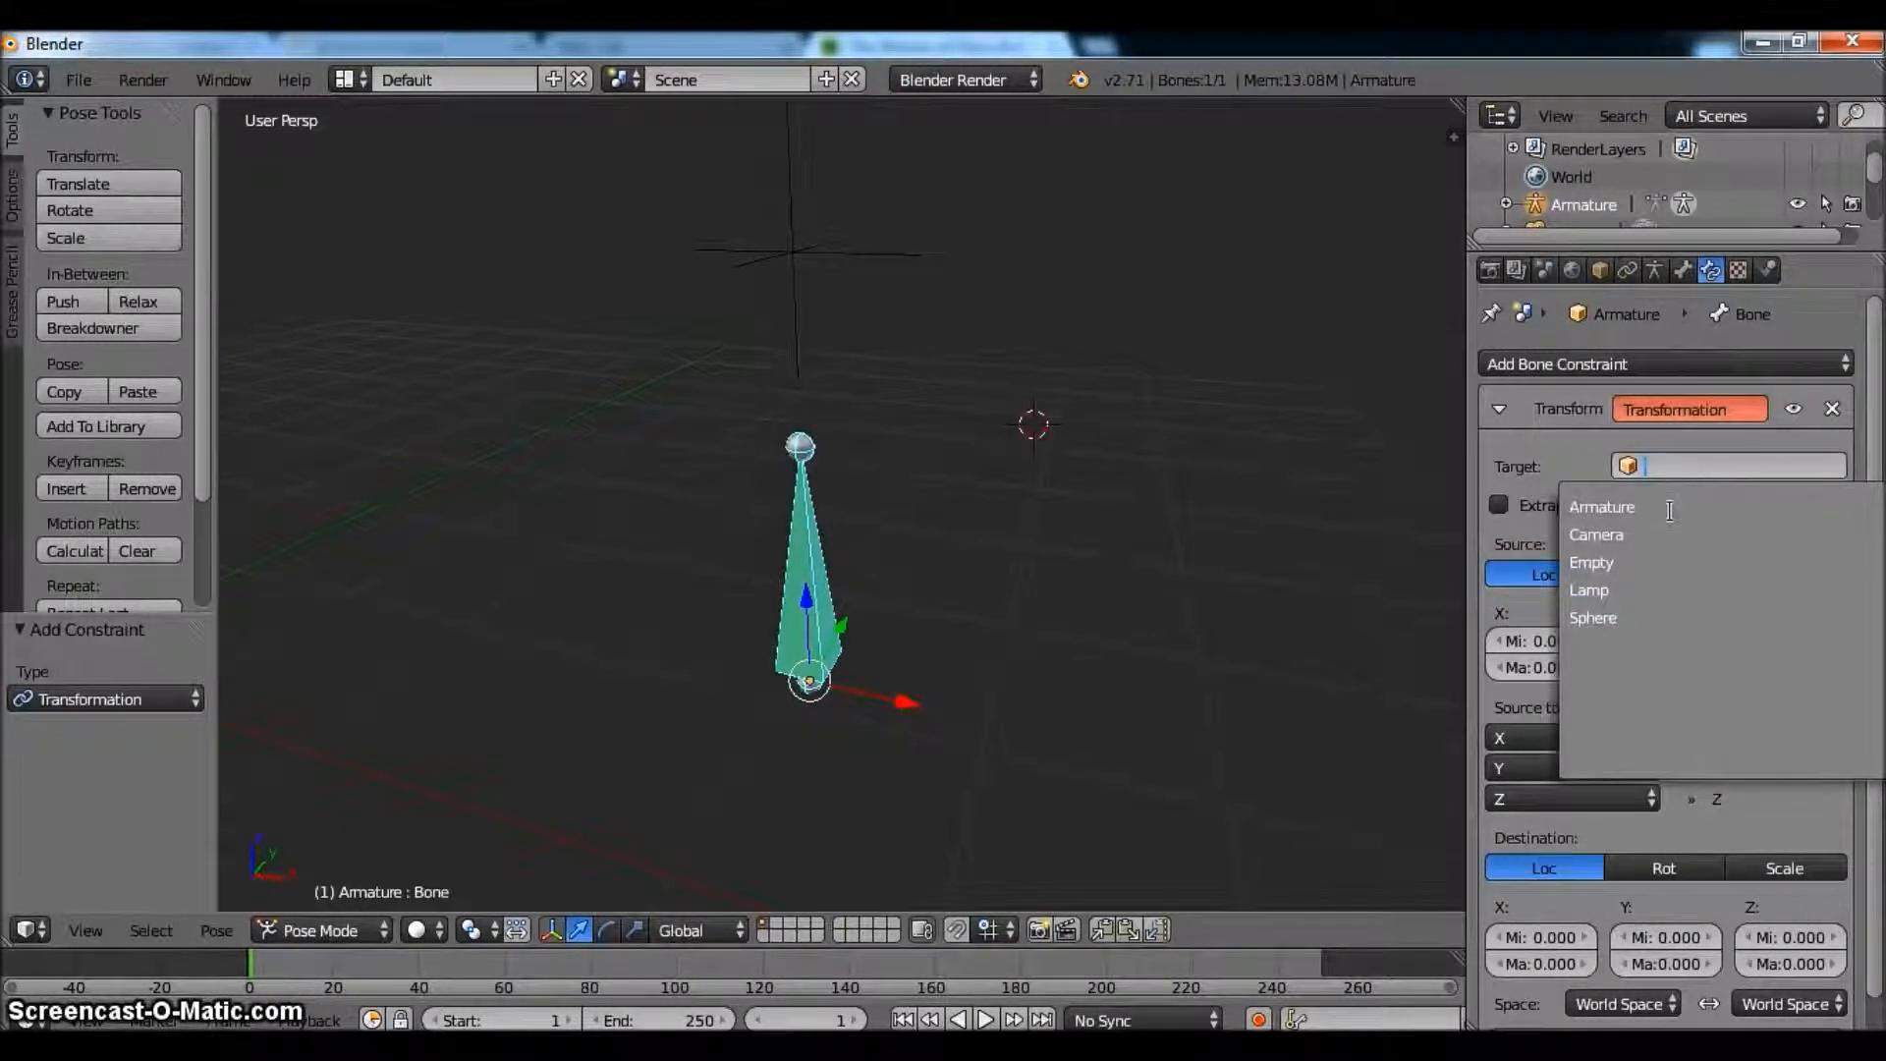
pyautogui.click(1591, 562)
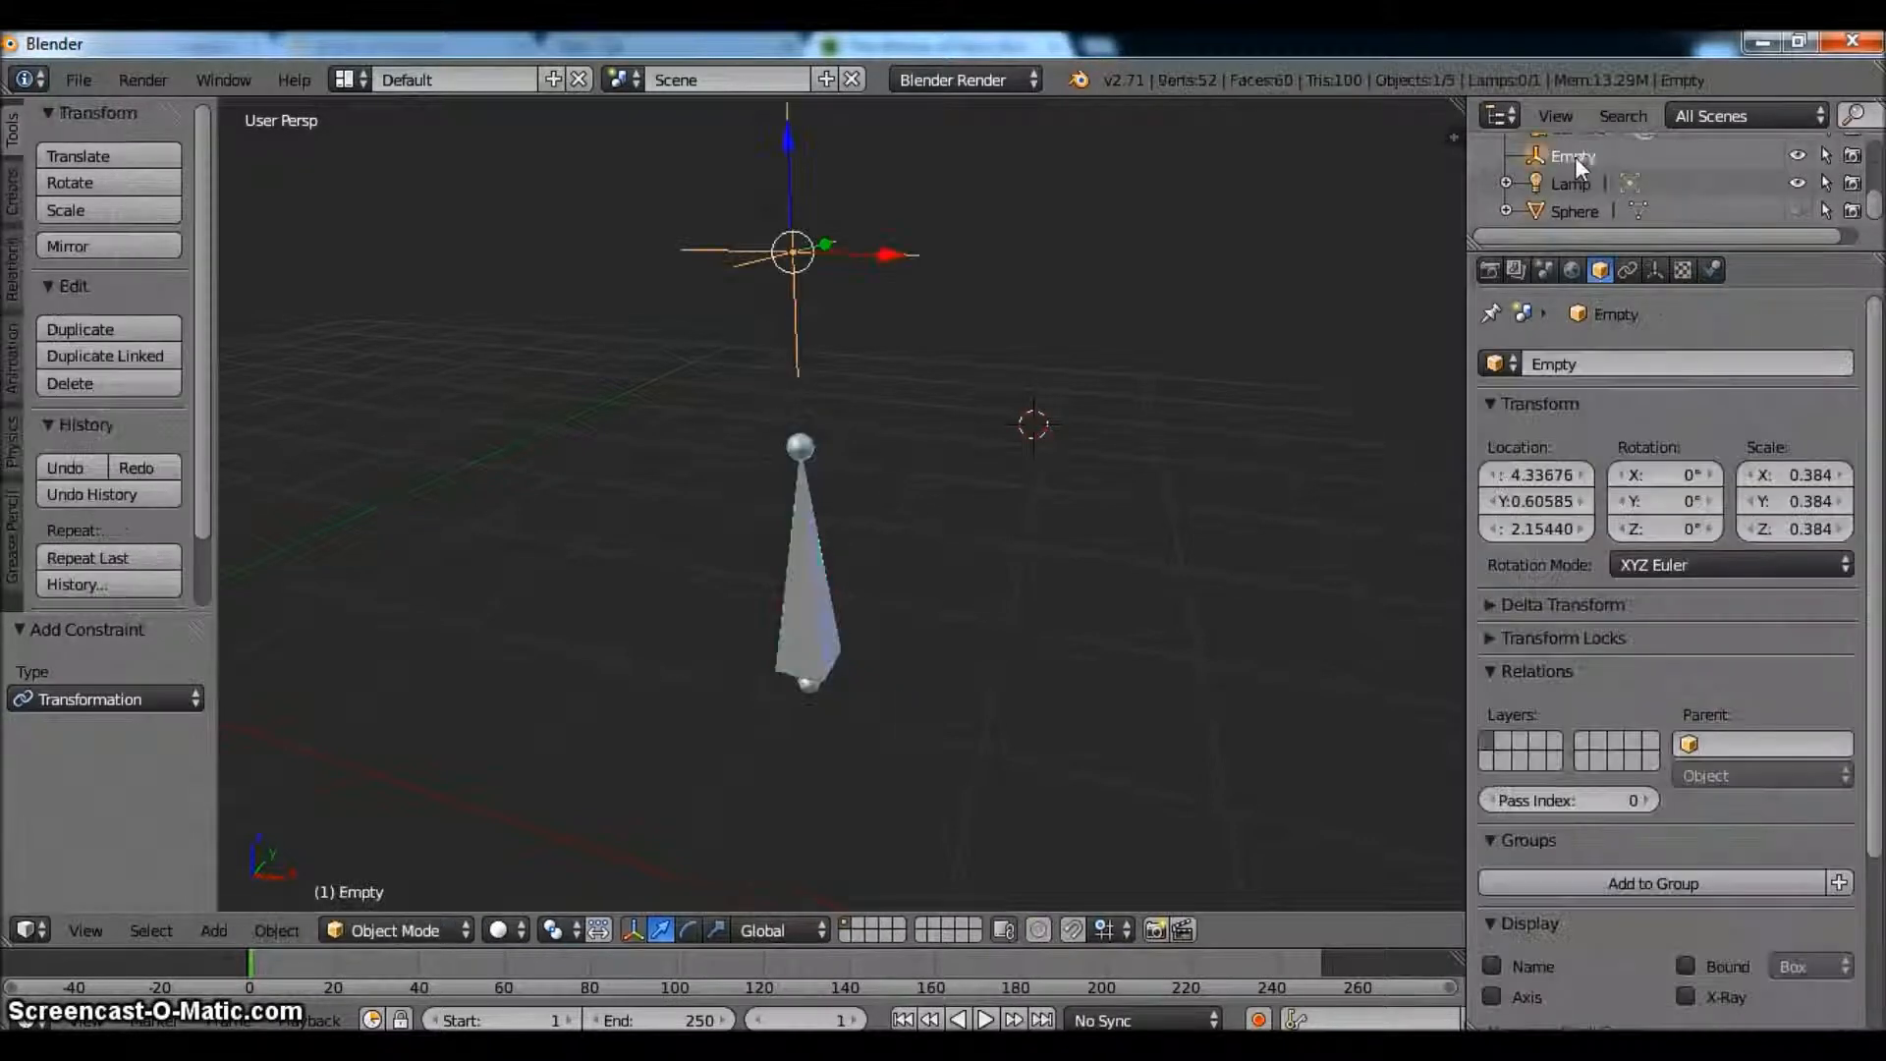
pyautogui.doubleClick(1569, 156)
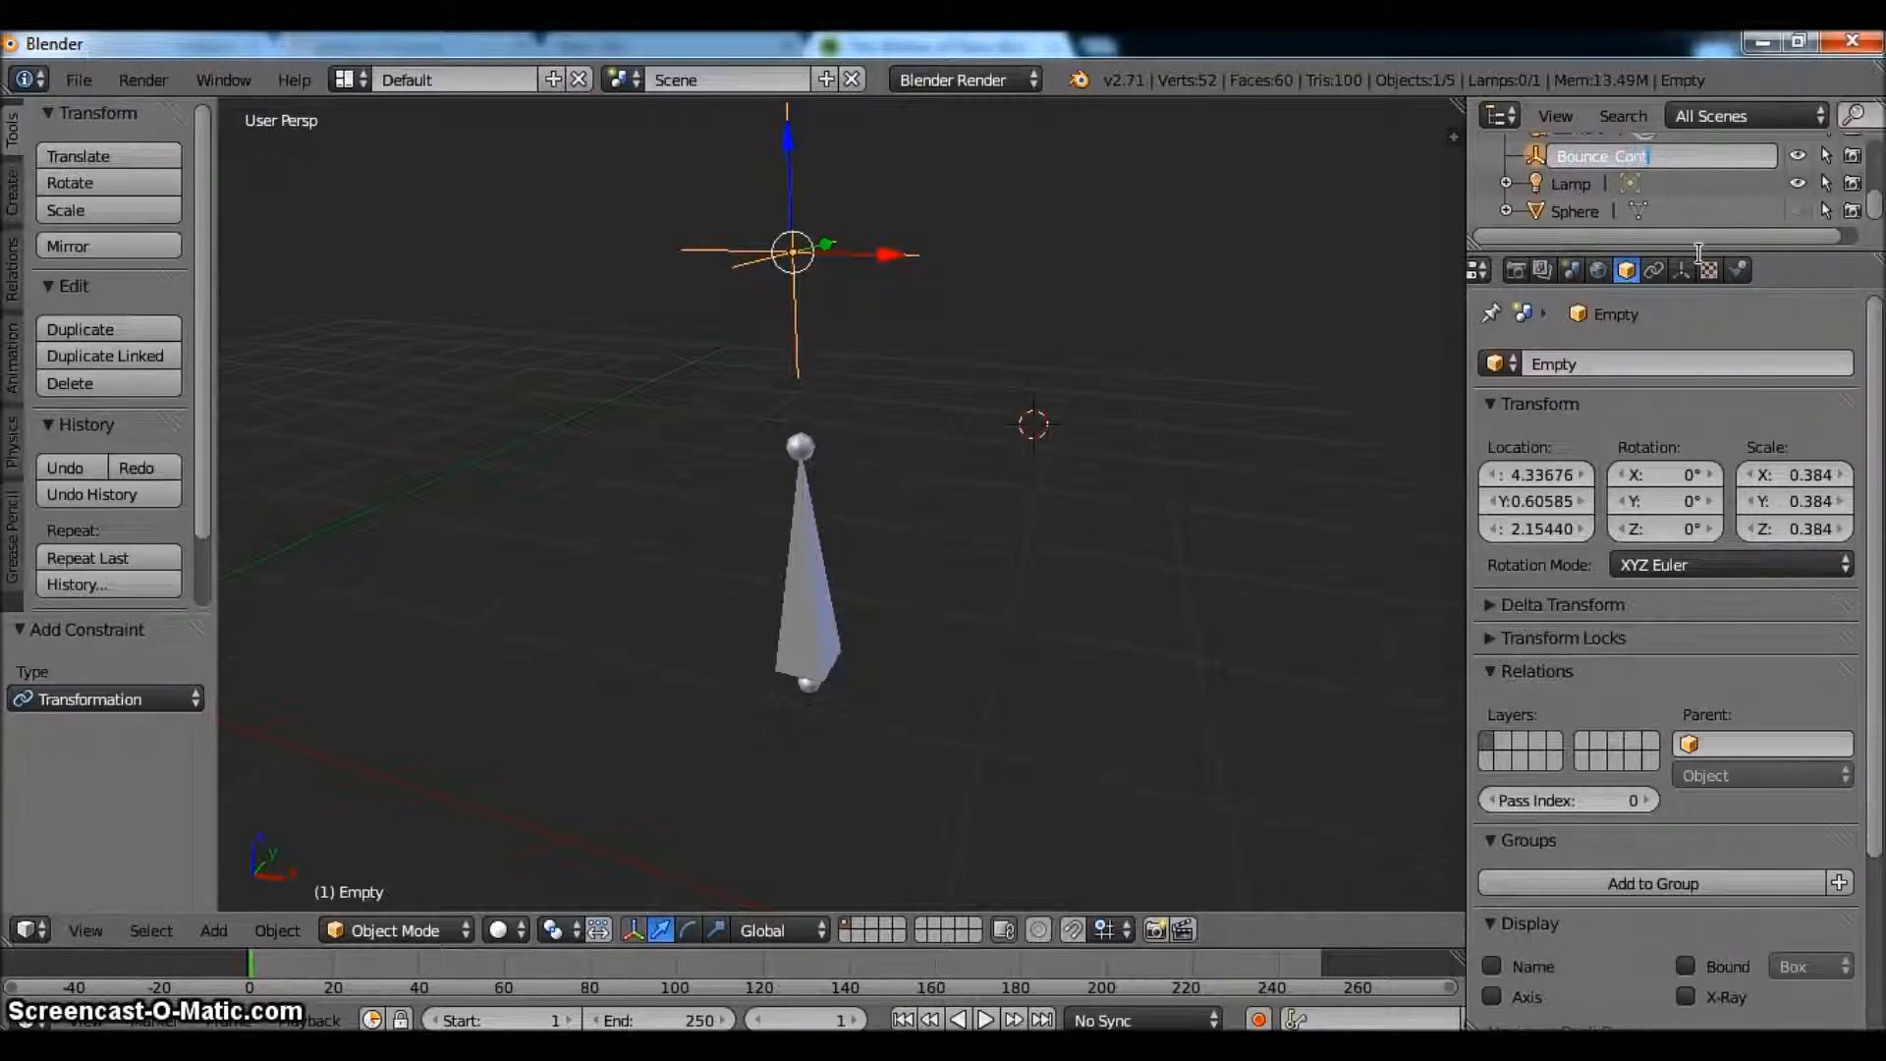
pyautogui.write('Bounce_Controller')
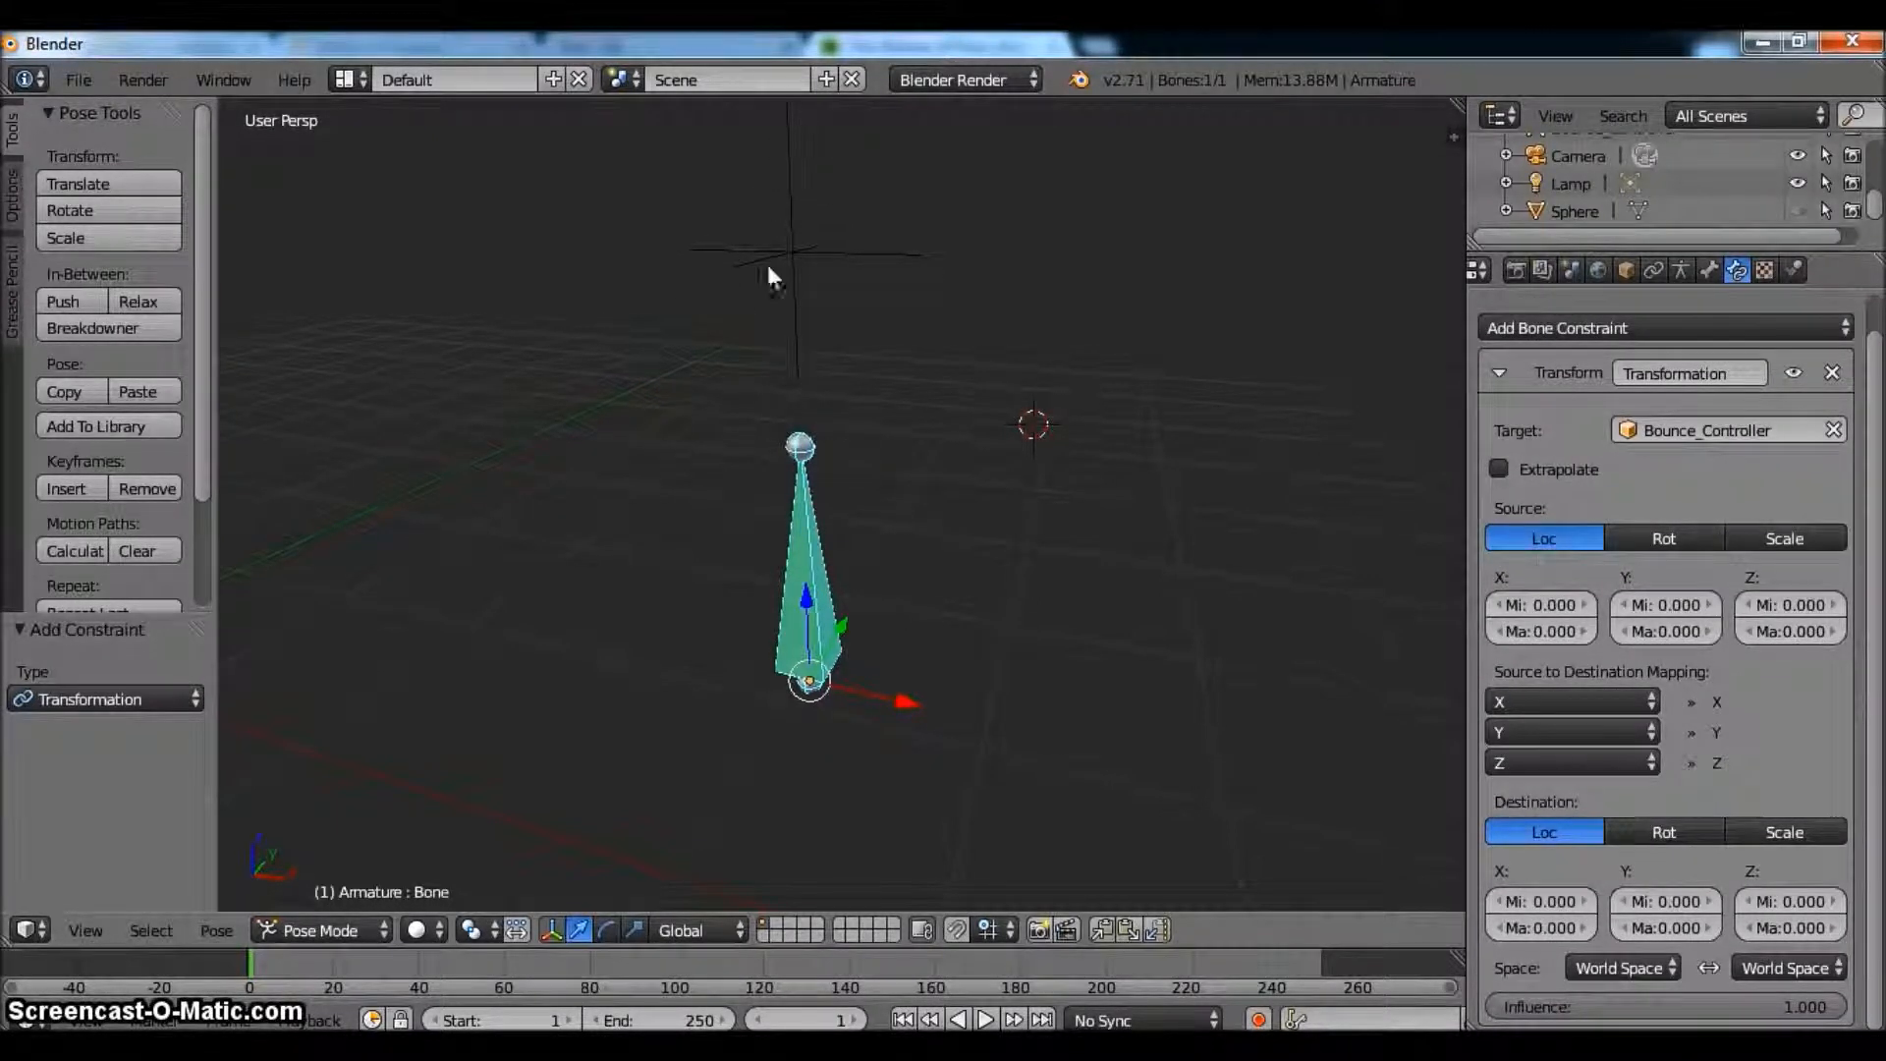
pyautogui.moveTo(829, 499)
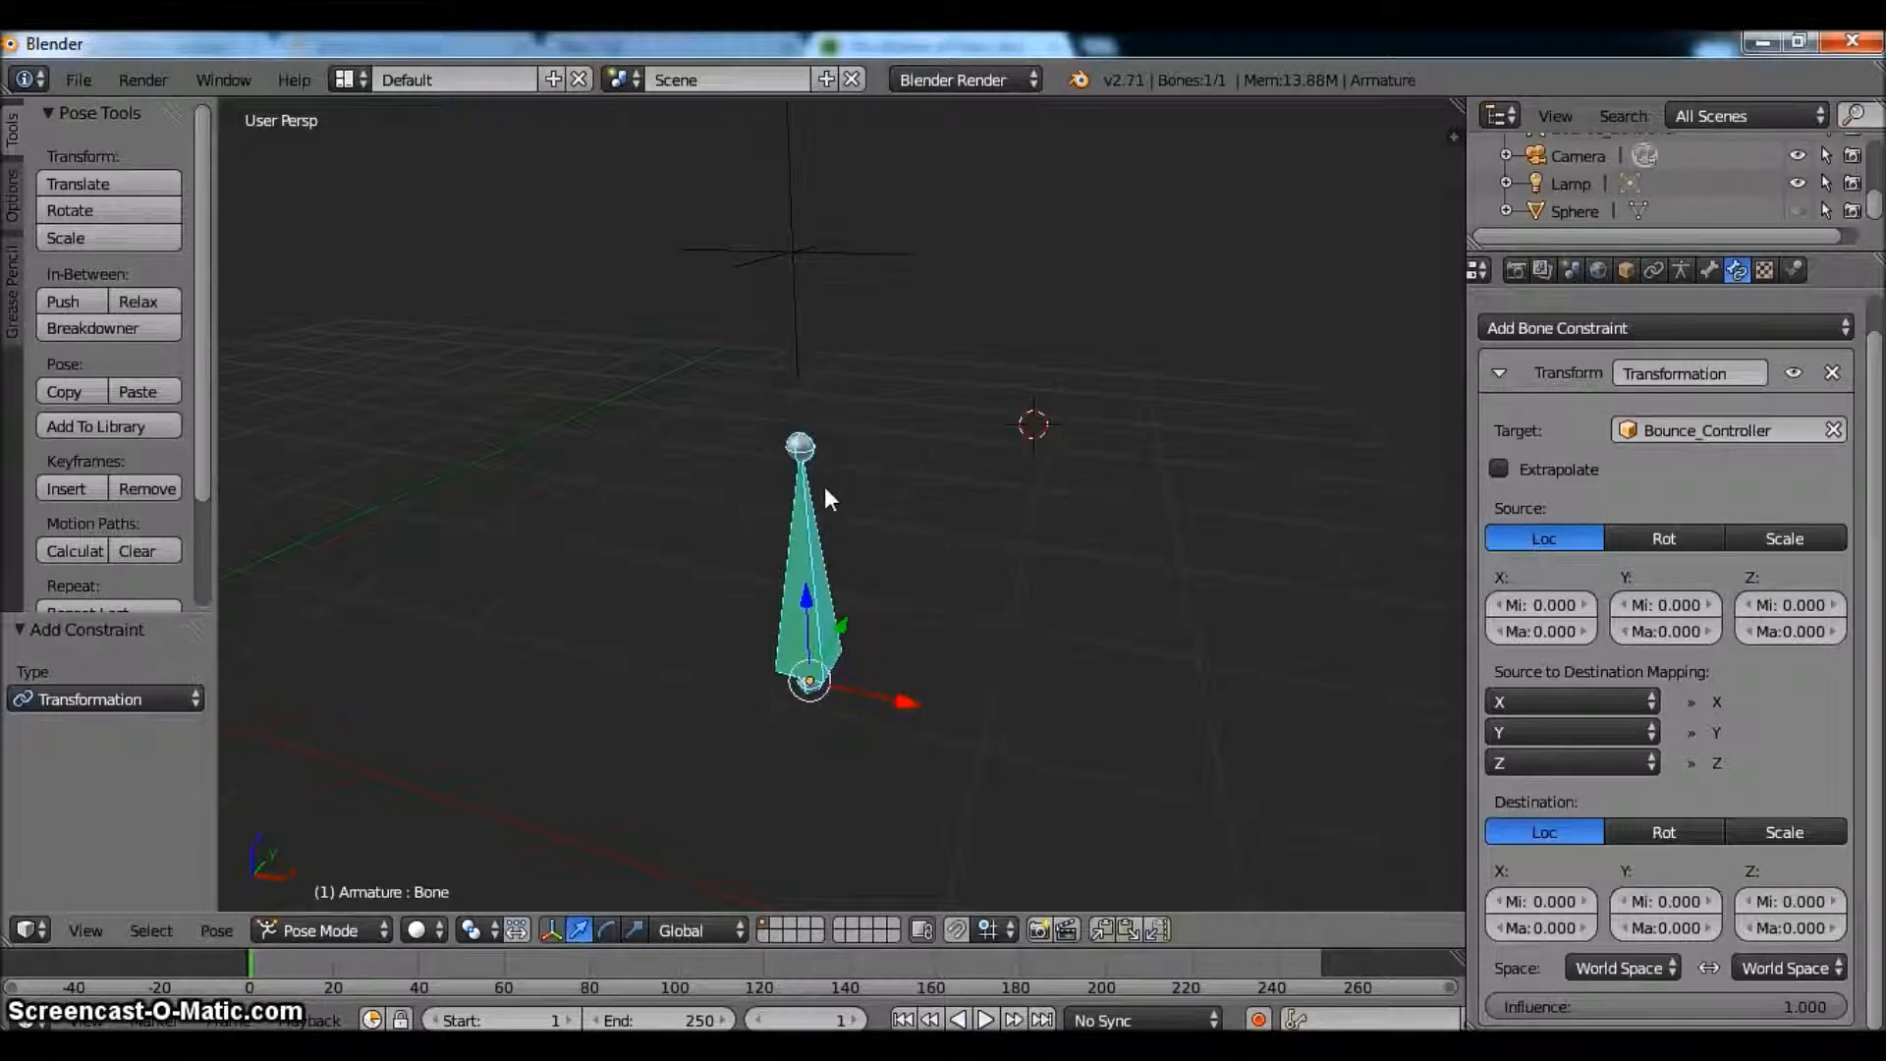
pyautogui.moveTo(847, 676)
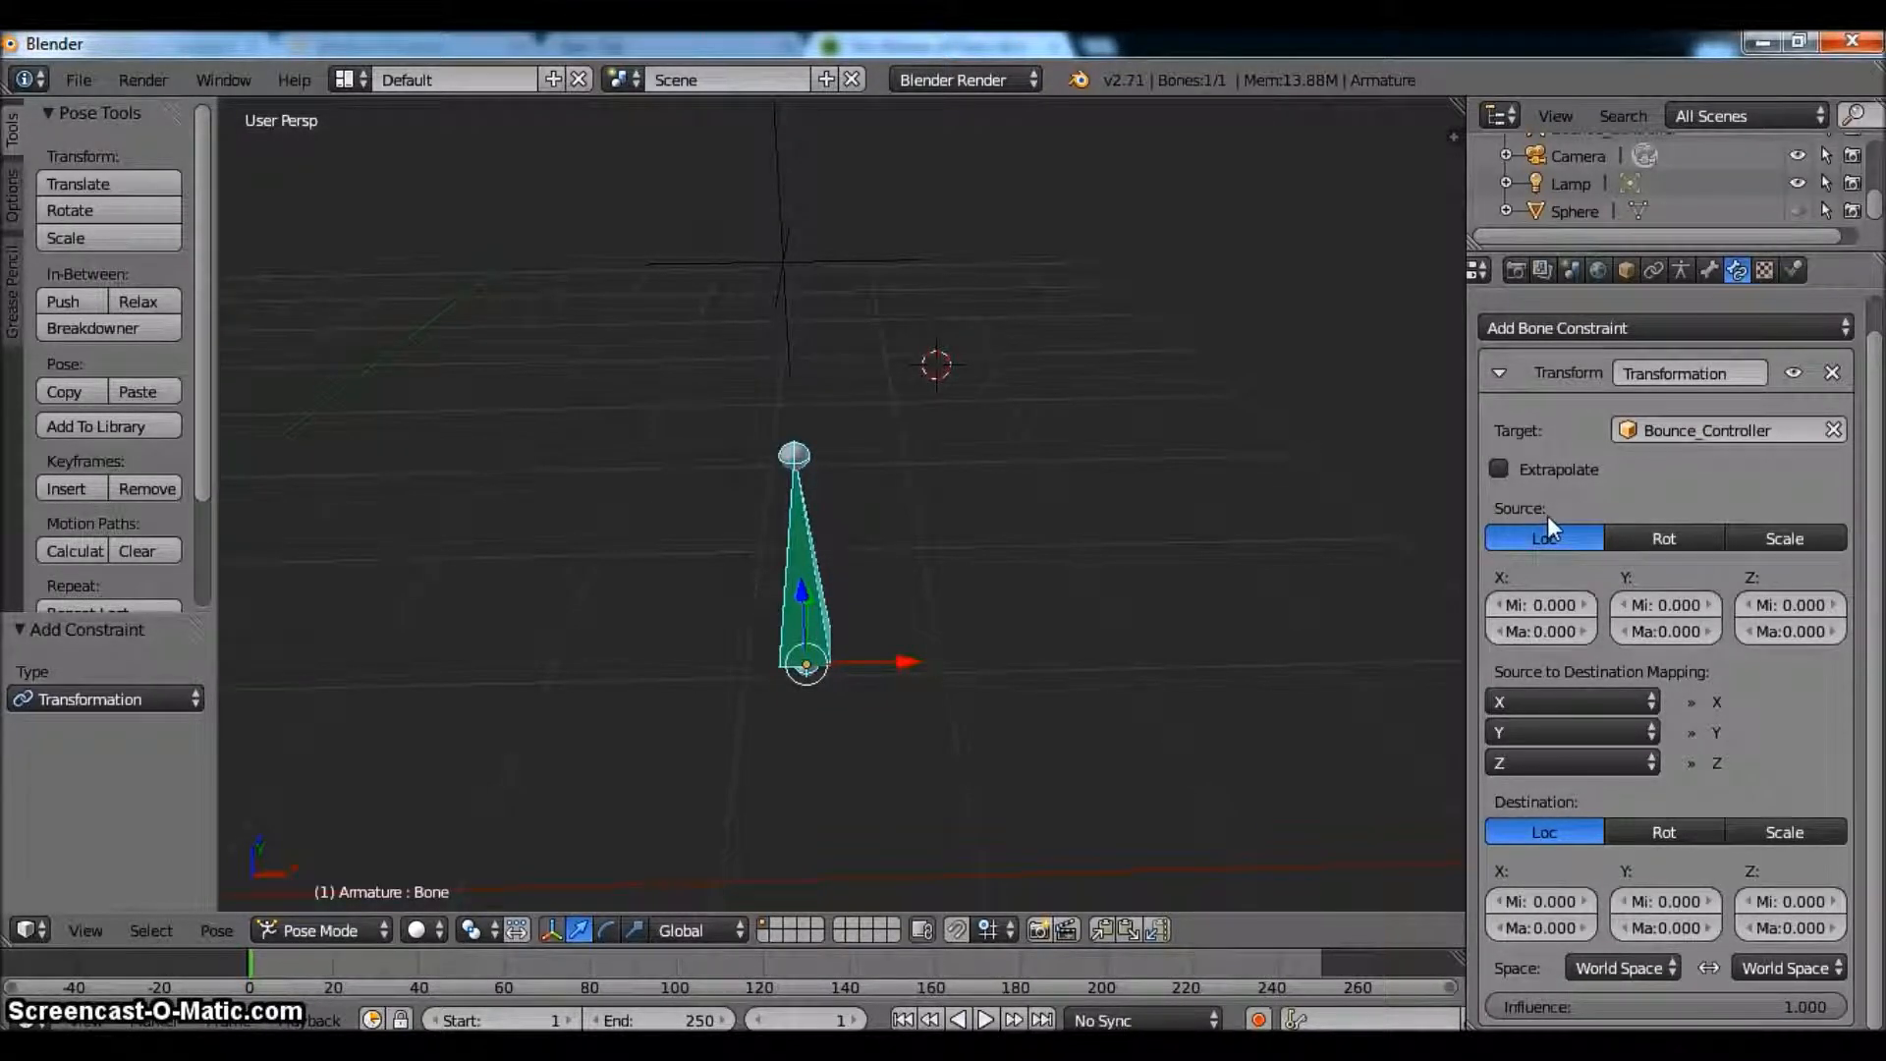
pyautogui.moveTo(1552, 550)
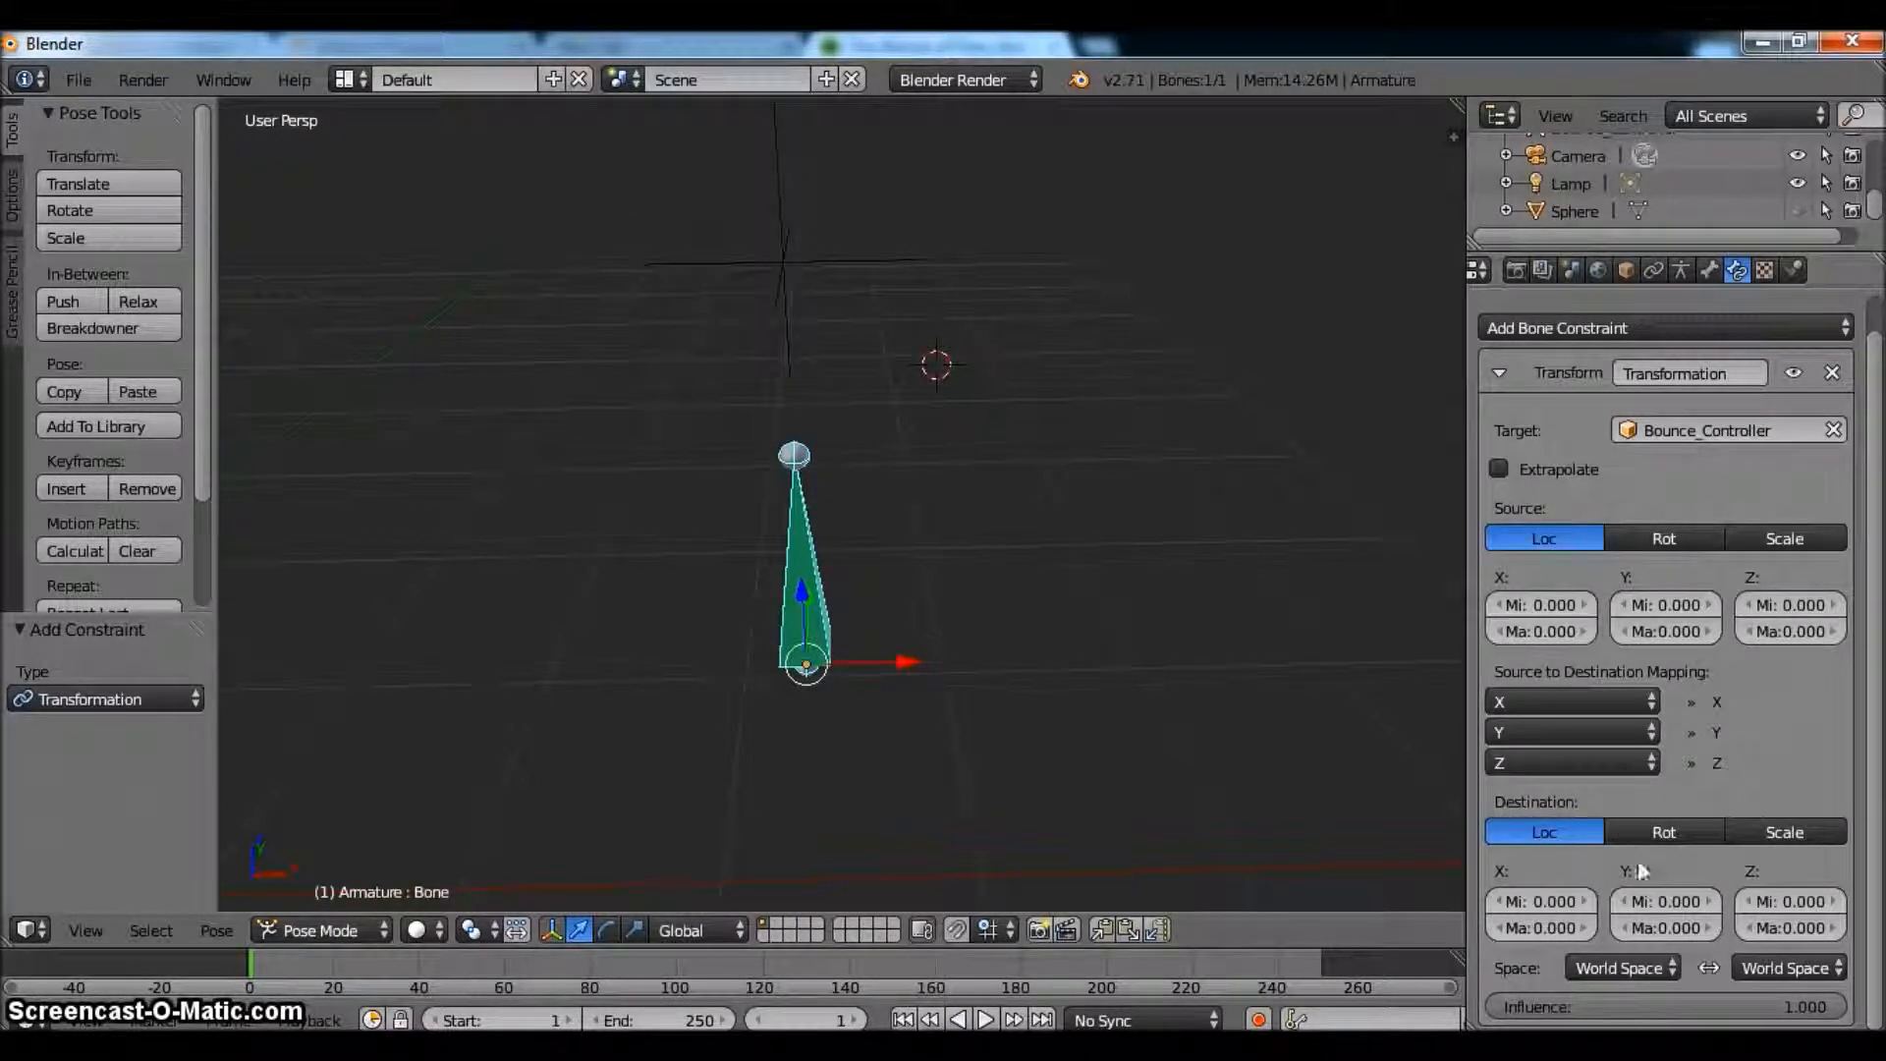
pyautogui.moveTo(1753, 856)
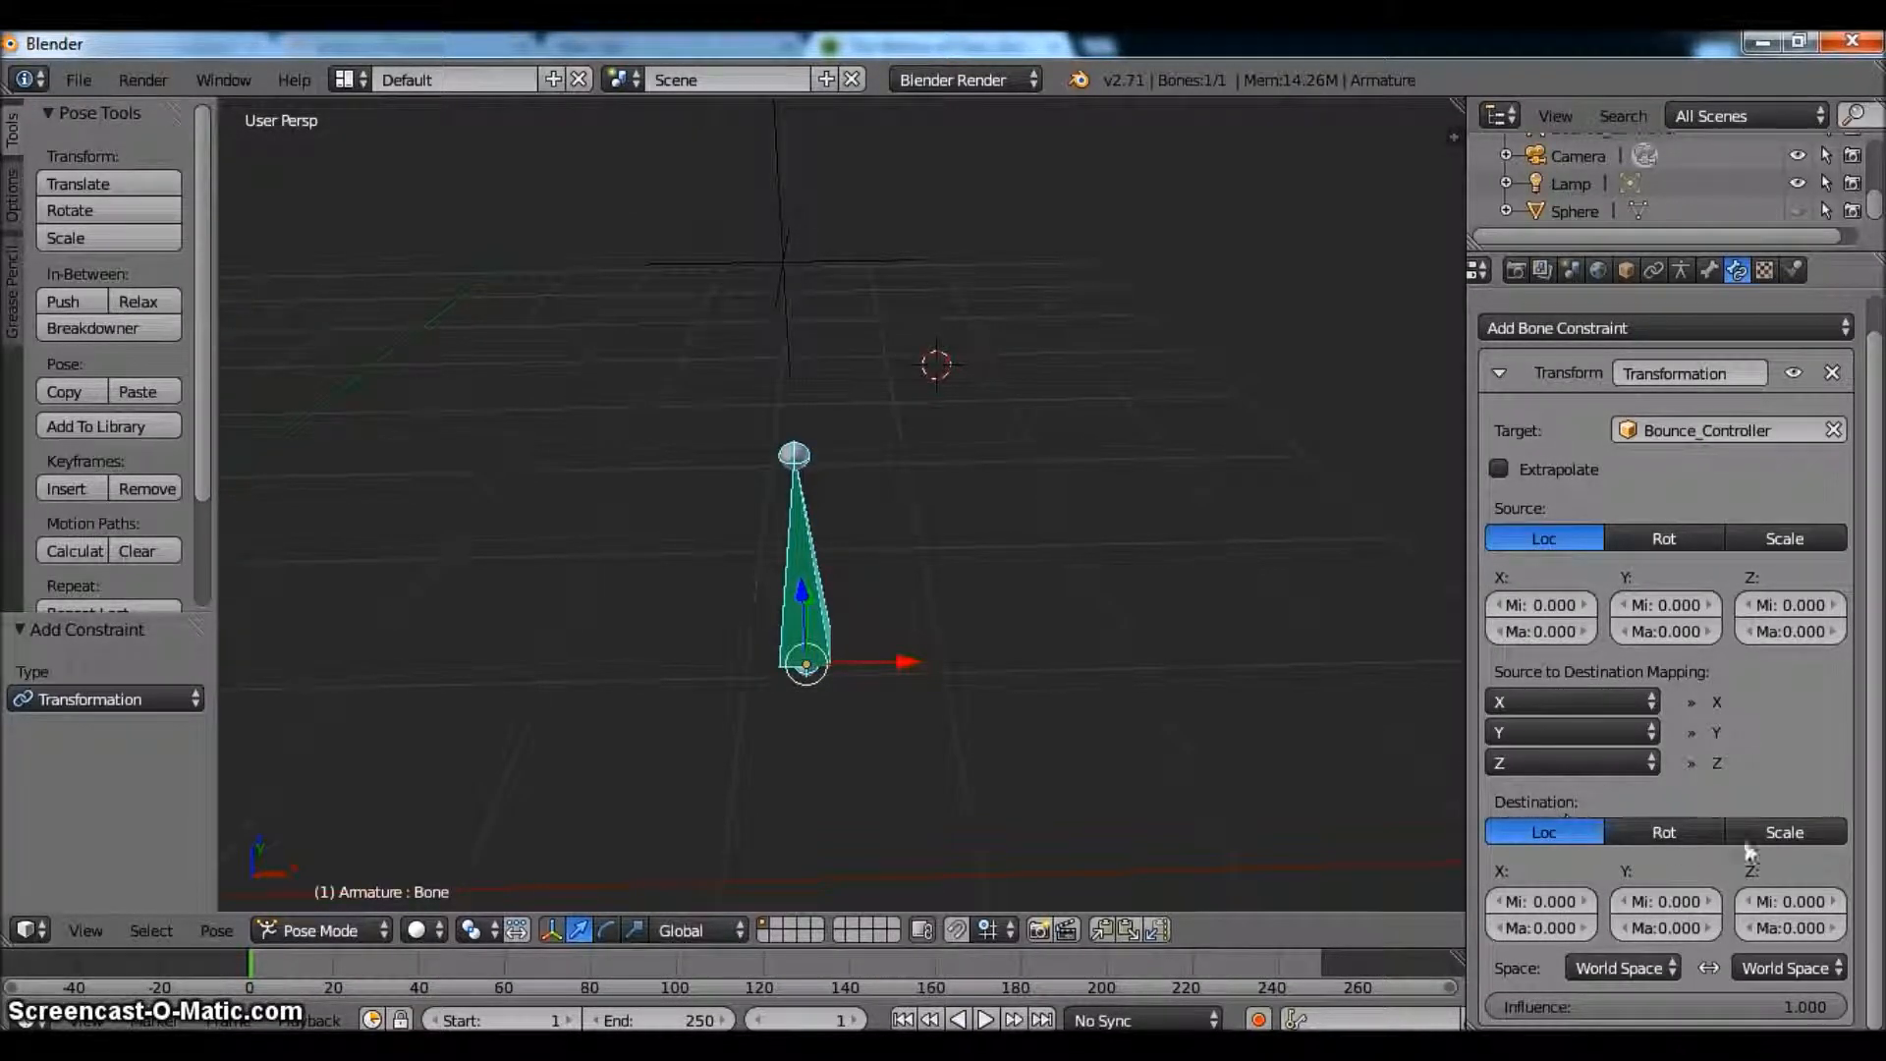
# - Switch the constraint's destination to Scale with minimum 1.0 on X, Y and Z
pyautogui.click(1784, 833)
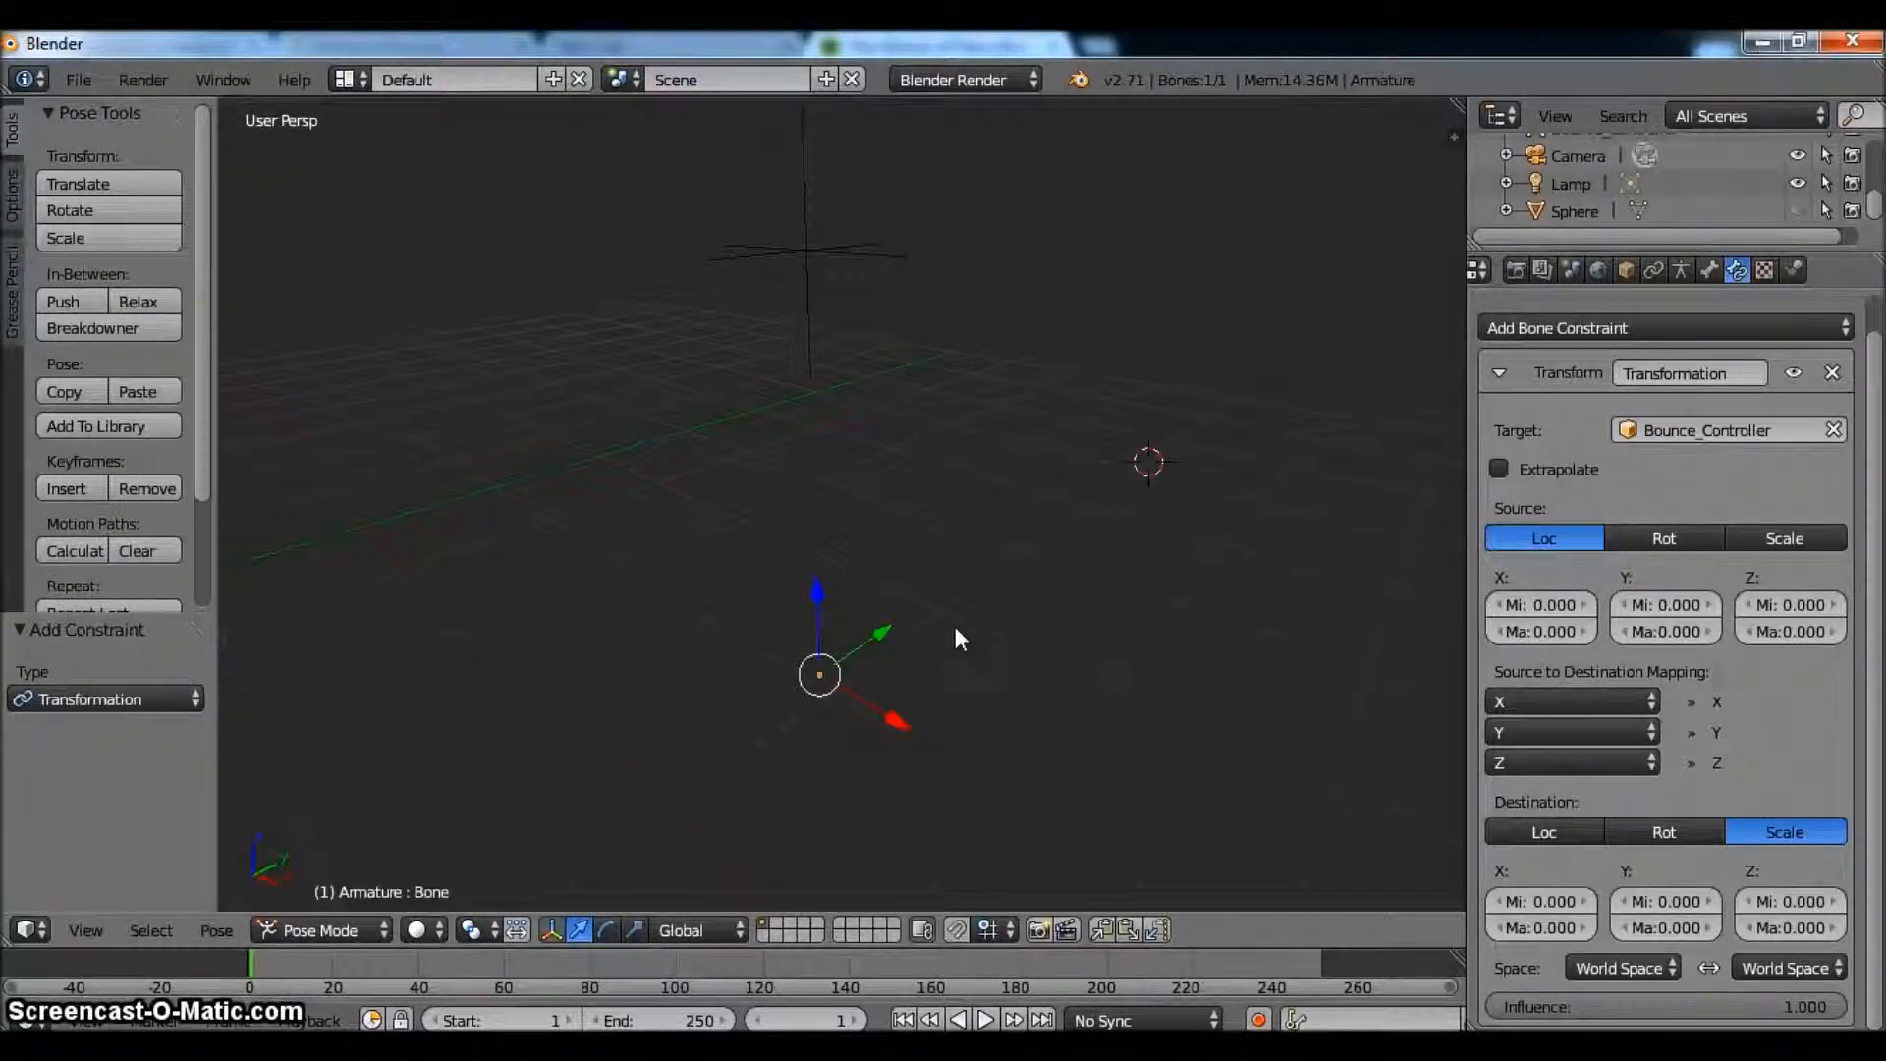
pyautogui.click(1540, 900)
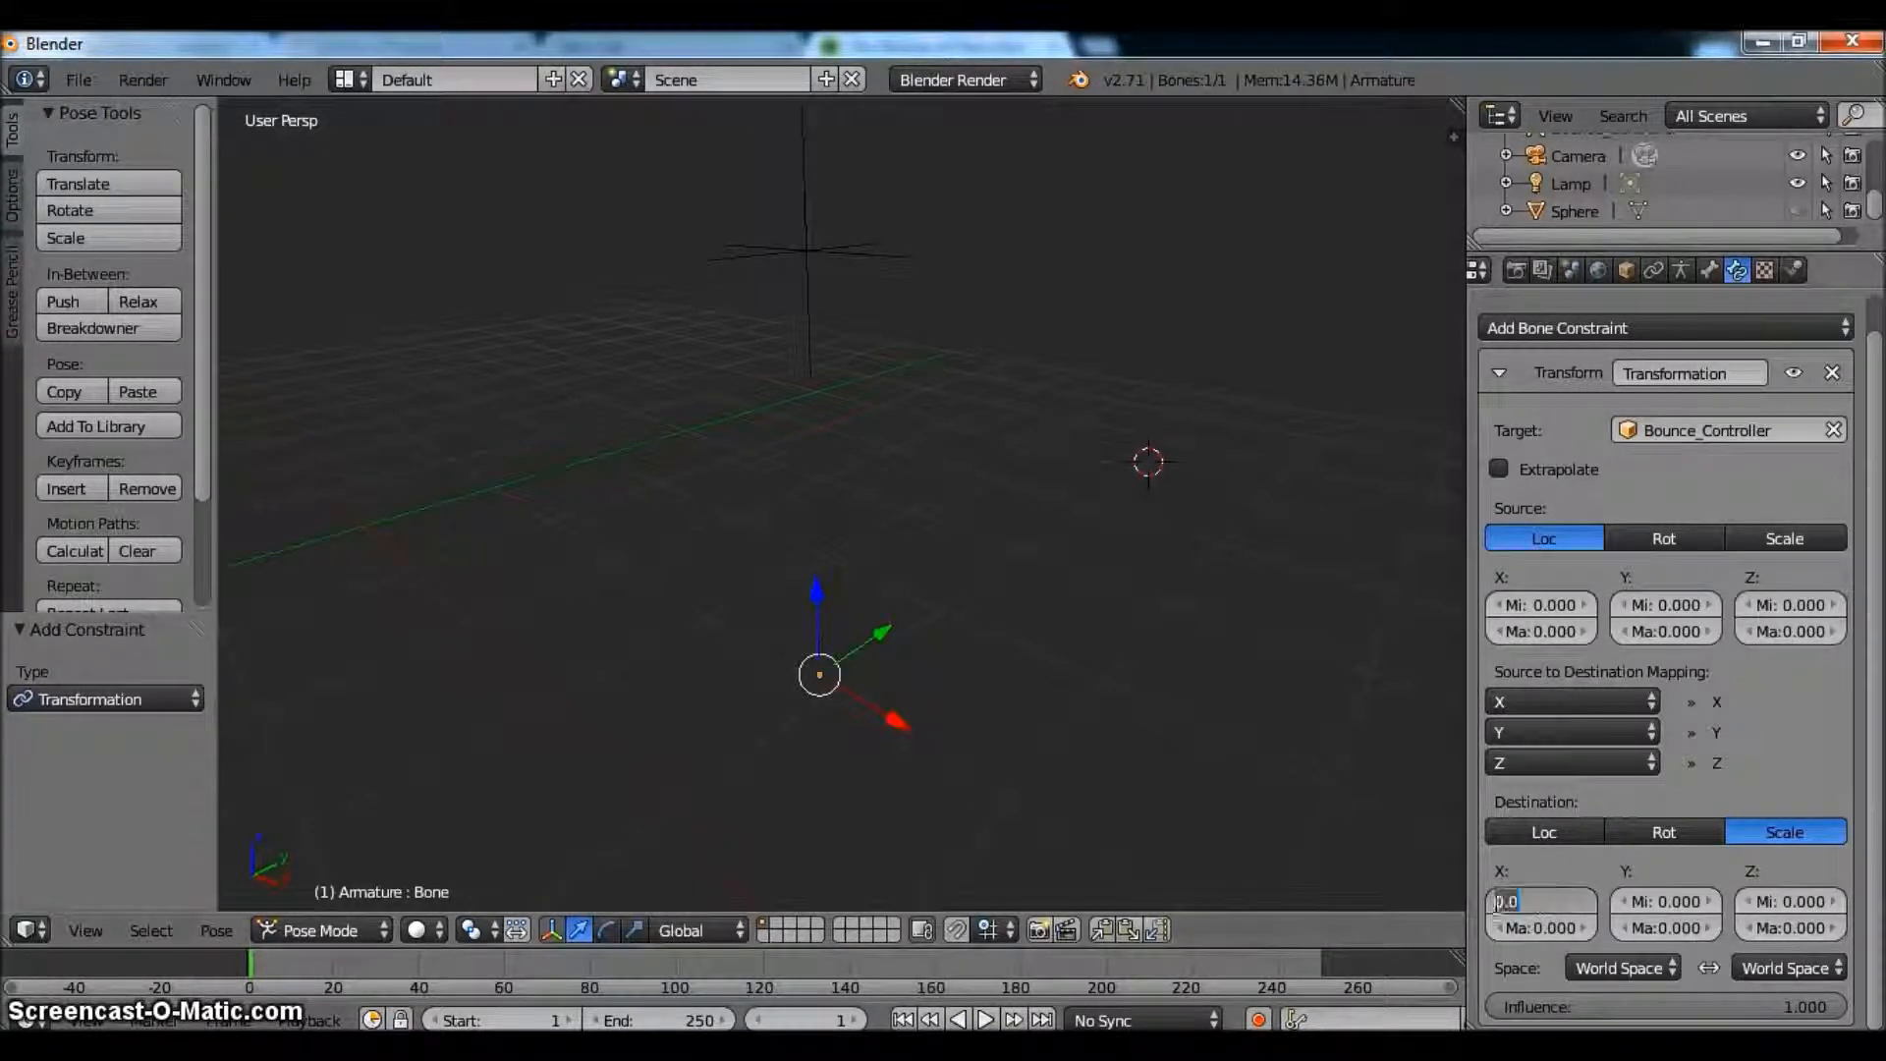
pyautogui.write('1.0')
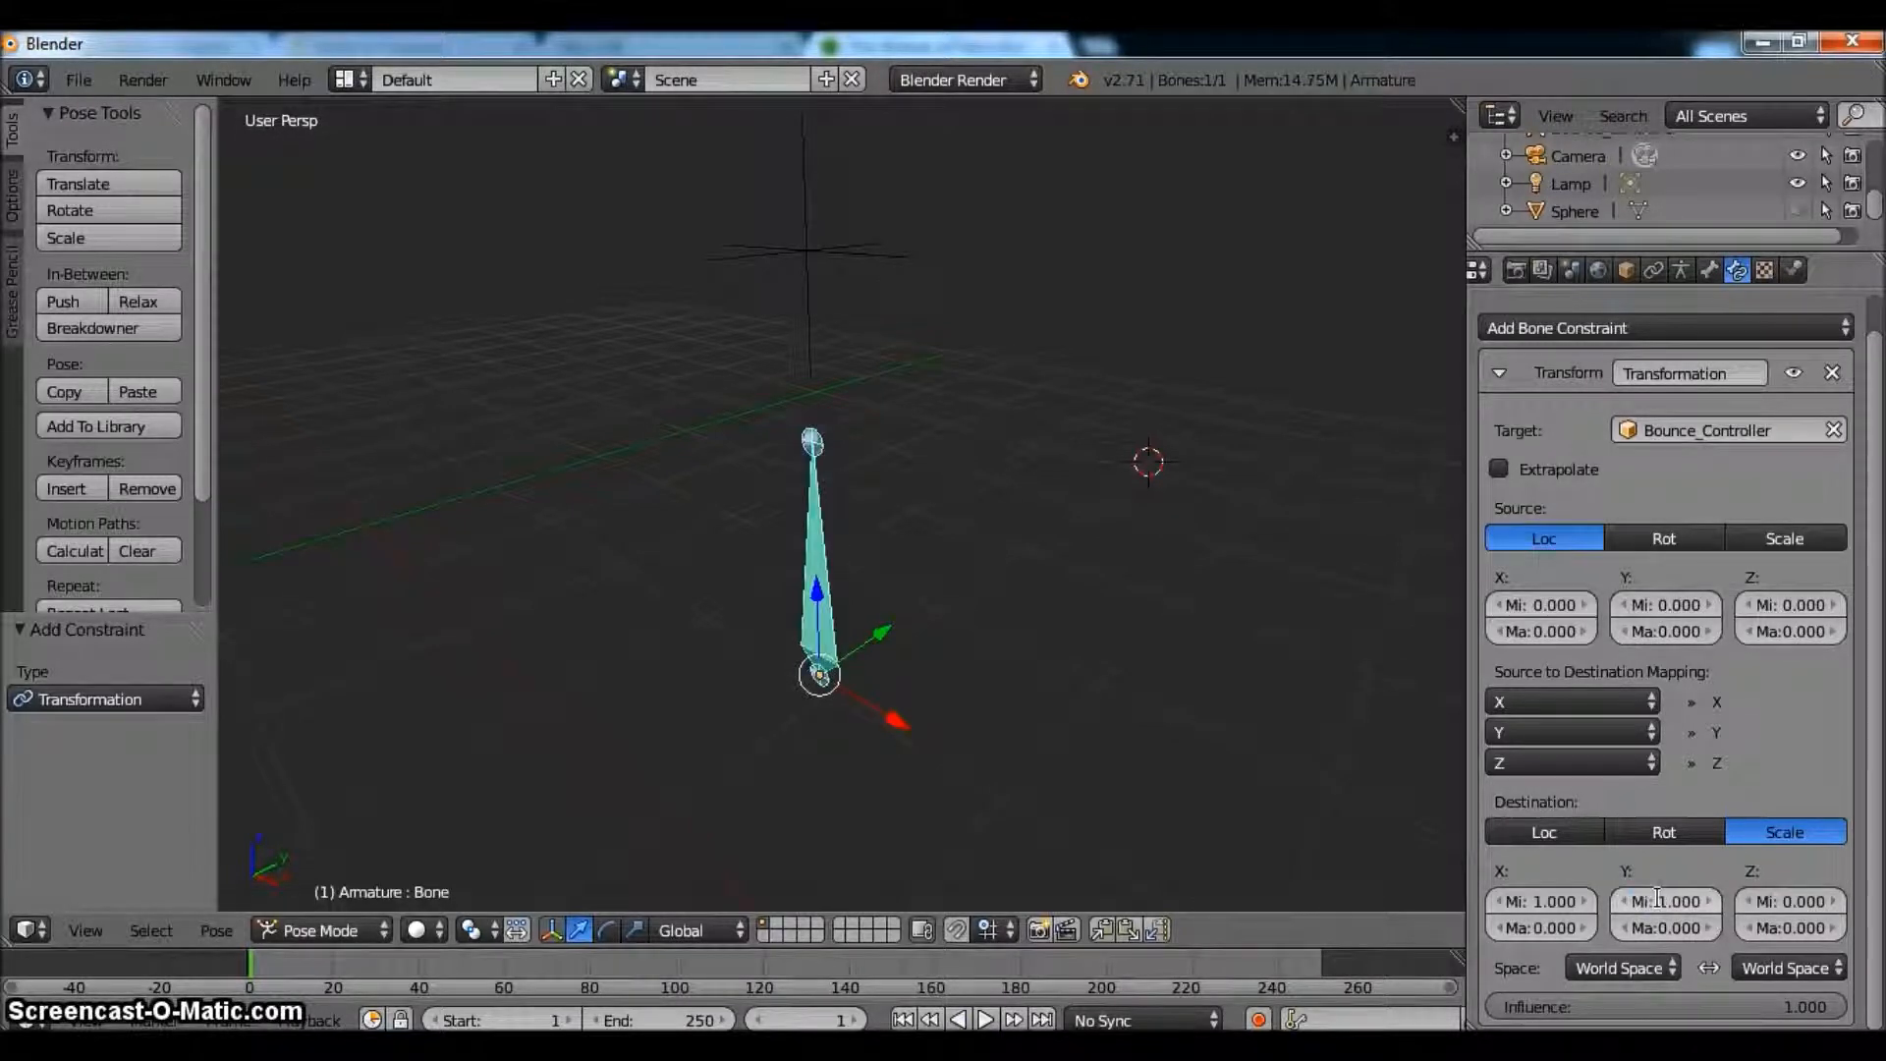
pyautogui.click(1789, 901)
pyautogui.write('1')
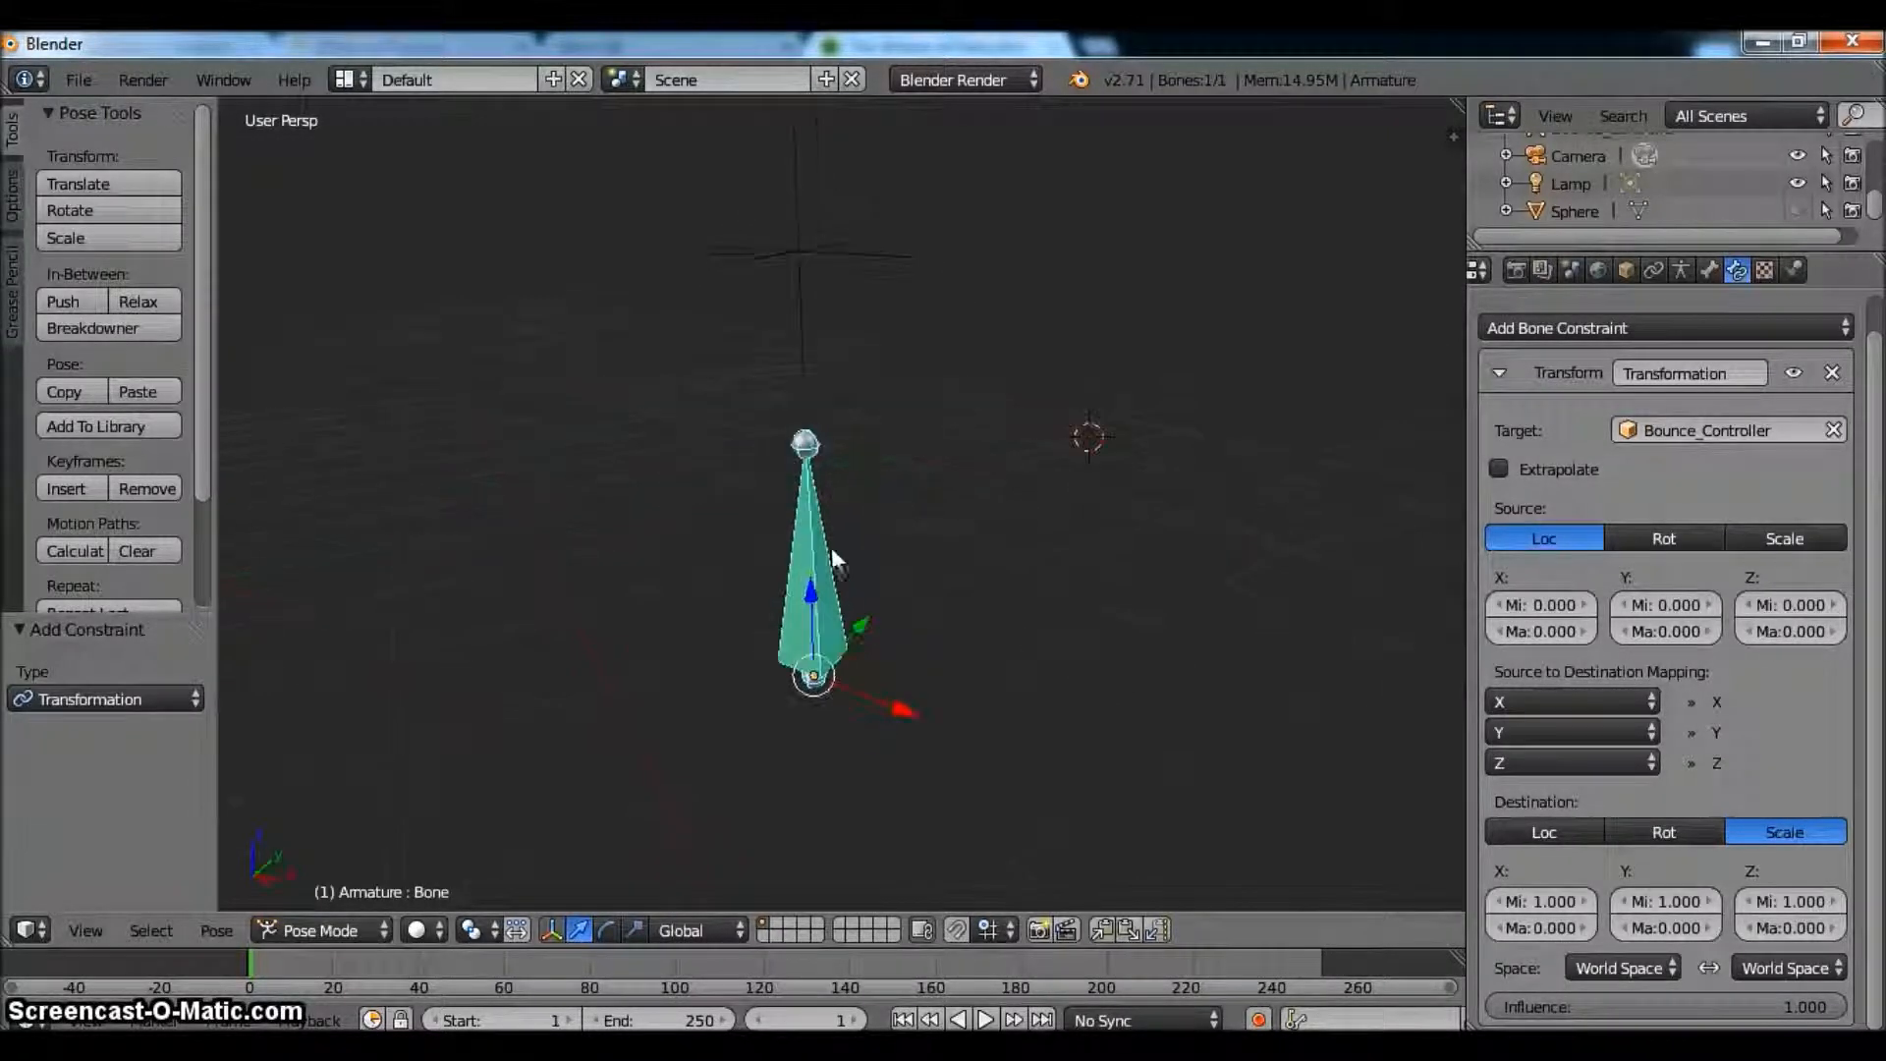
pyautogui.click(319, 931)
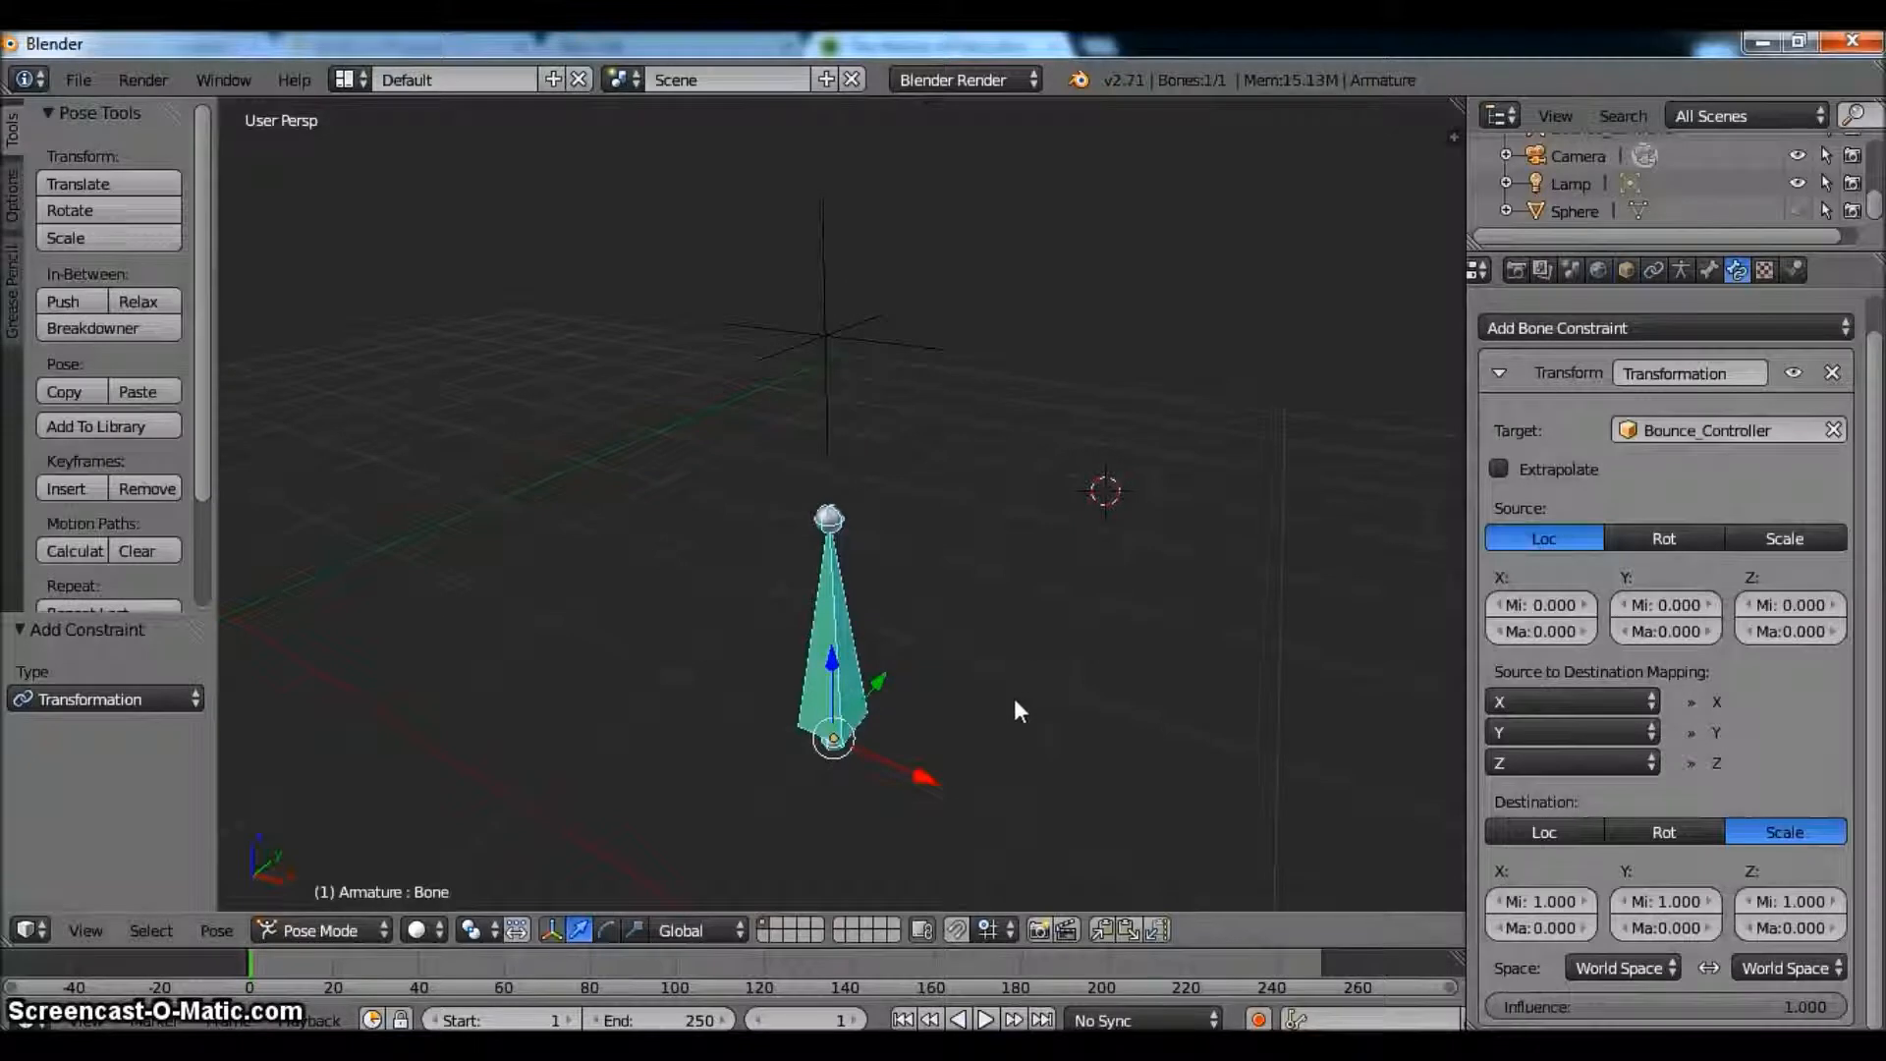
pyautogui.moveTo(1788, 793)
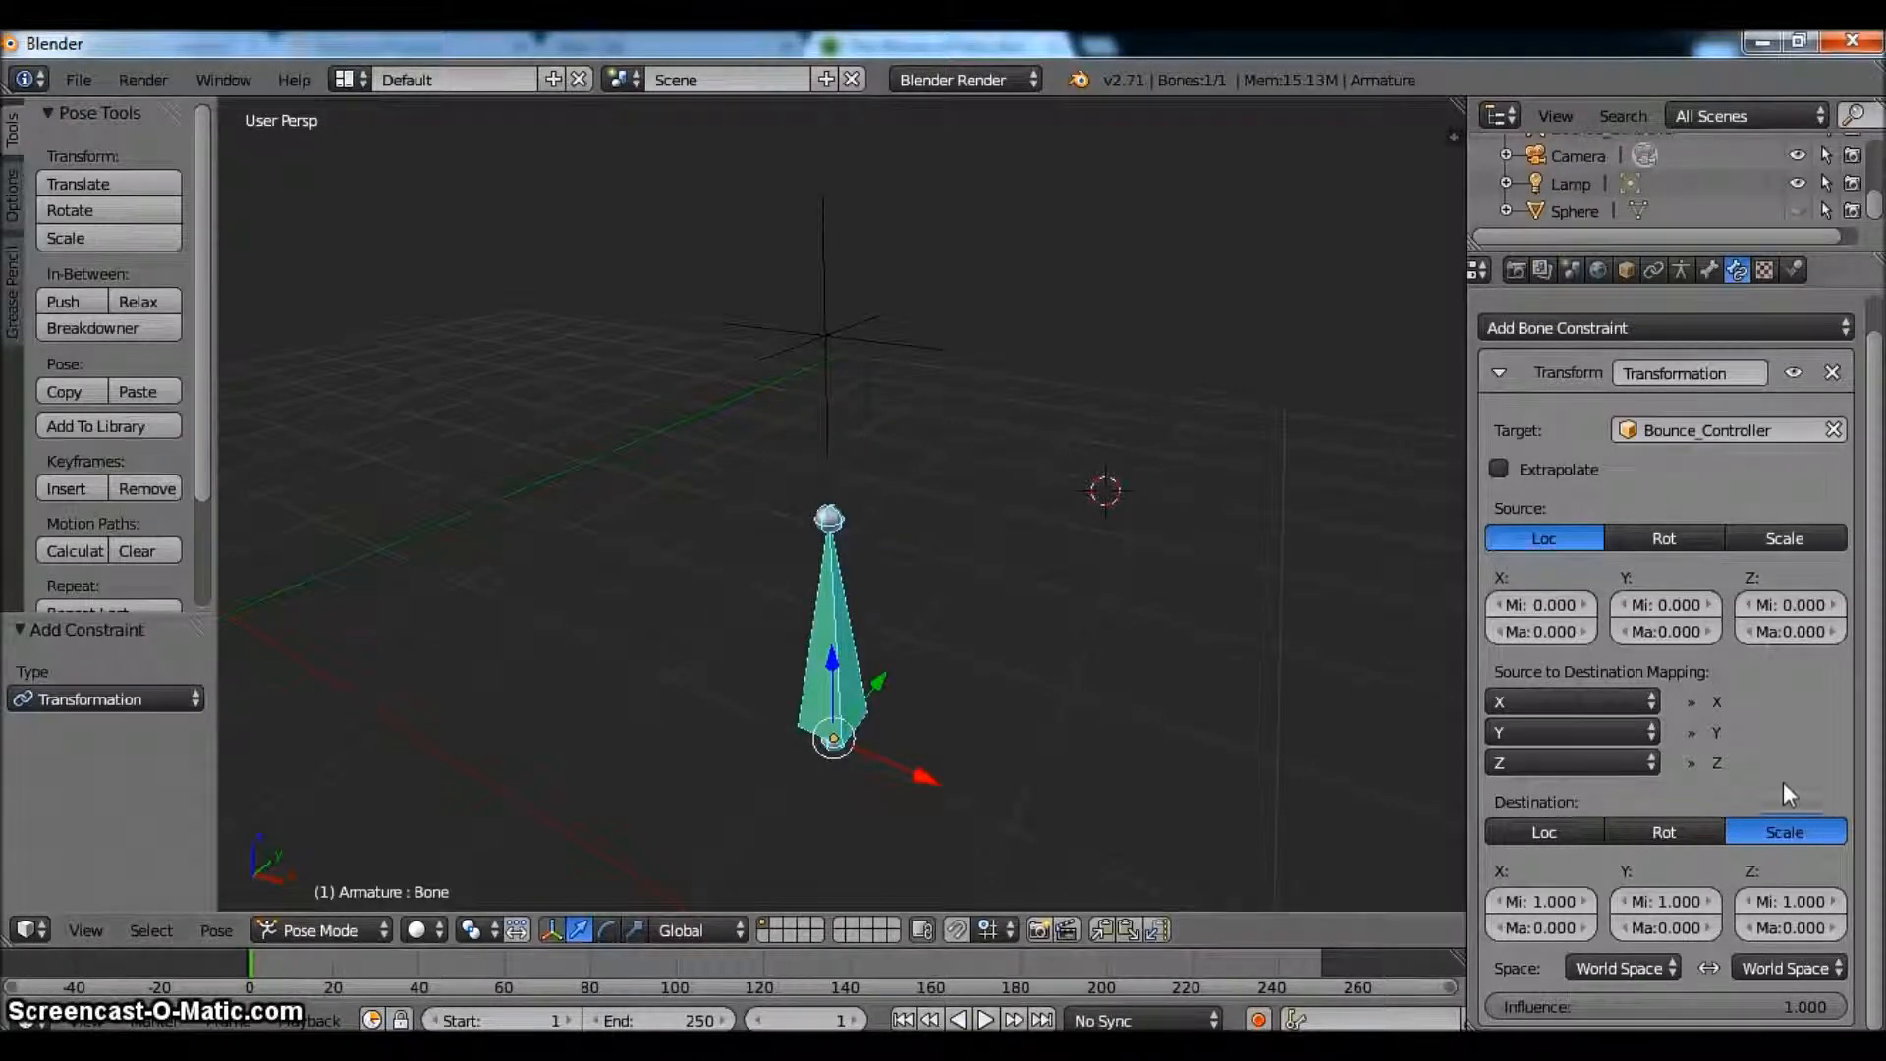
# - Set the constraint's source Z location maximum to 10.000
pyautogui.click(1789, 630)
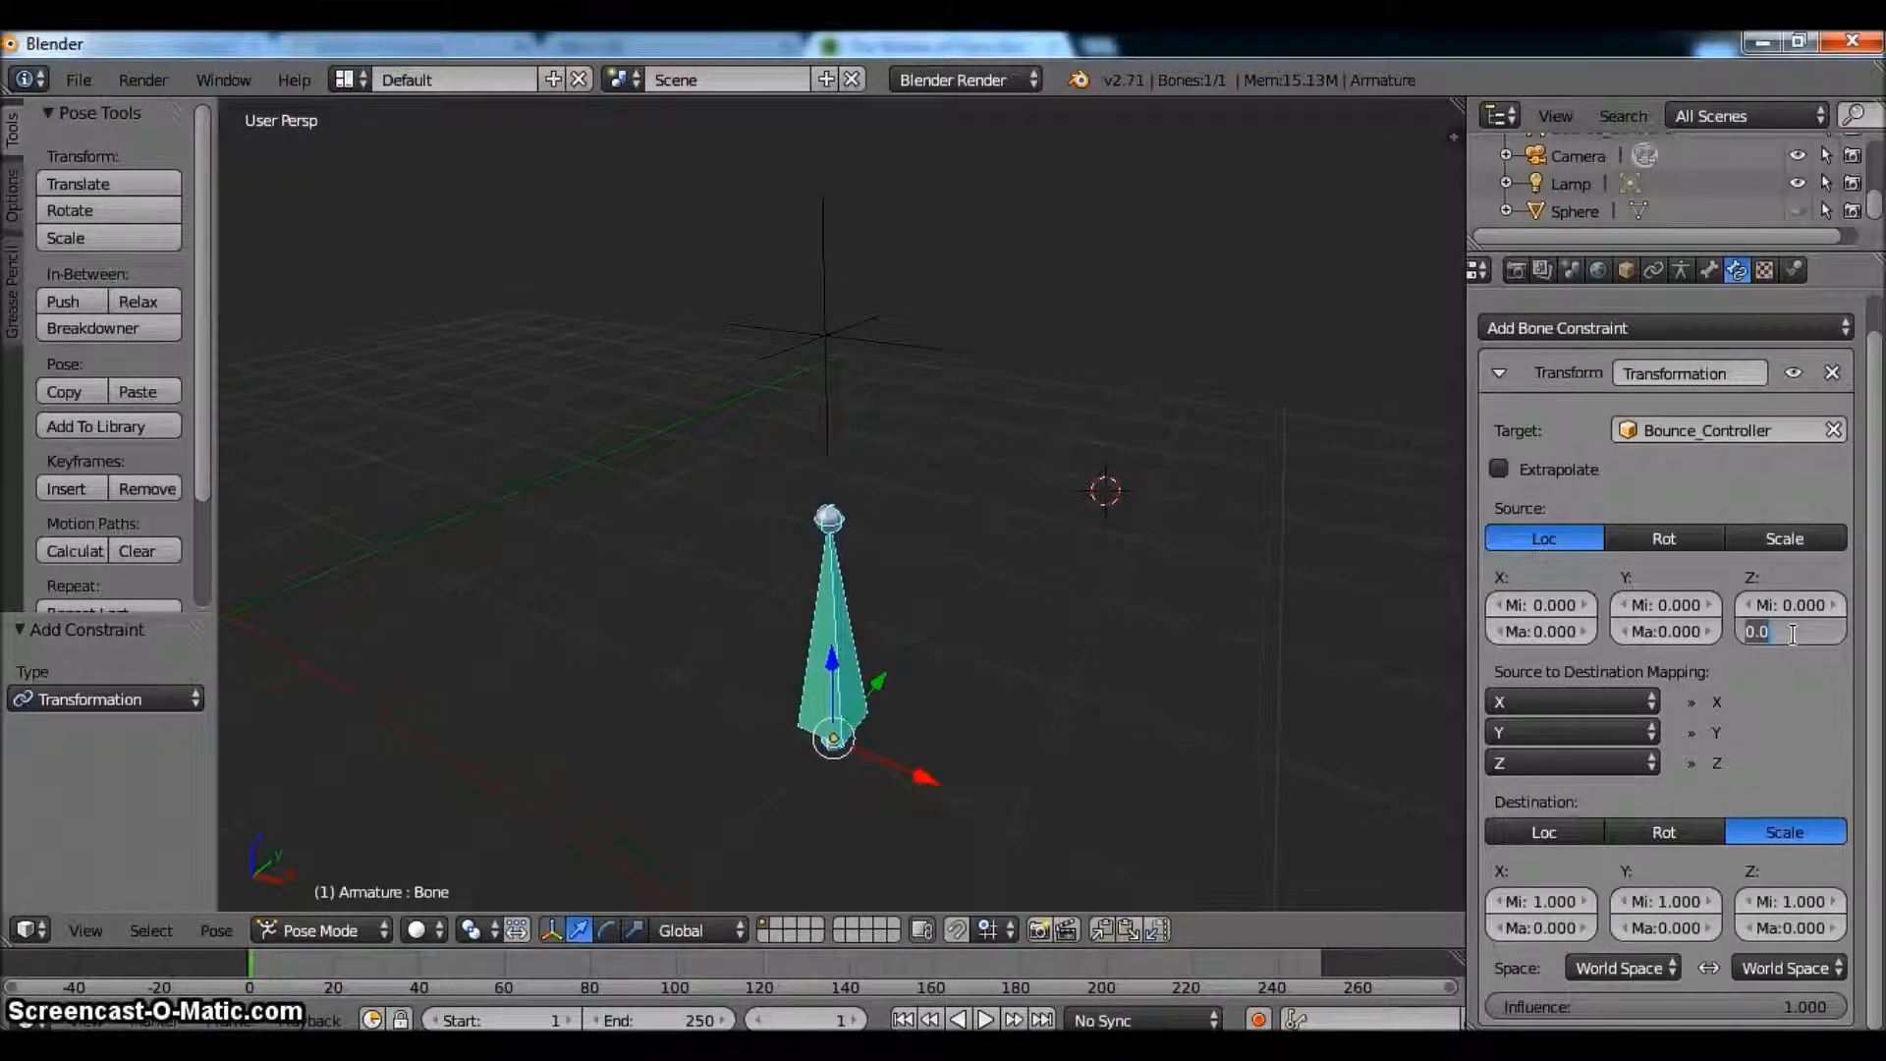
pyautogui.write('10.000')
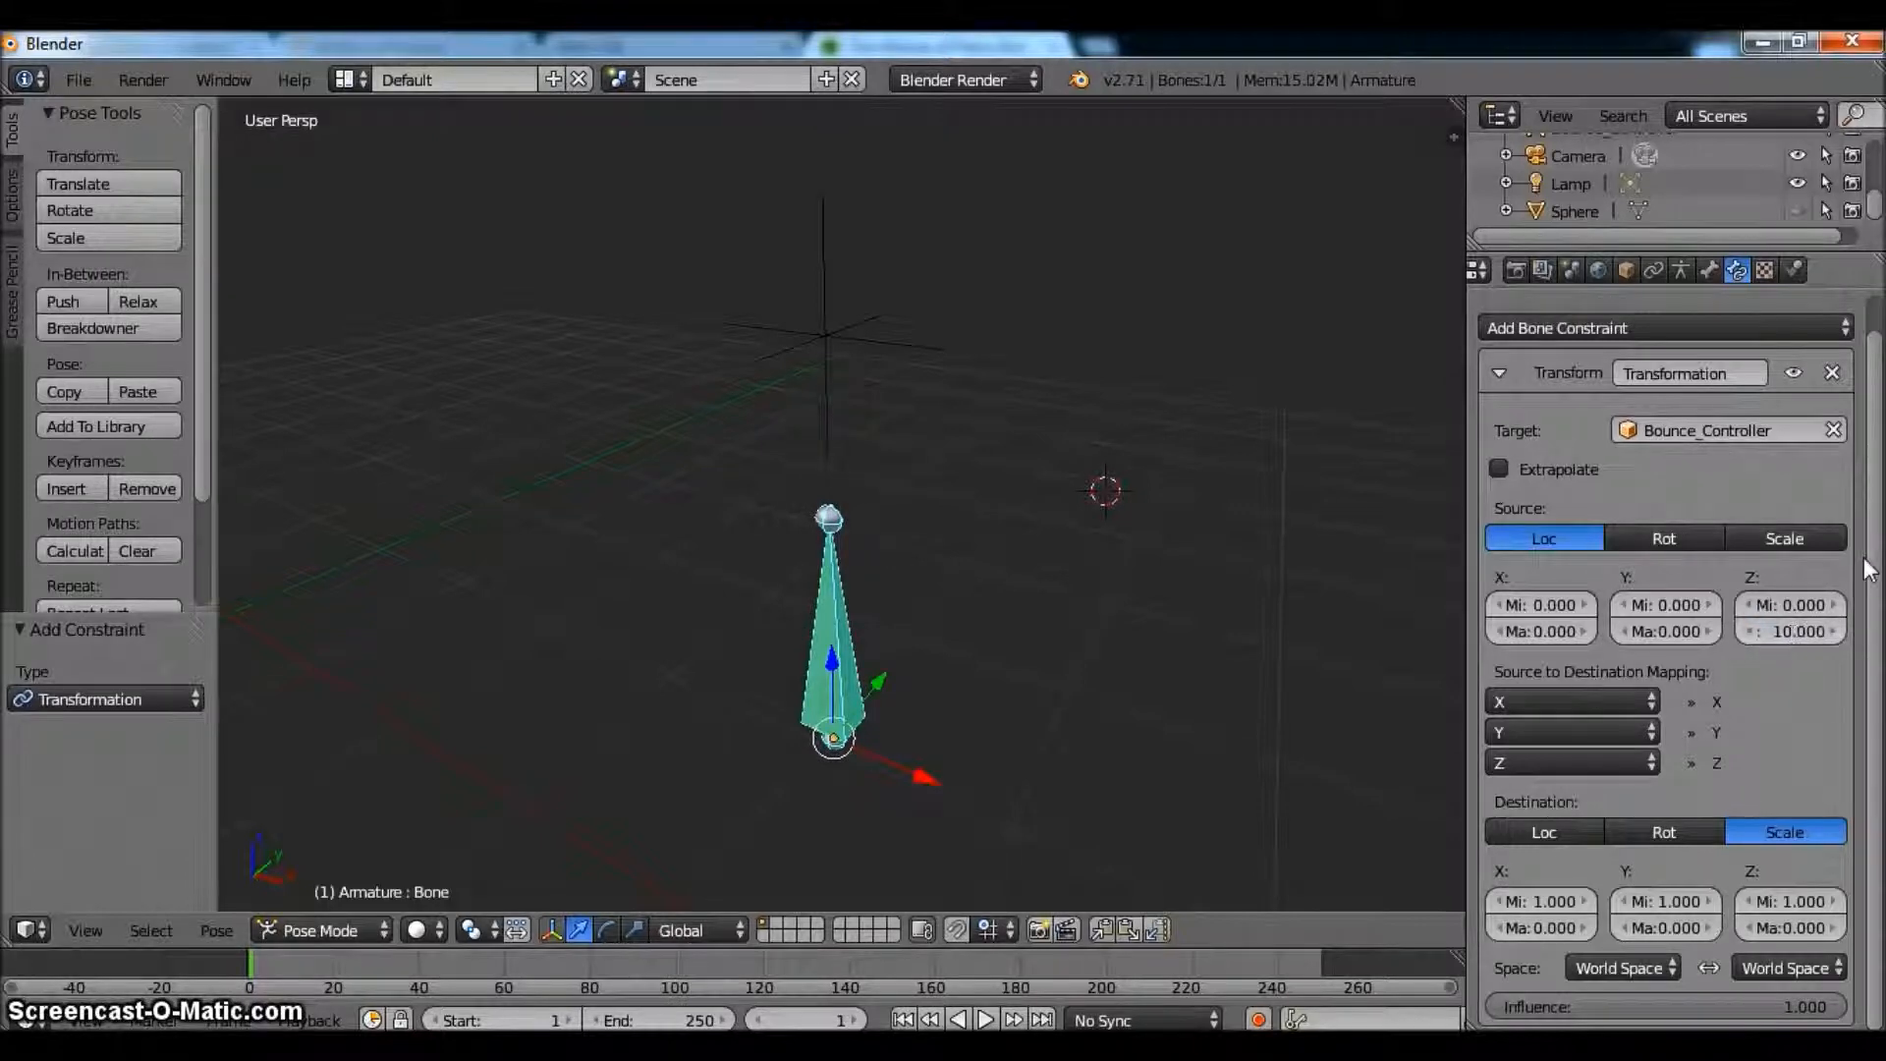
pyautogui.moveTo(1750, 516)
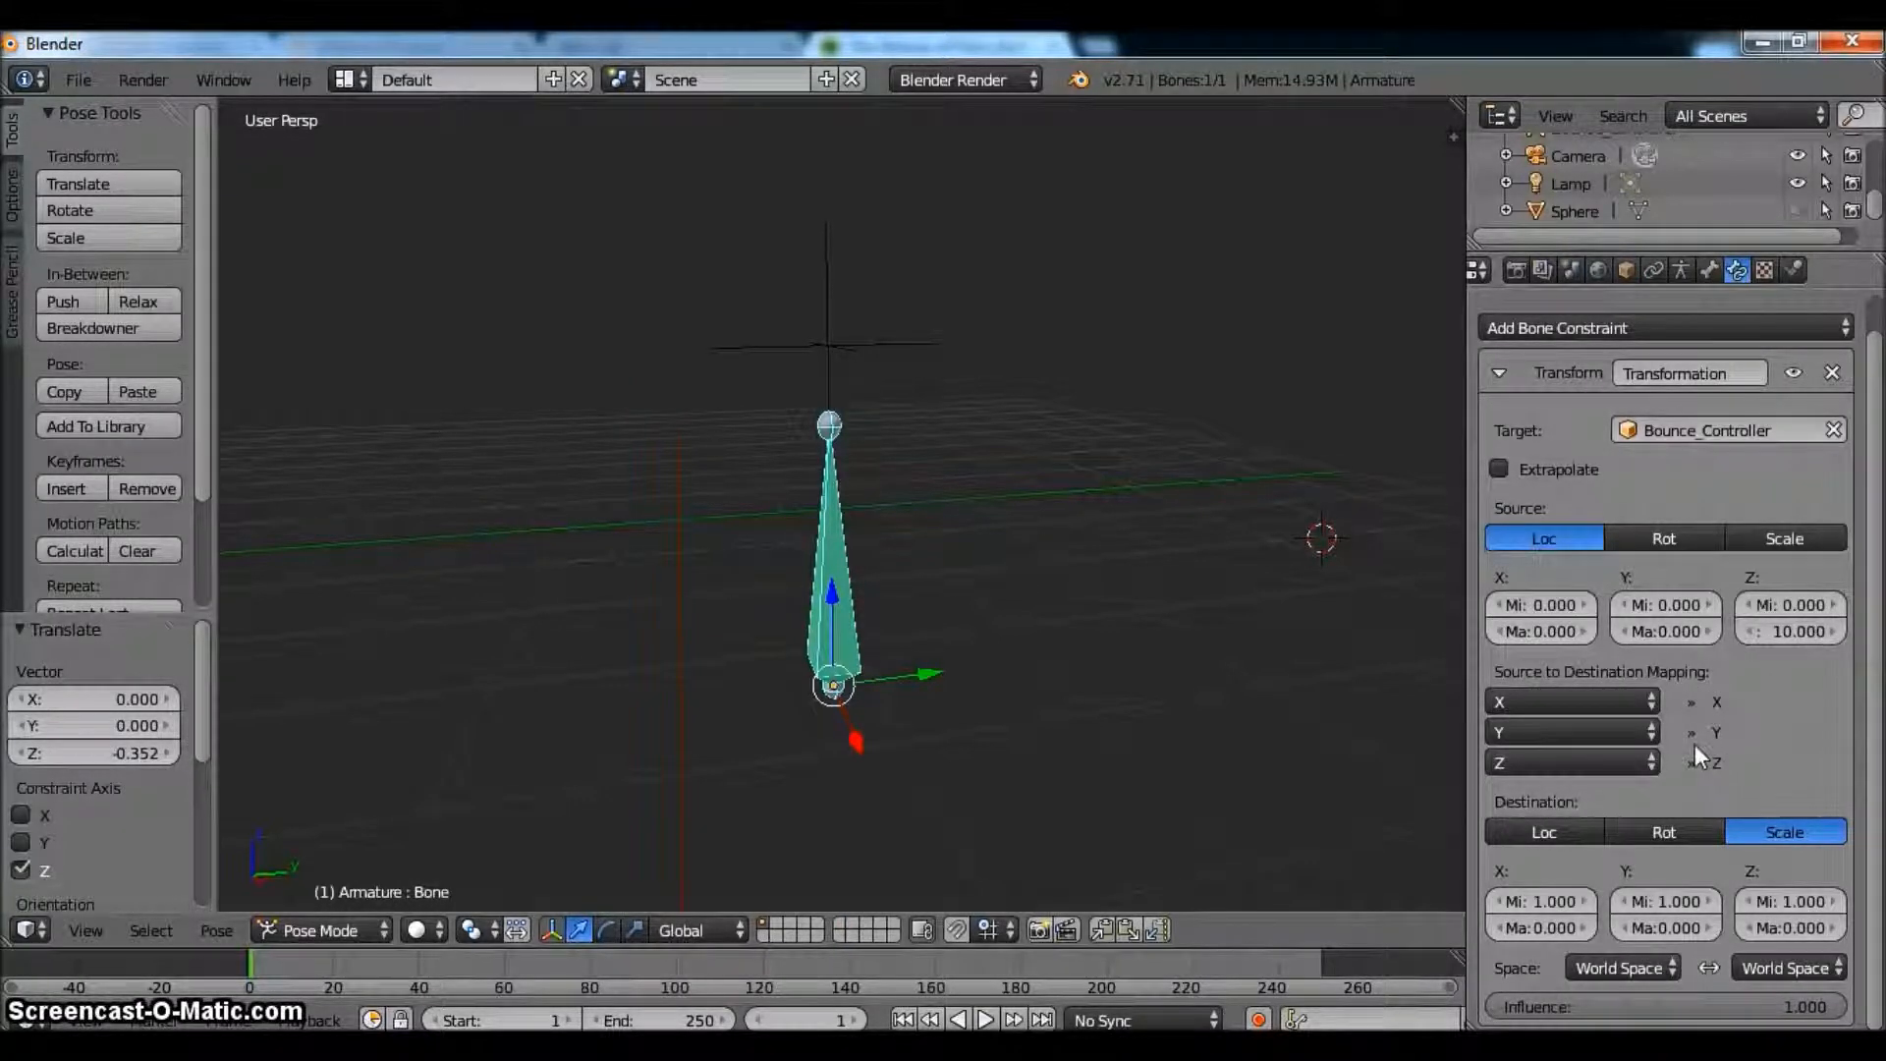
# - Map source axes X, Z, X to destination and set destination Y scale maximum to 10.000
pyautogui.click(1571, 731)
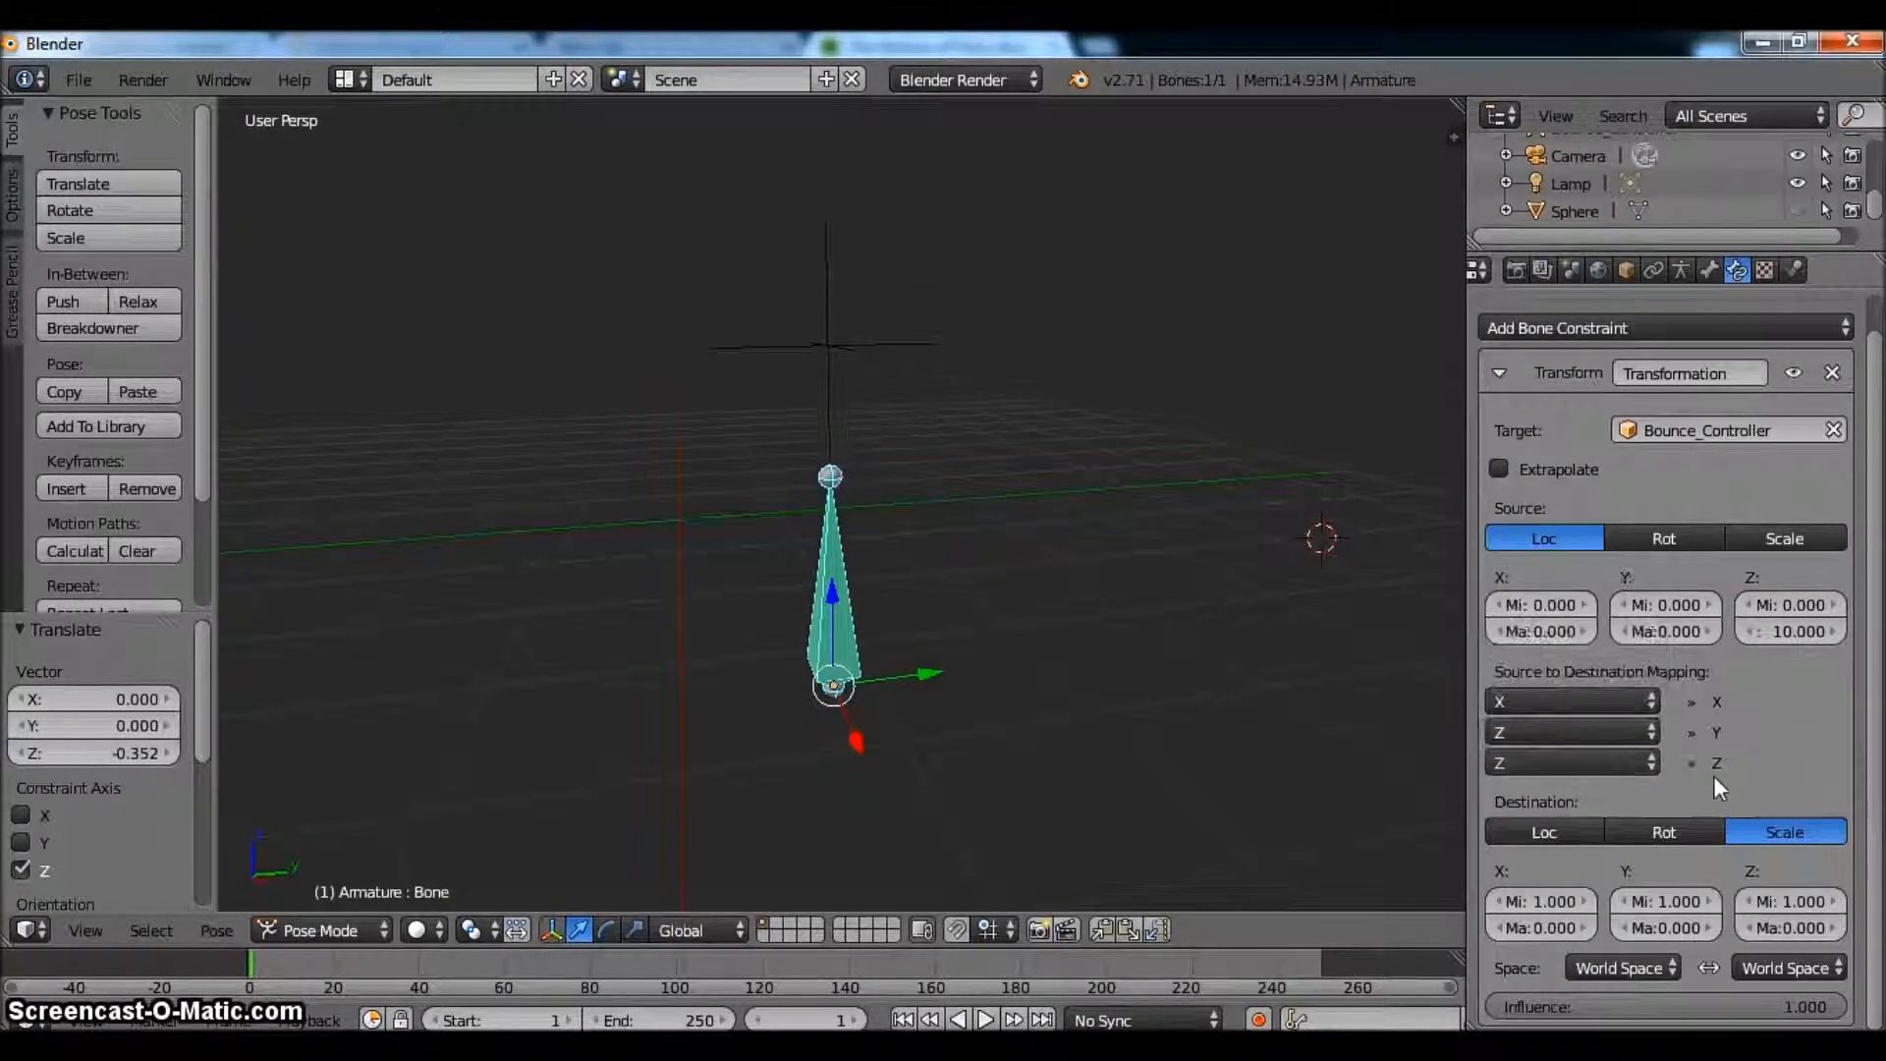
pyautogui.click(1572, 762)
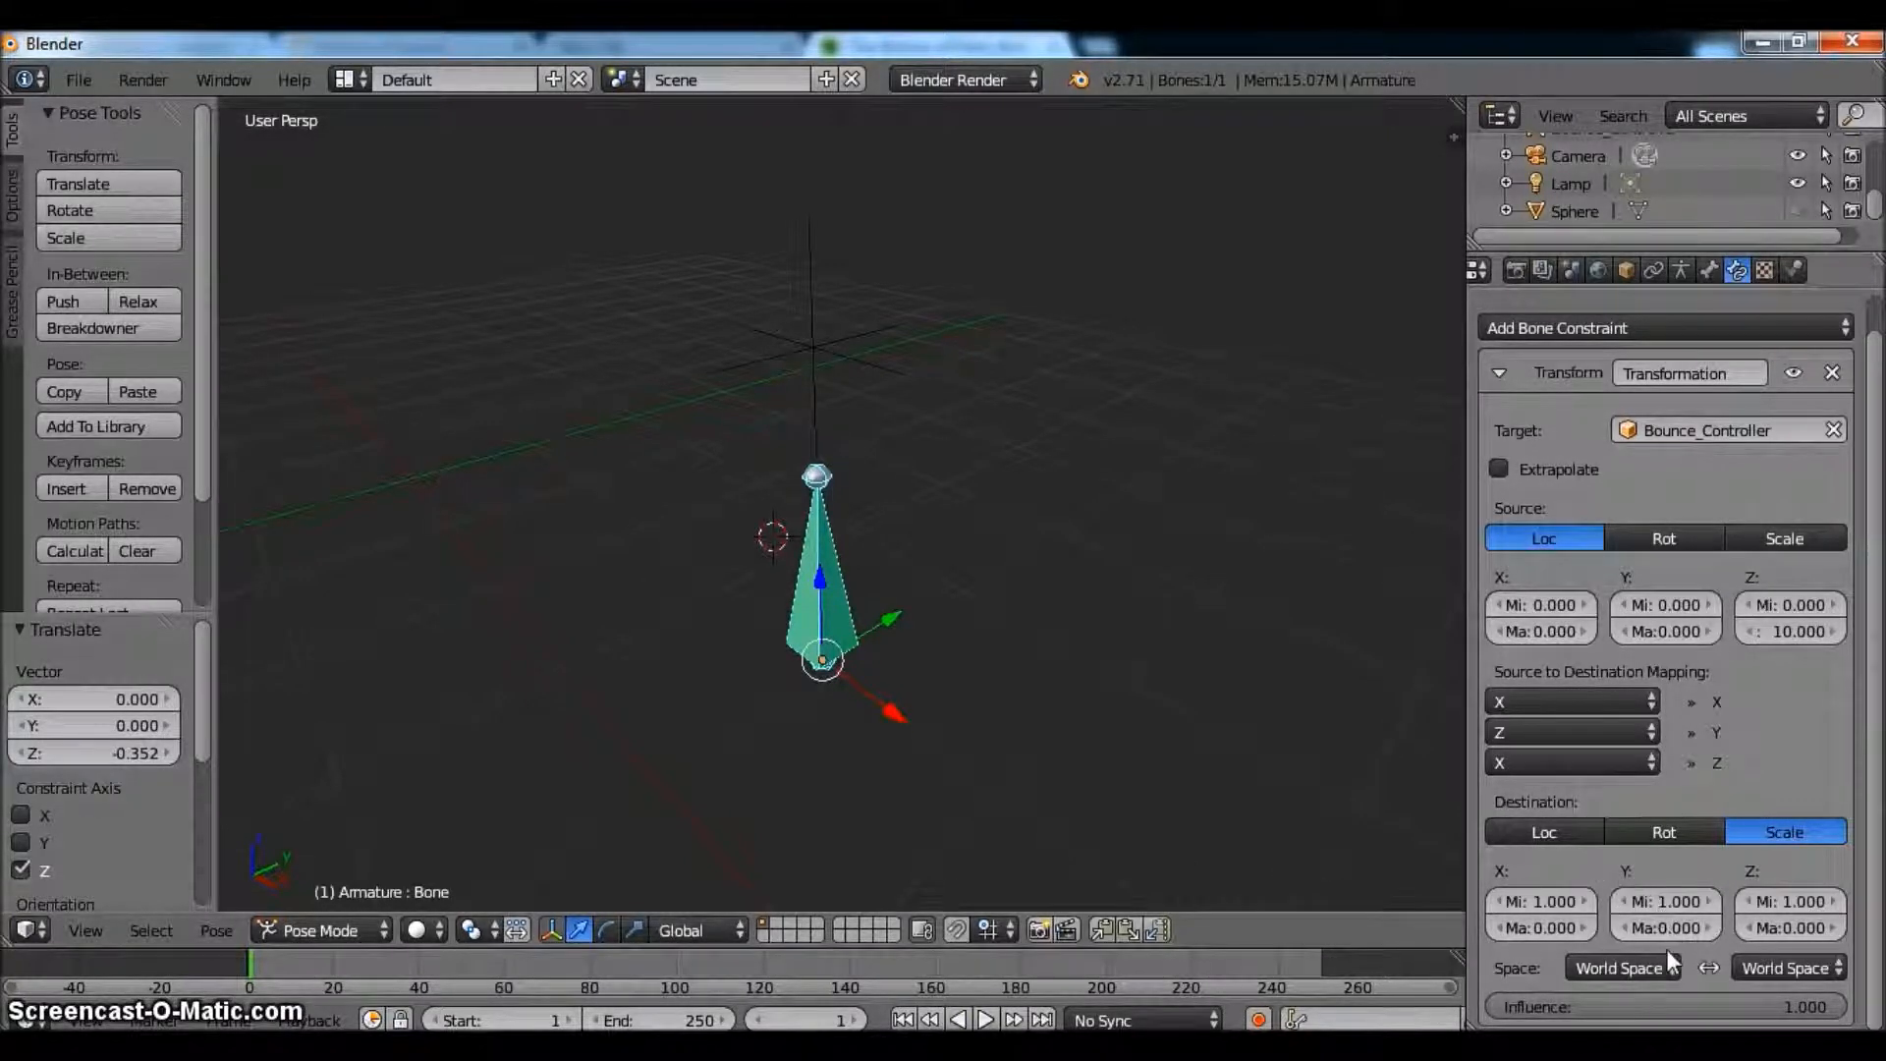
pyautogui.click(1665, 927)
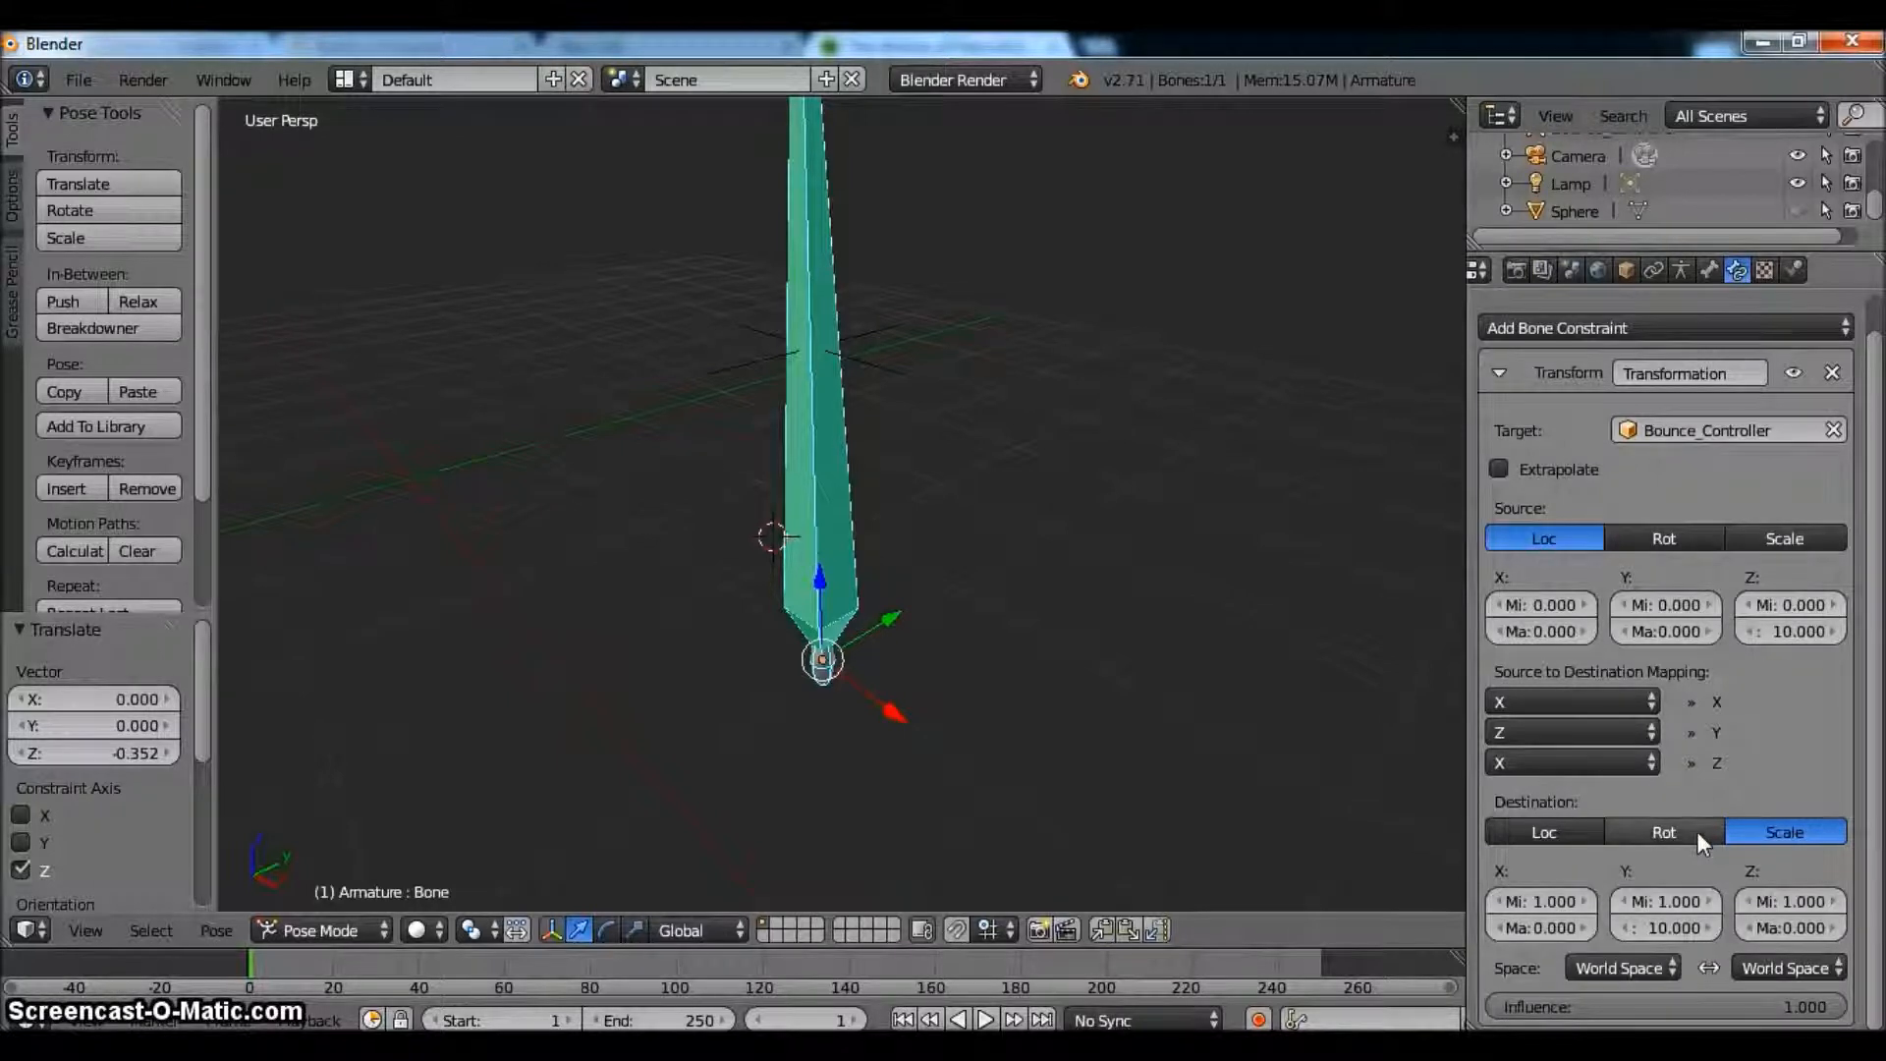
pyautogui.moveTo(1688, 723)
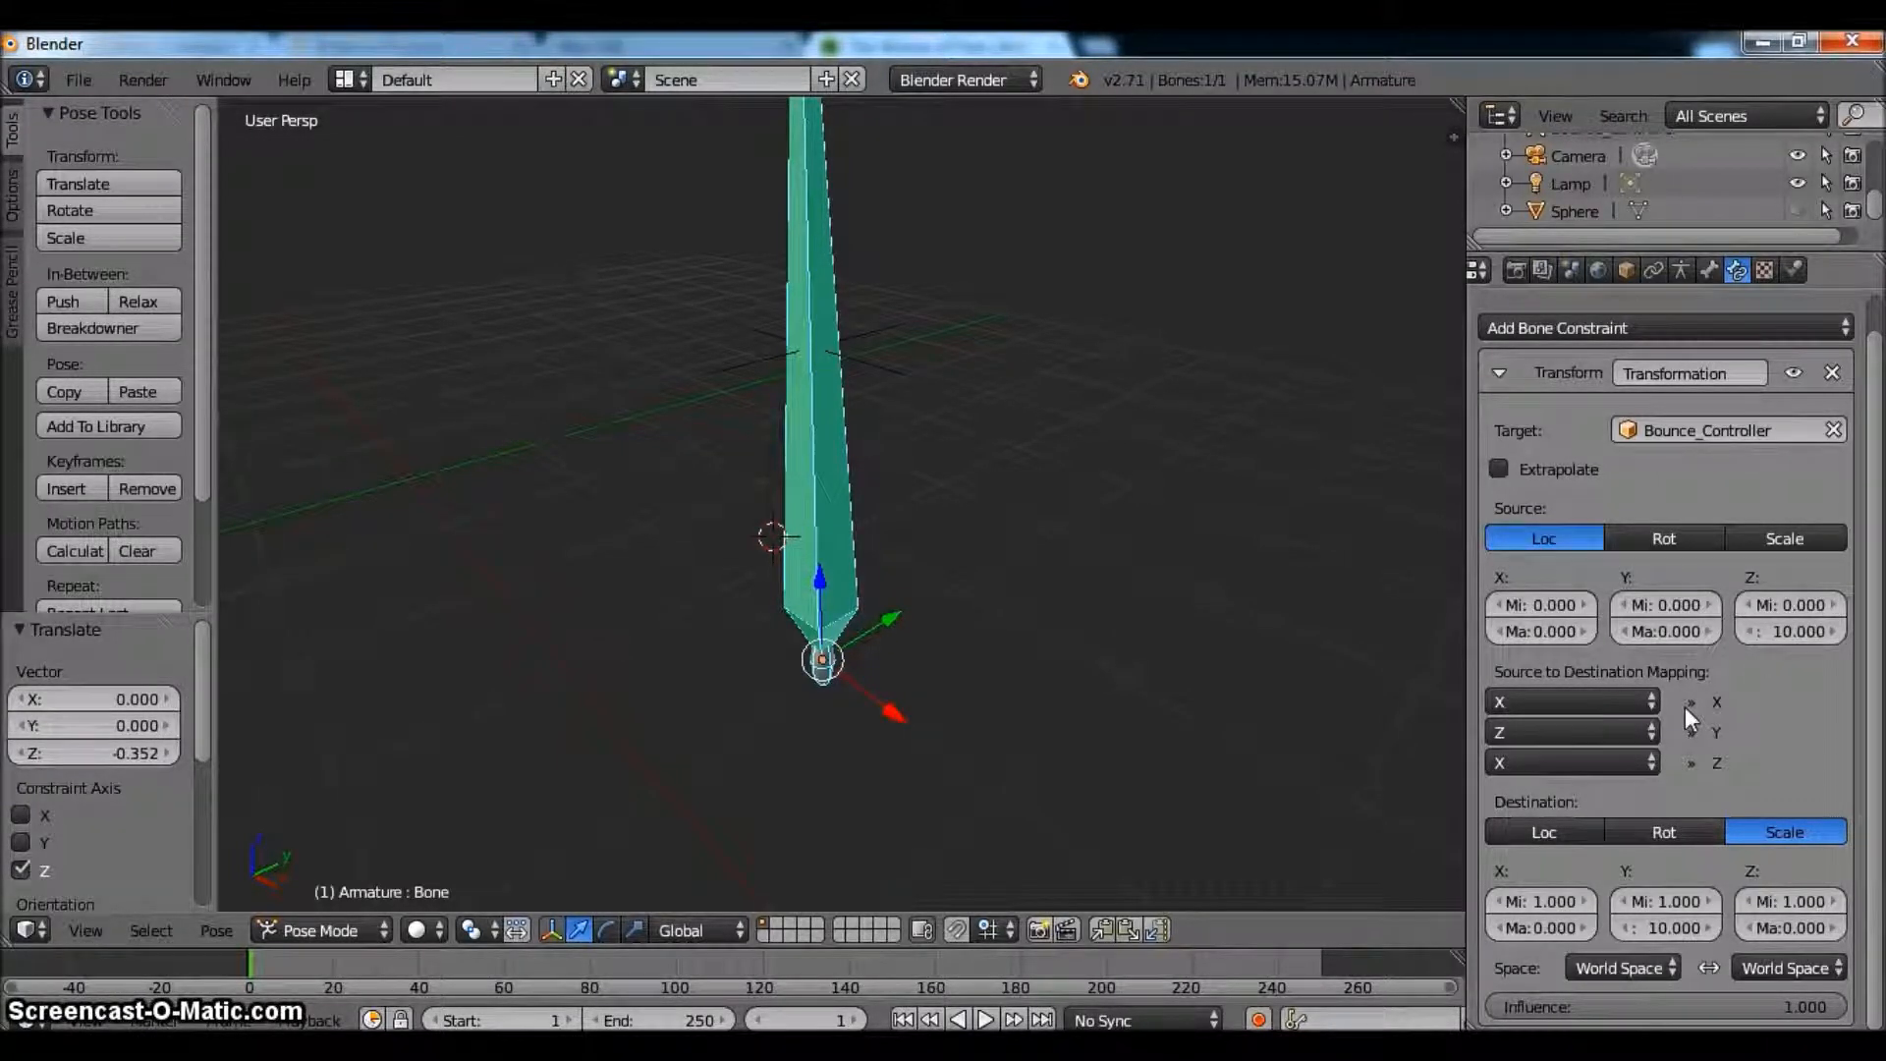
pyautogui.moveTo(870, 389)
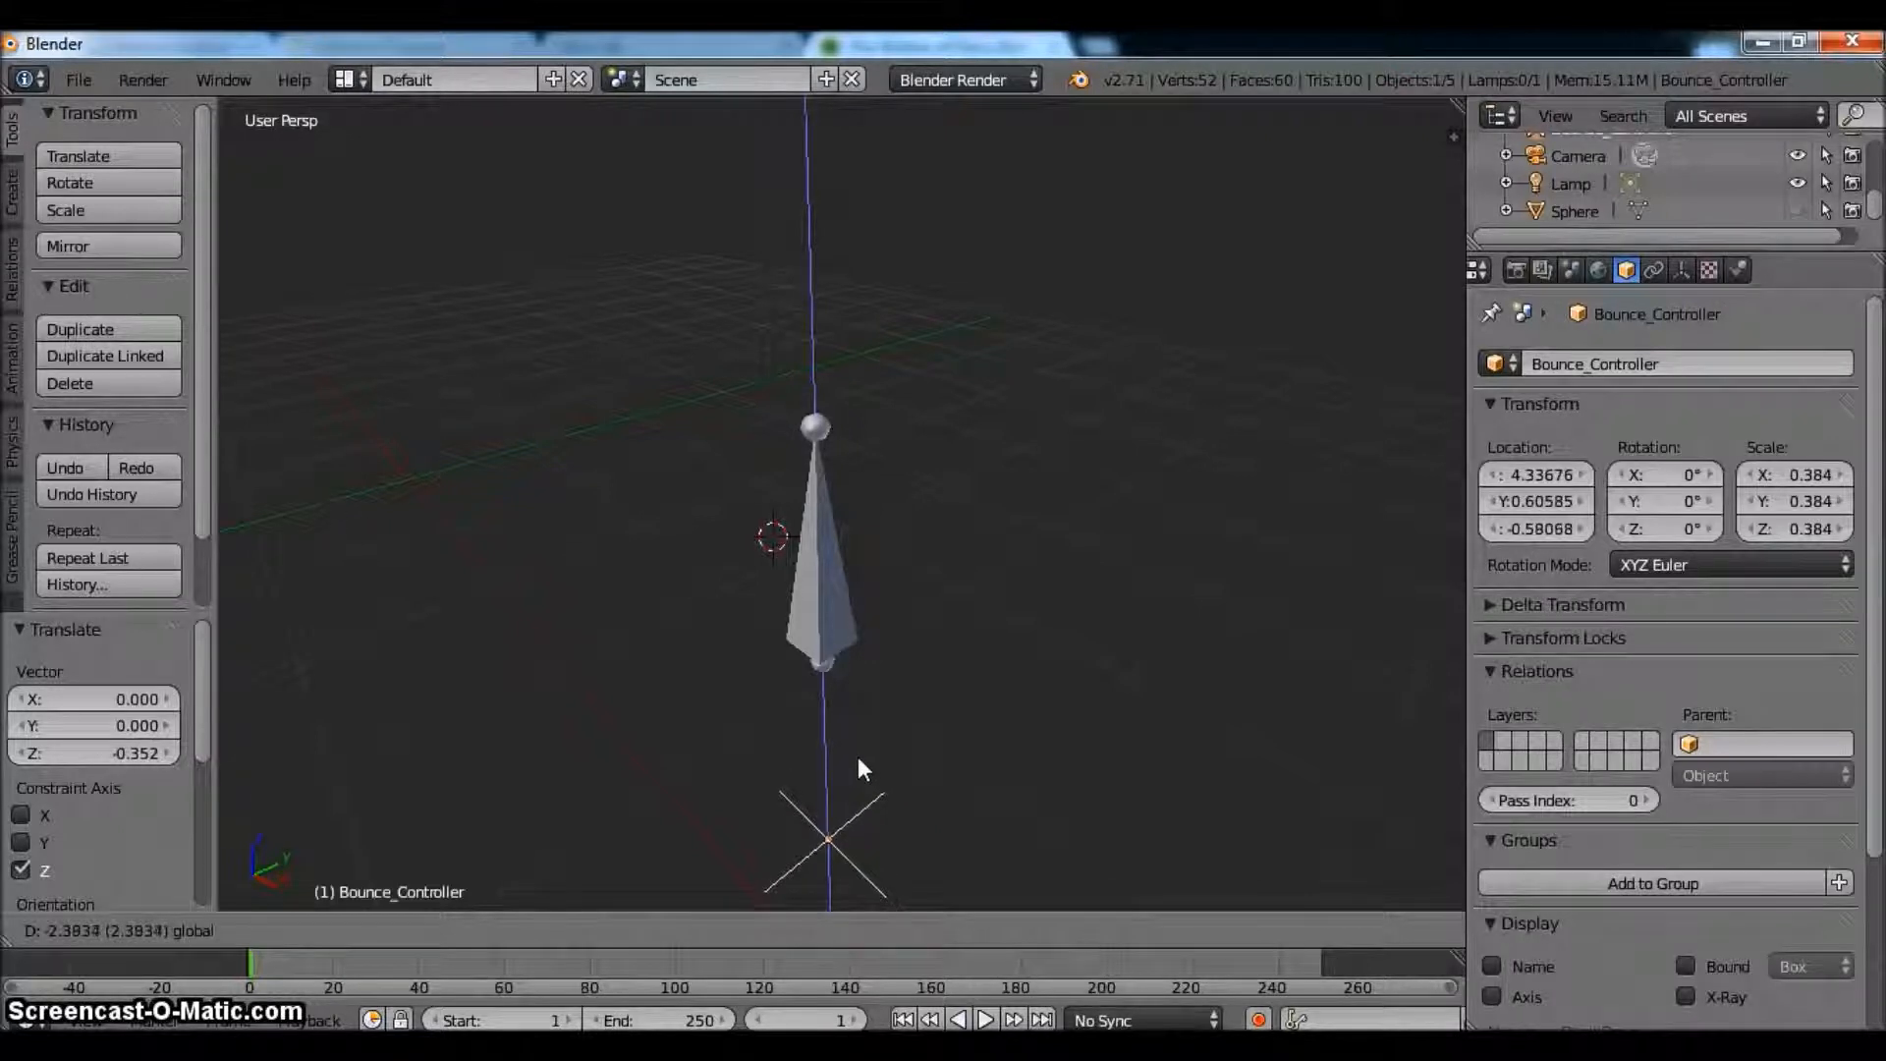
# - Lower Bounce_Controller along Z to test the bone stretching with the rig
pyautogui.moveTo(860, 770); pyautogui.dragTo(866, 705)
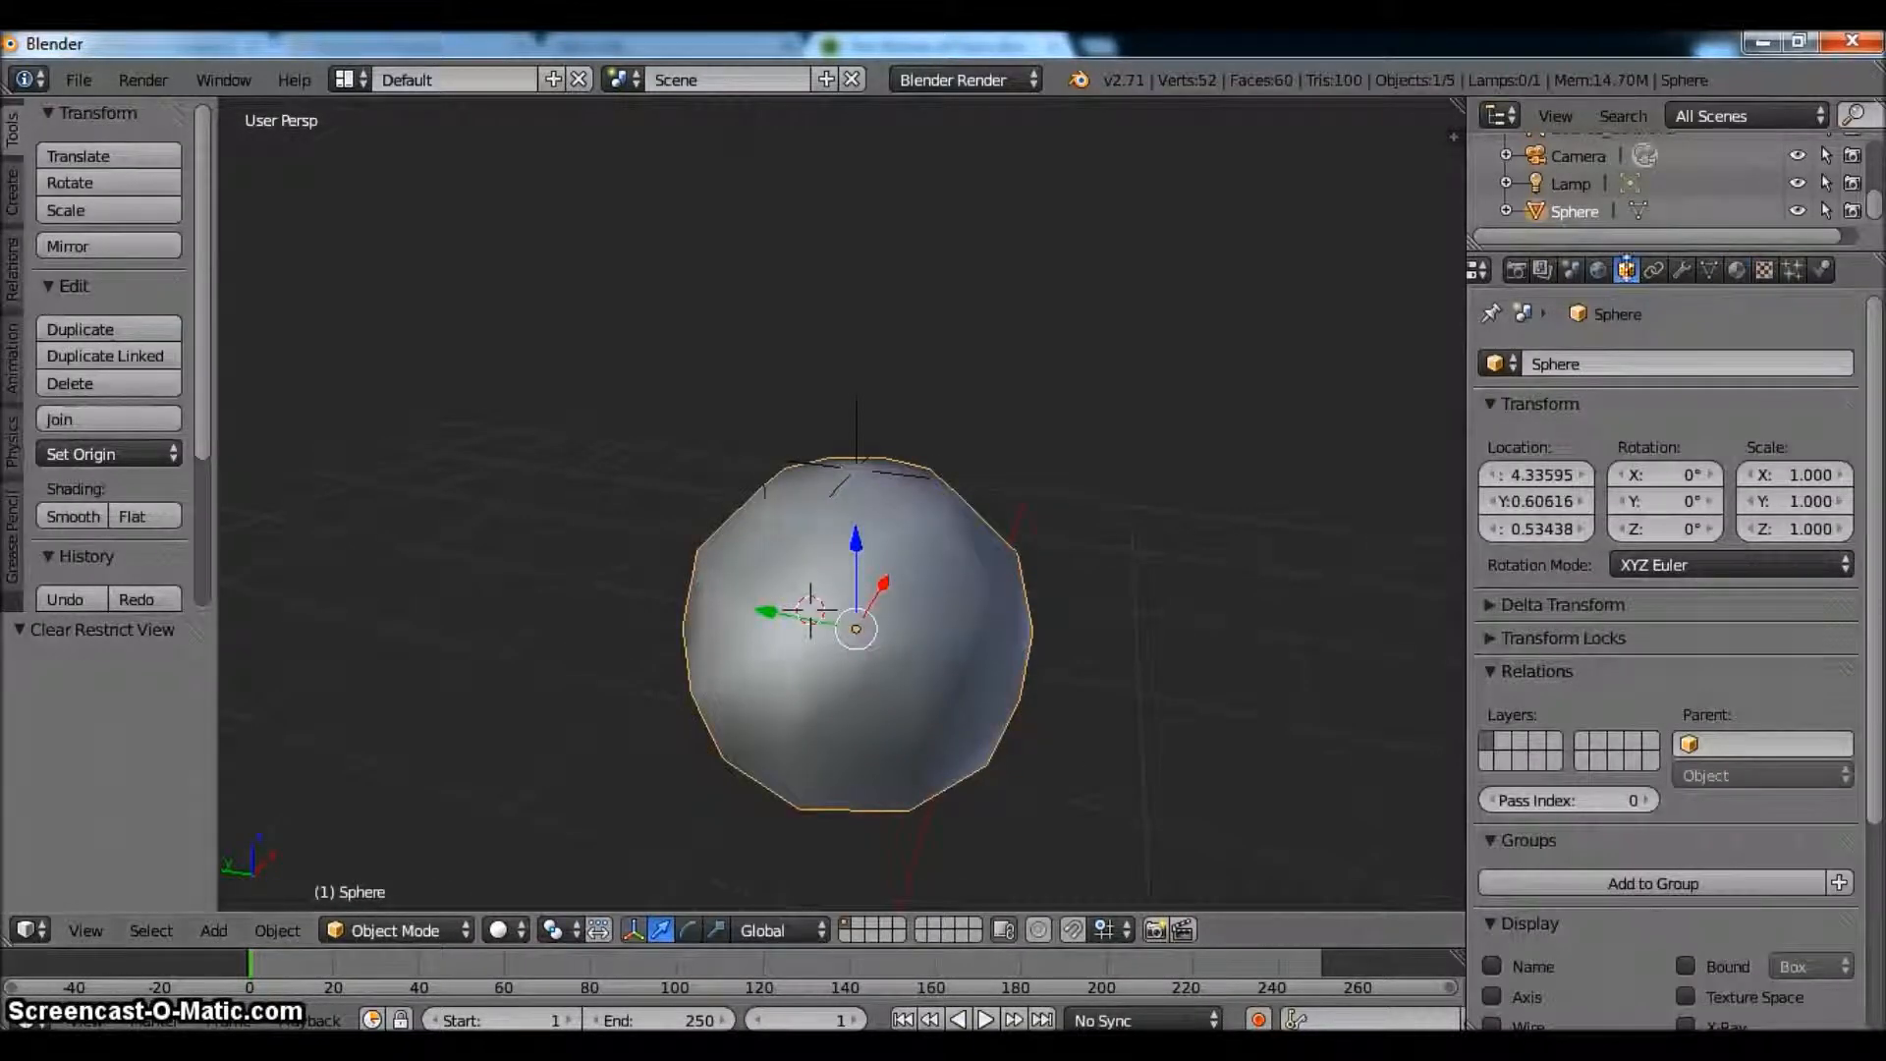
# - Add an Armature modifier to the sphere targeting Armature, bound by vertex groups and bone envelopes
pyautogui.click(1693, 271)
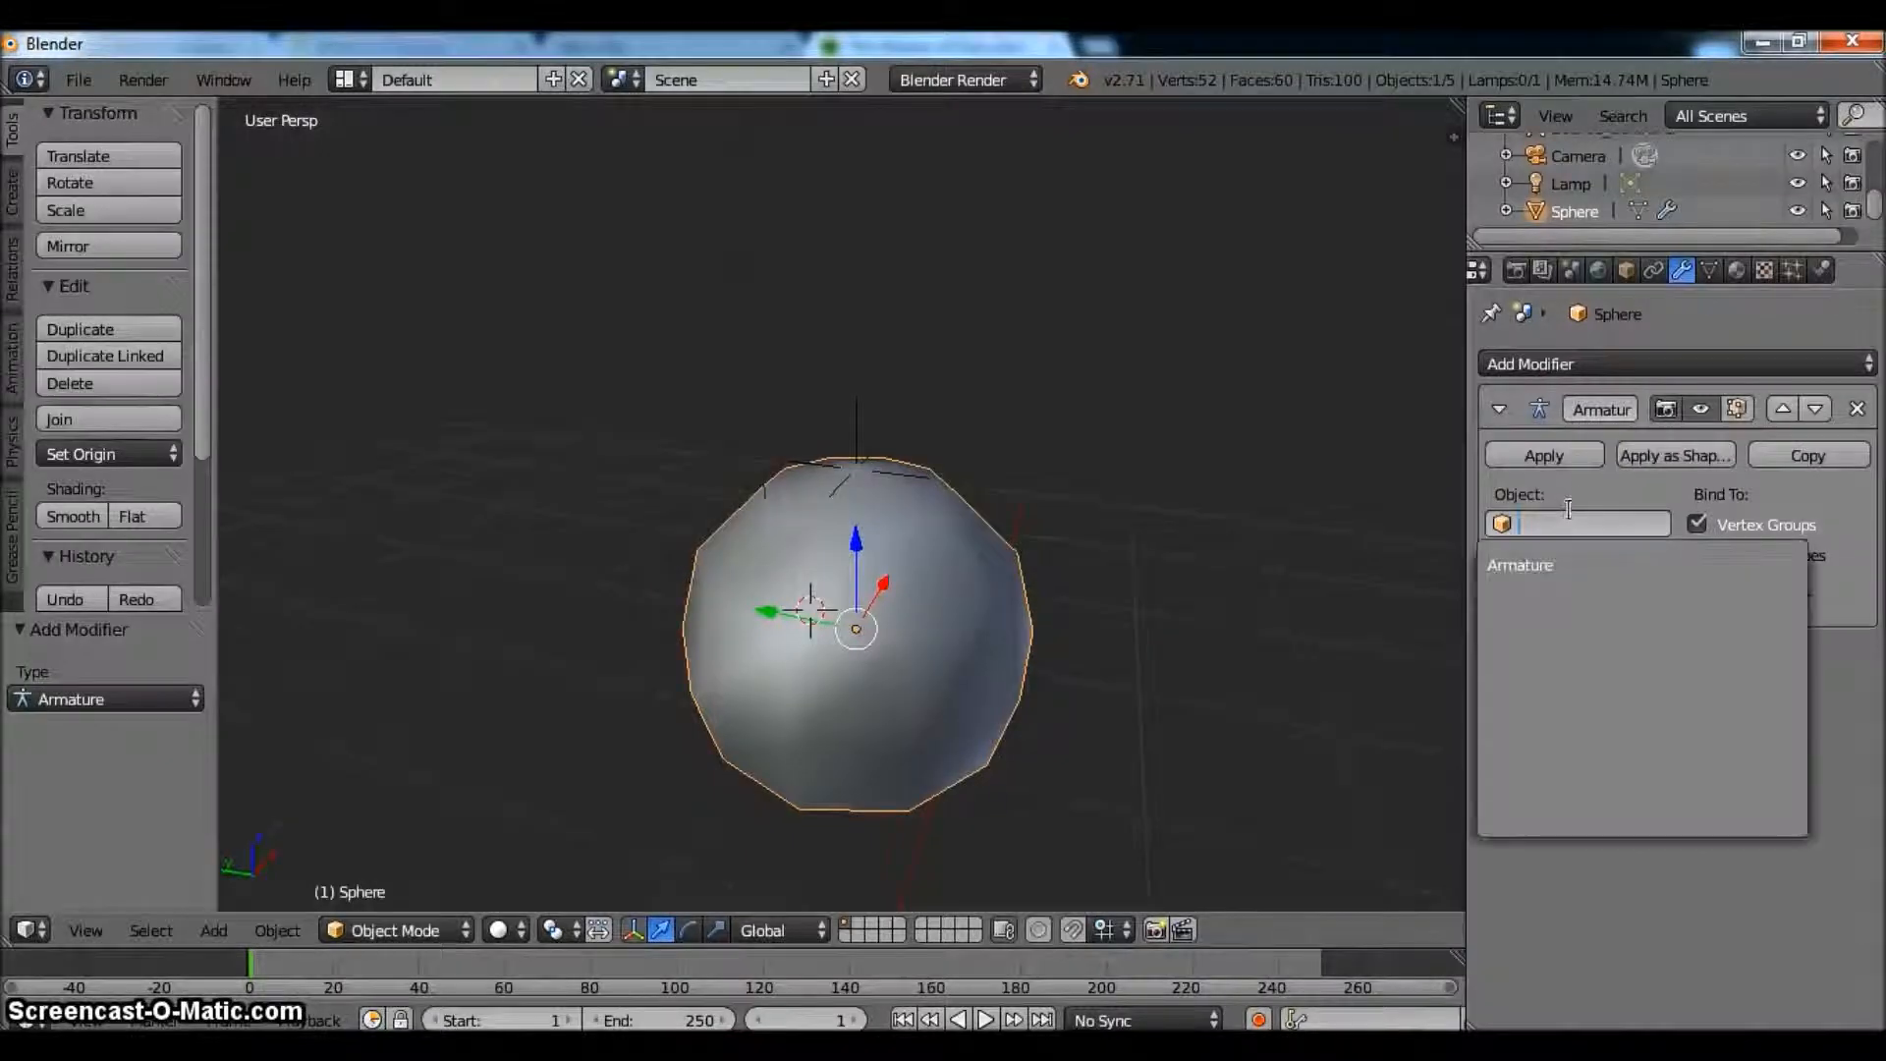
pyautogui.click(1521, 566)
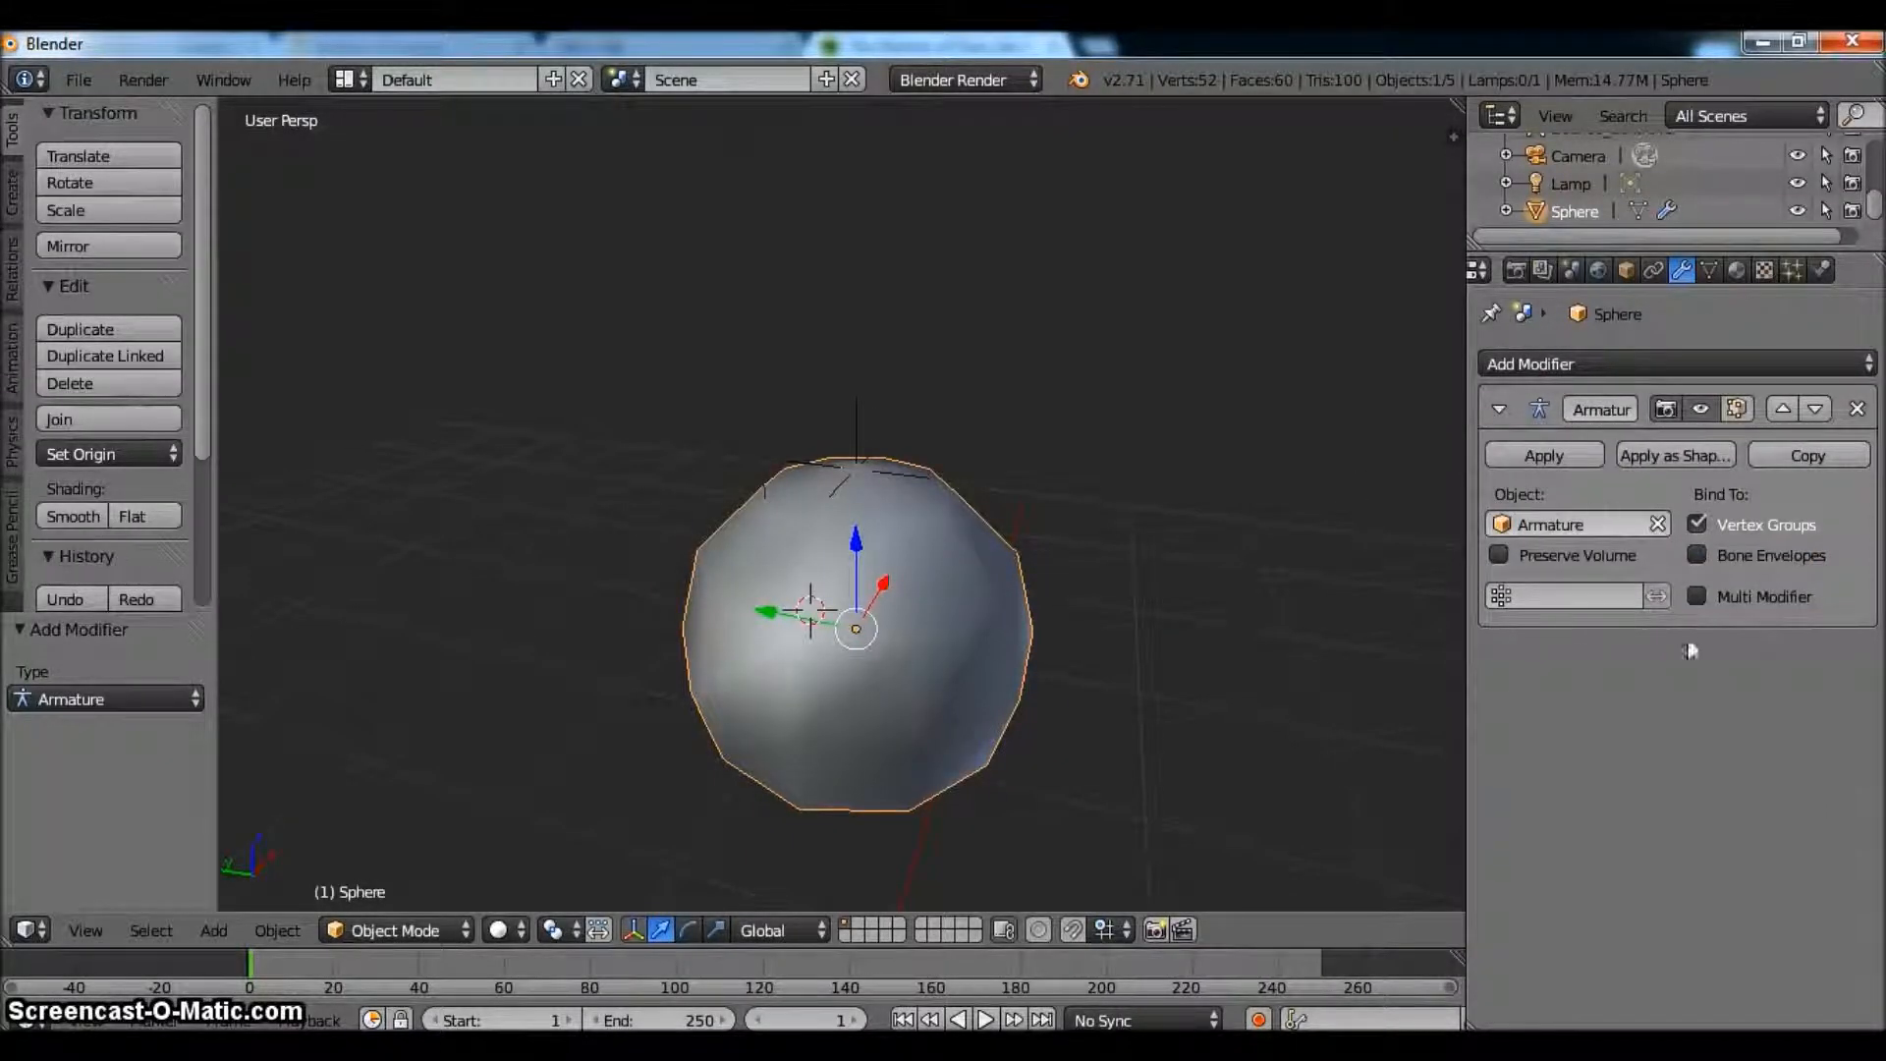
pyautogui.moveTo(1269, 481)
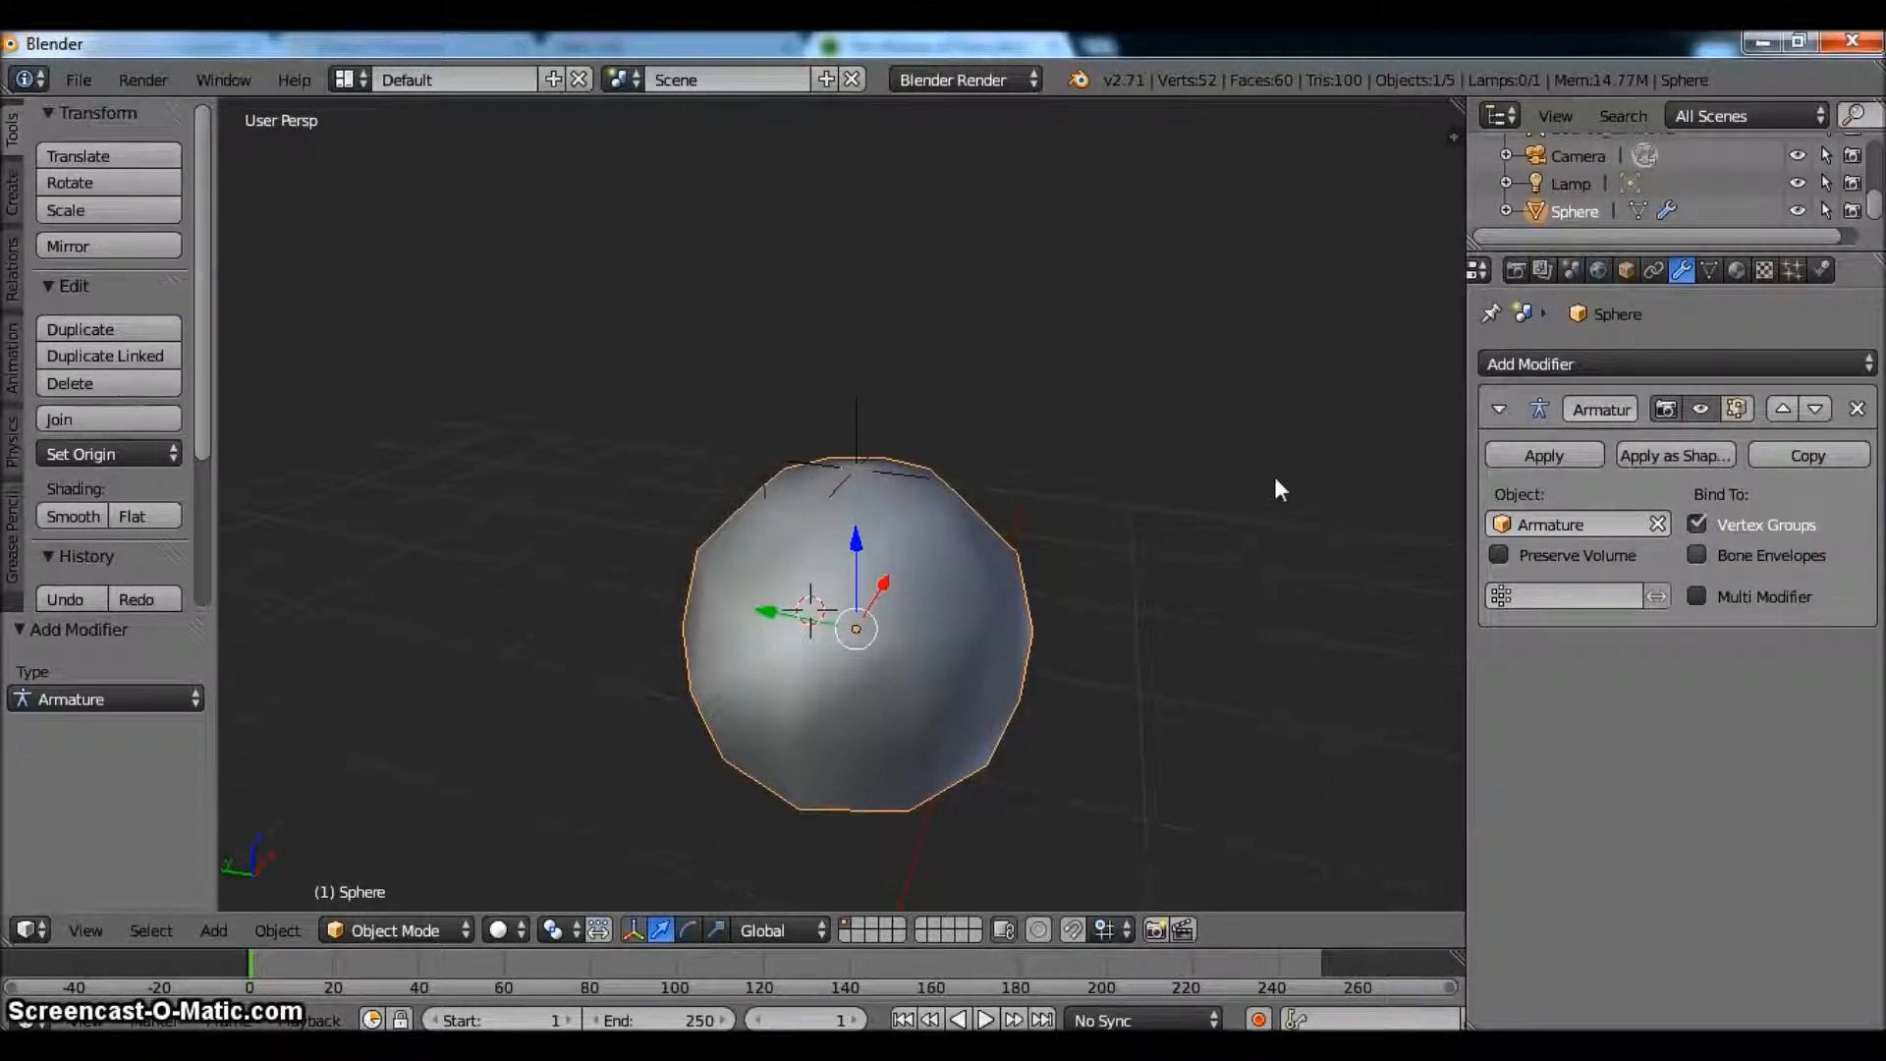
pyautogui.moveTo(1704, 561)
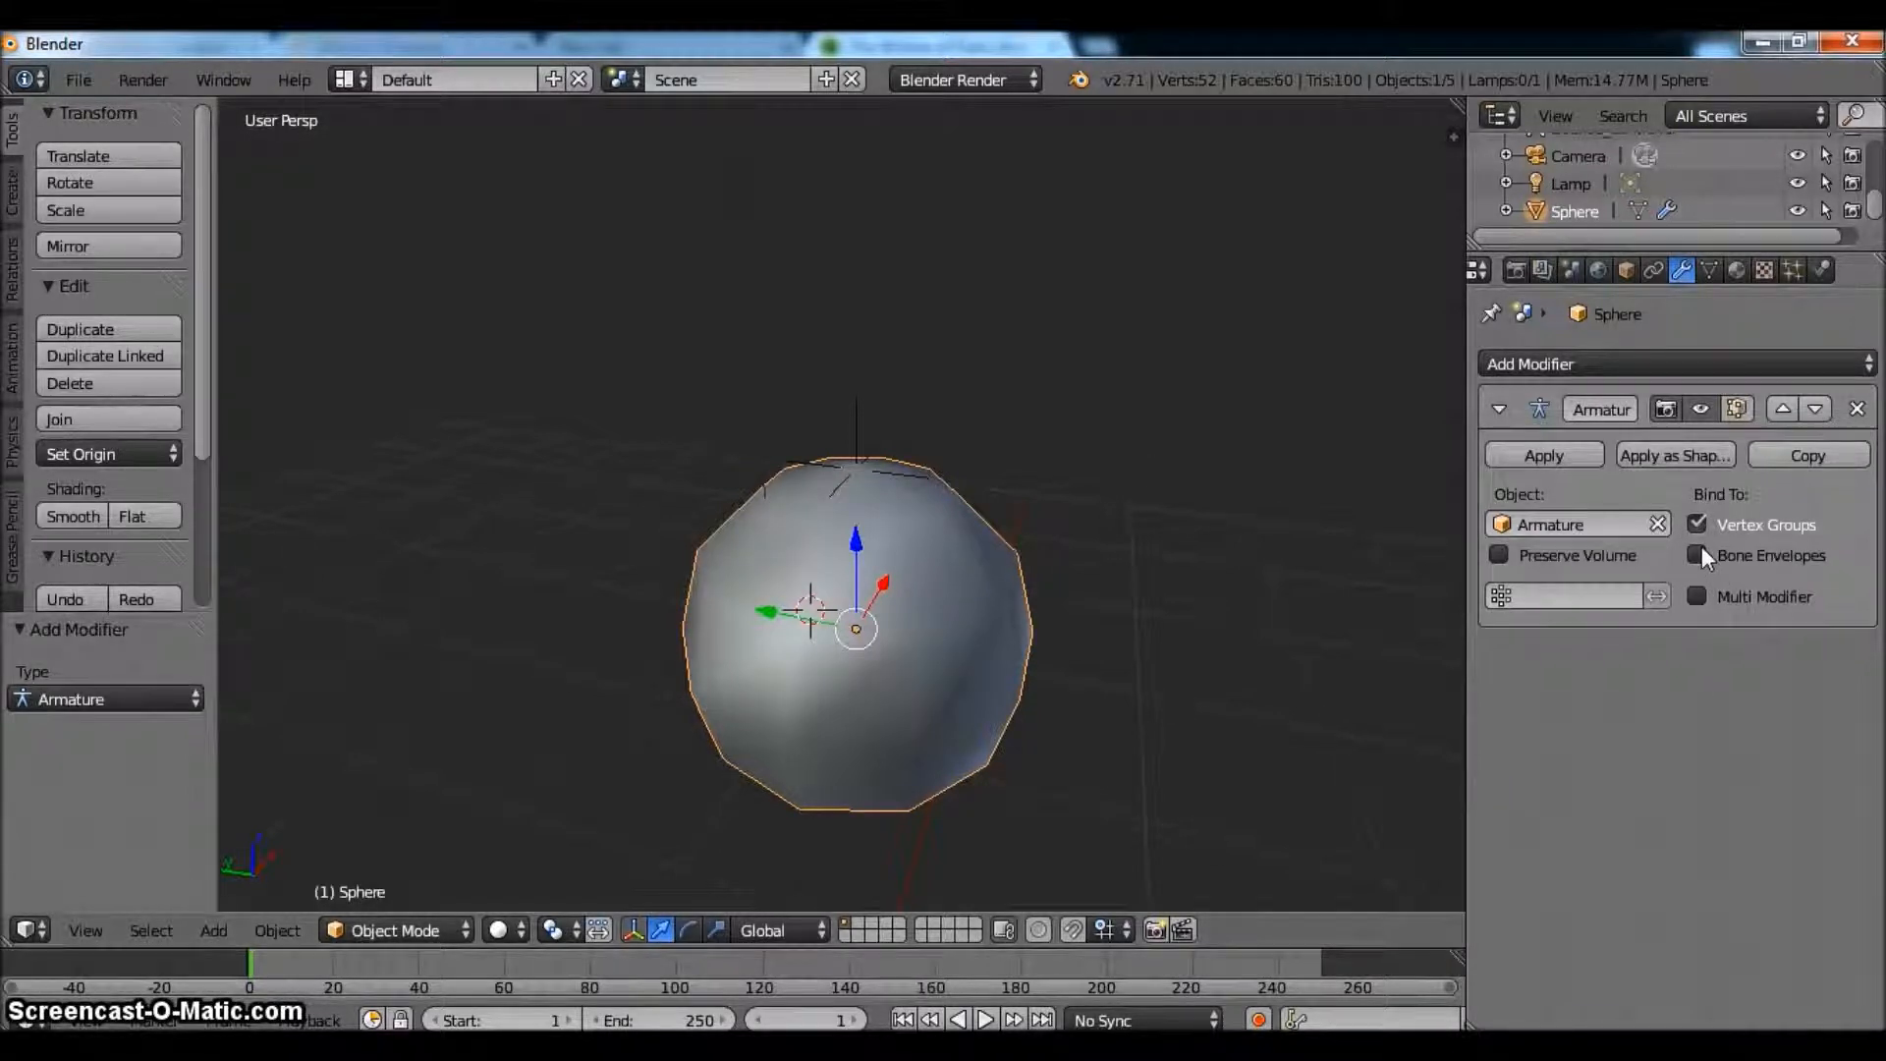
pyautogui.click(1697, 554)
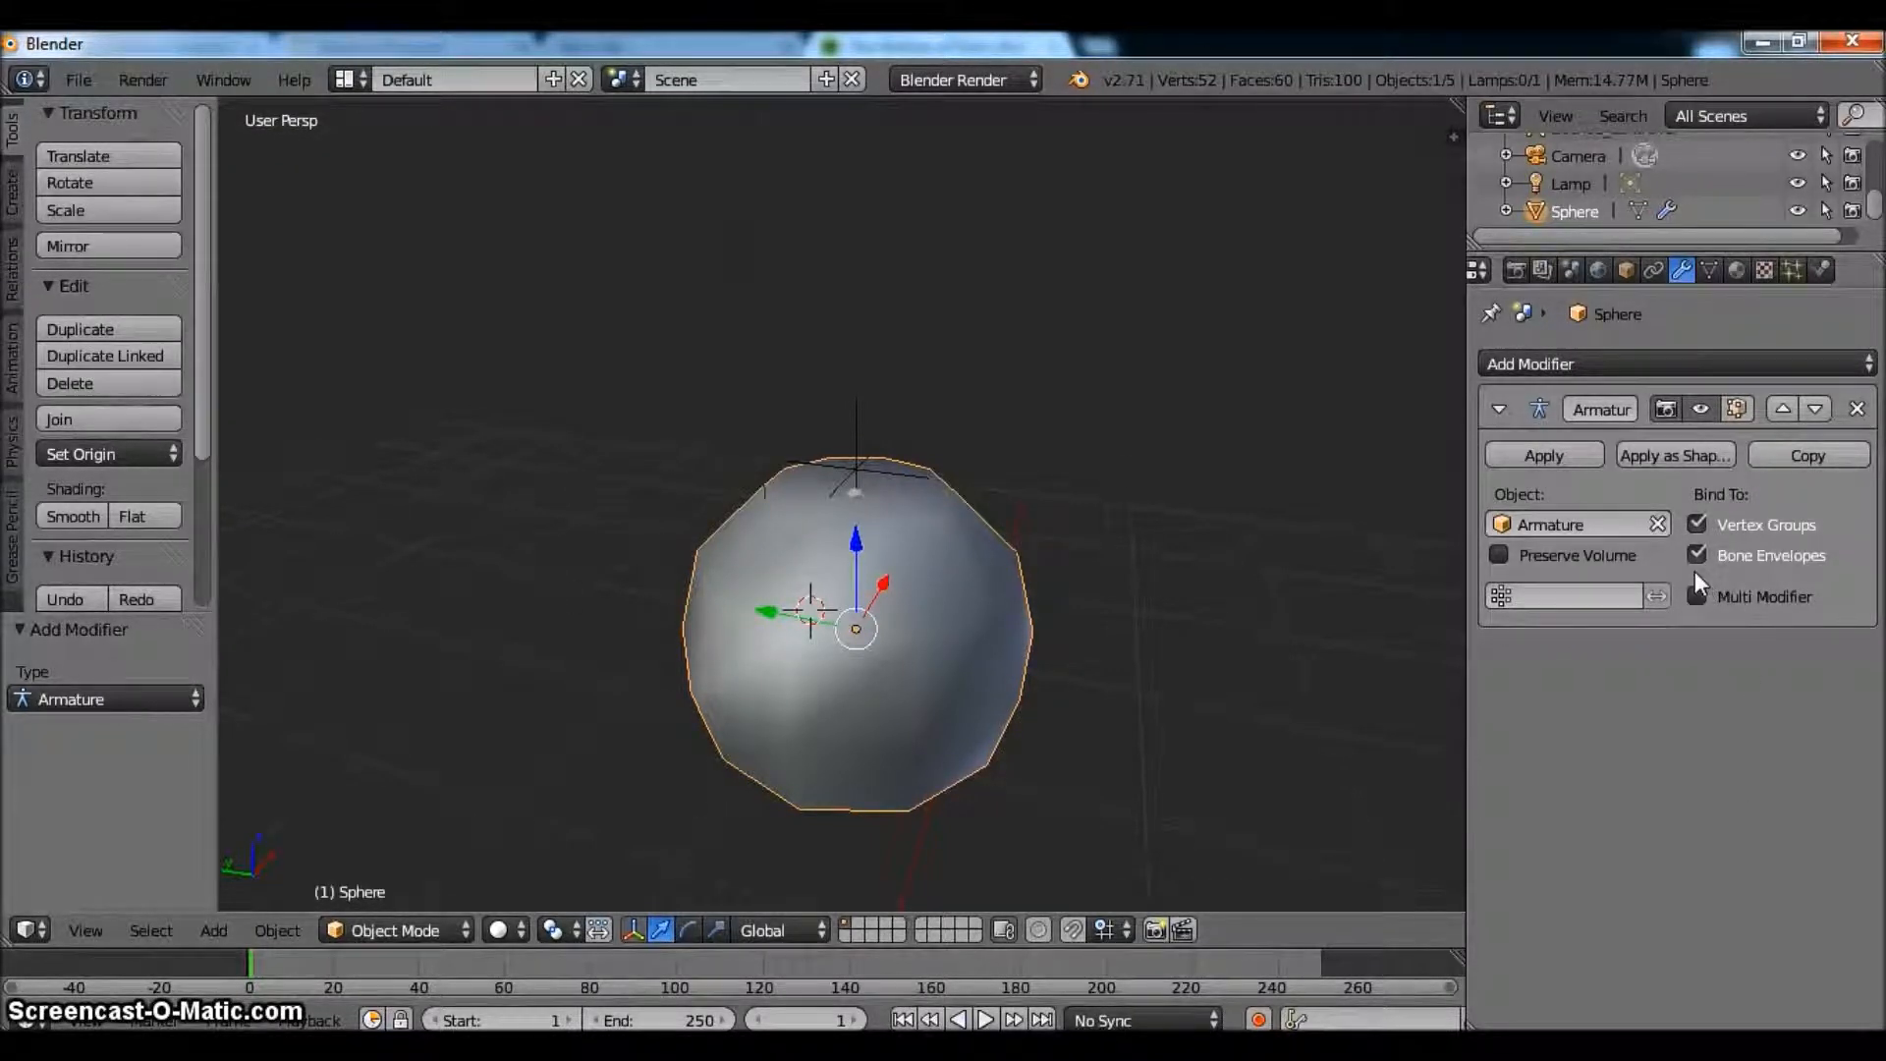
pyautogui.moveTo(1713, 534)
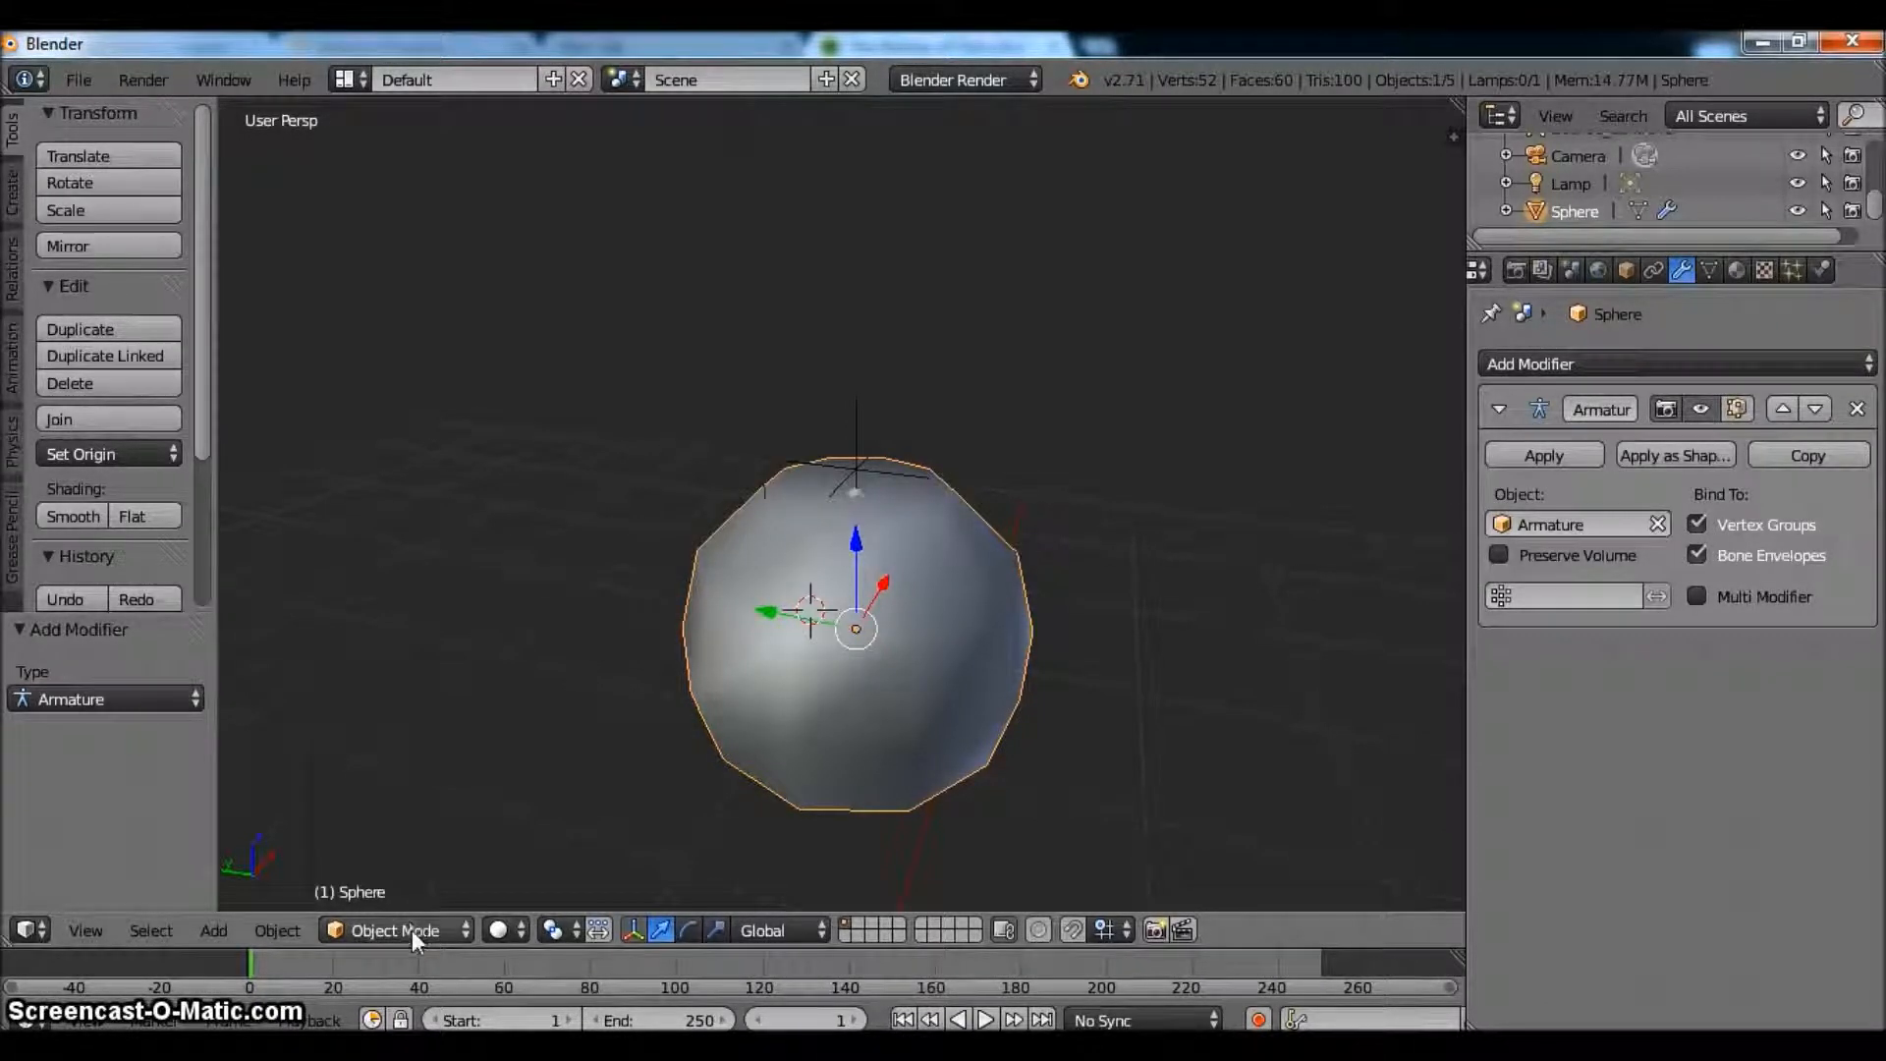
# - Weight-paint the whole sphere at weight 1.0, including its underside, so it reads fully red
pyautogui.click(392, 932)
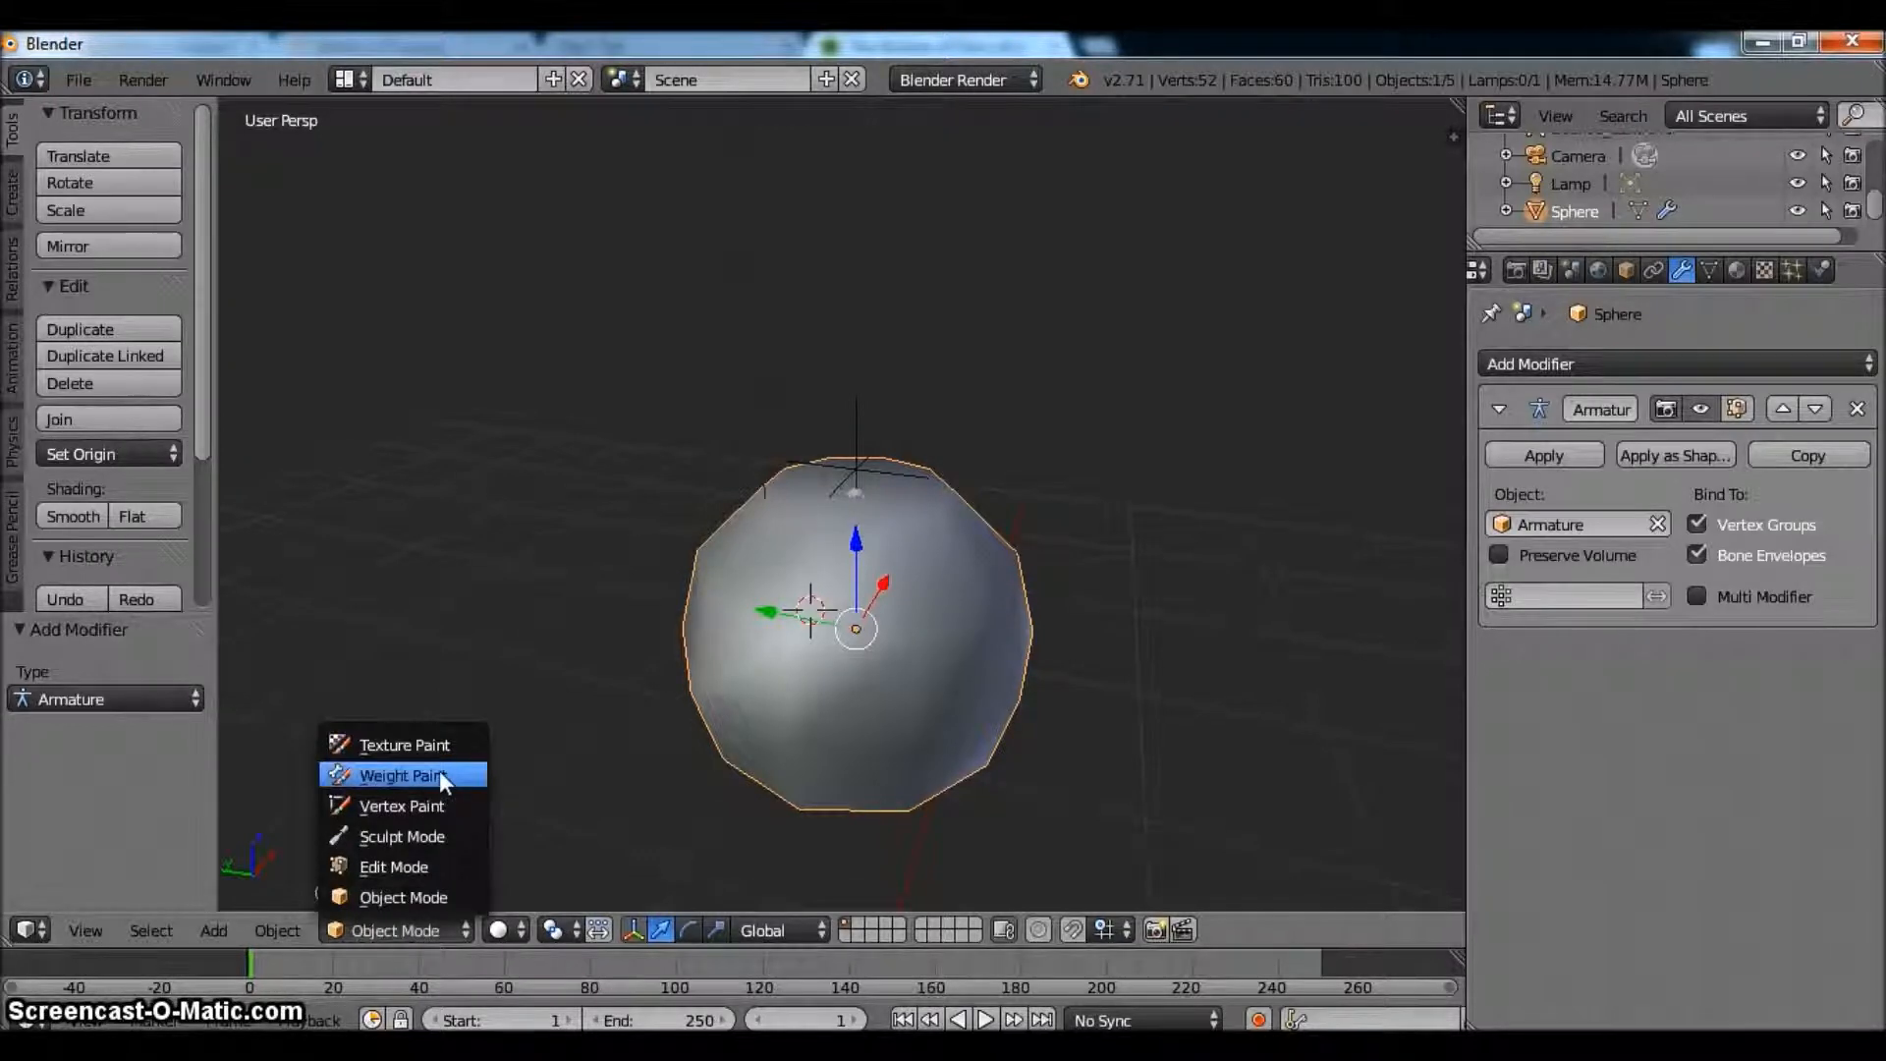
pyautogui.click(397, 776)
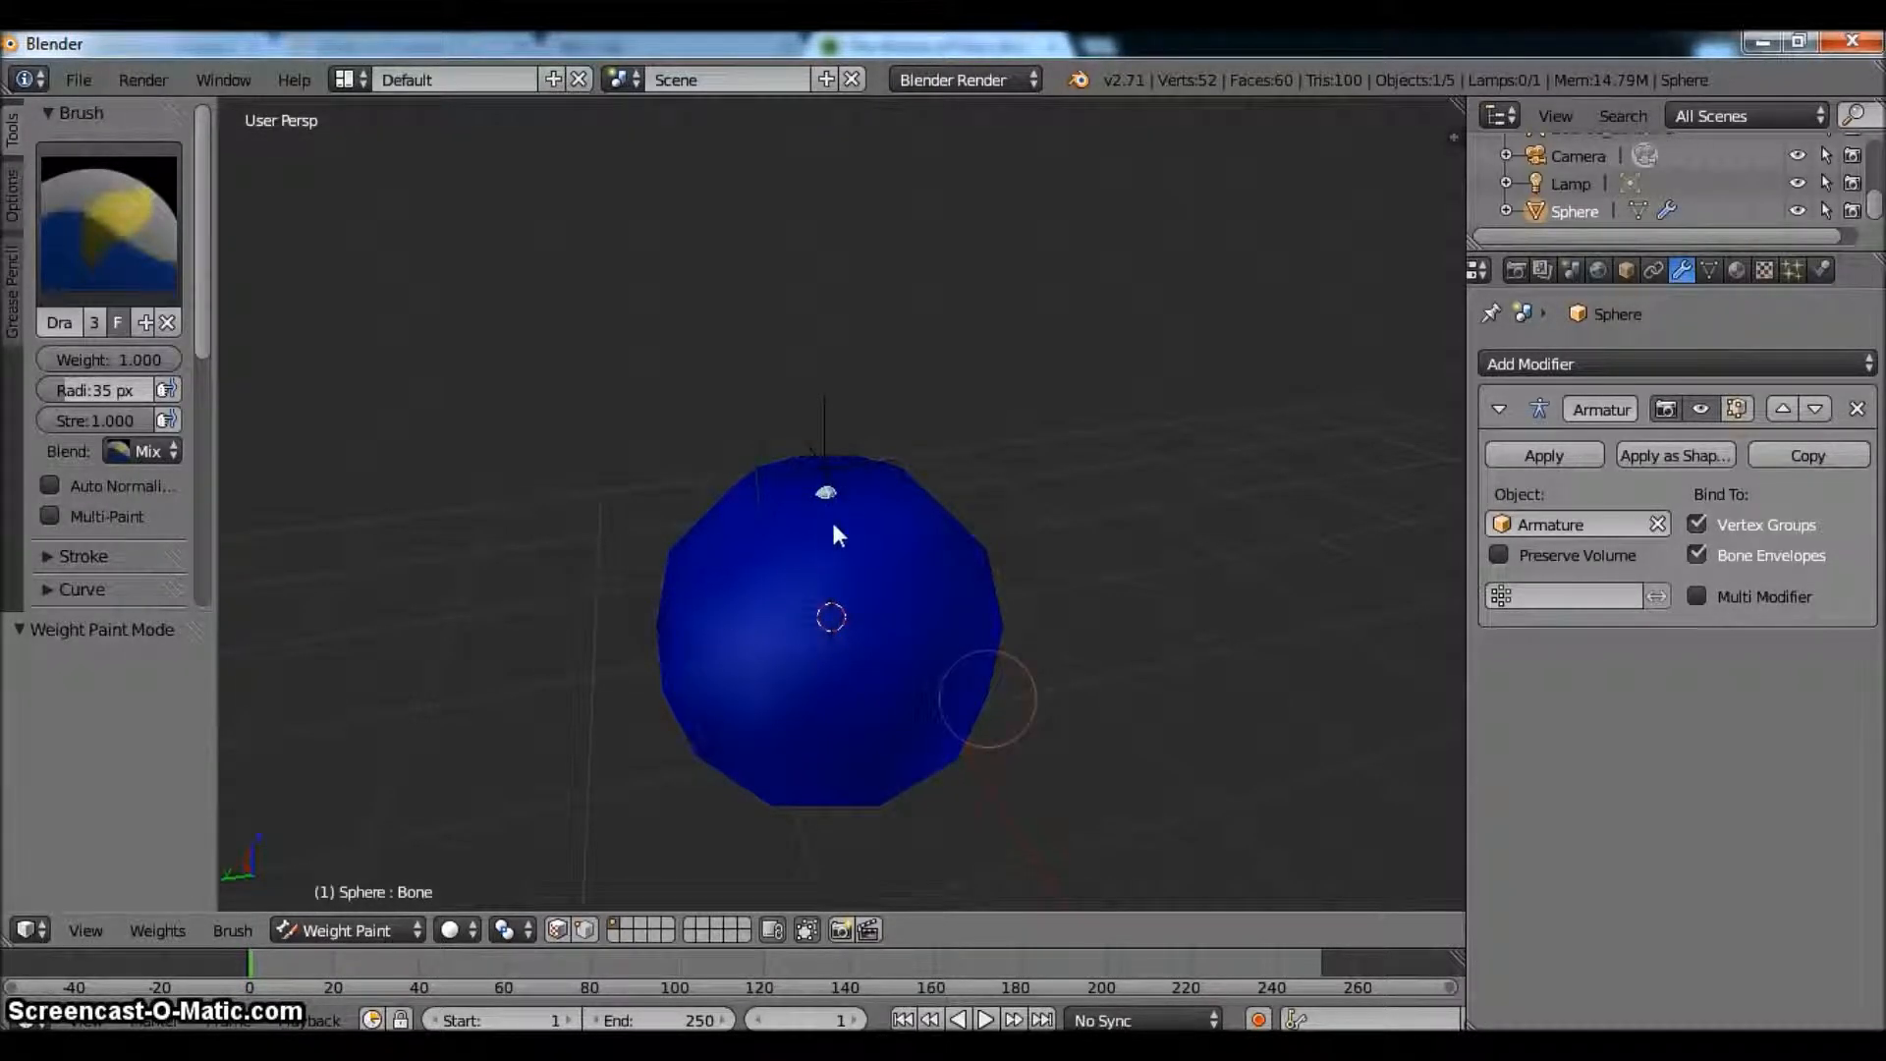
pyautogui.moveTo(827, 434)
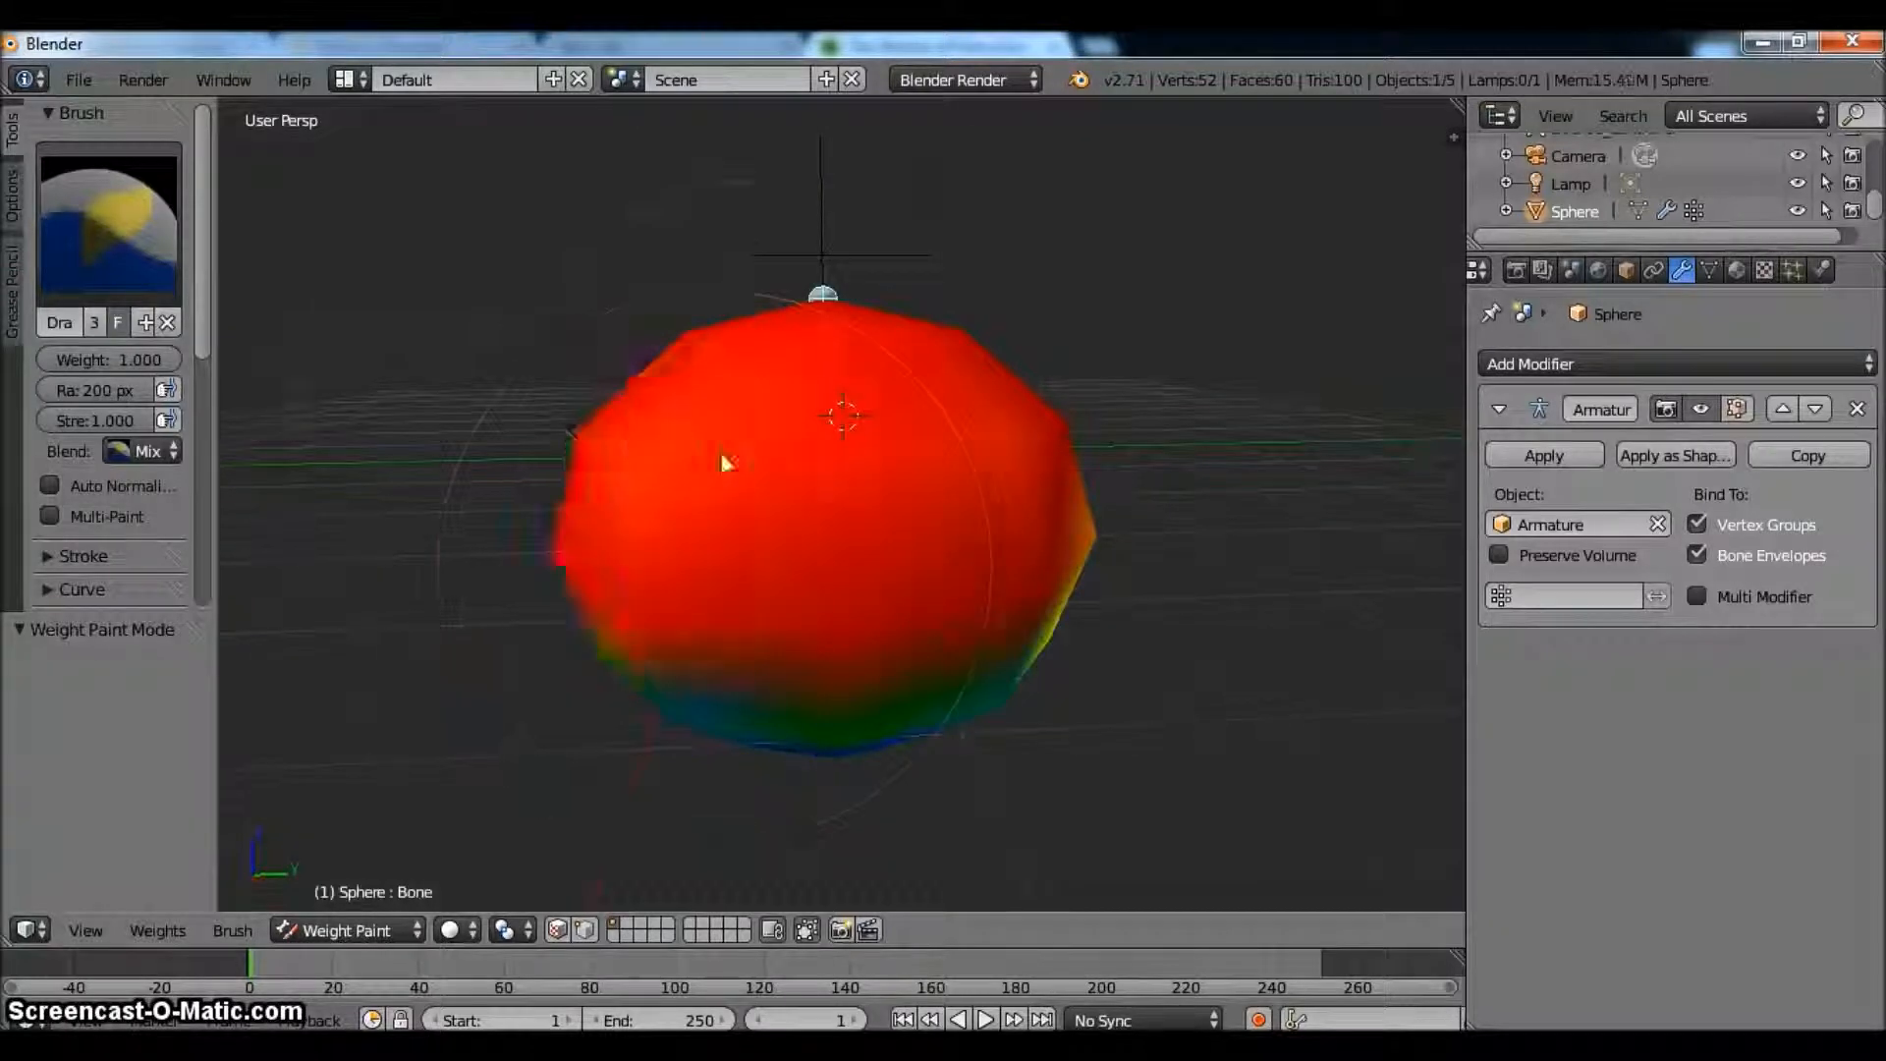
pyautogui.moveTo(721, 463); pyautogui.dragTo(1035, 691)
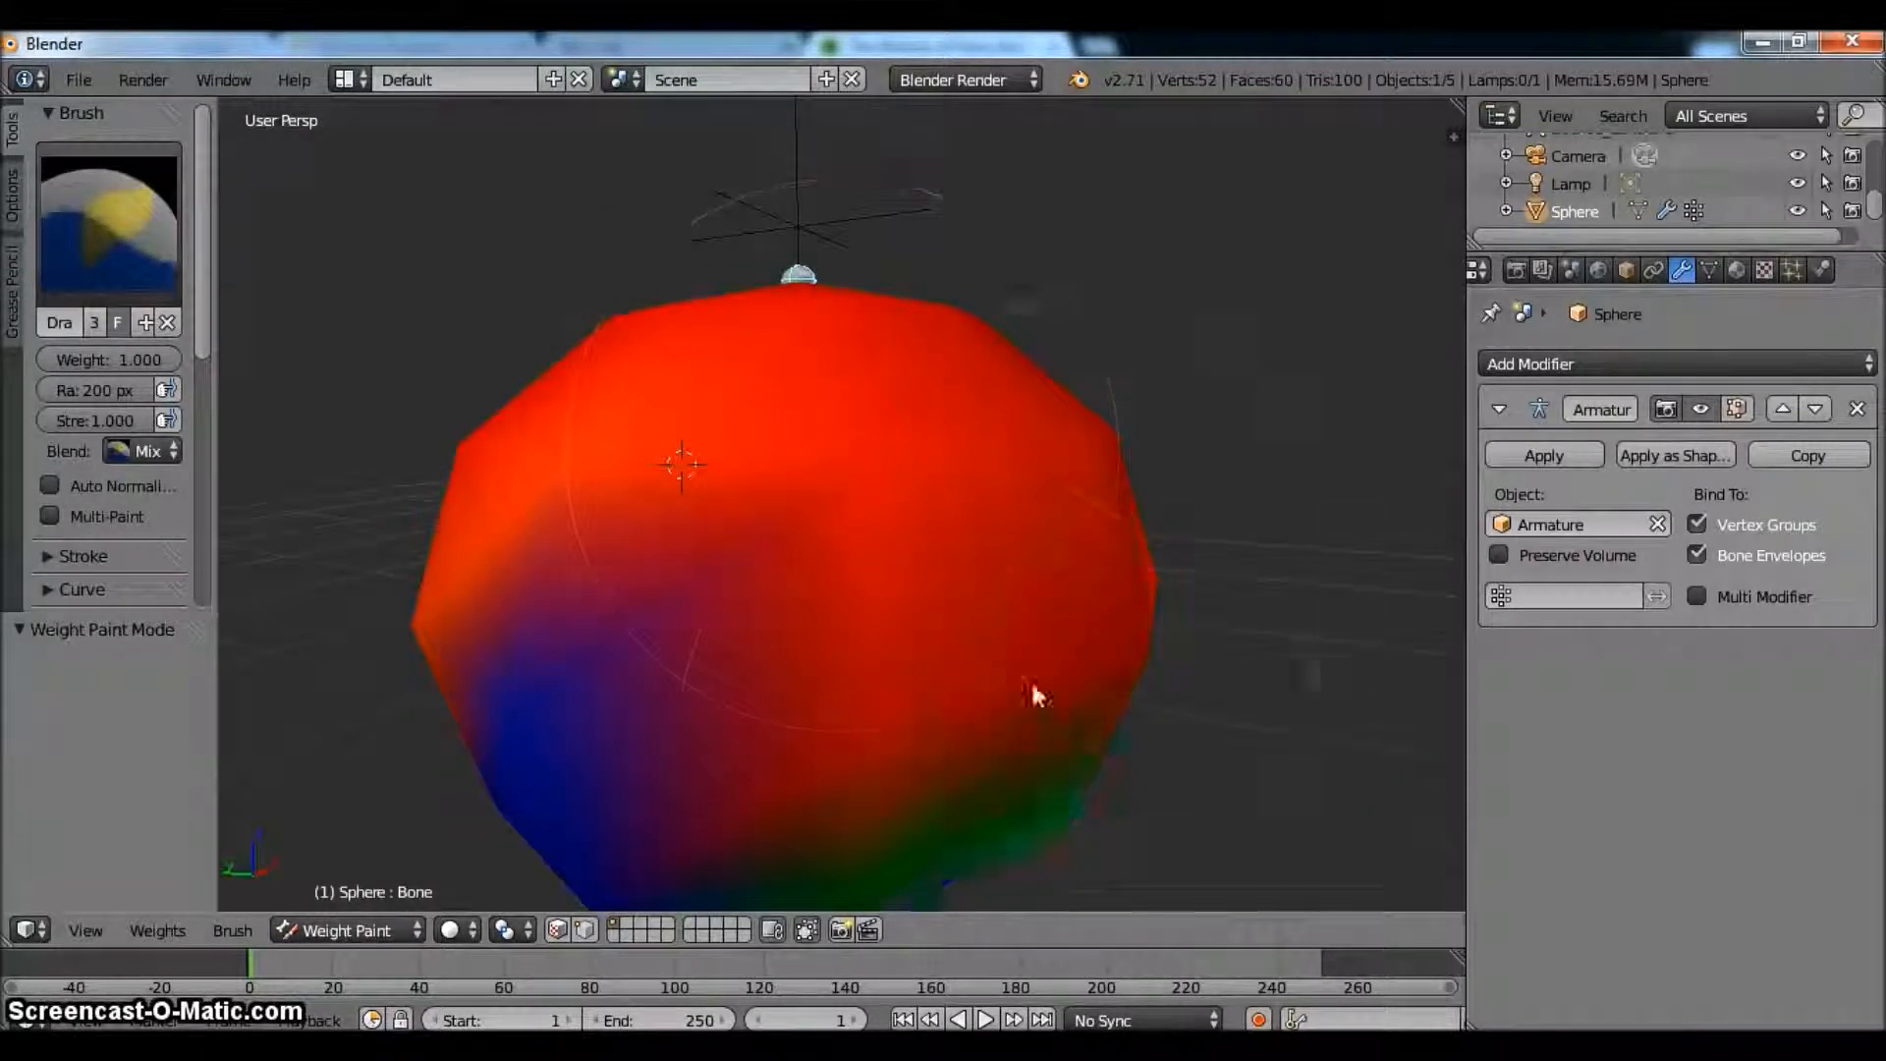
pyautogui.moveTo(1036, 695); pyautogui.dragTo(698, 692)
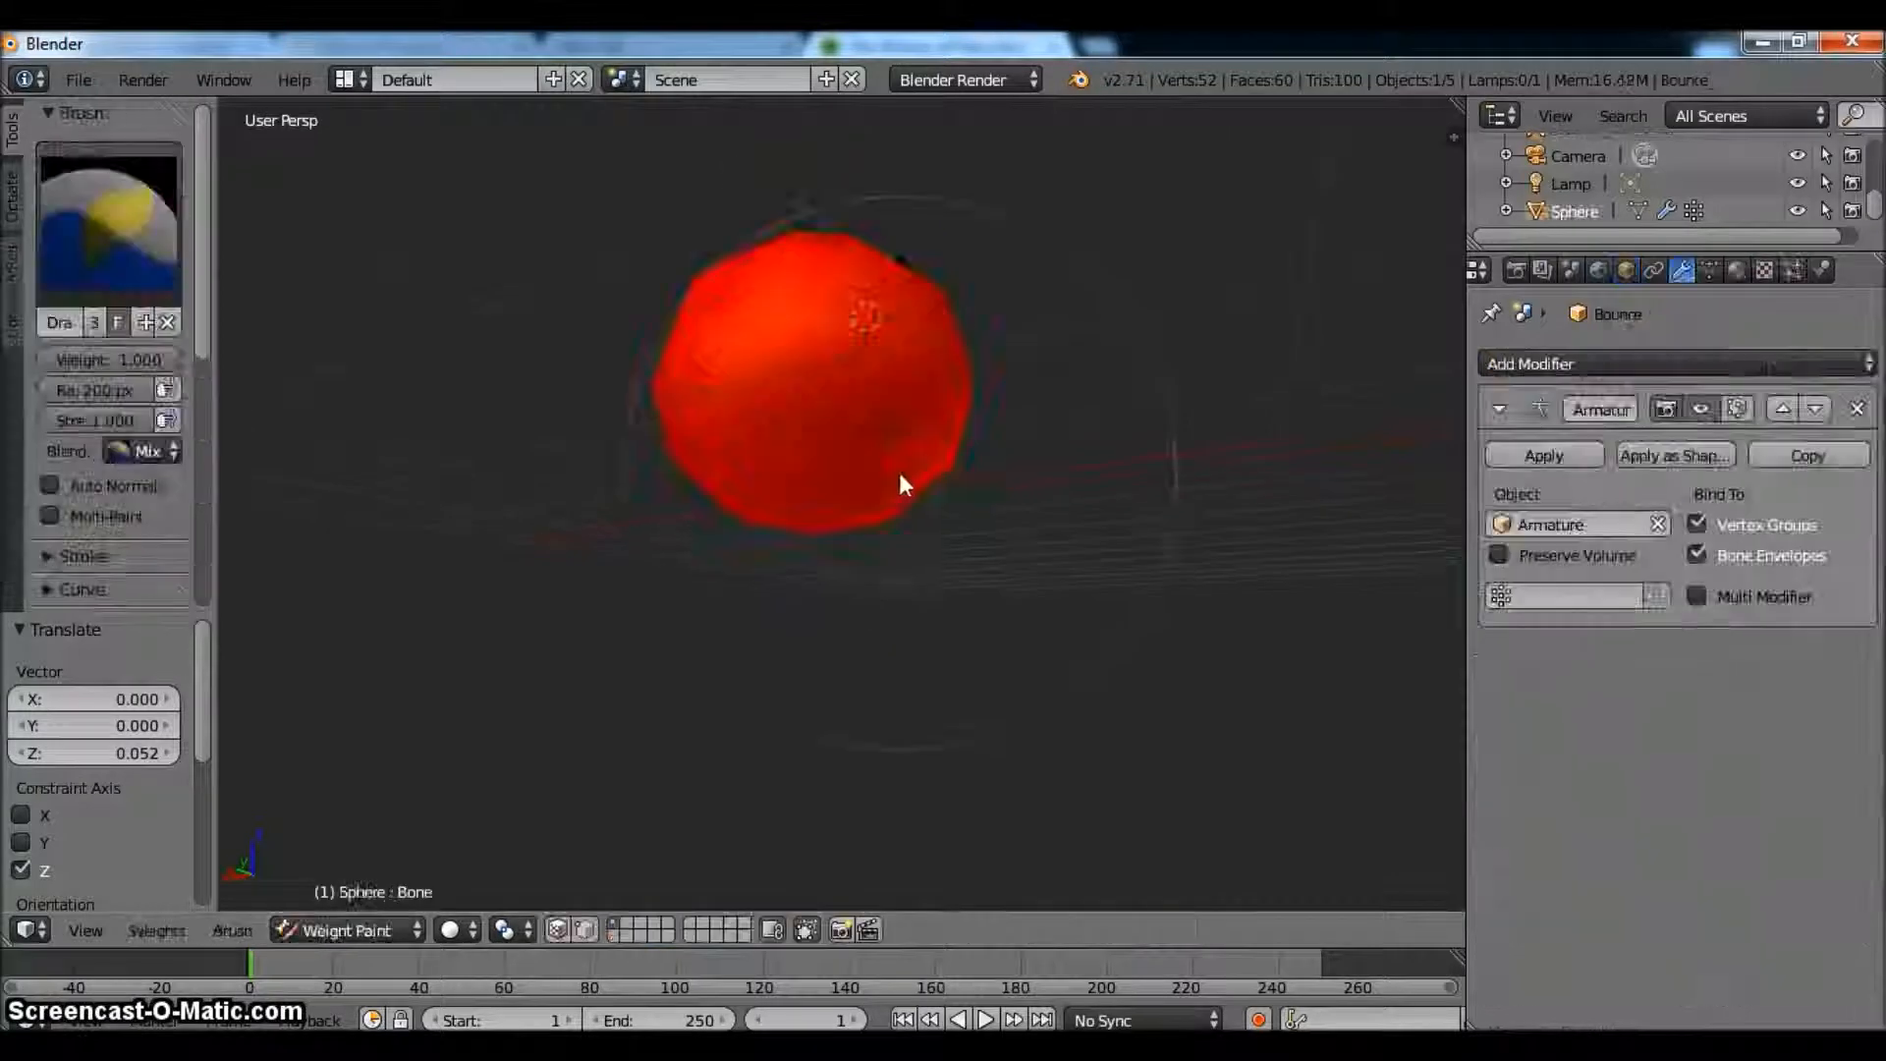
# - Raise Bounce_Controller above the ball along Z, then put the sphere back in Object Mode
pyautogui.click(348, 930)
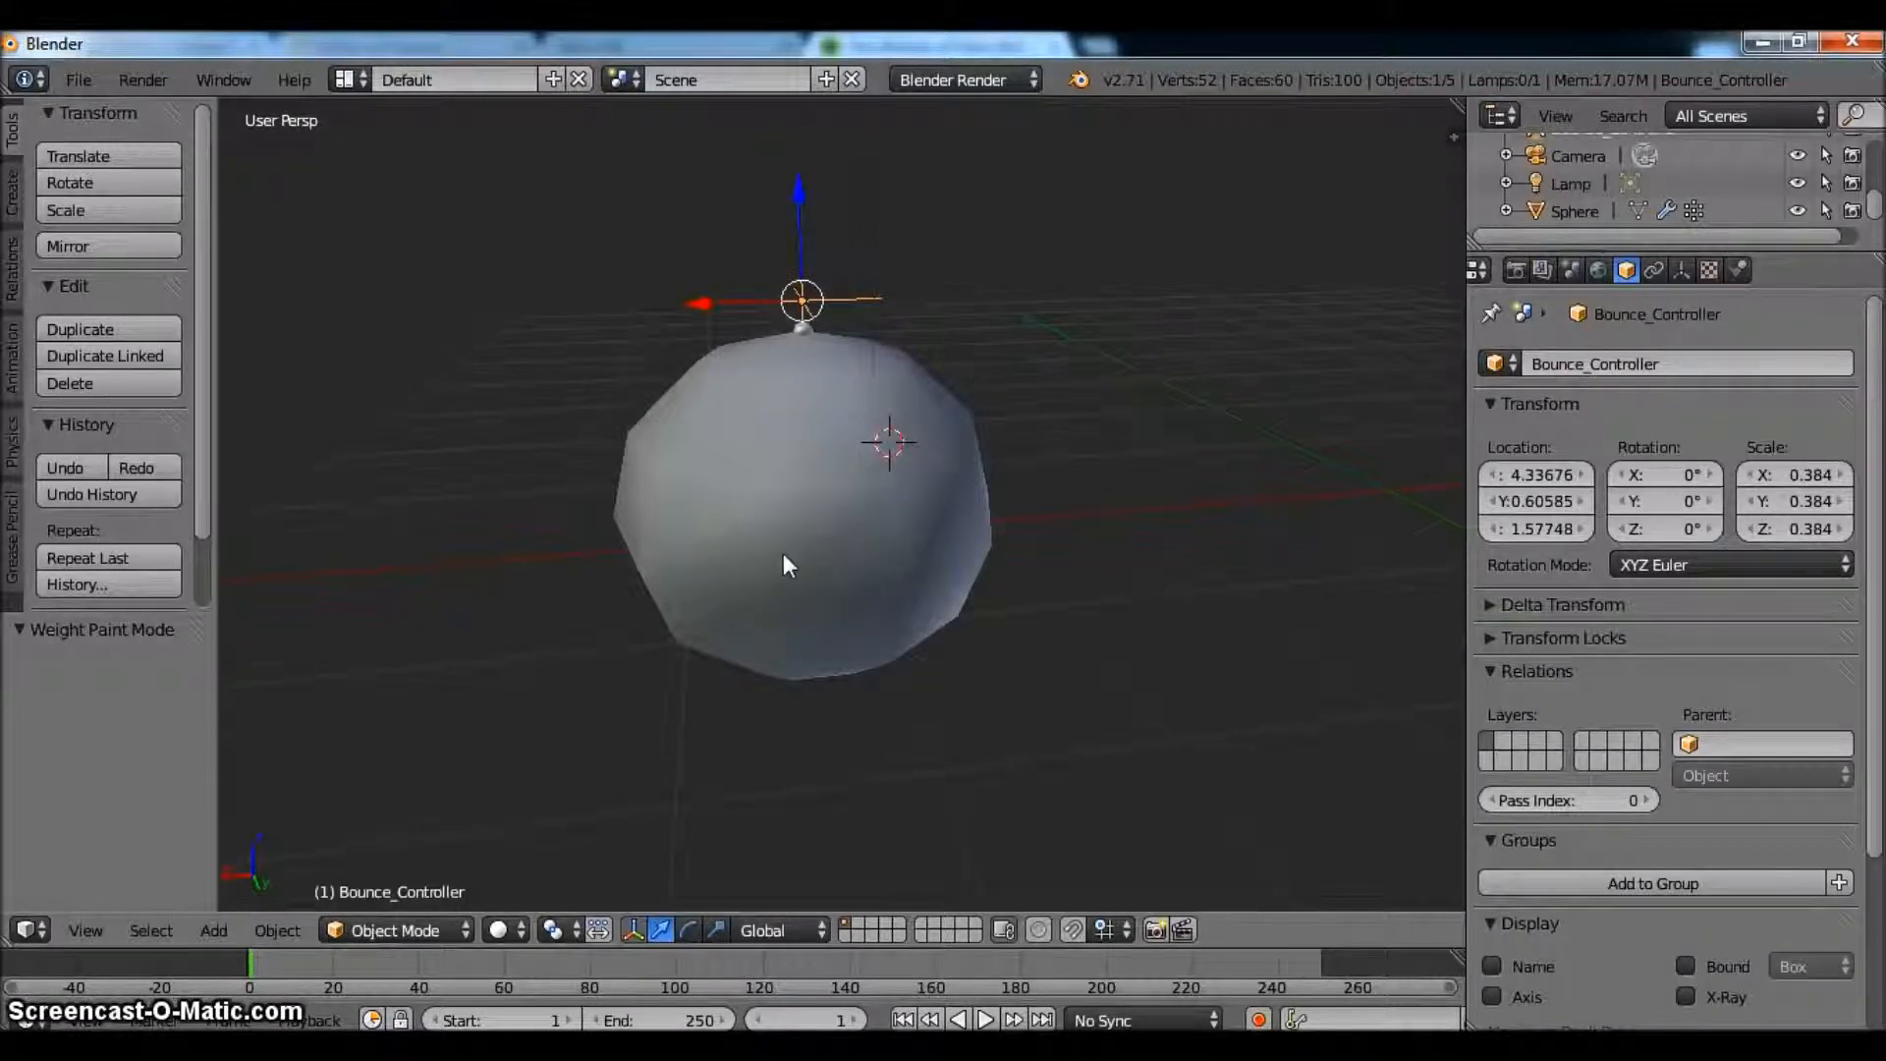
pyautogui.moveTo(1209, 982)
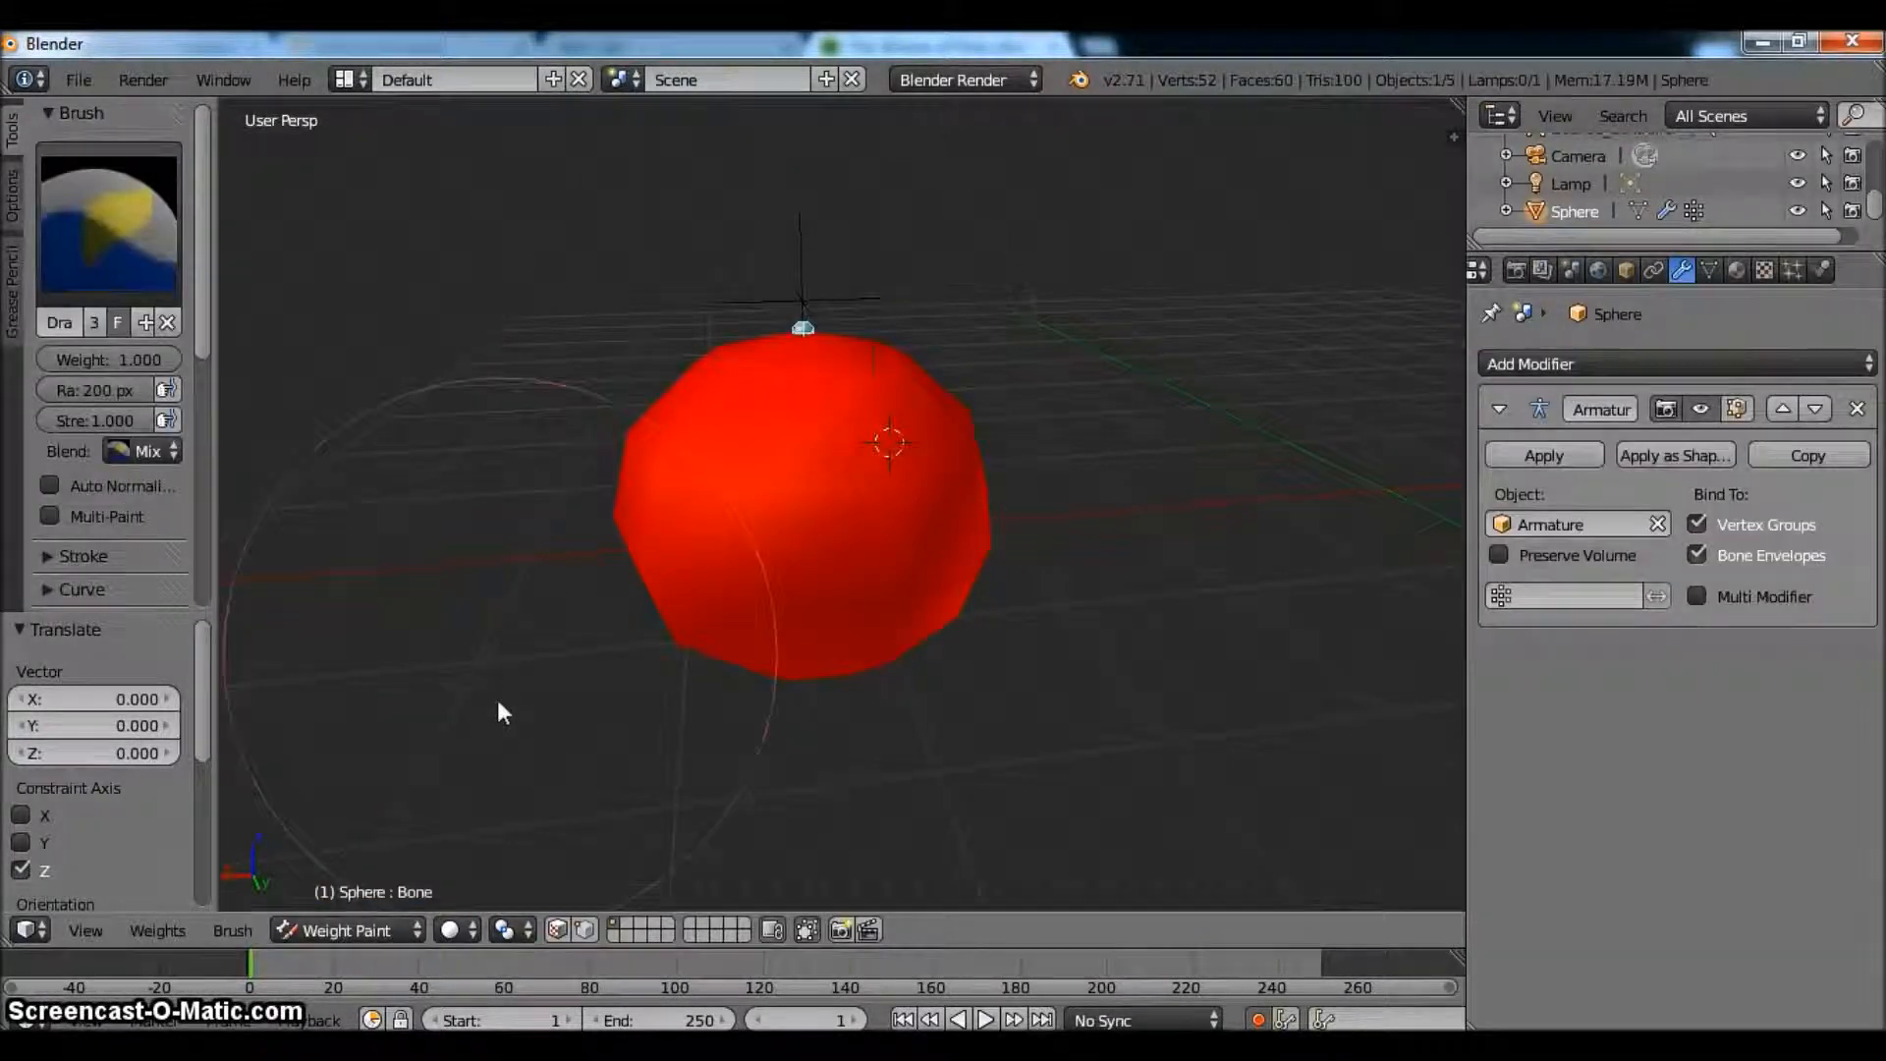
pyautogui.click(344, 931)
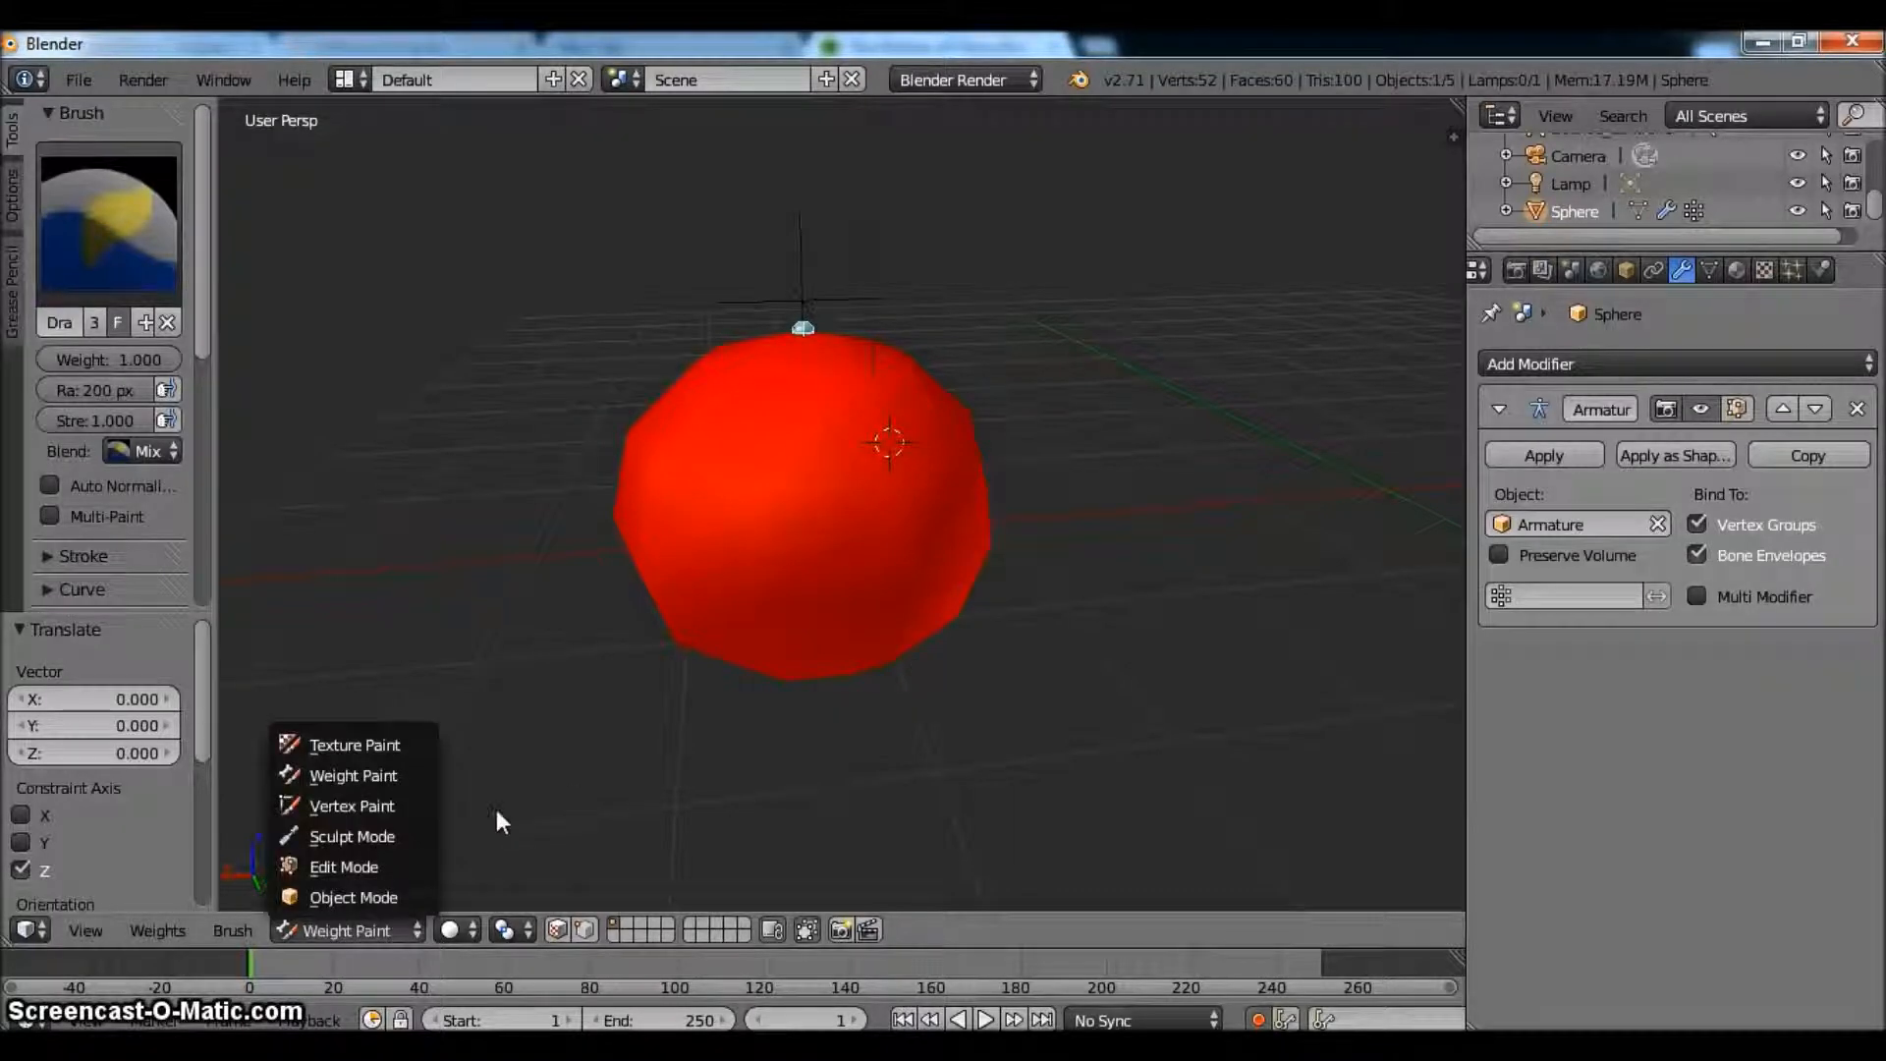
pyautogui.moveTo(353, 785)
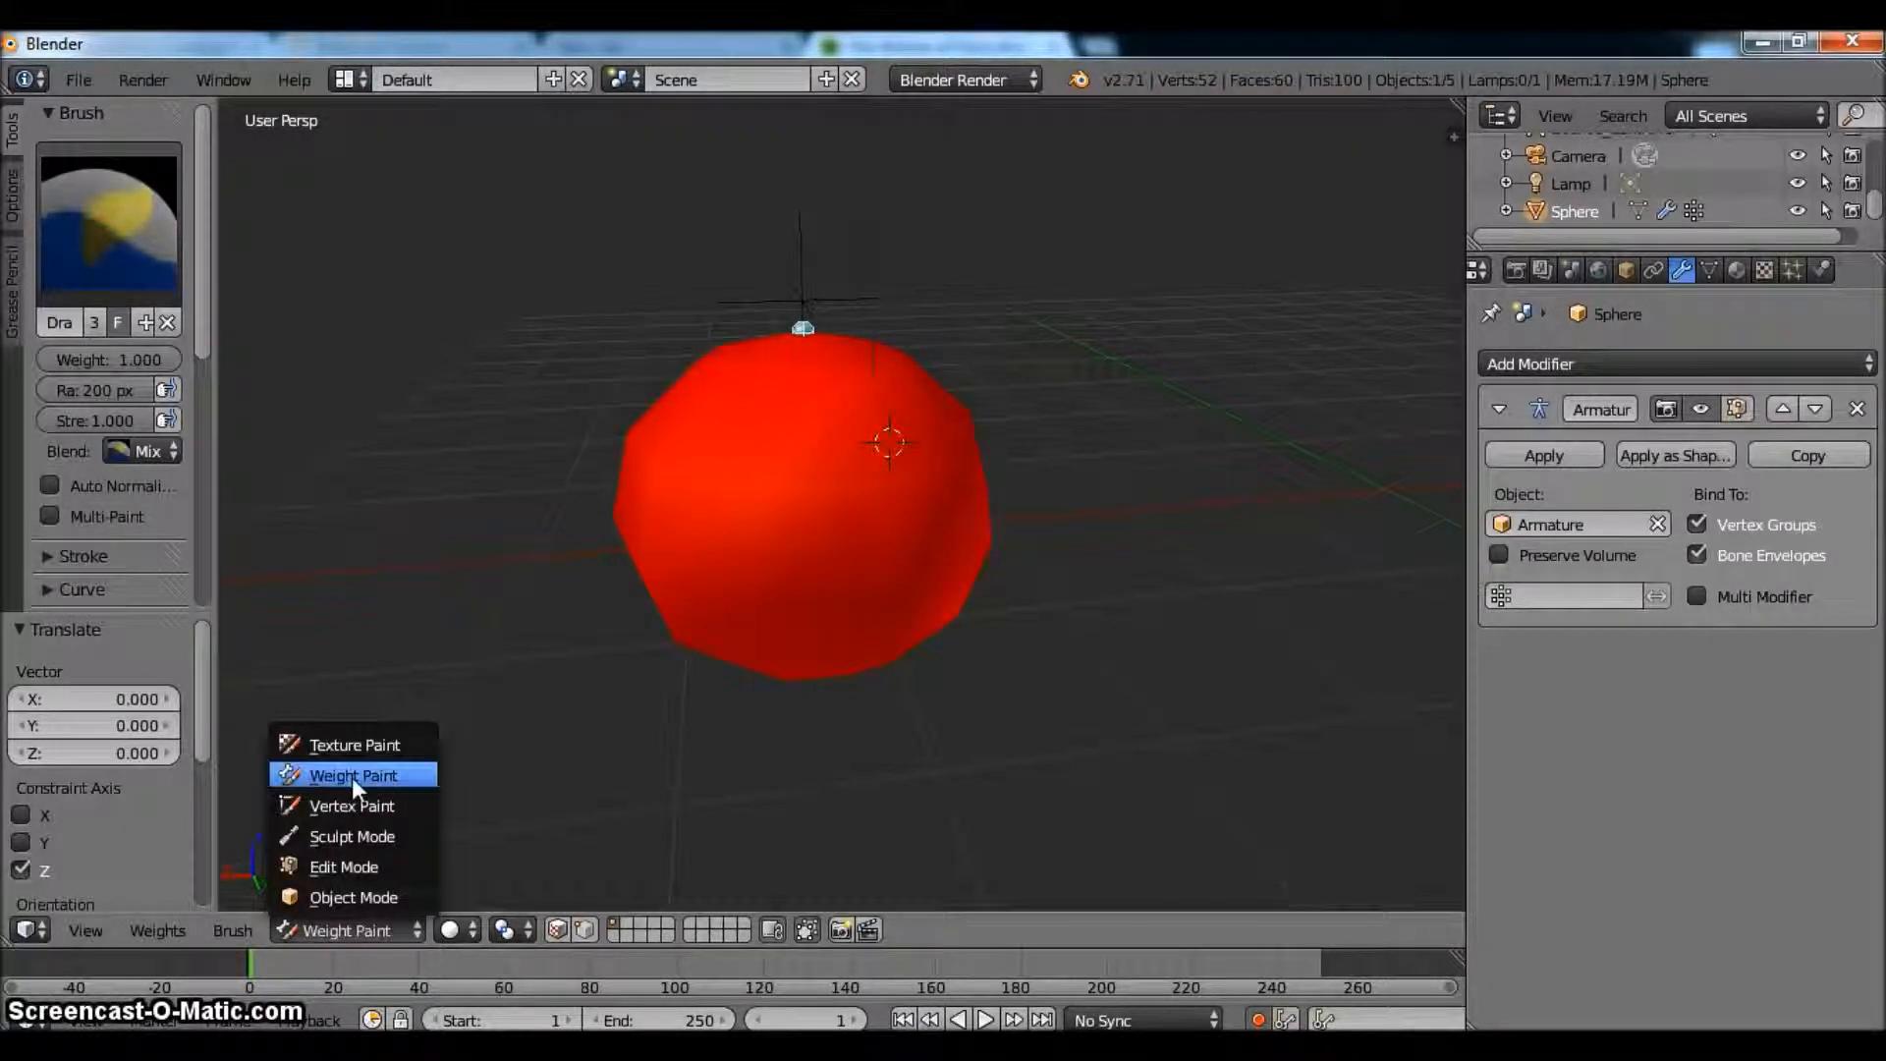
pyautogui.moveTo(351, 837)
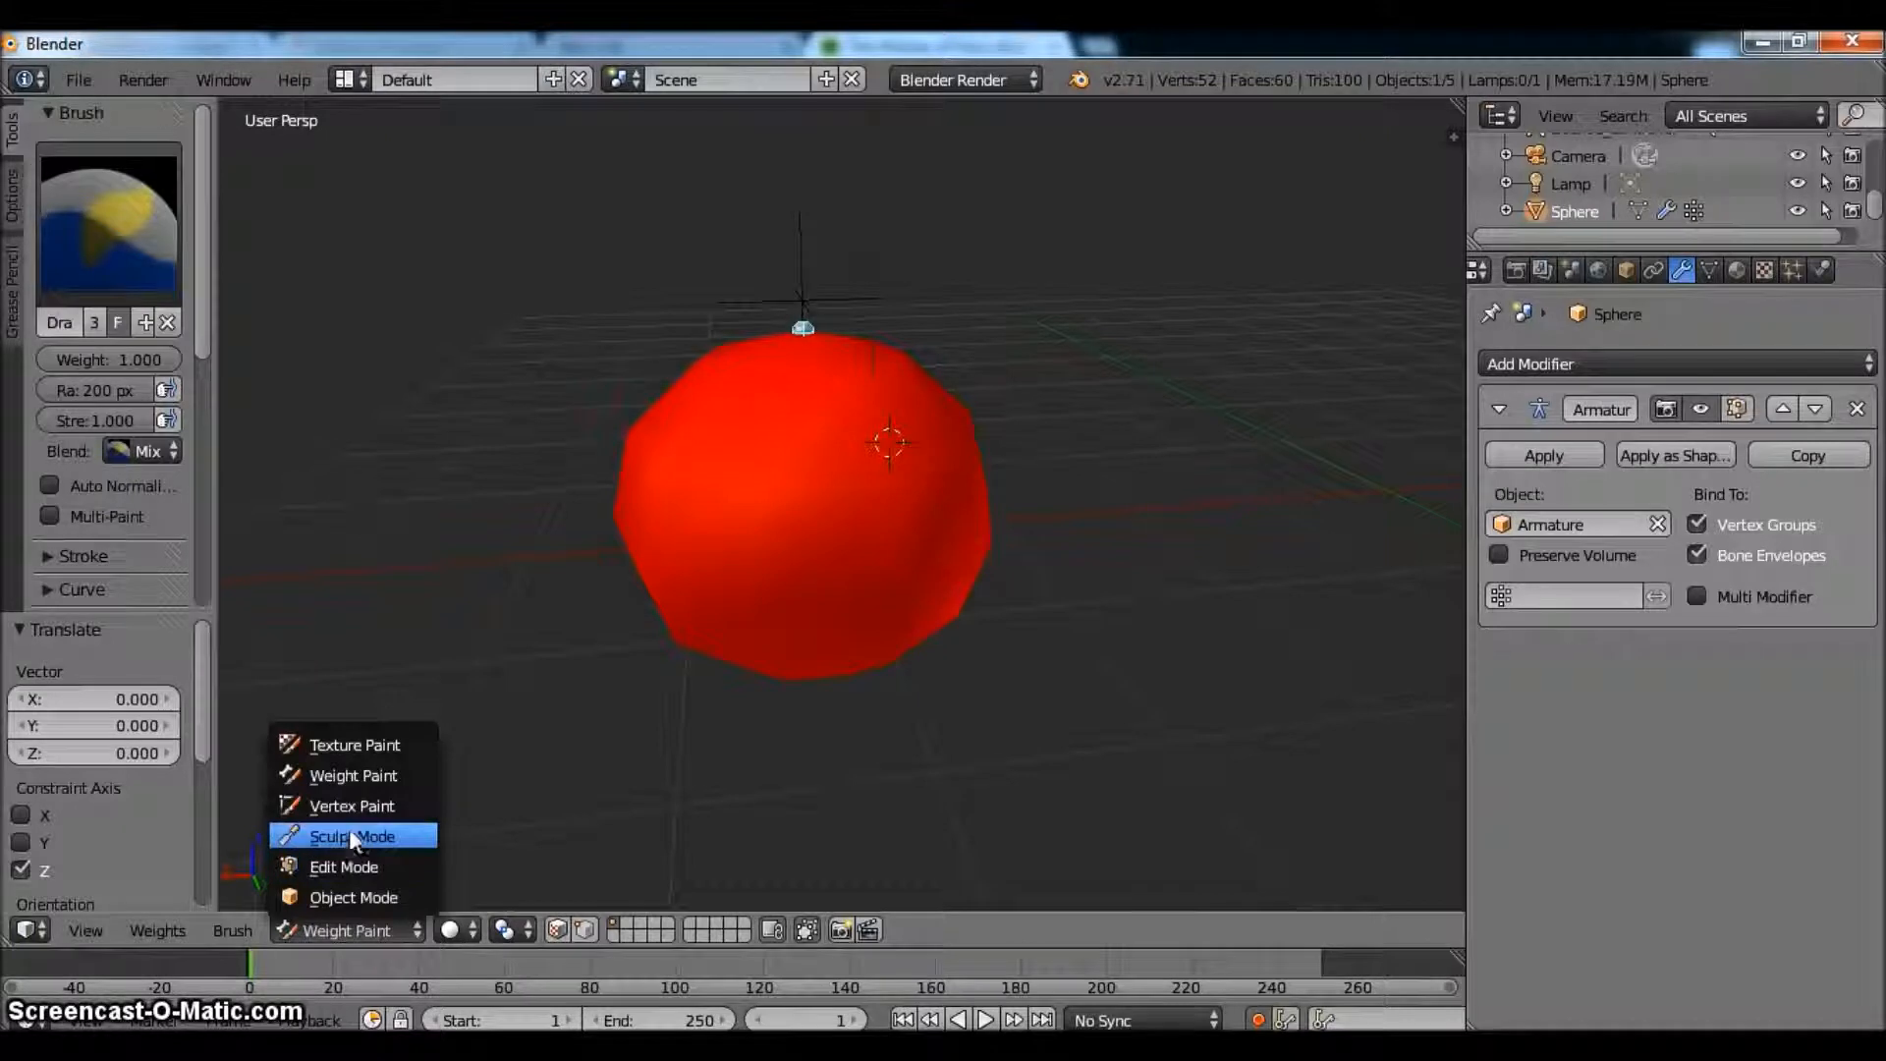
pyautogui.click(353, 895)
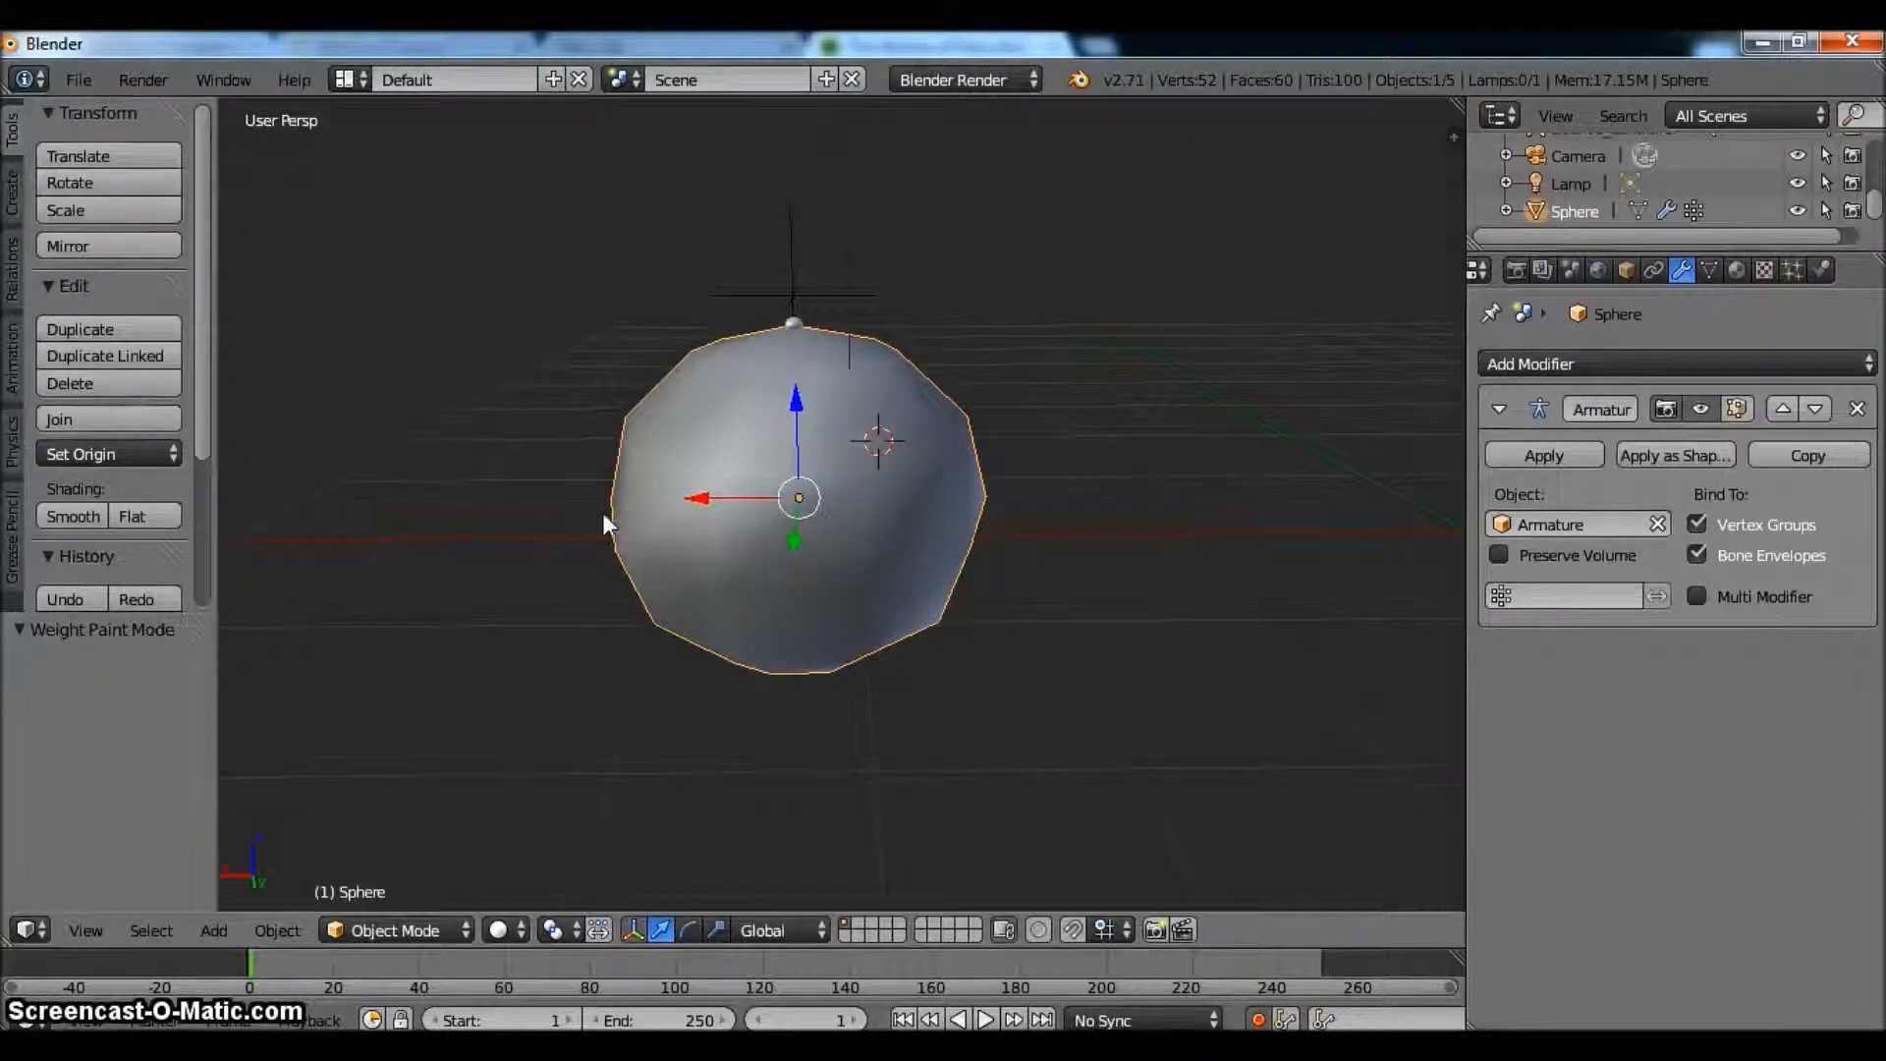
pyautogui.moveTo(986, 239)
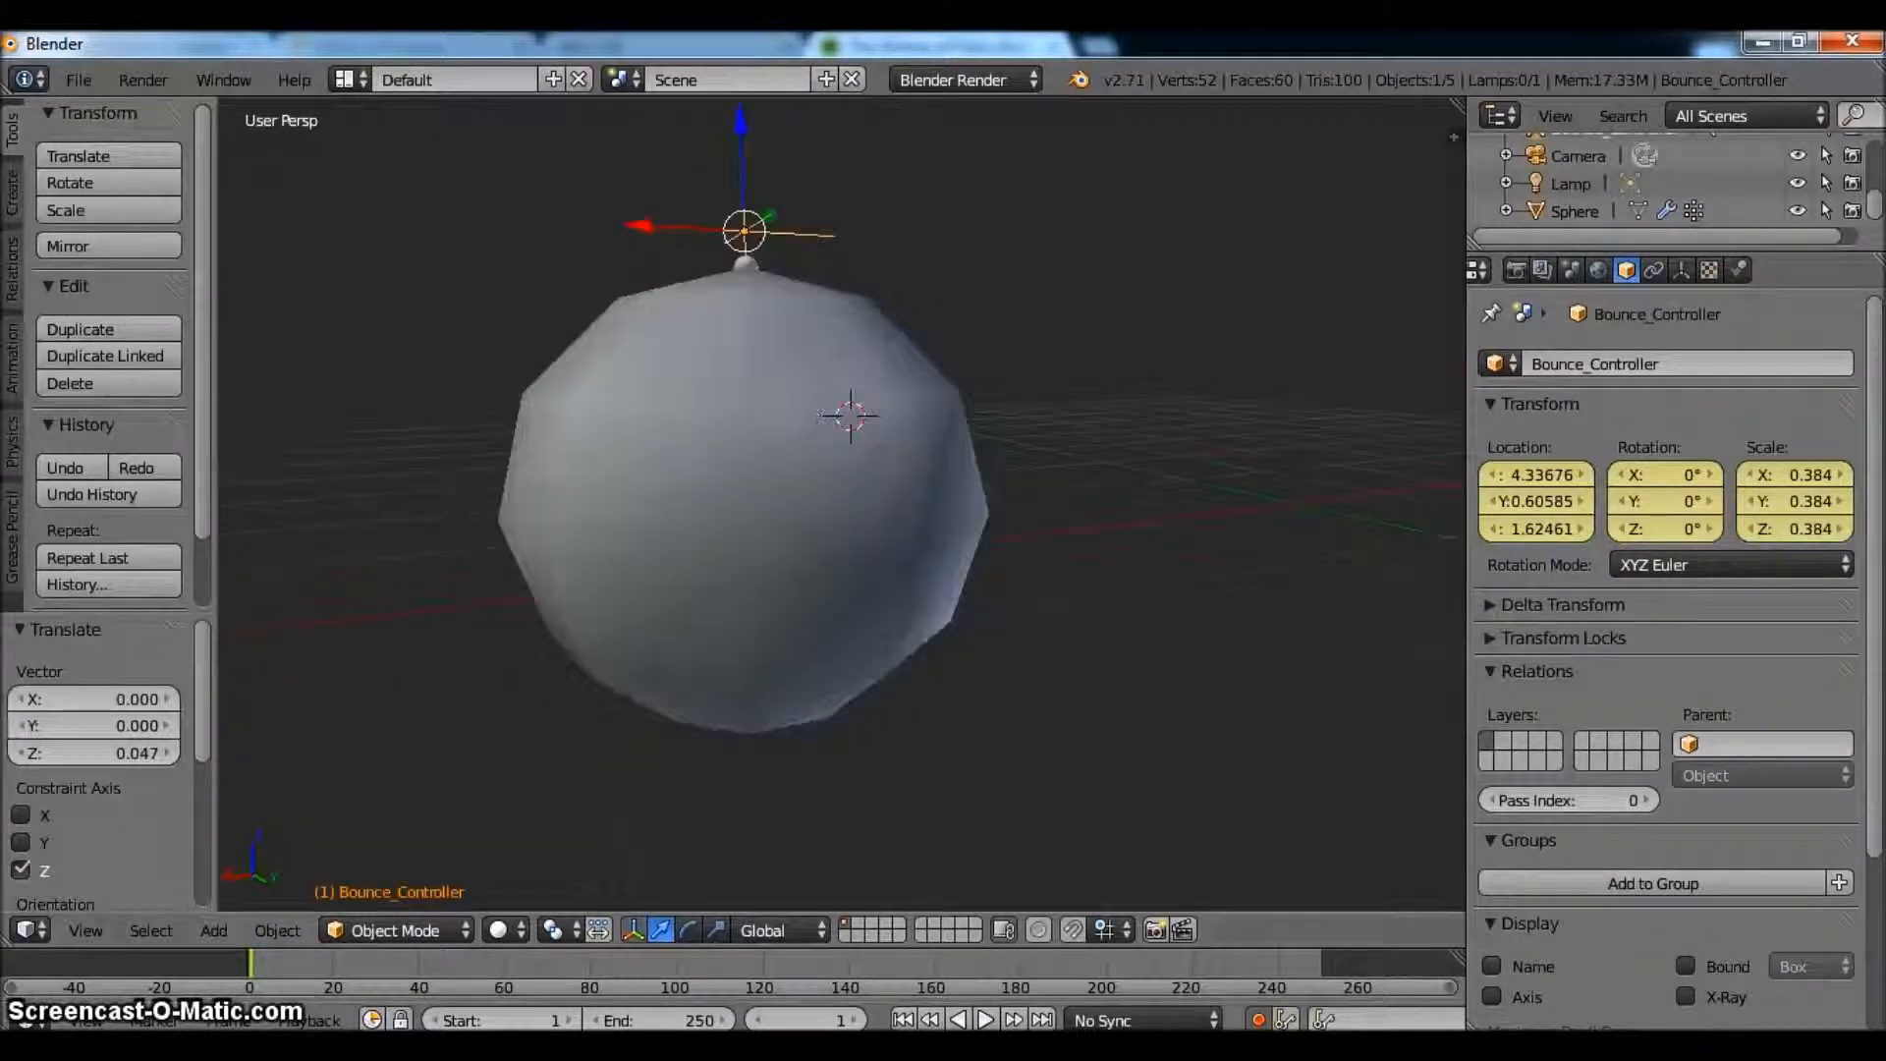
# - Key Bounce_Controller's height at frame 10, then switch the armature to Pose Mode
pyautogui.click(275, 994)
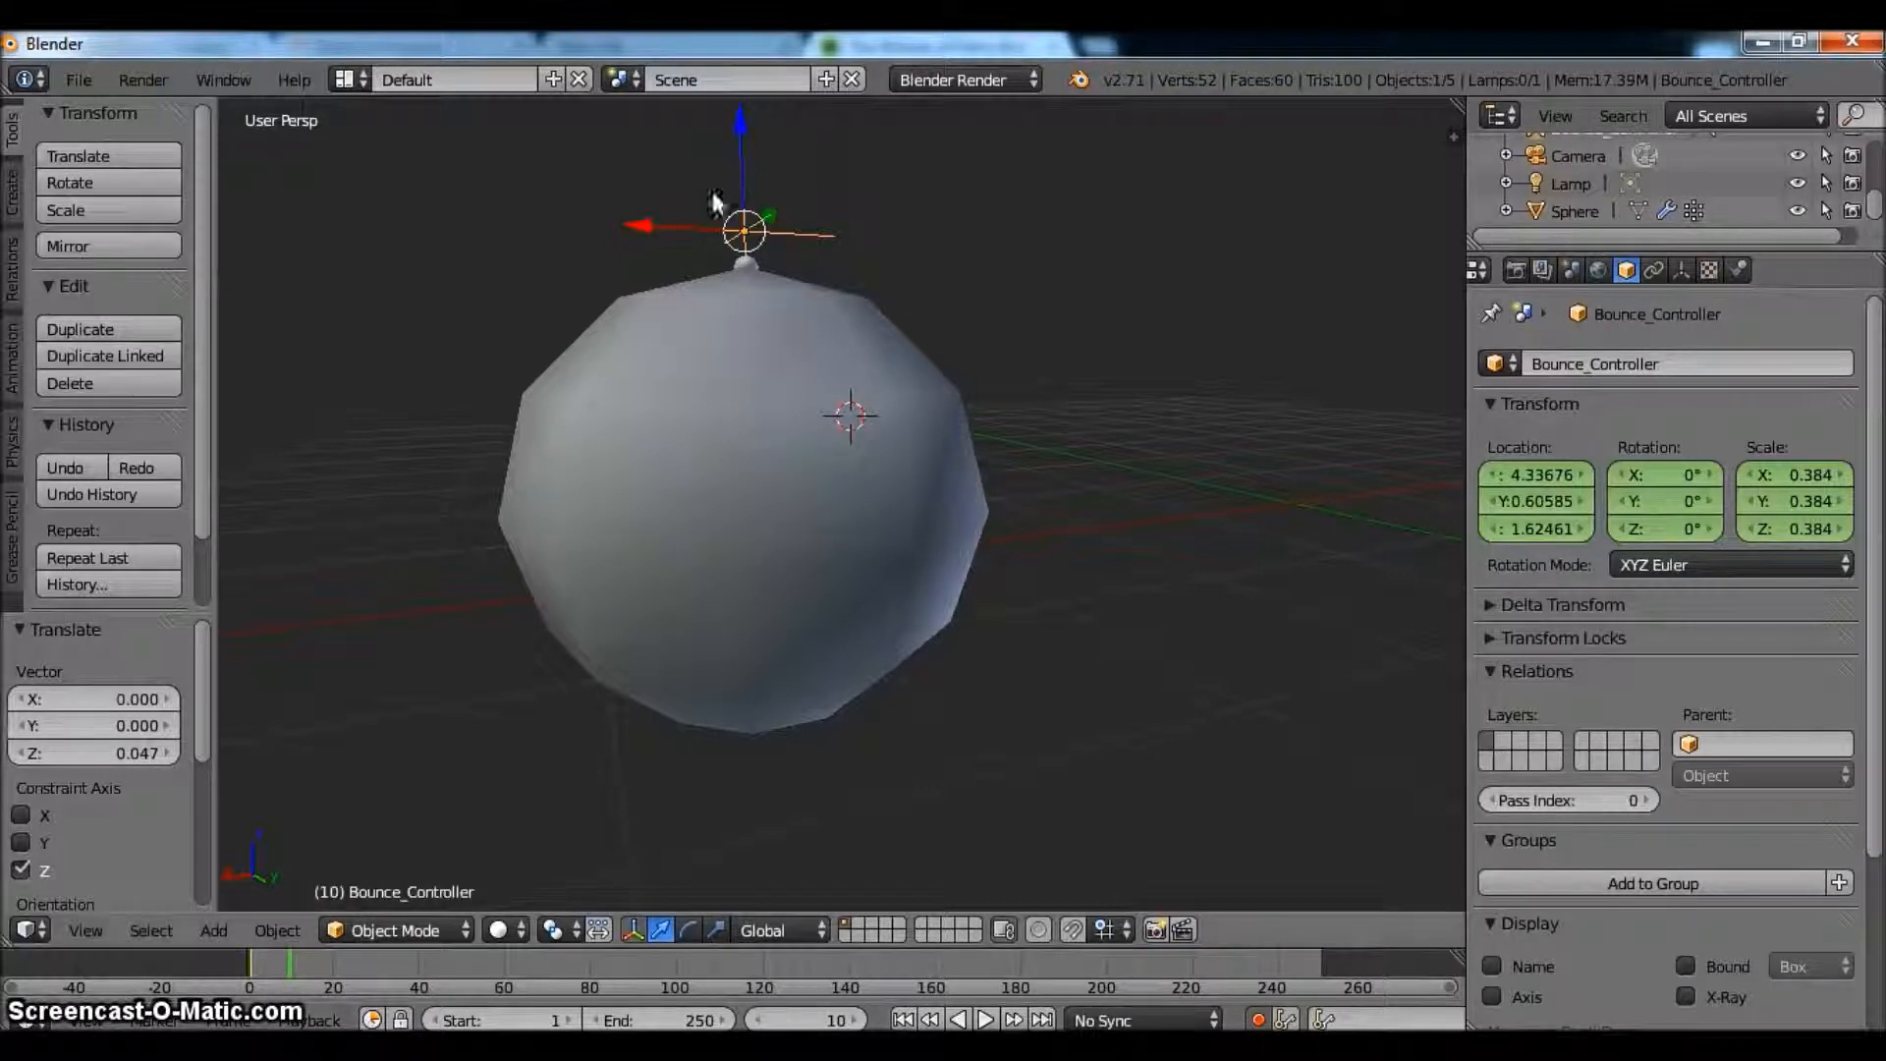
pyautogui.moveTo(747, 227); pyautogui.dragTo(755, 267)
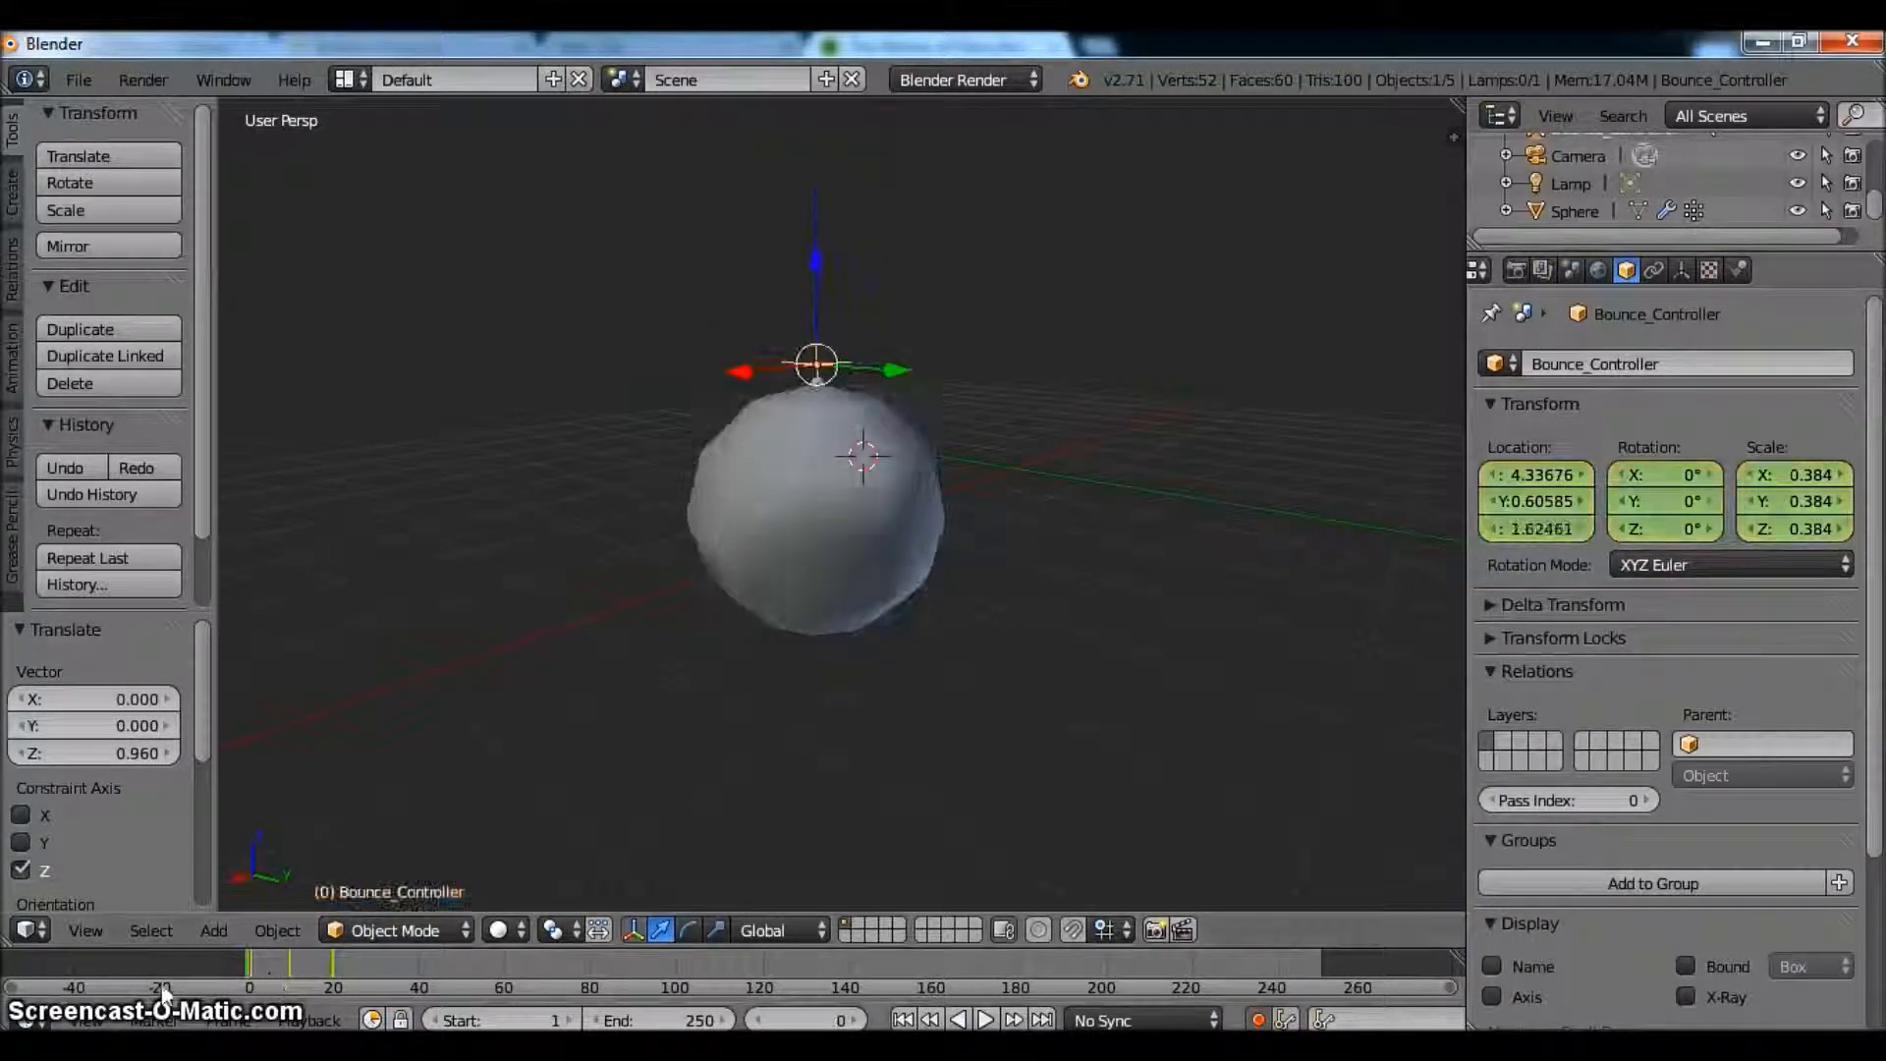
pyautogui.click(986, 1047)
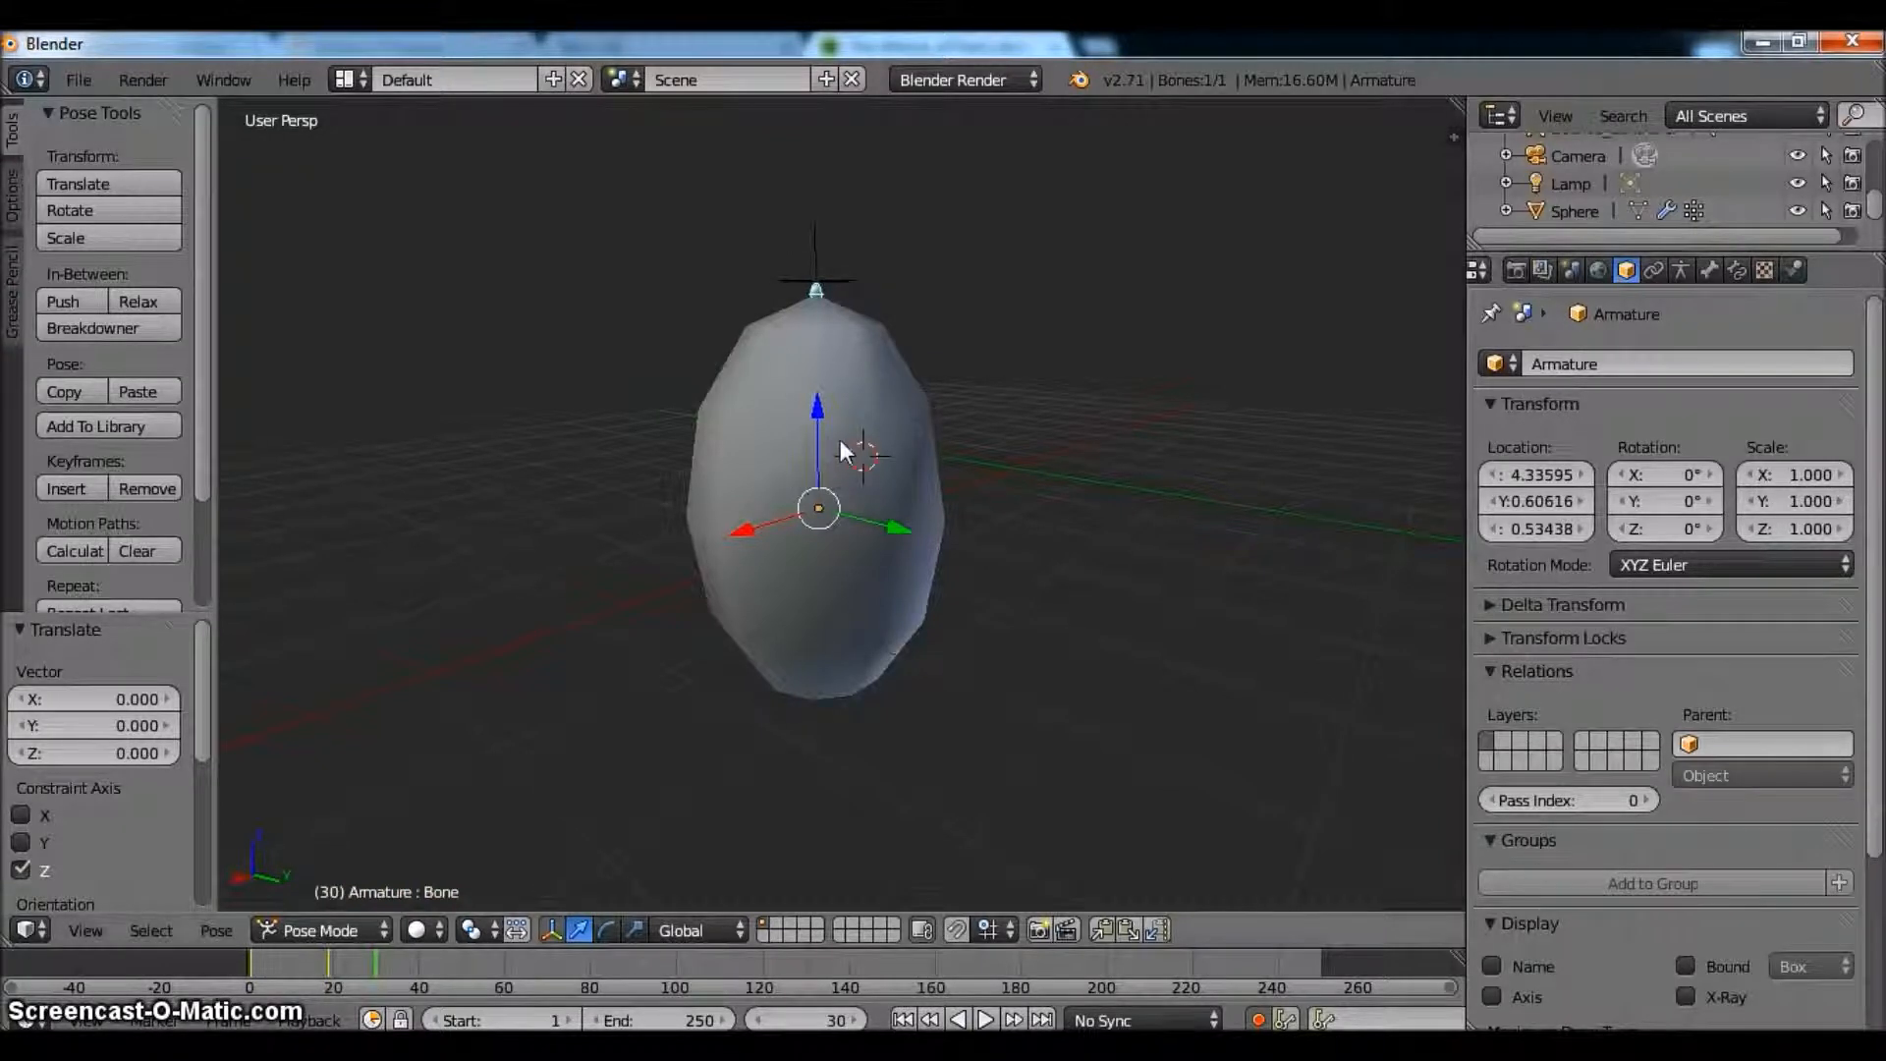
# - Change the screen layout to the Animation workspace with dope sheet and graph views
pyautogui.click(354, 979)
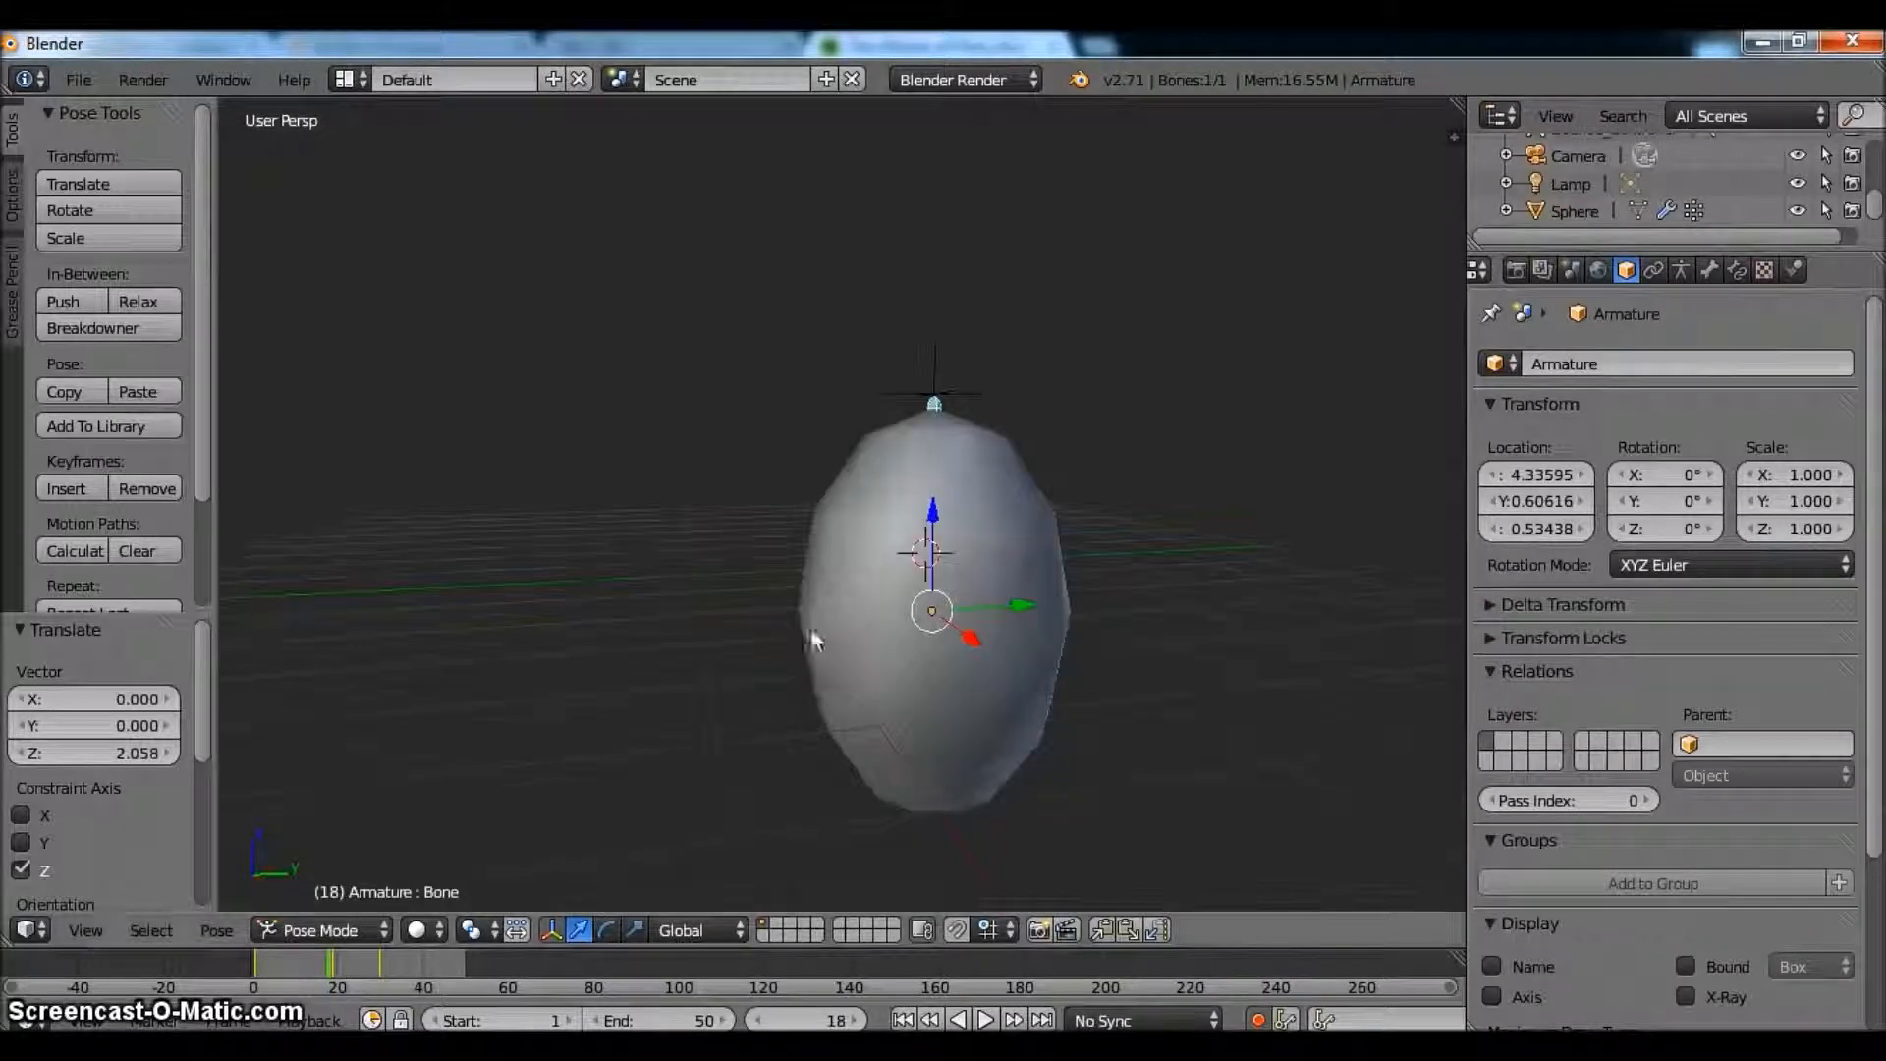
pyautogui.click(351, 79)
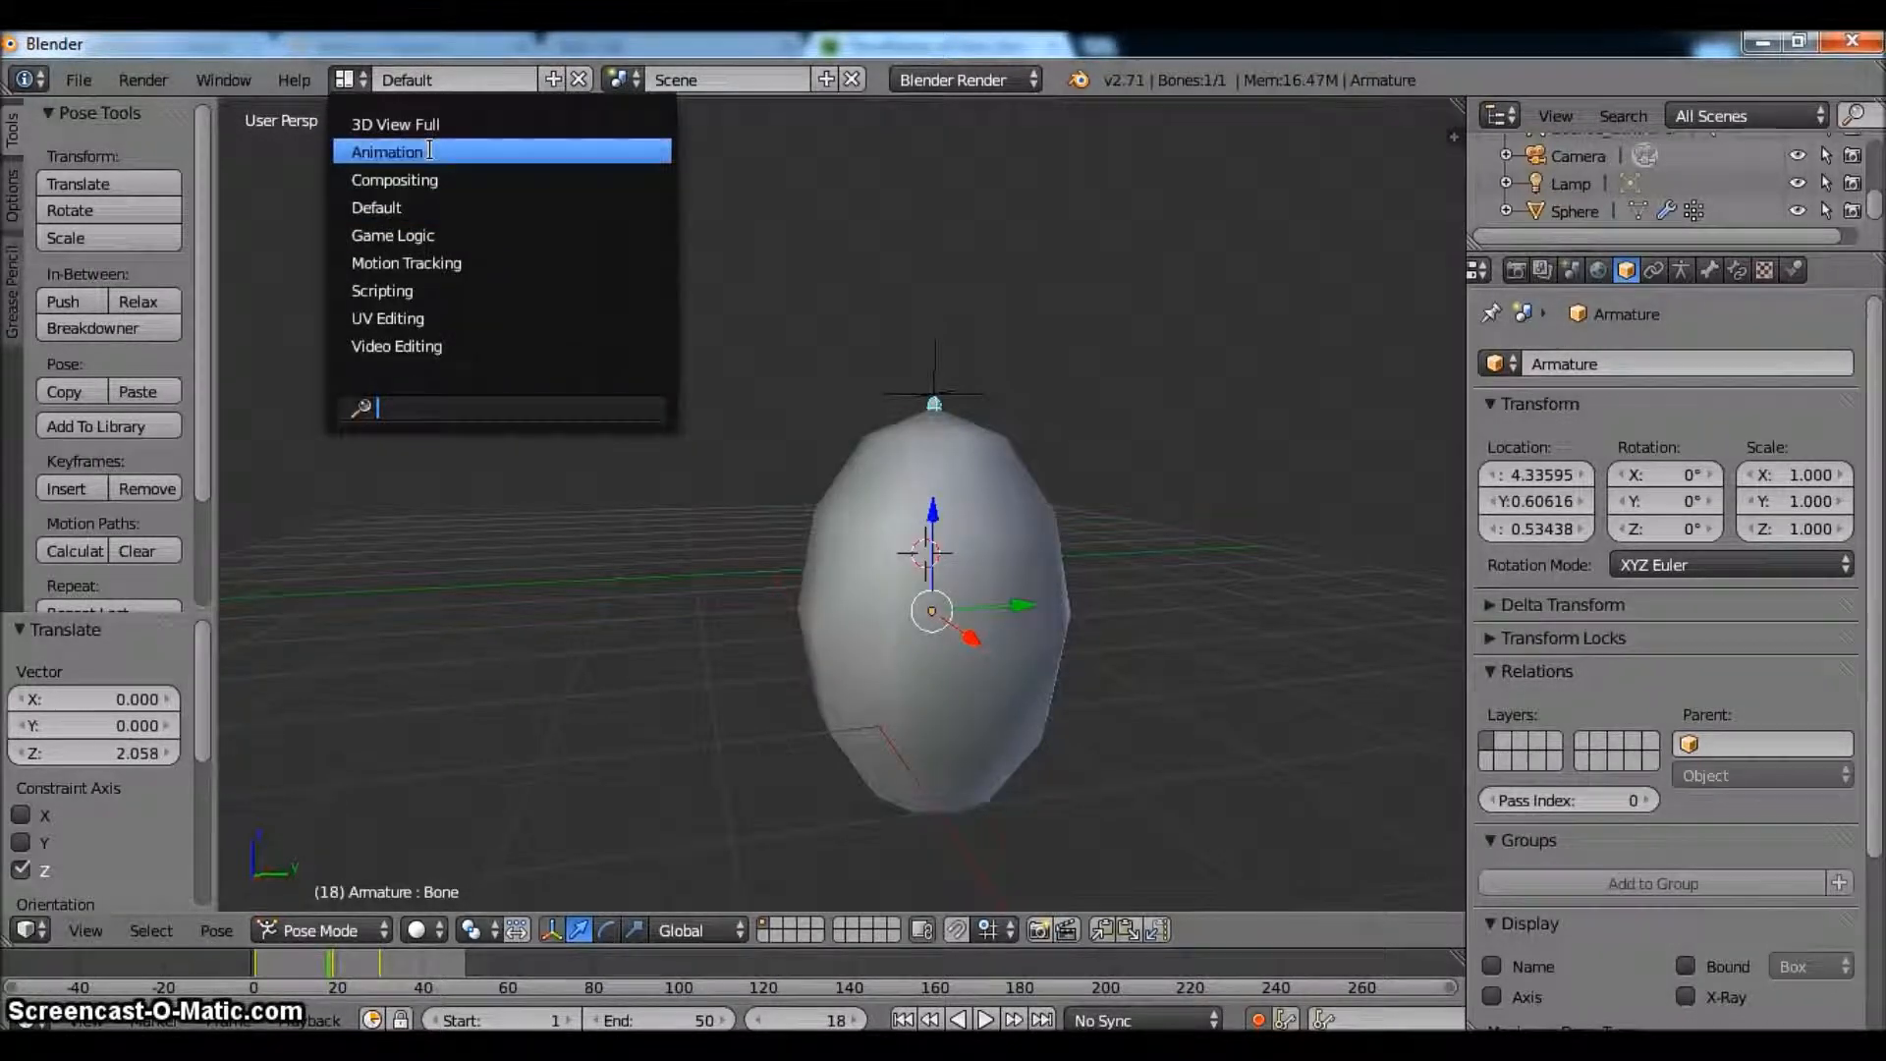
pyautogui.click(387, 151)
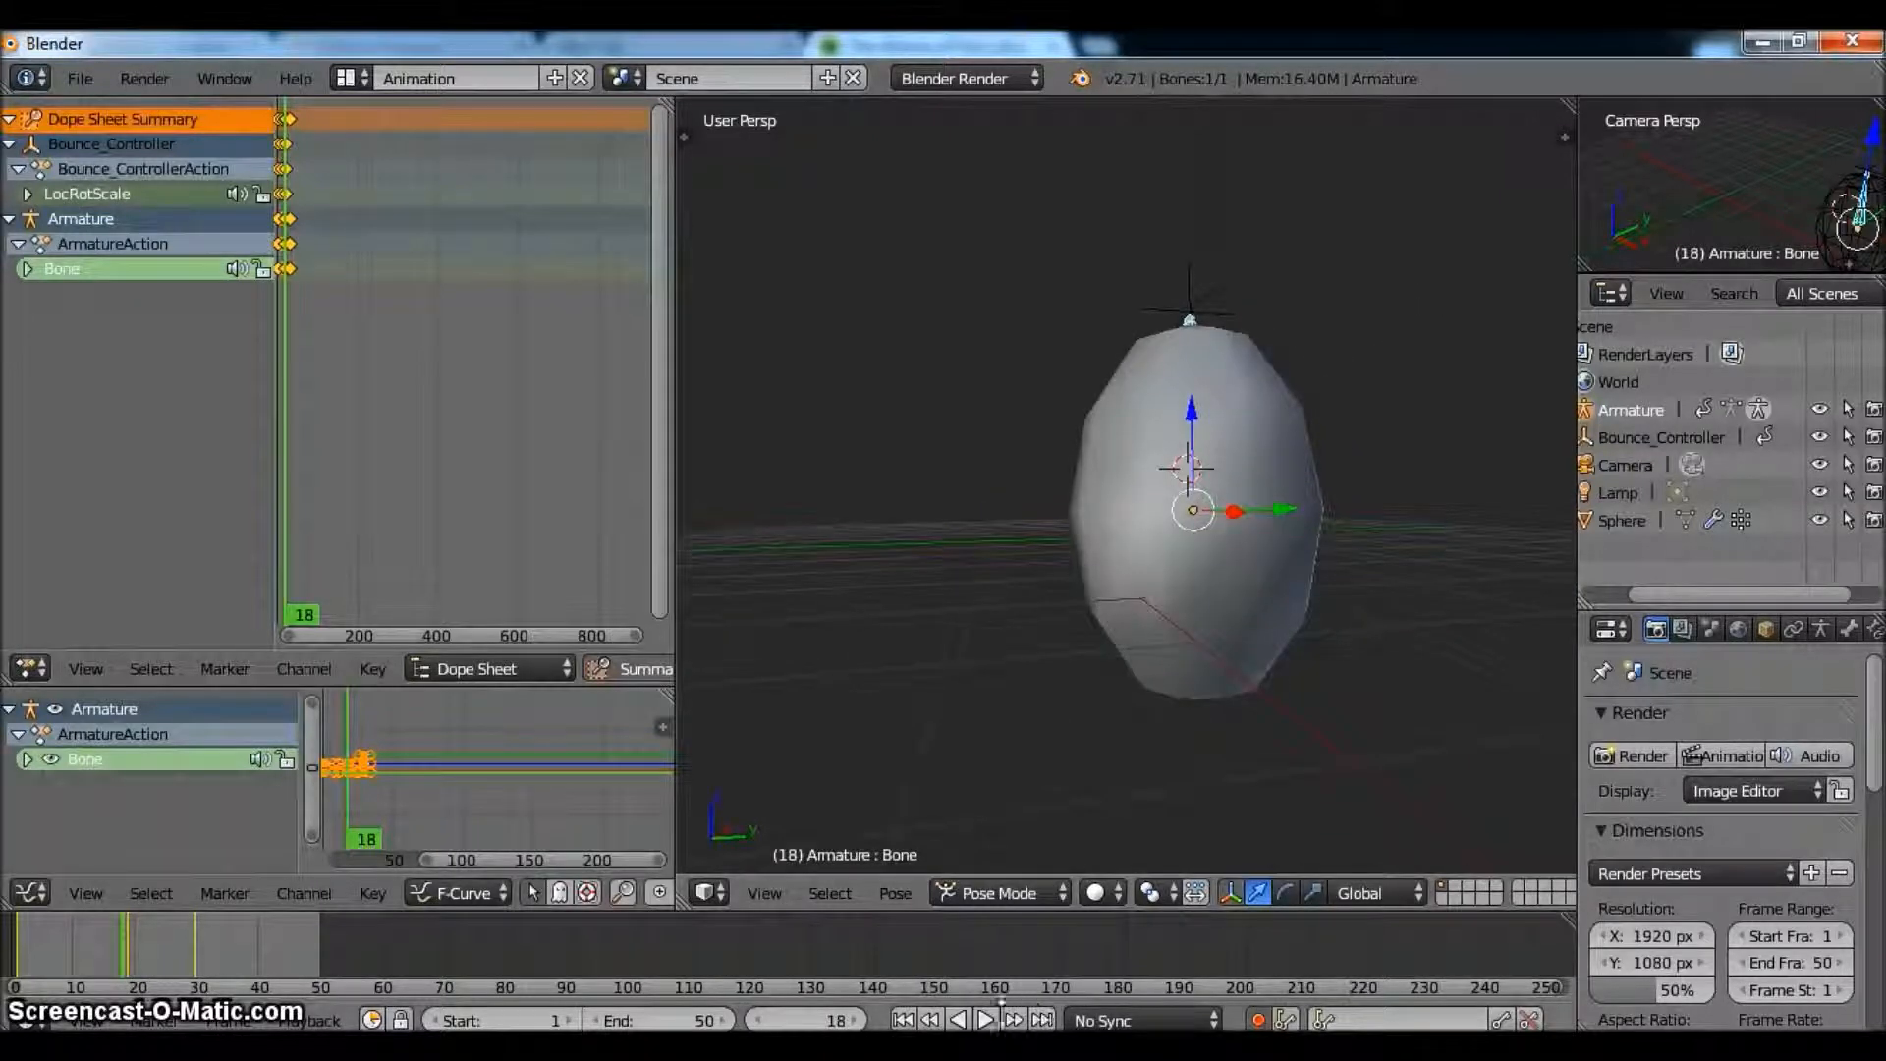
# - Keyframe the bone's stretched pose near frame 30 and review the ball around frame 11
pyautogui.click(986, 1047)
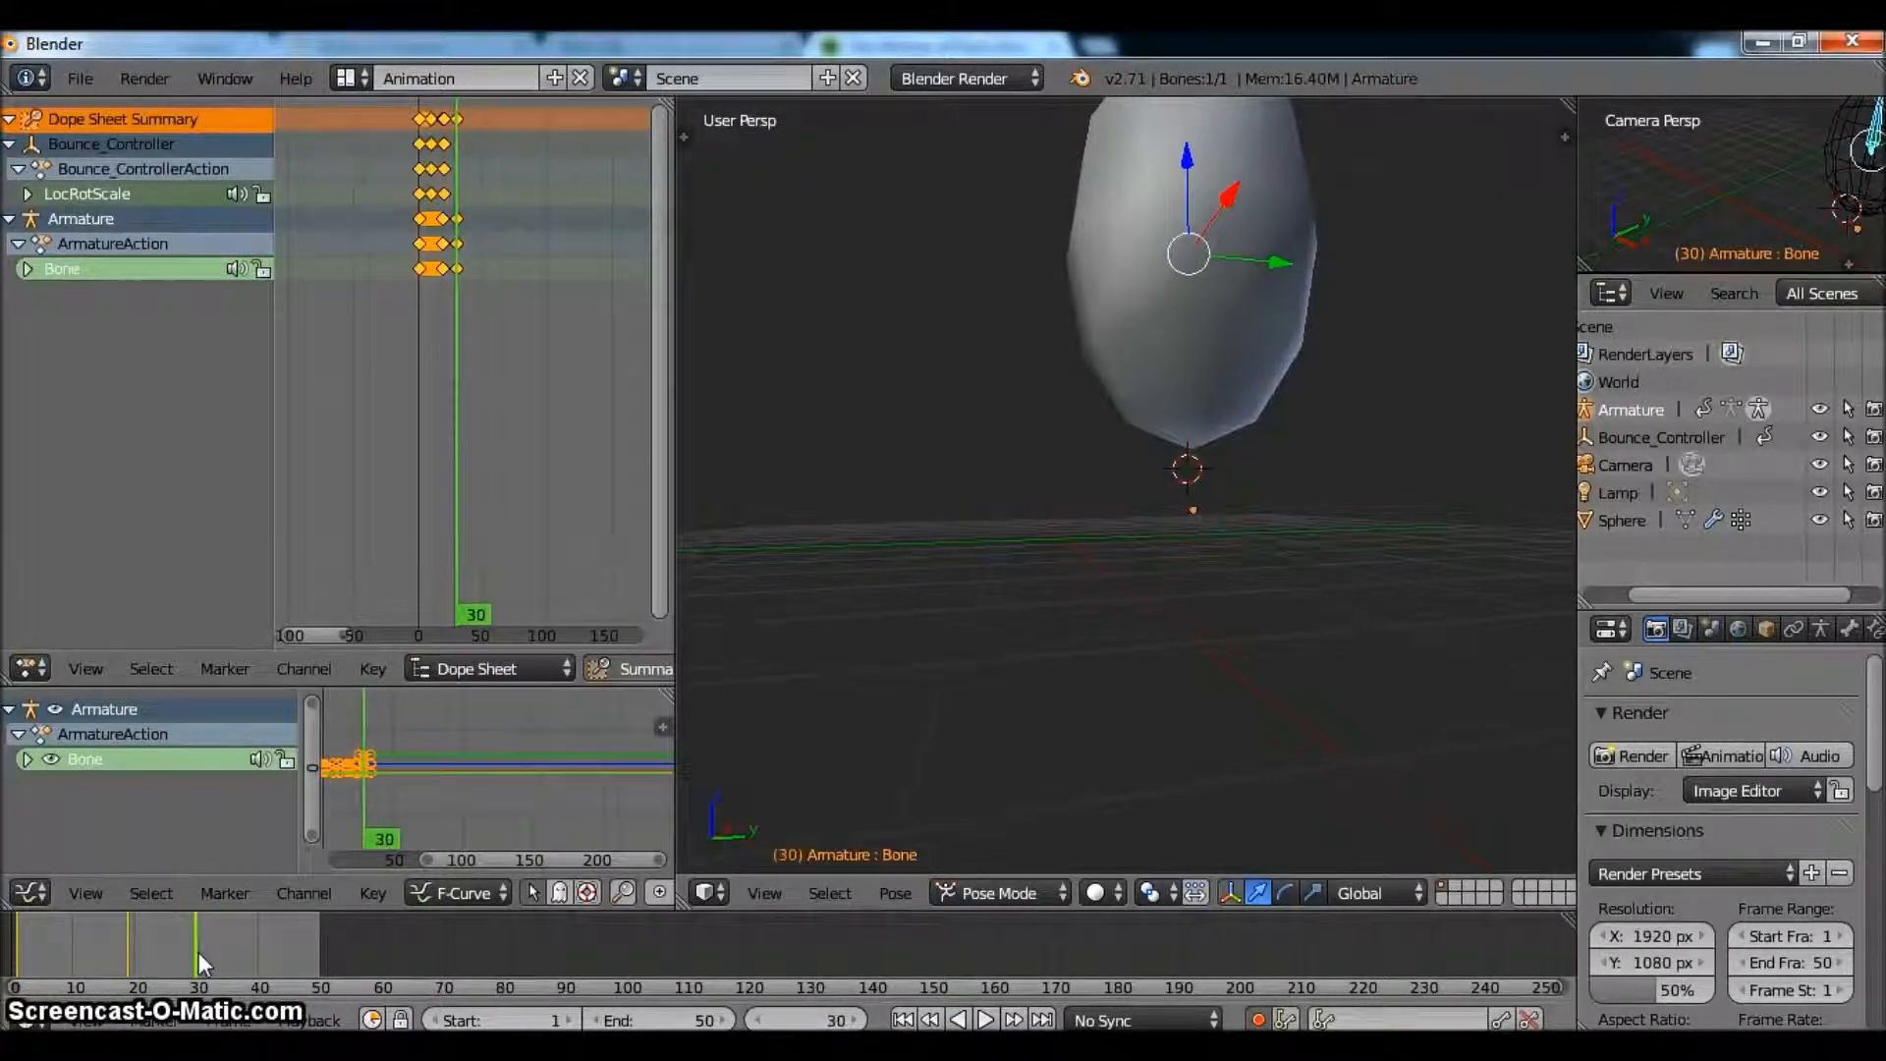
pyautogui.click(133, 998)
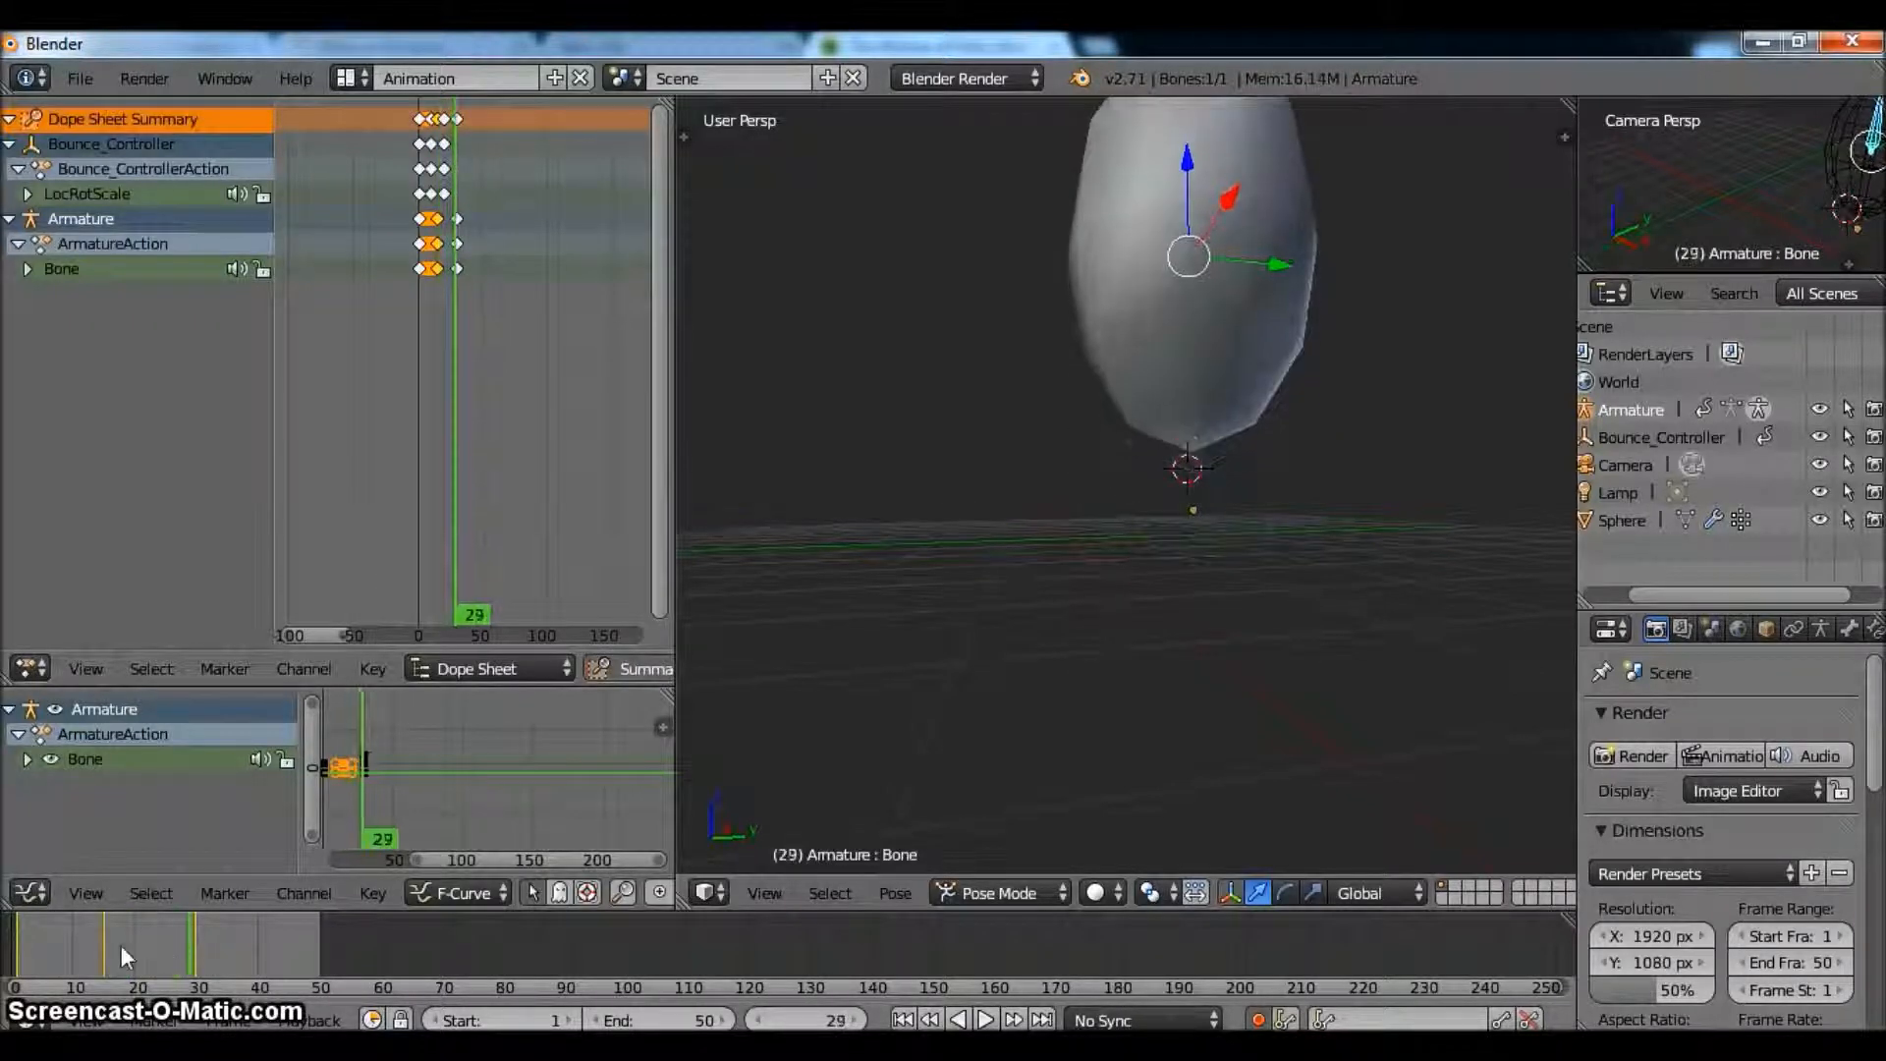
pyautogui.click(127, 978)
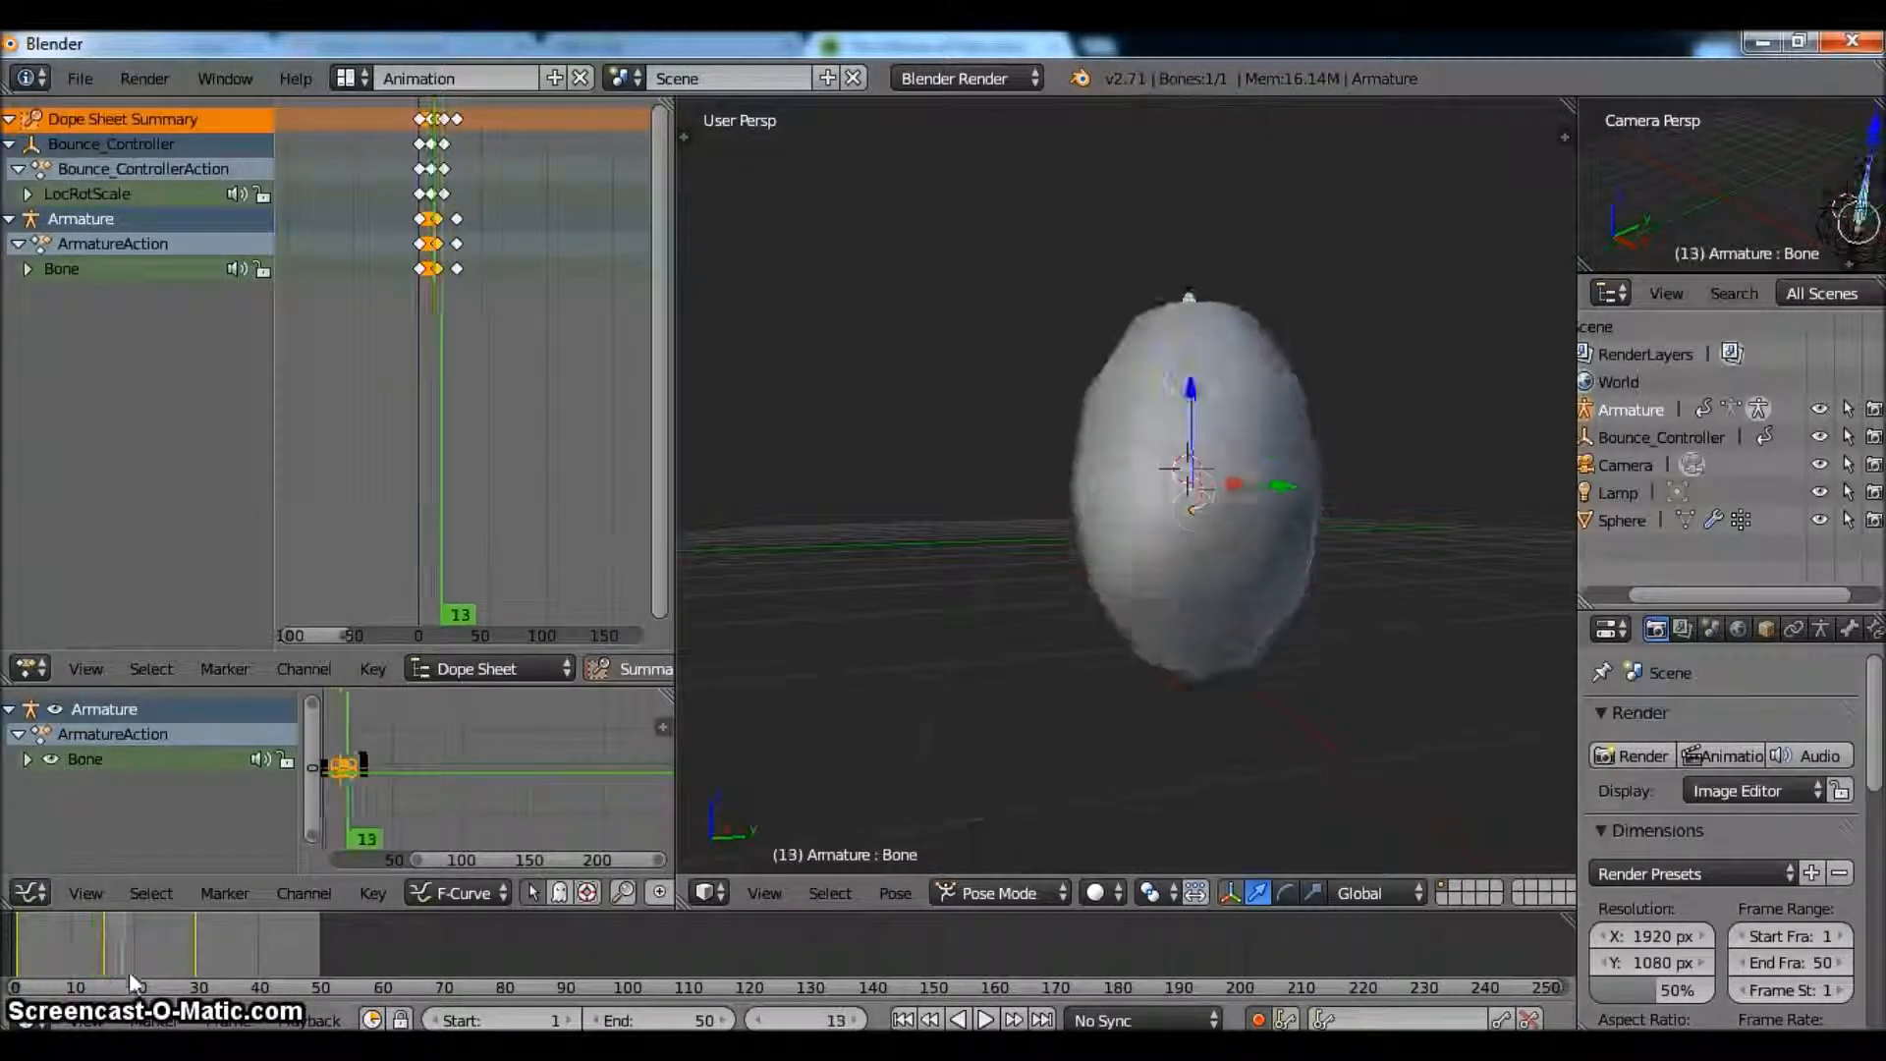
pyautogui.click(135, 983)
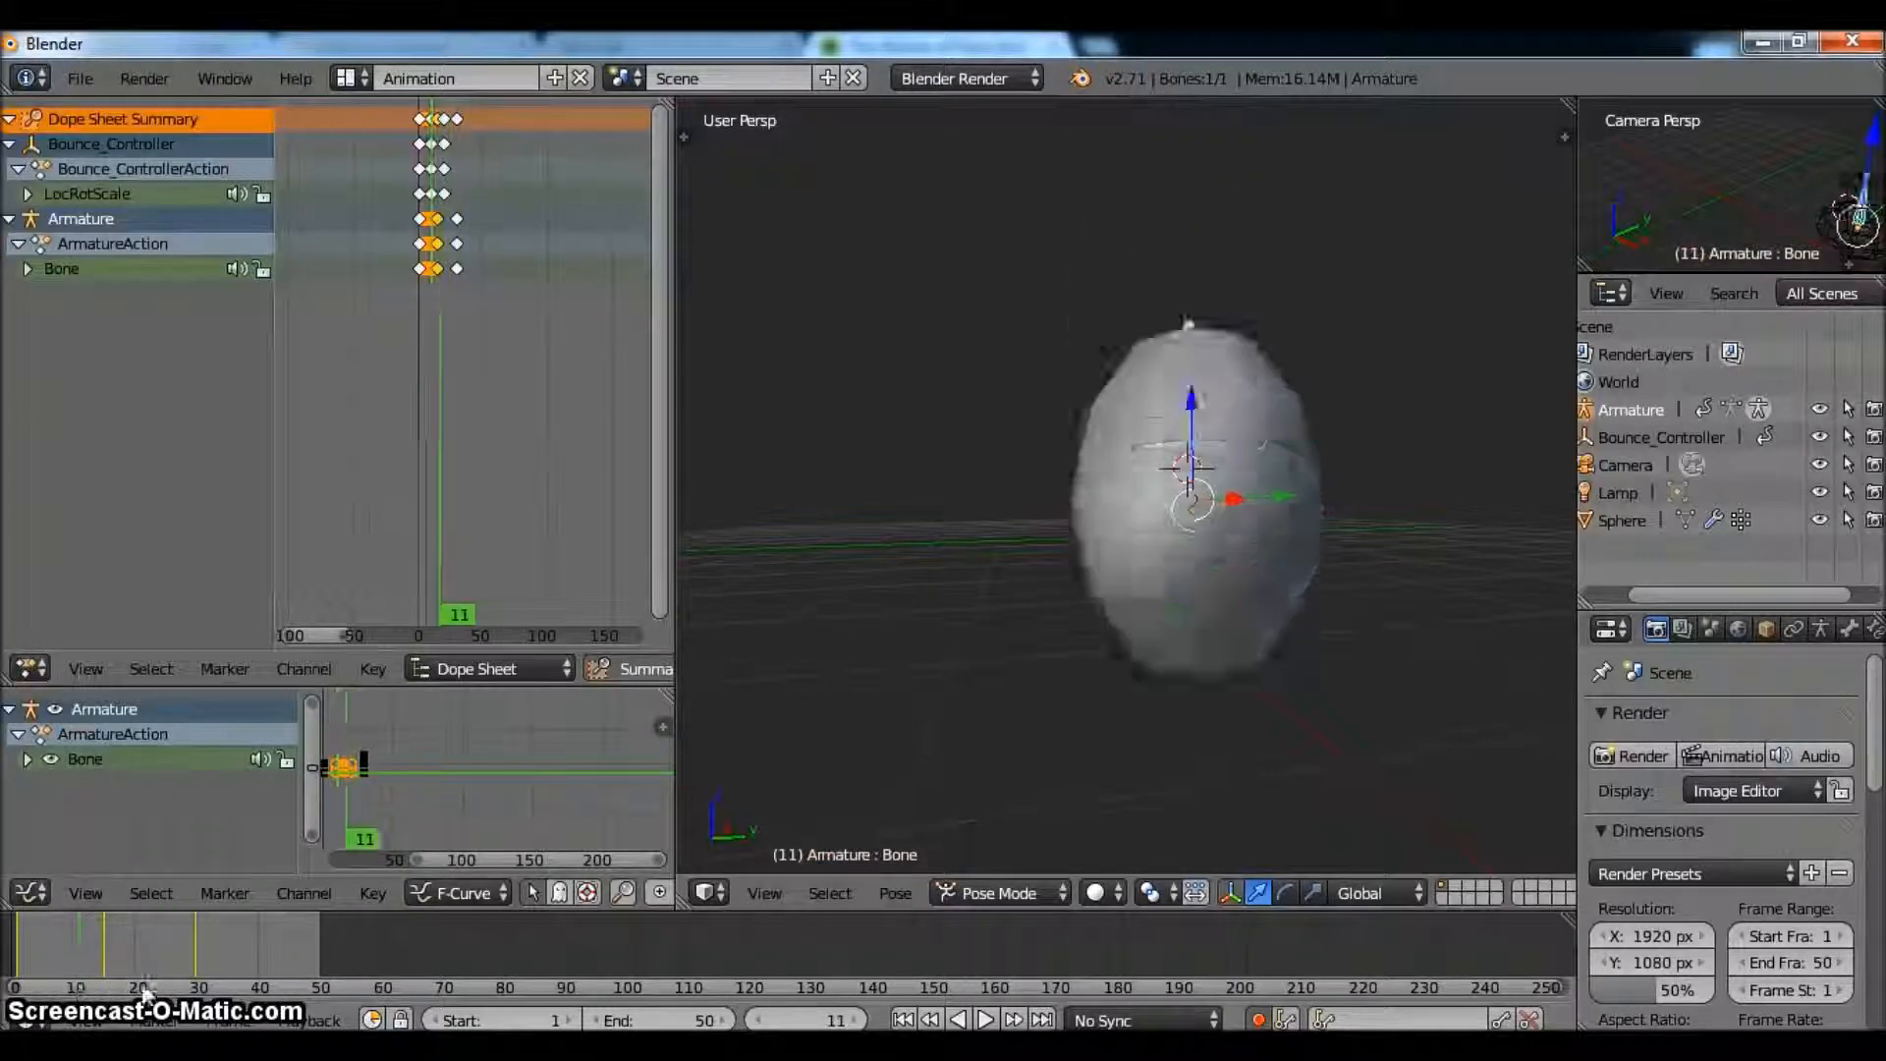
pyautogui.click(244, 937)
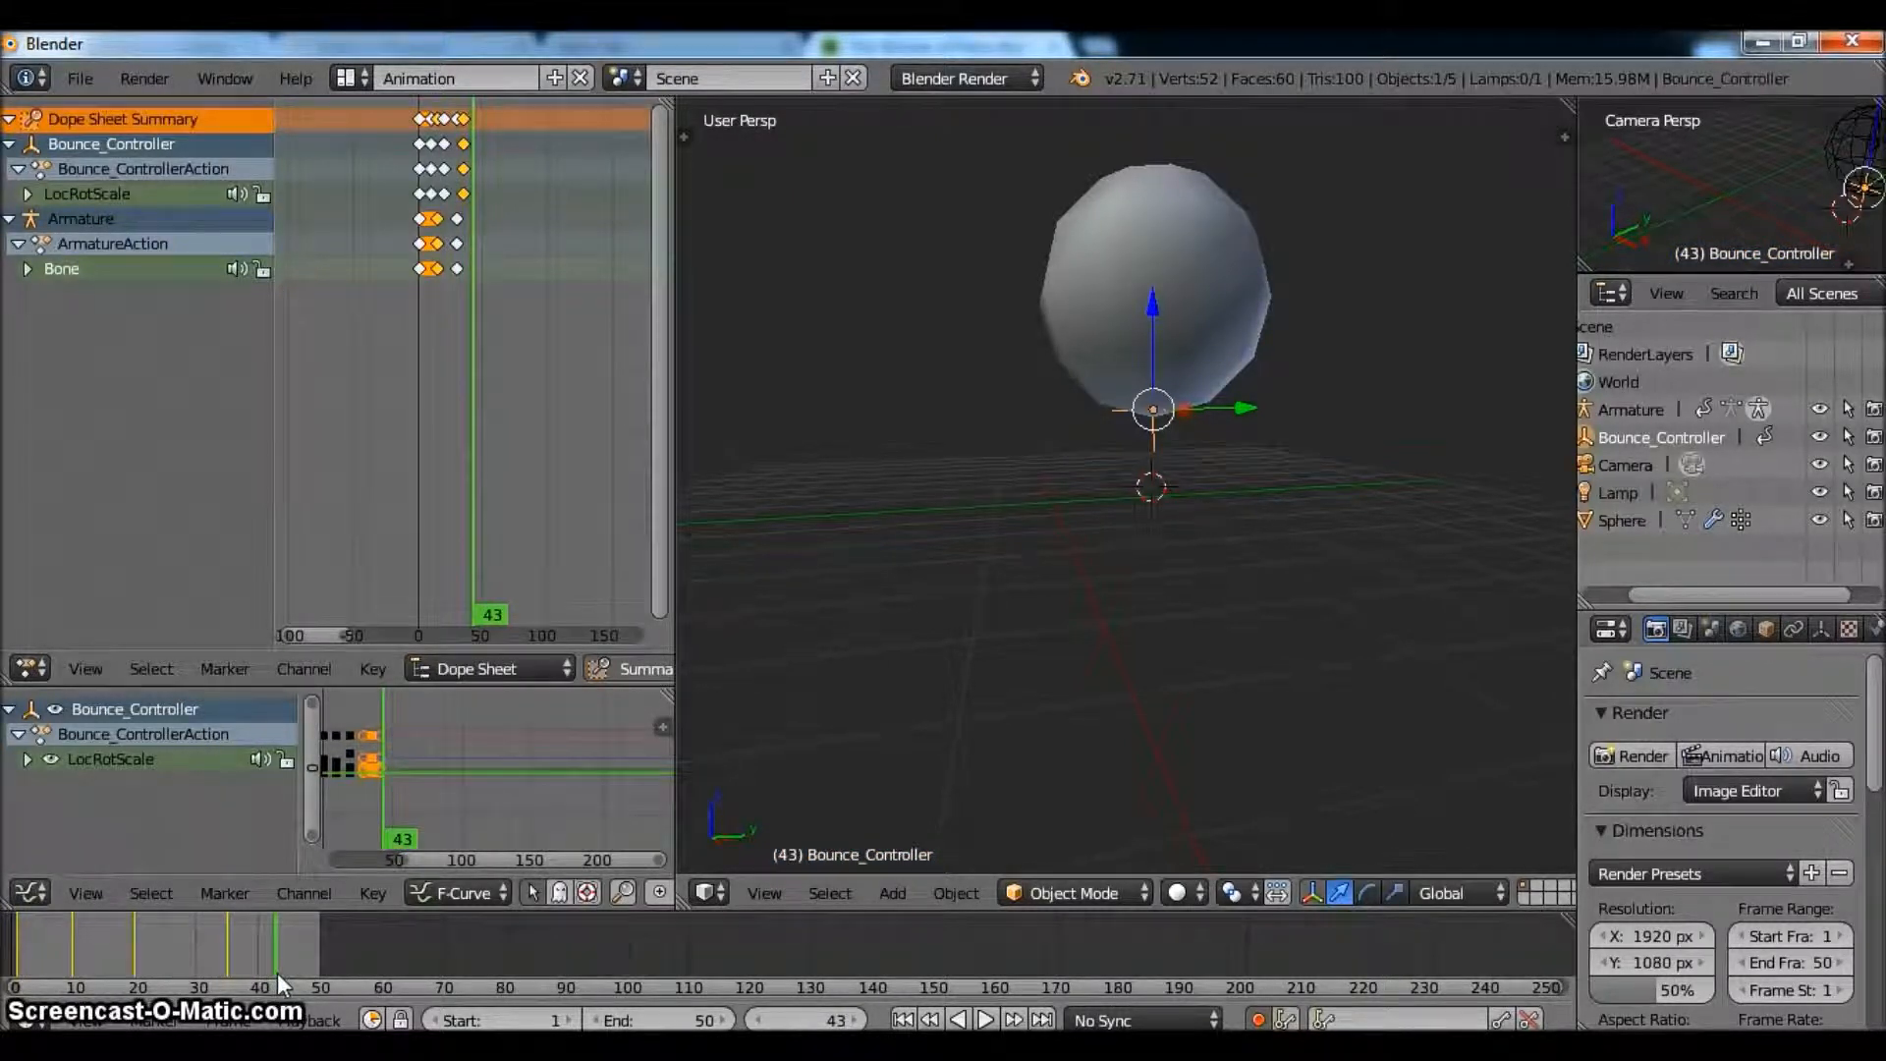
# - Key the controller dropping and squashing flat with LocRotScale keys over frames 44 to 46
pyautogui.click(982, 1047)
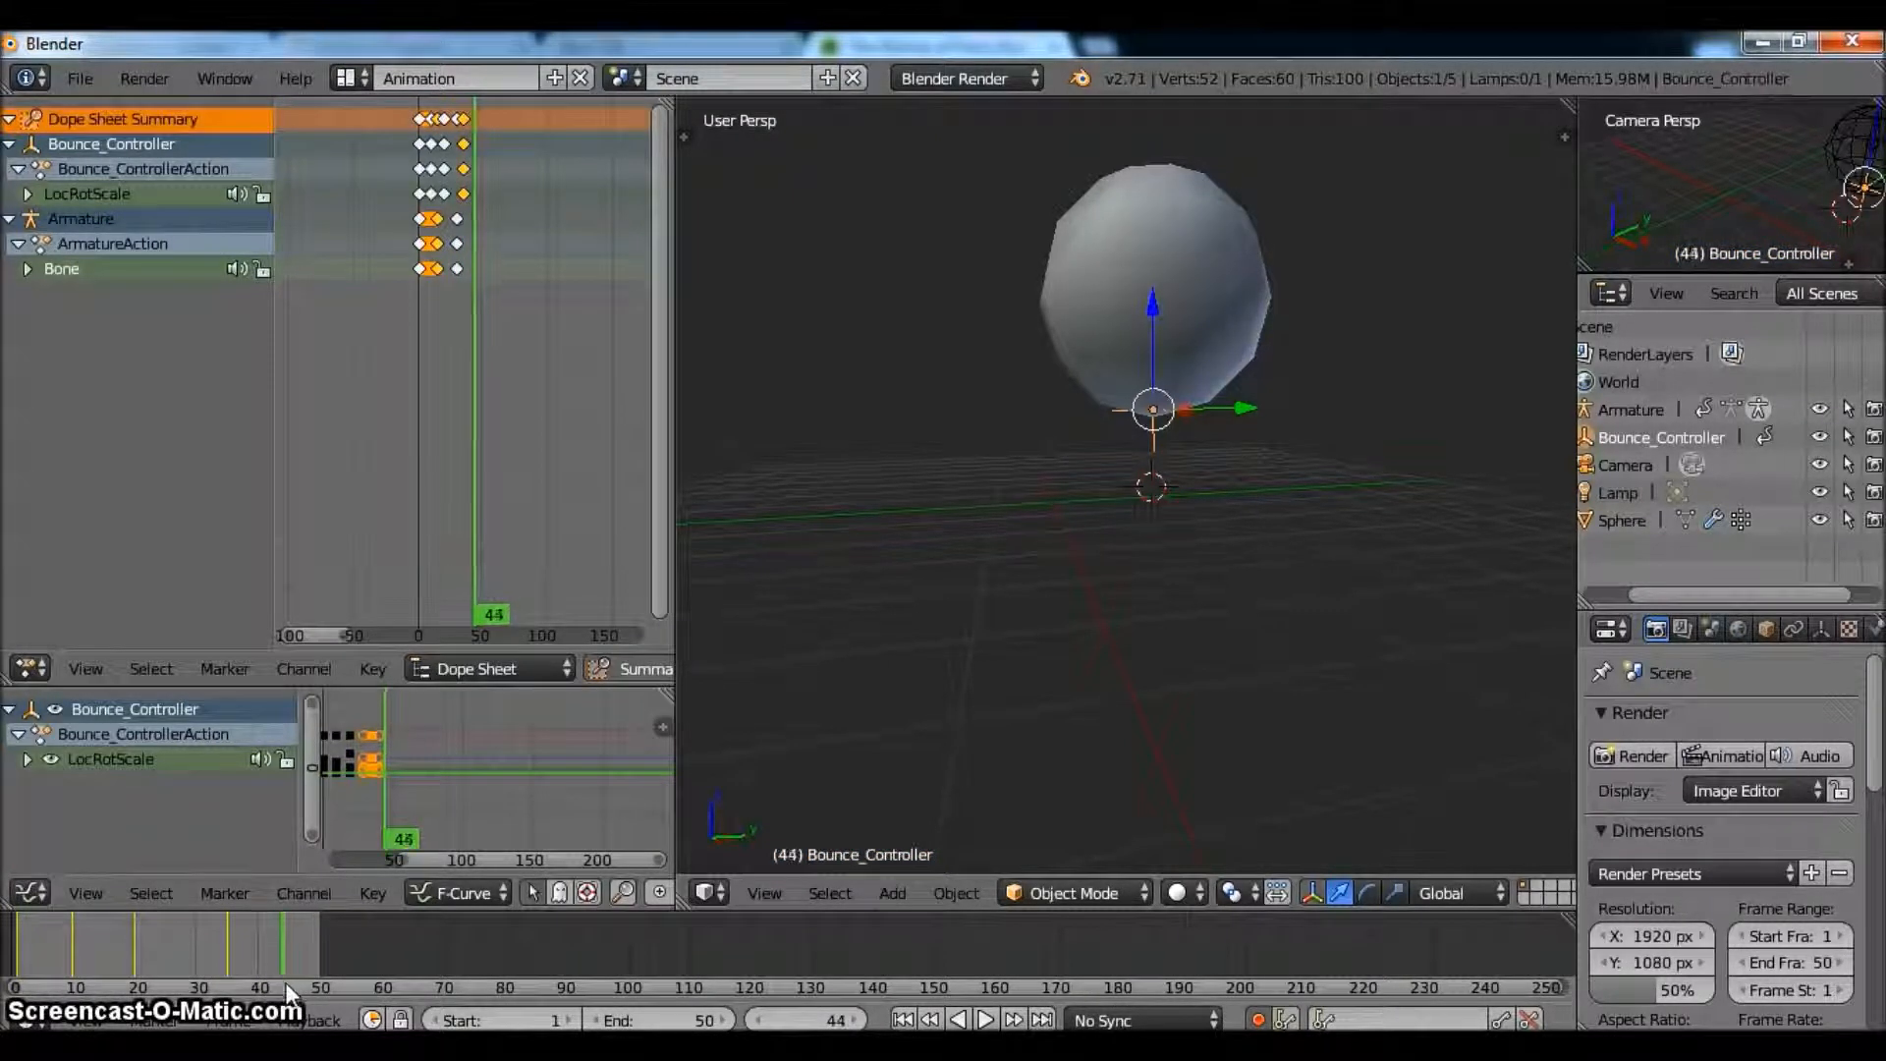
pyautogui.click(1011, 1048)
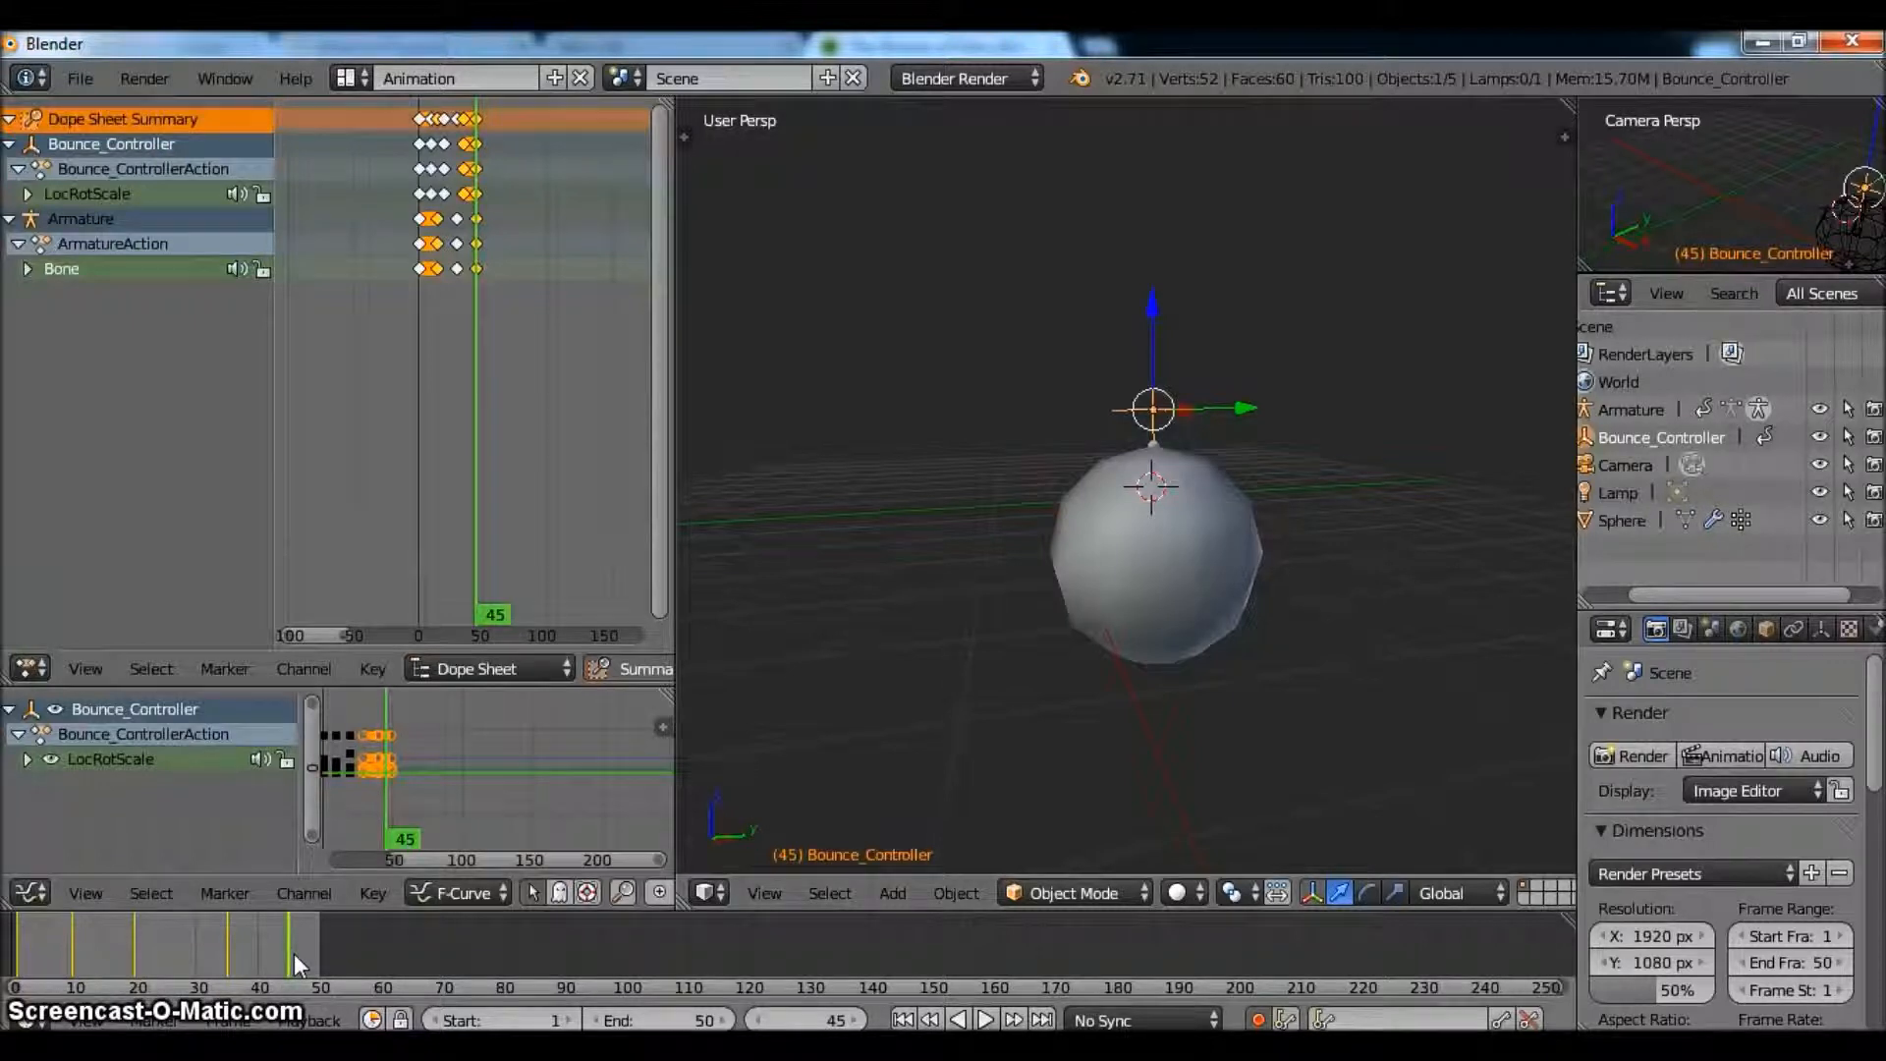
pyautogui.click(285, 976)
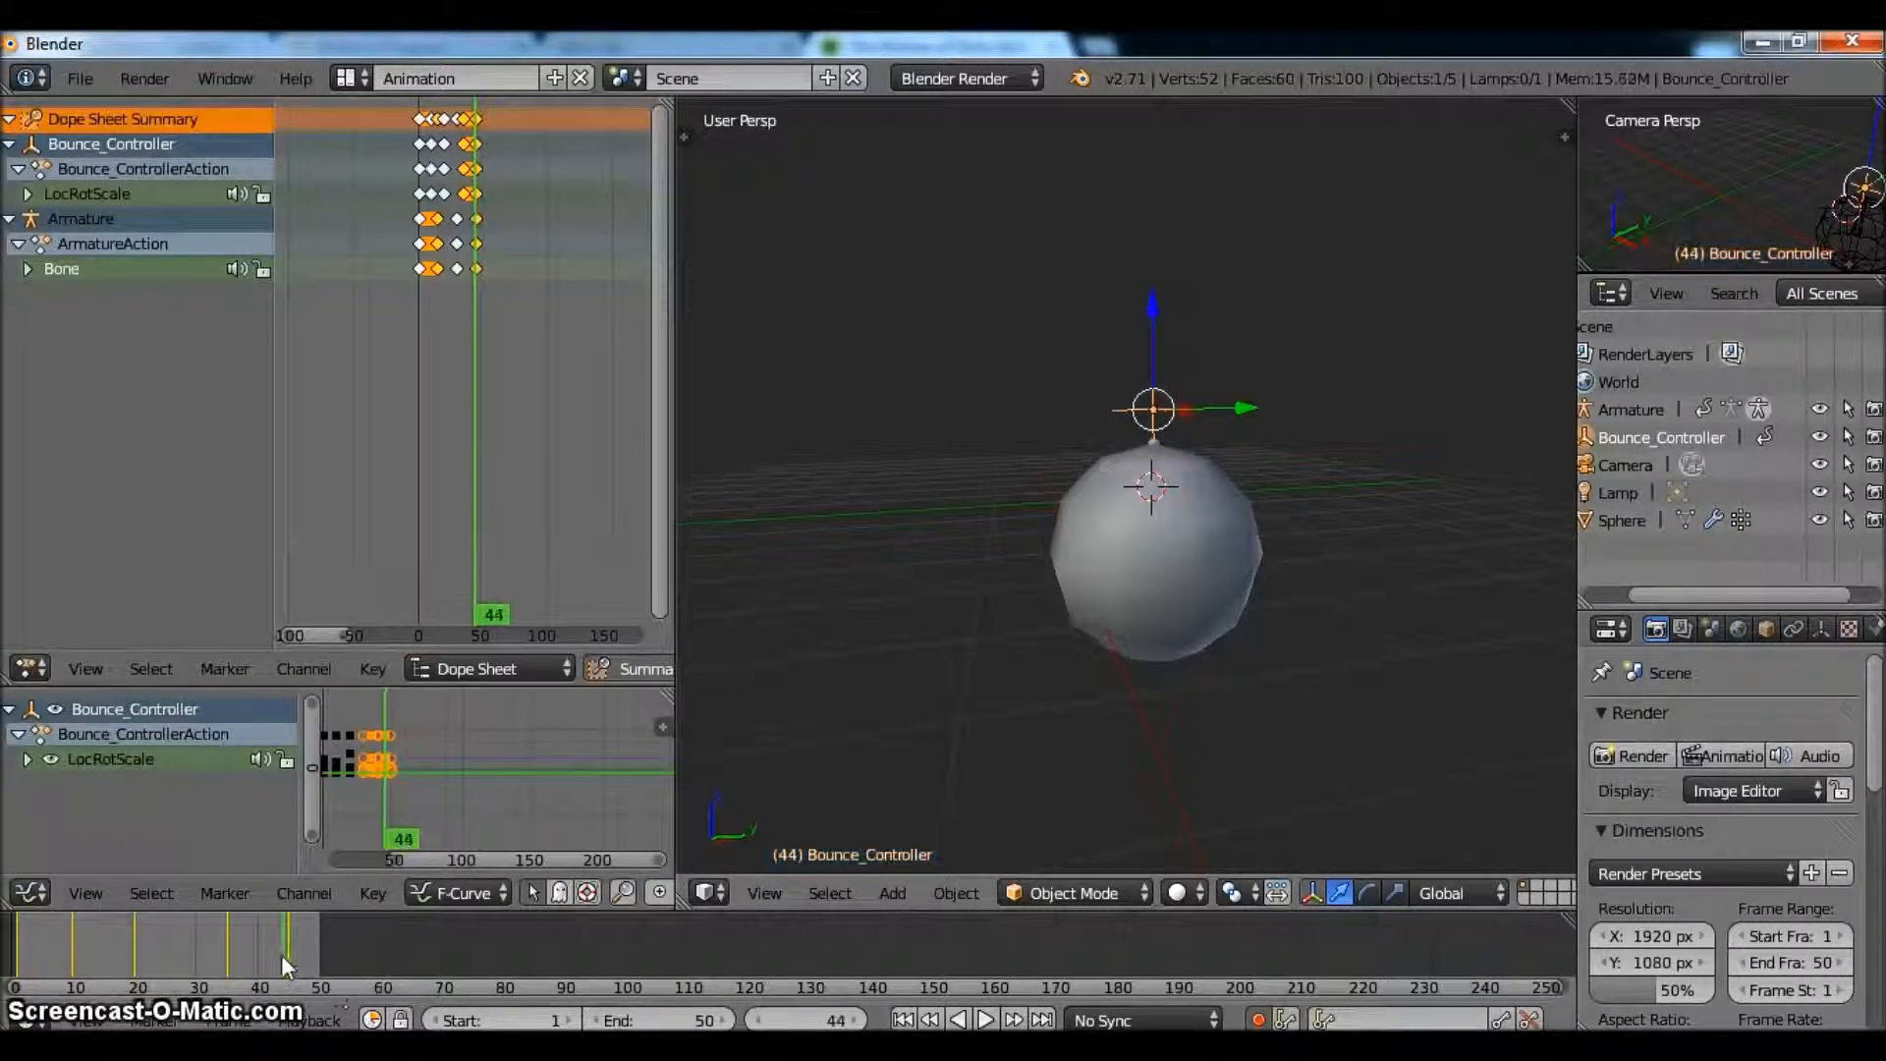
pyautogui.click(287, 947)
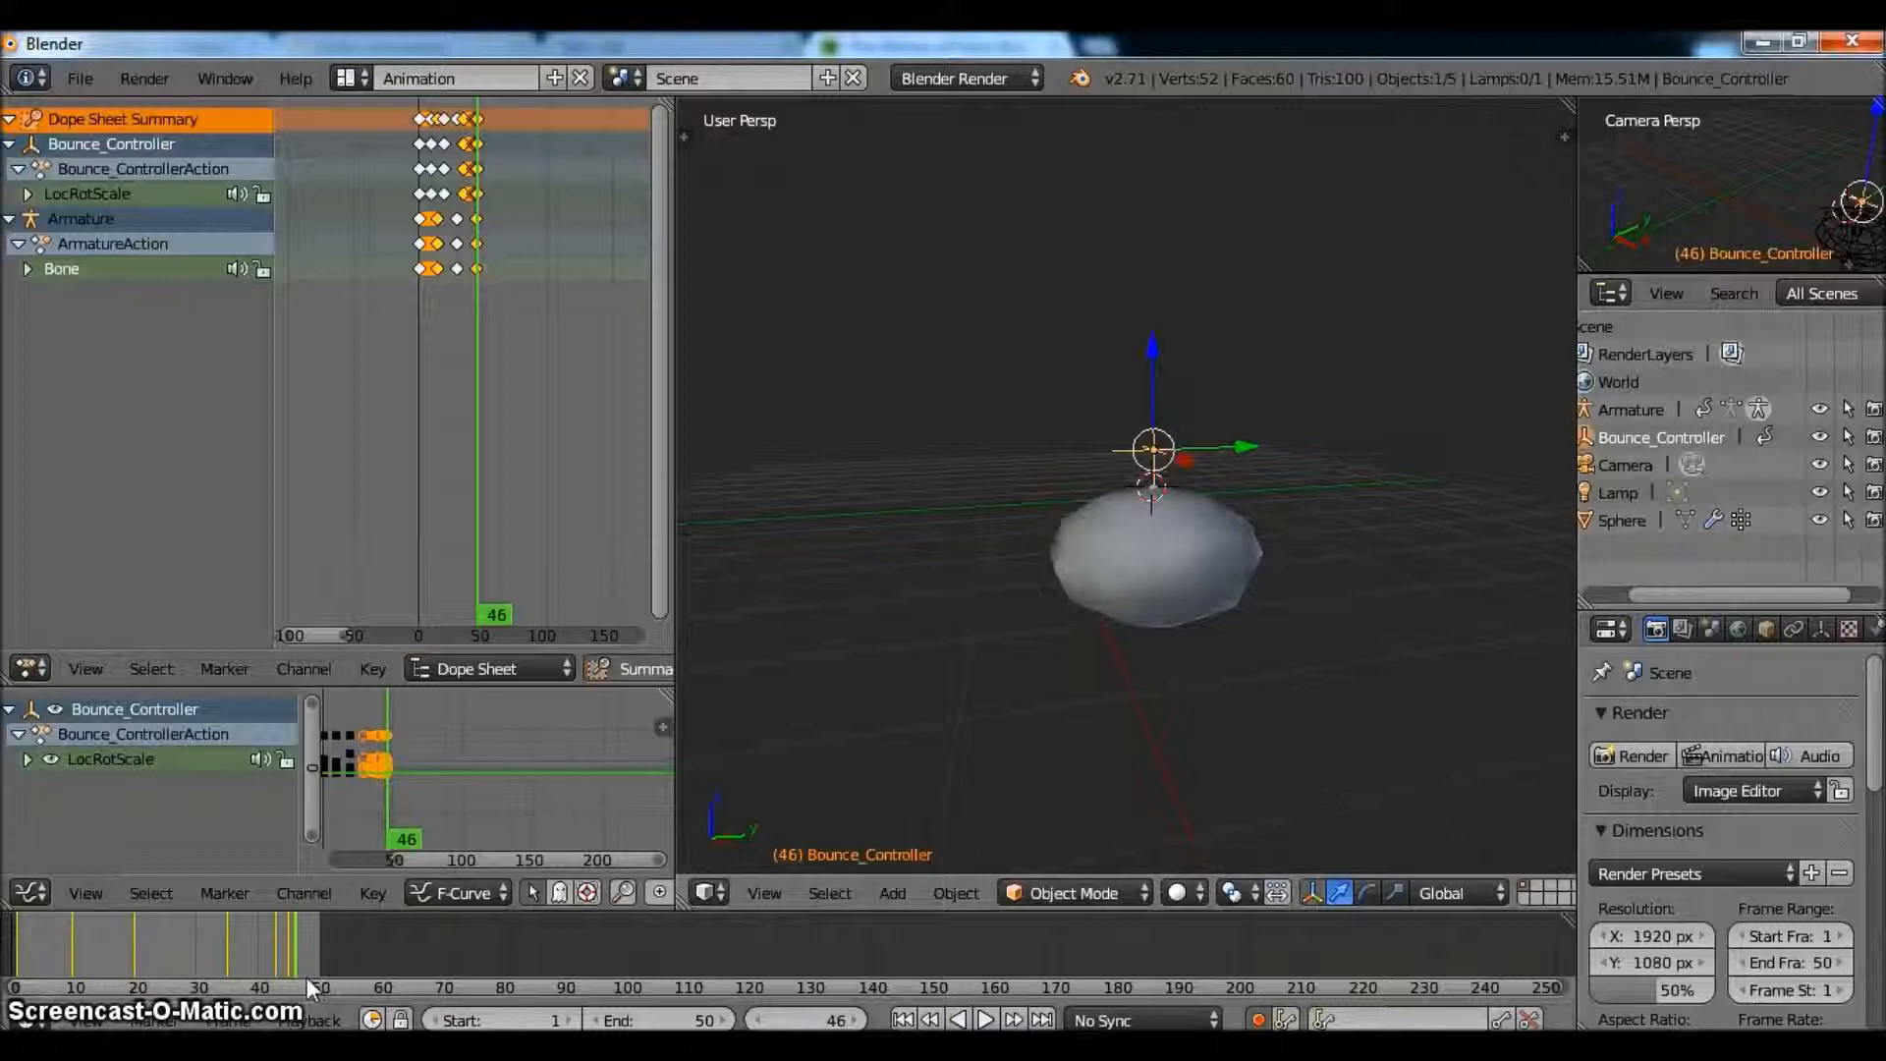
pyautogui.click(911, 1049)
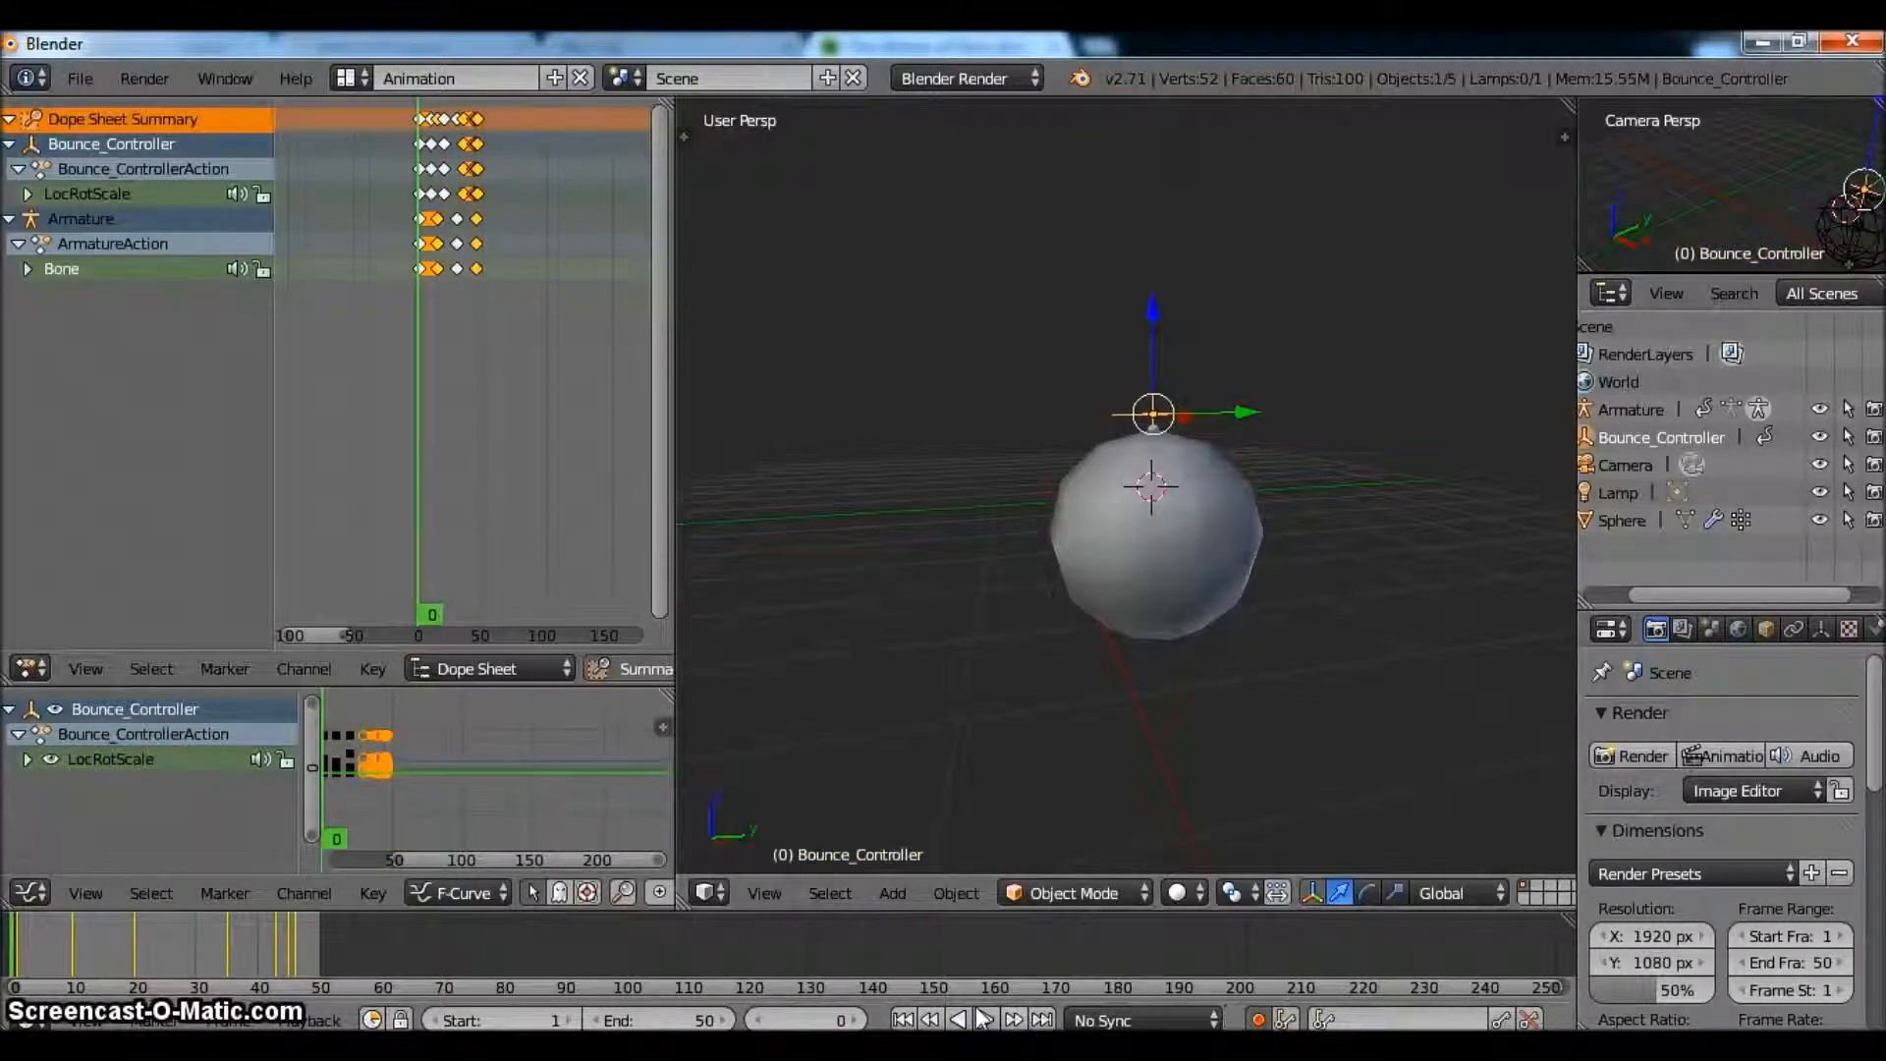
pyautogui.click(987, 1045)
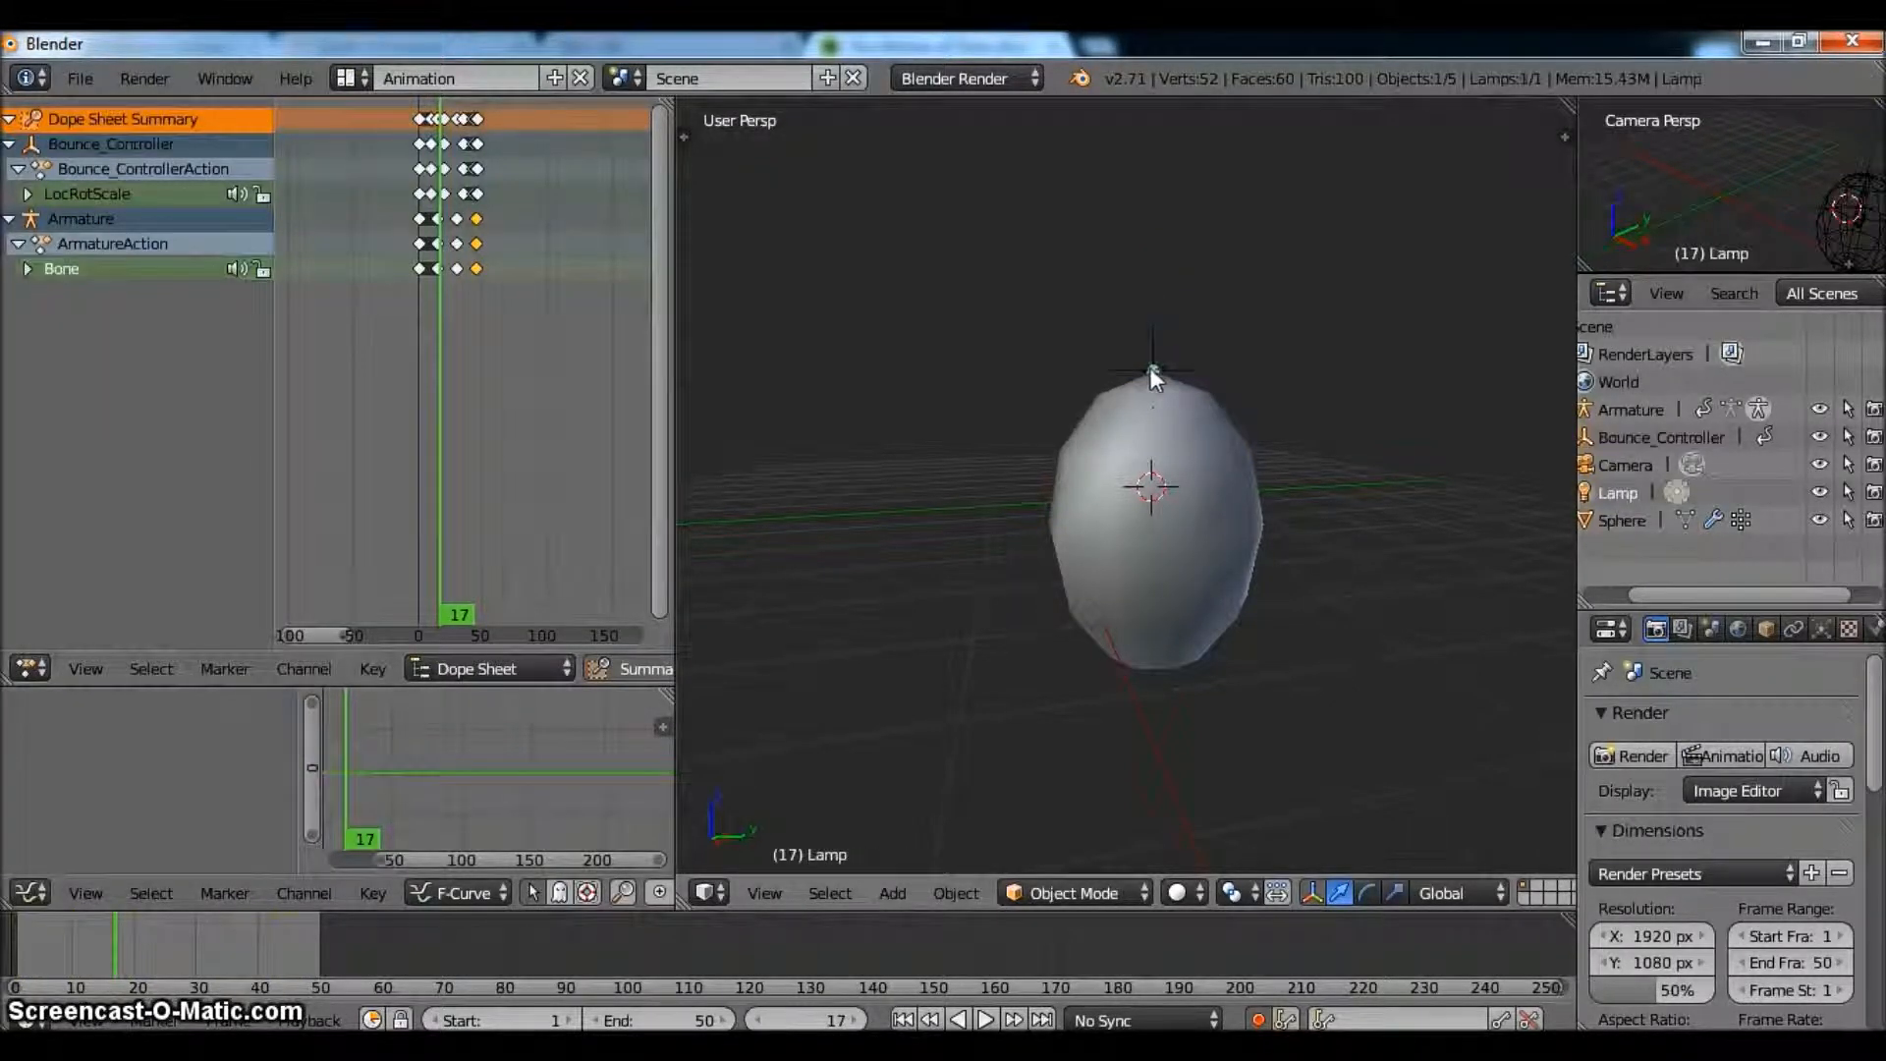
# - Move Bounce_Controller's dope-sheet keys out to span roughly frames 1 to 50, checking the squash
pyautogui.click(1147, 369)
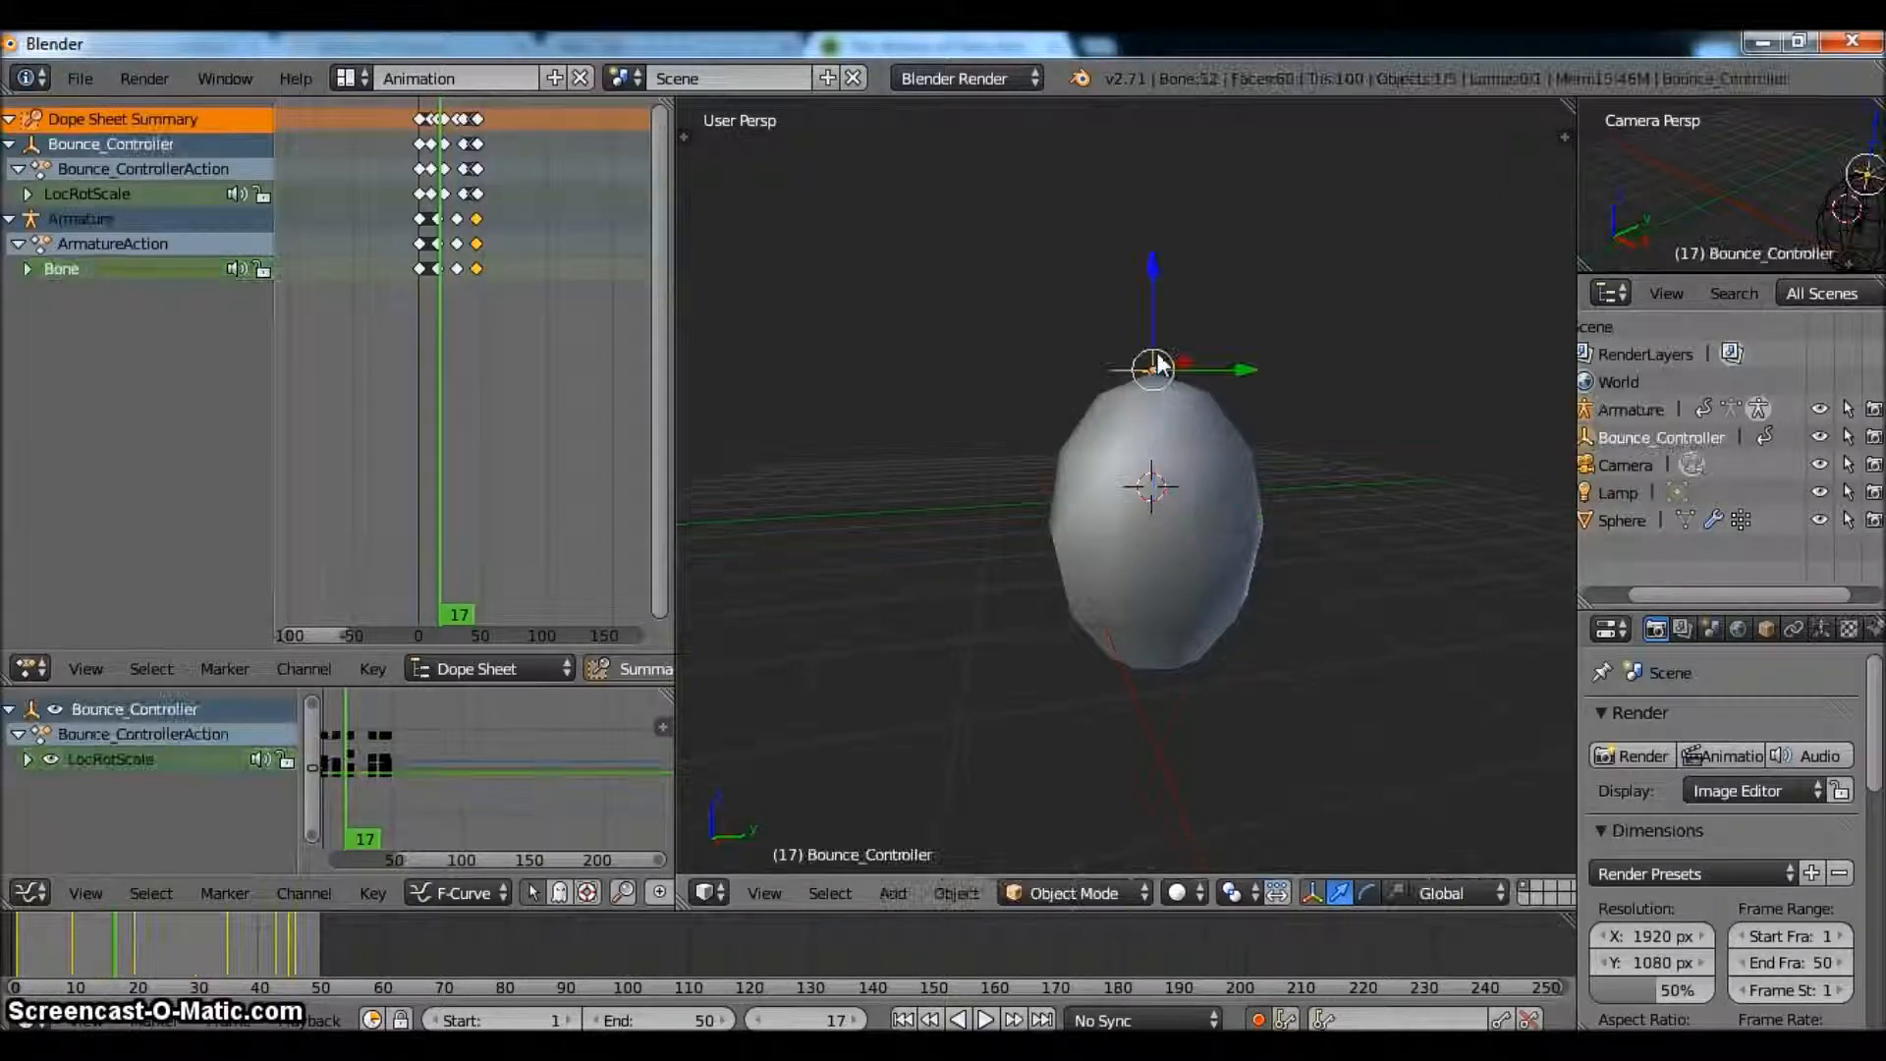
pyautogui.moveTo(475, 241); pyautogui.dragTo(493, 241)
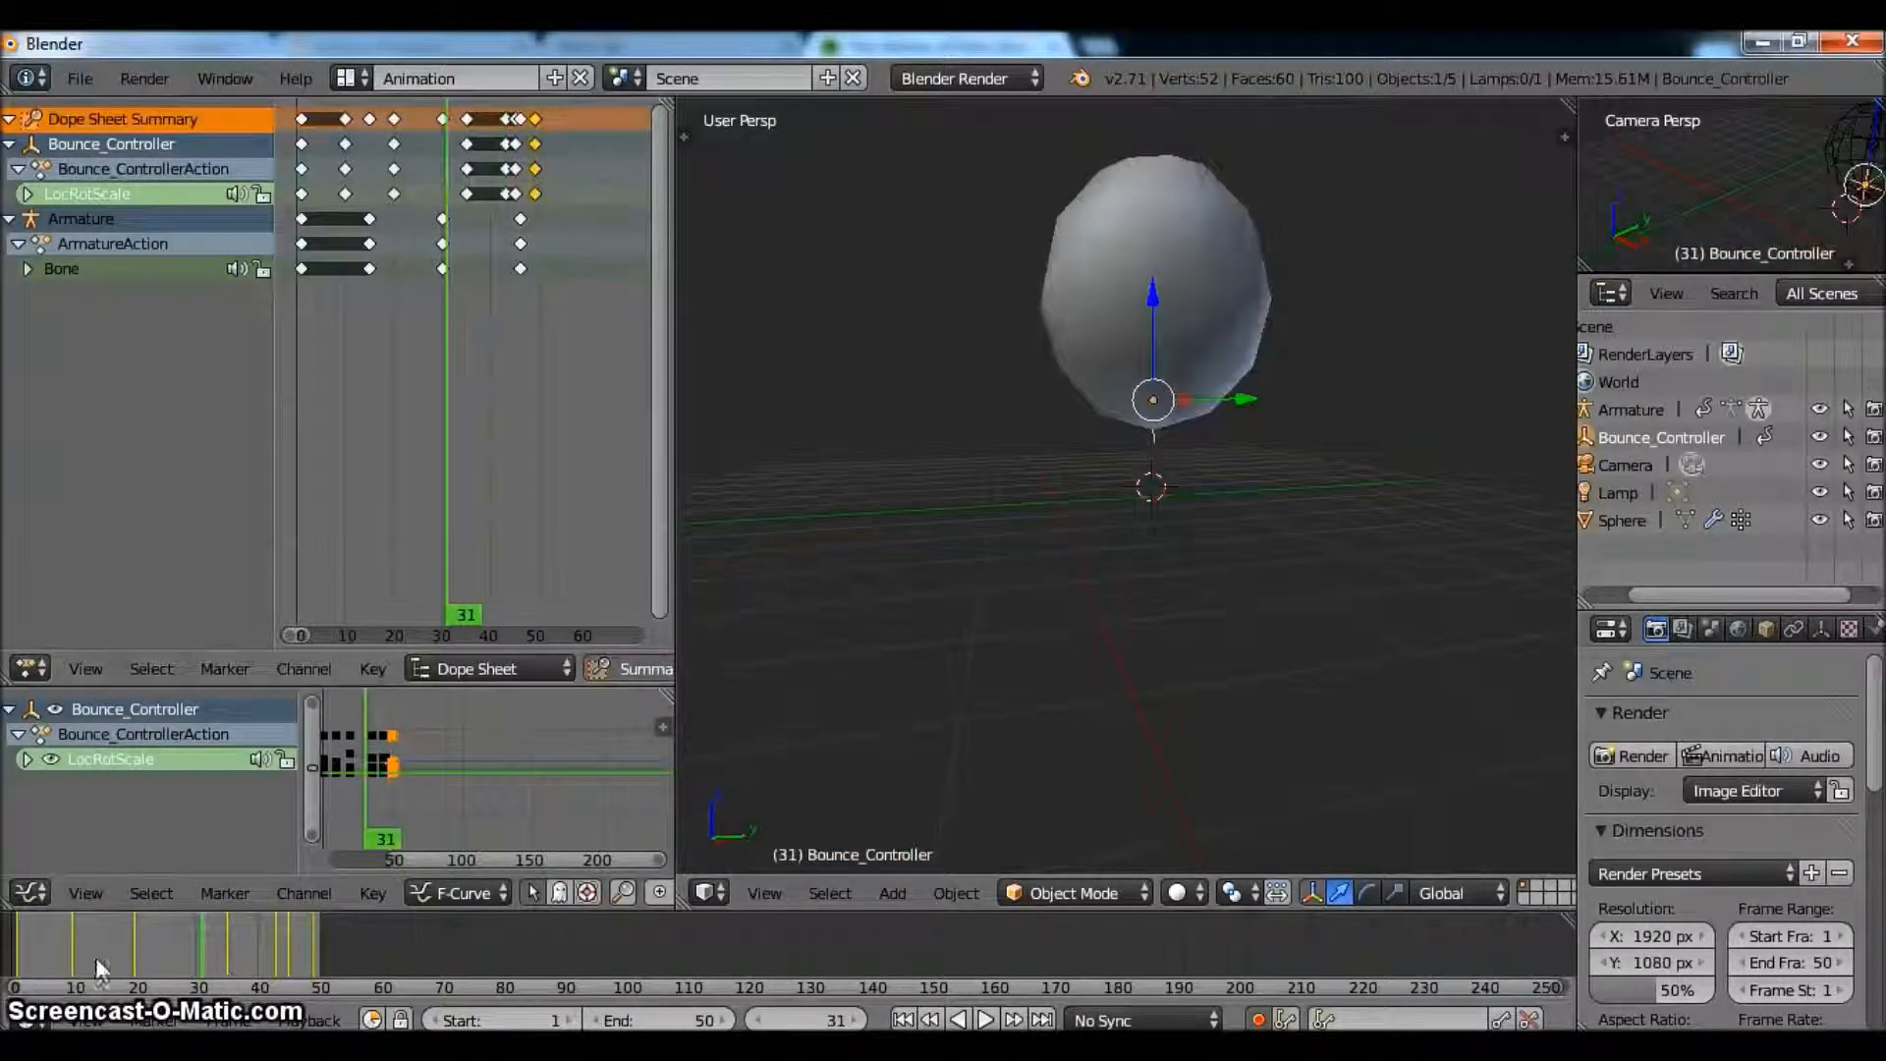
pyautogui.click(985, 1045)
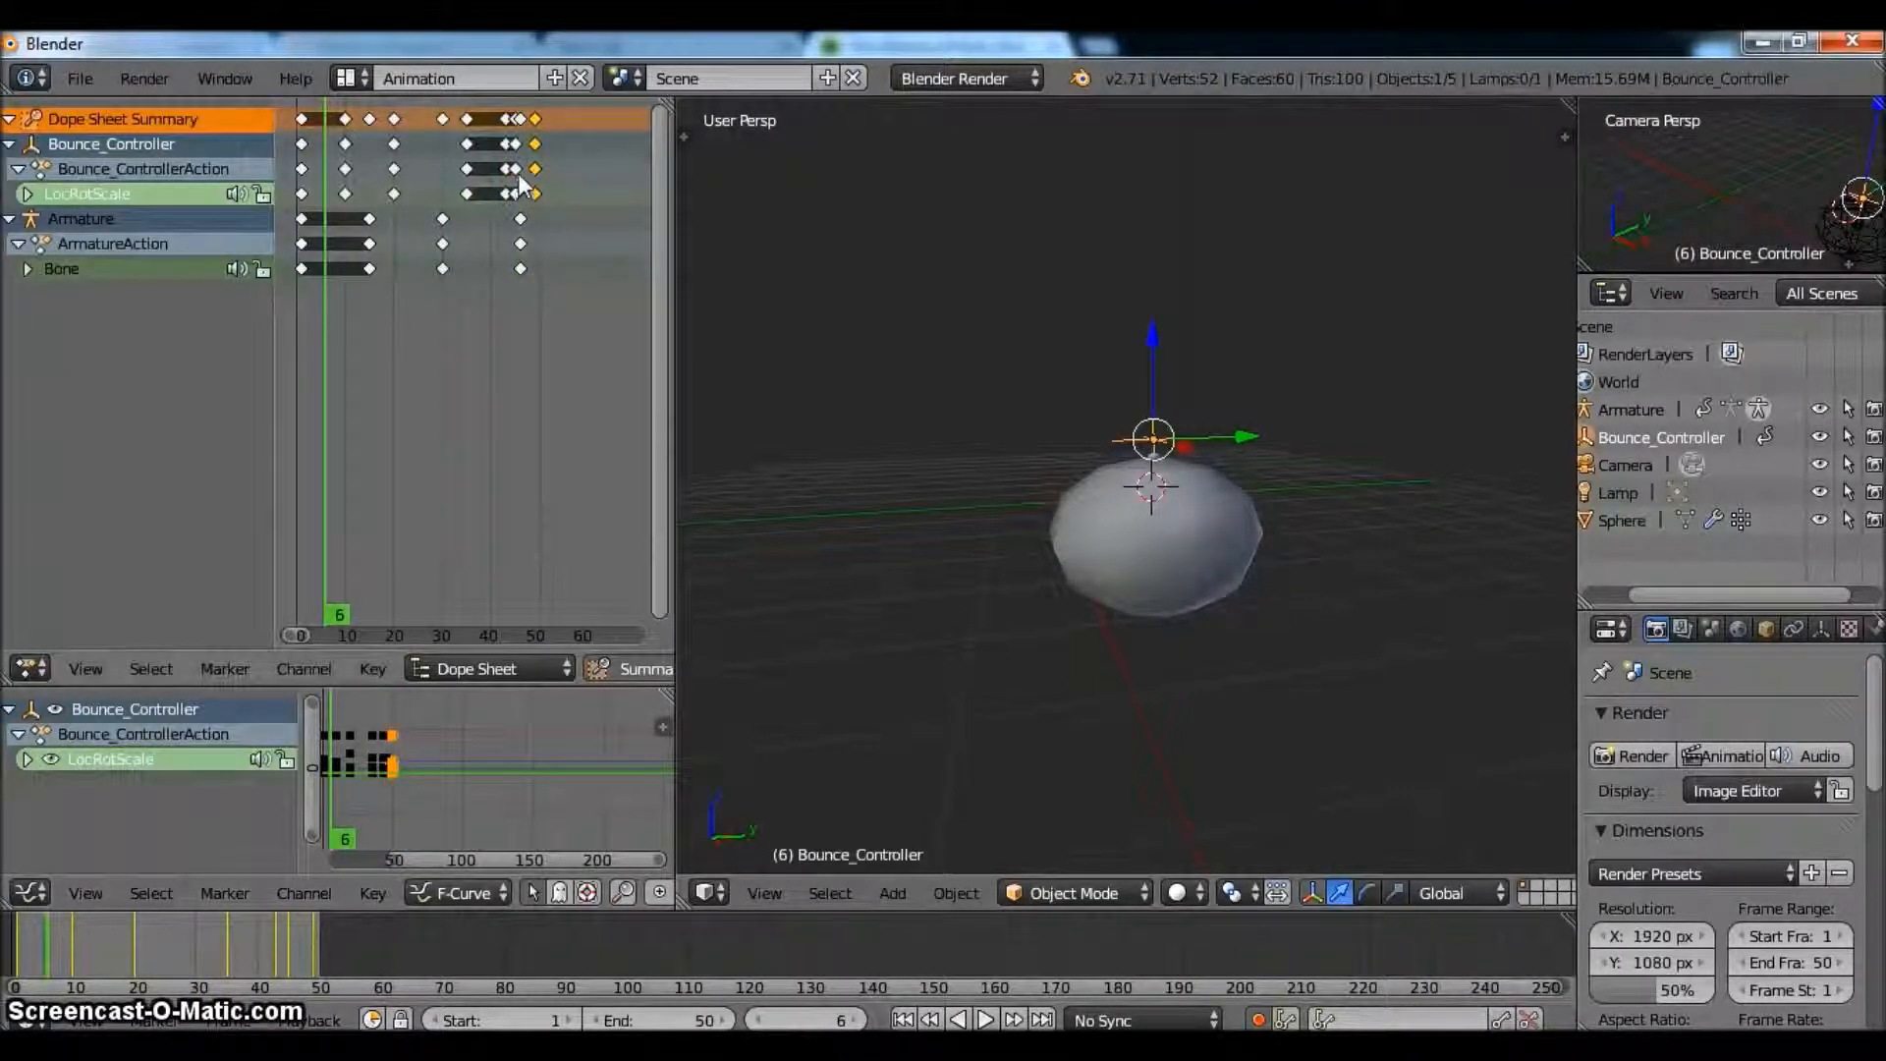
pyautogui.moveTo(517, 195); pyautogui.dragTo(533, 203)
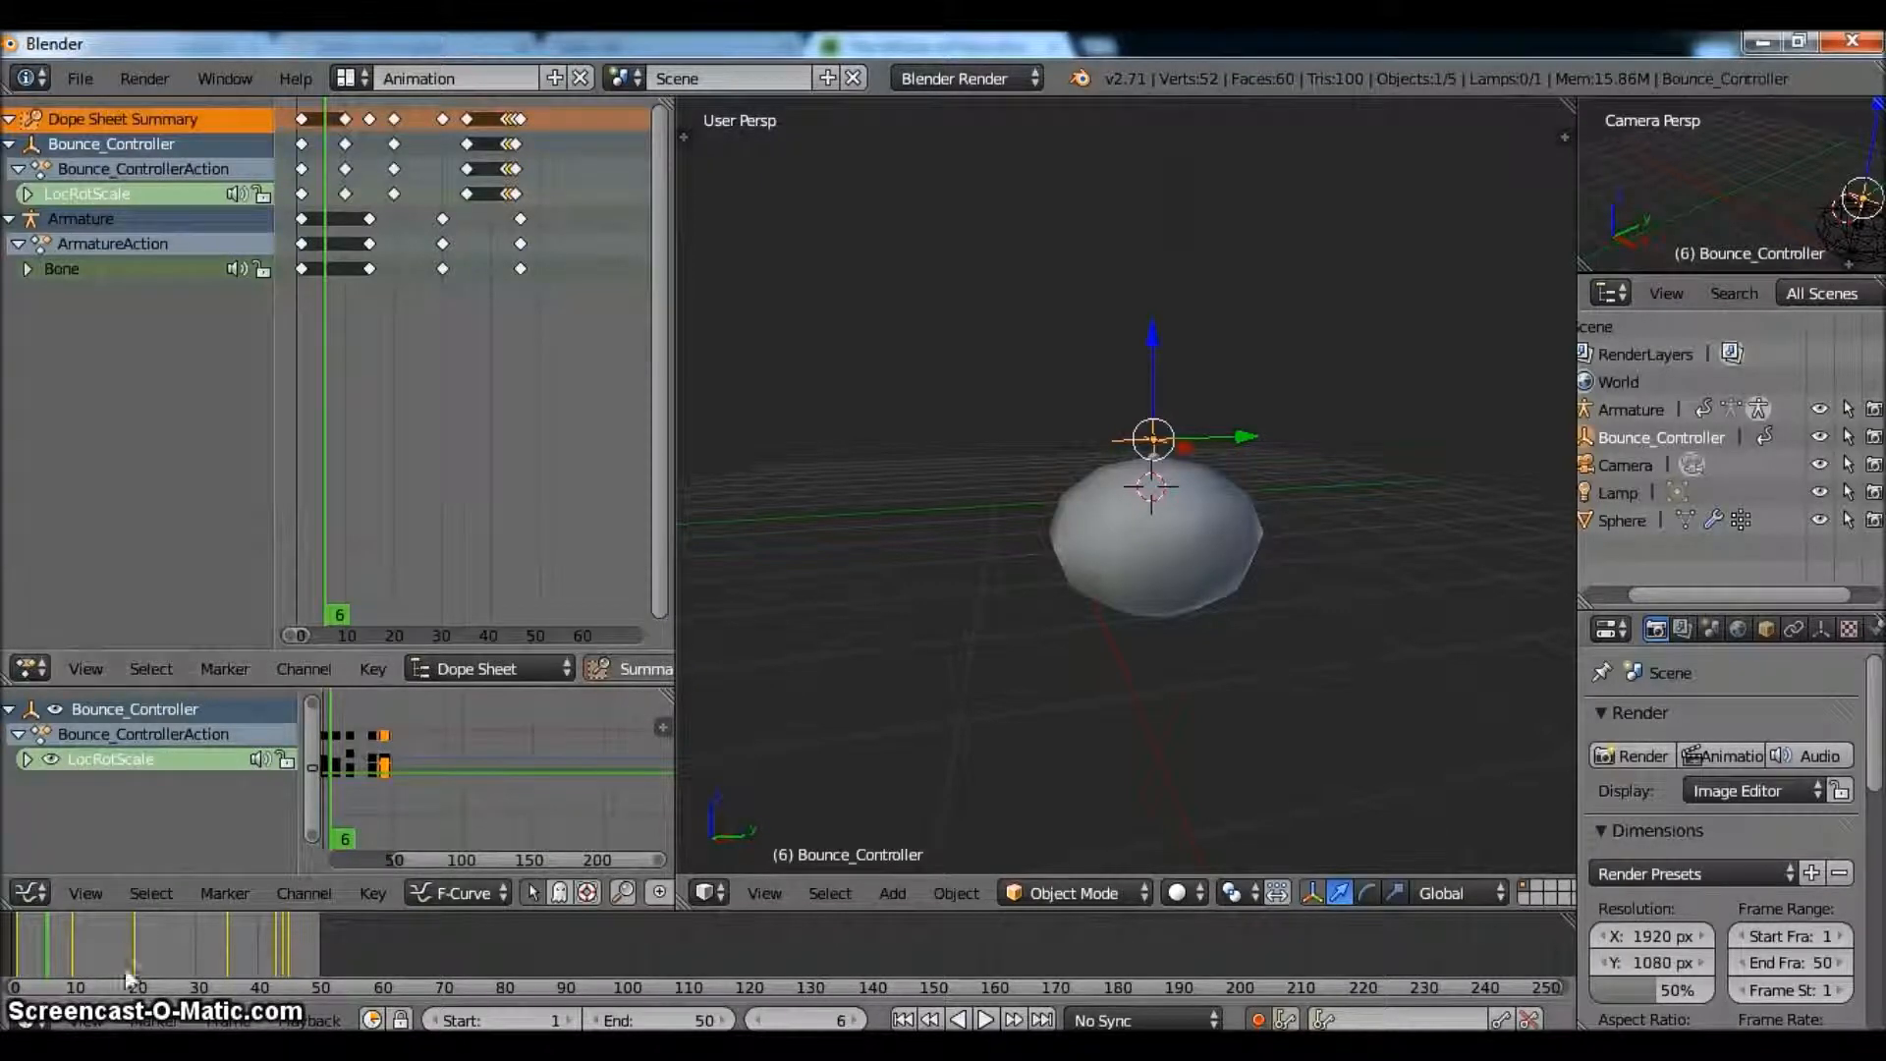
pyautogui.click(986, 1047)
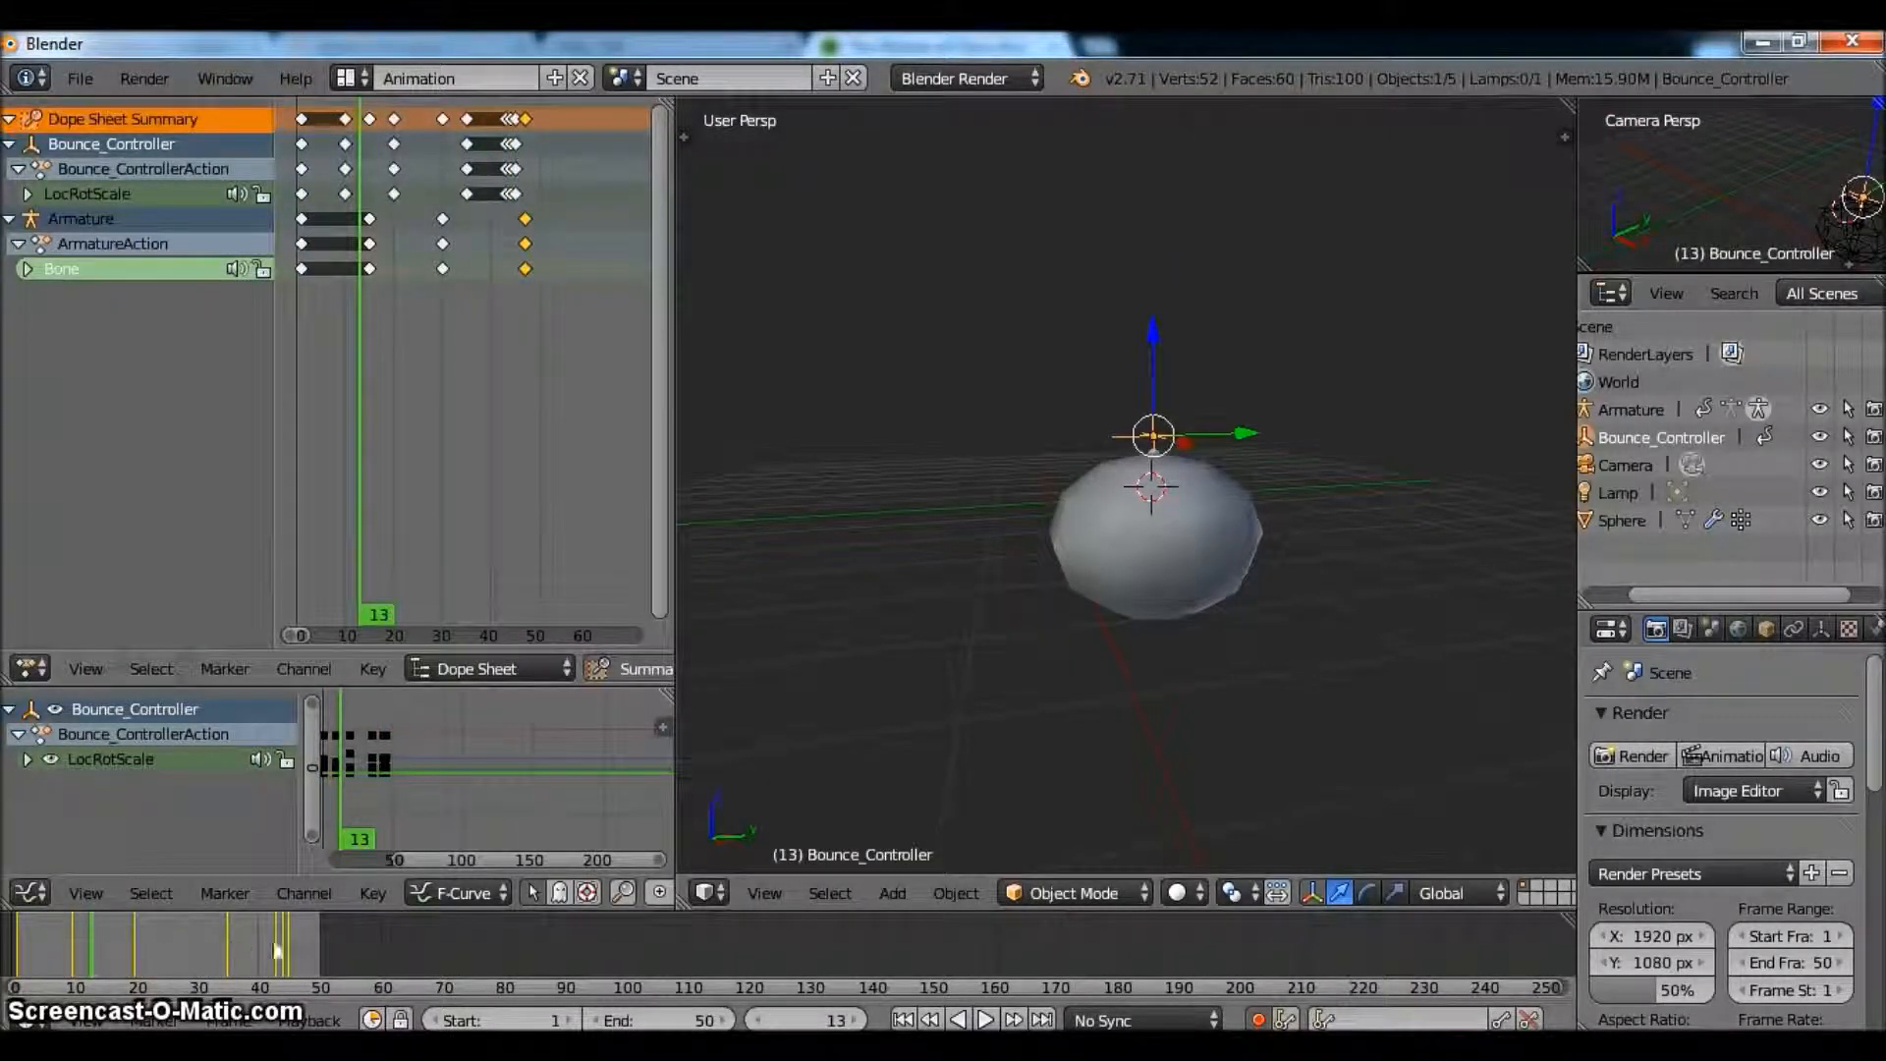
pyautogui.click(285, 997)
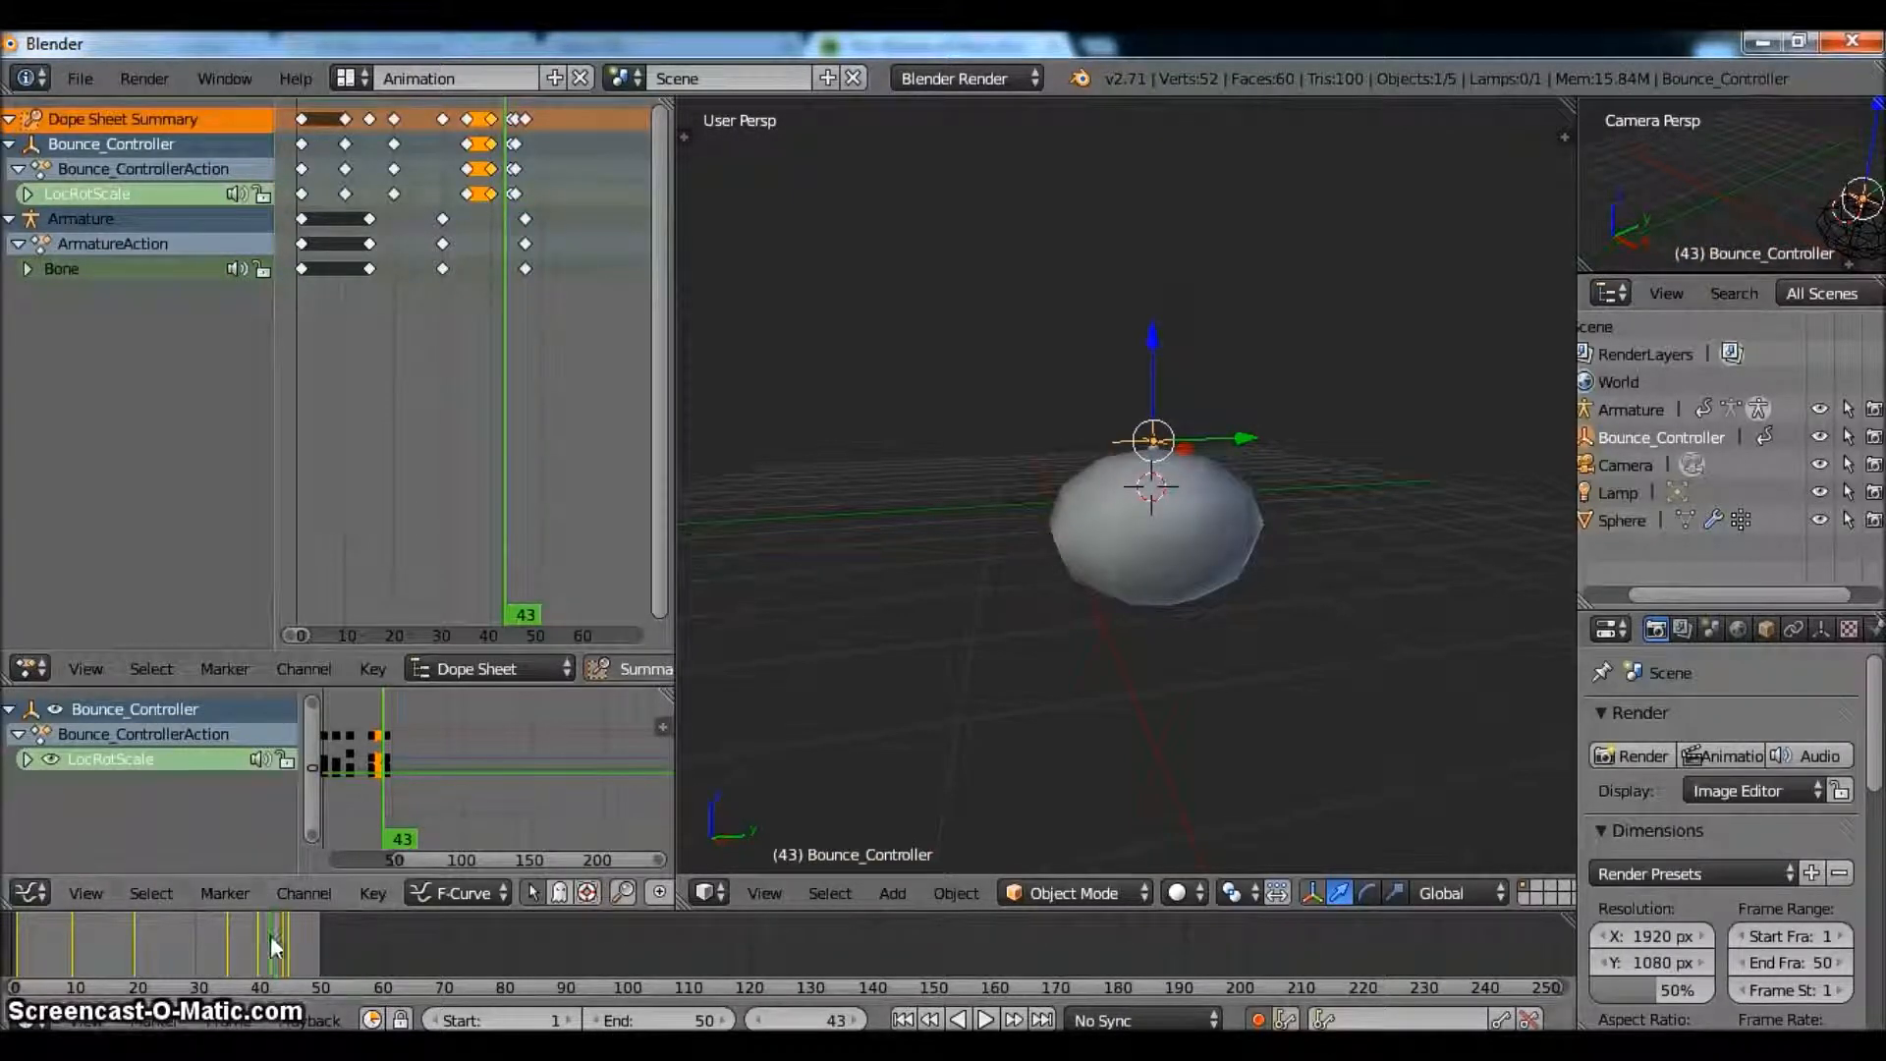
# - Preview the bounce from frame 1 and slide the controller keys out toward frame 50
pyautogui.click(907, 1047)
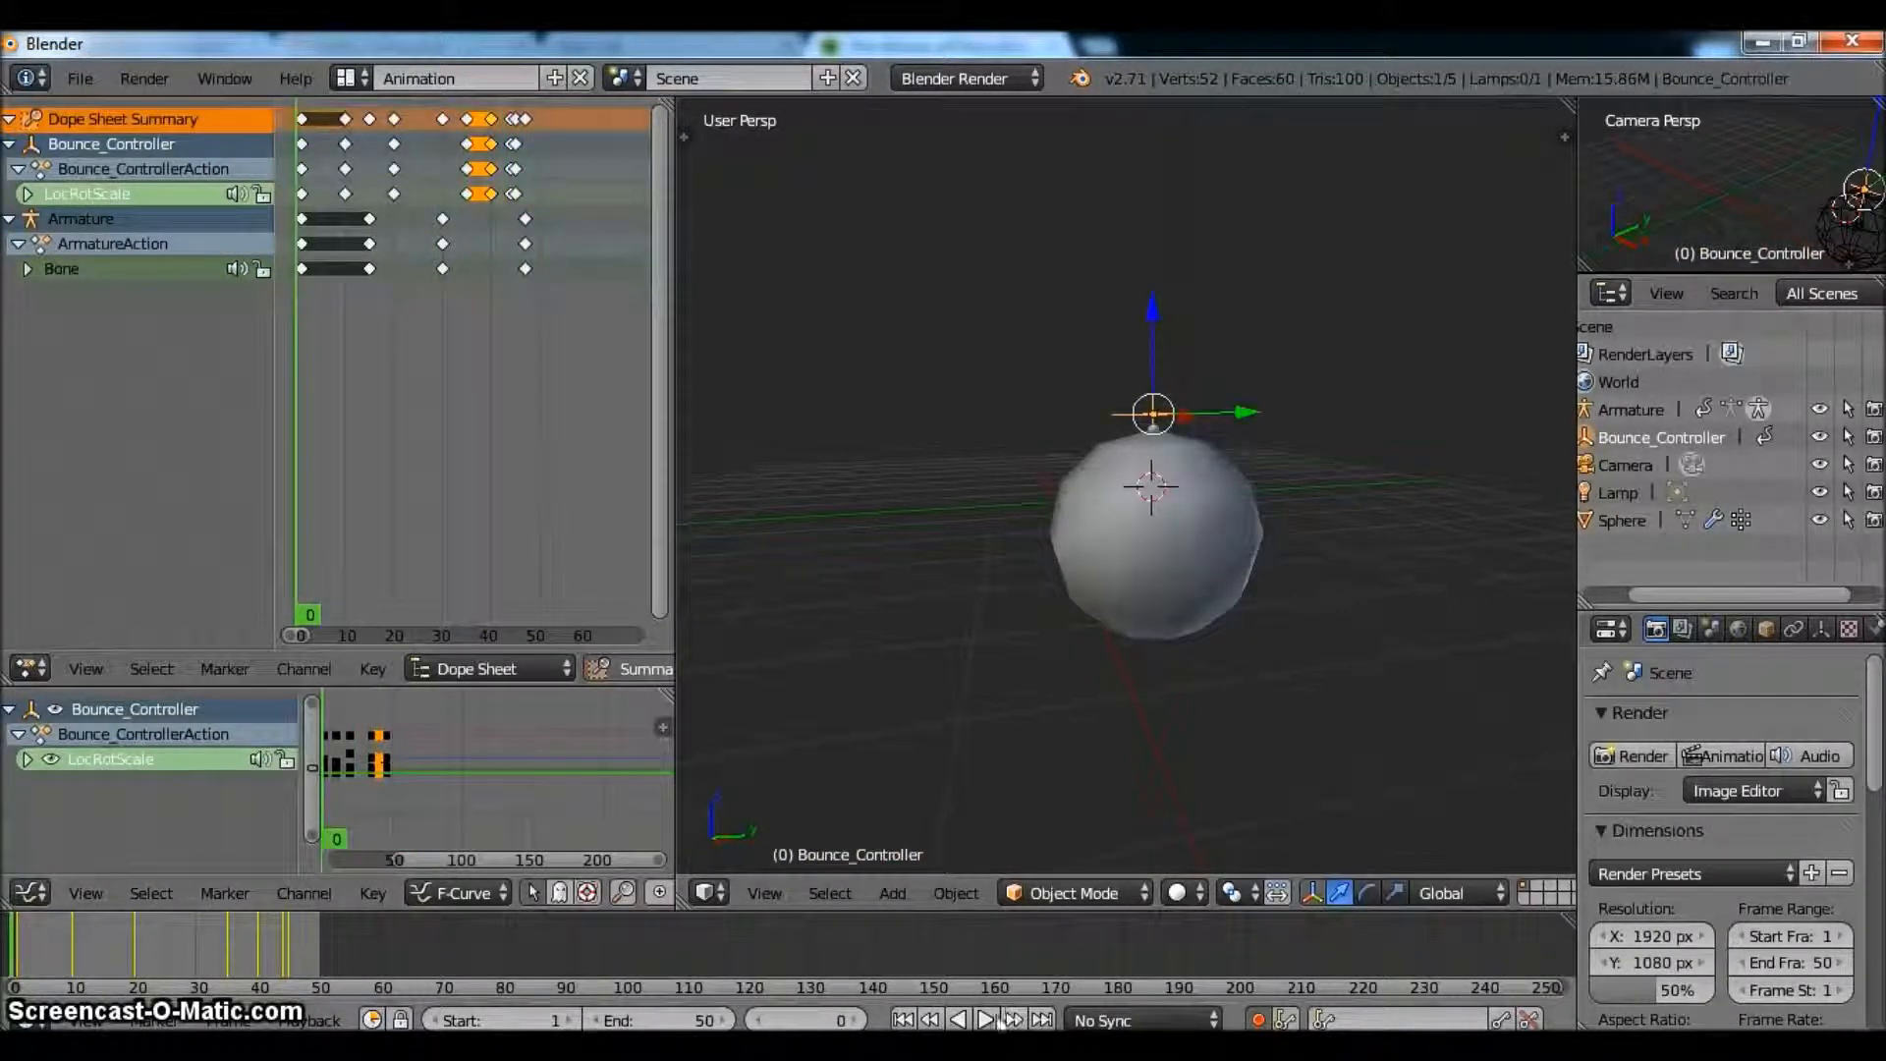
pyautogui.click(986, 1047)
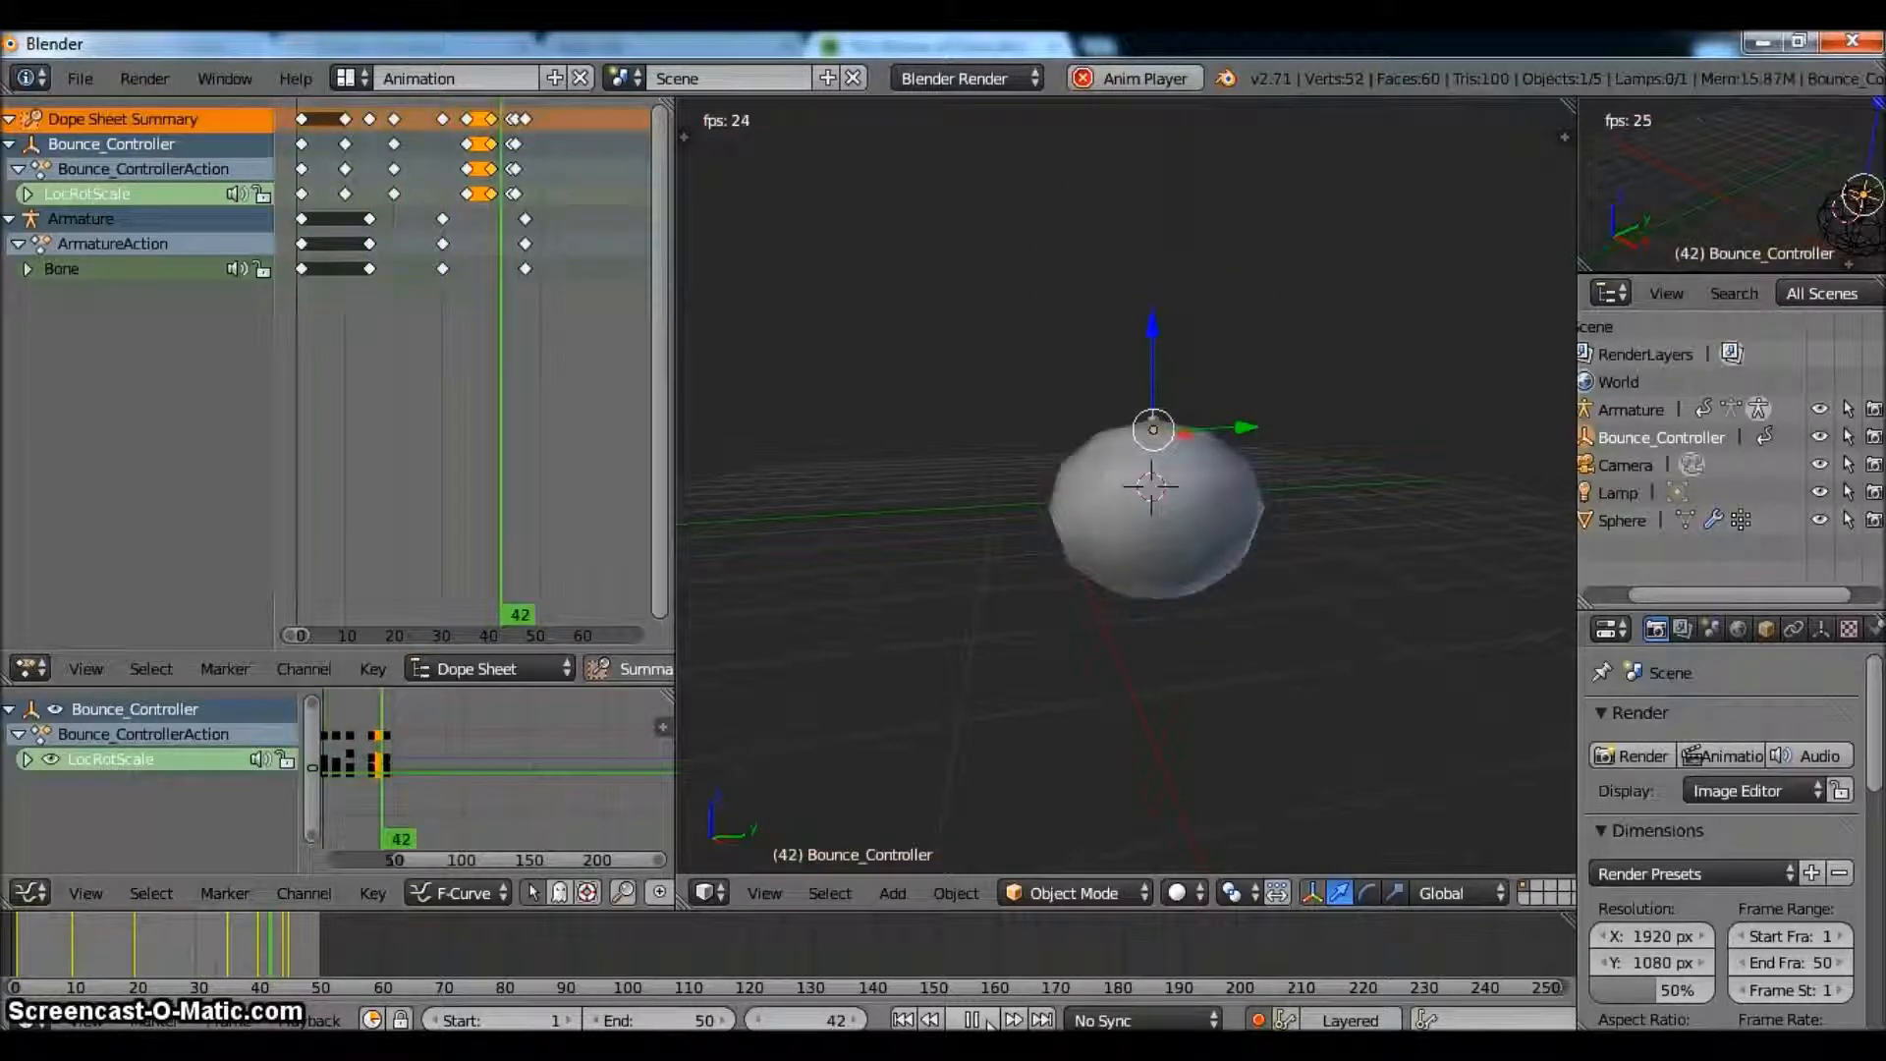
pyautogui.moveTo(982, 1049)
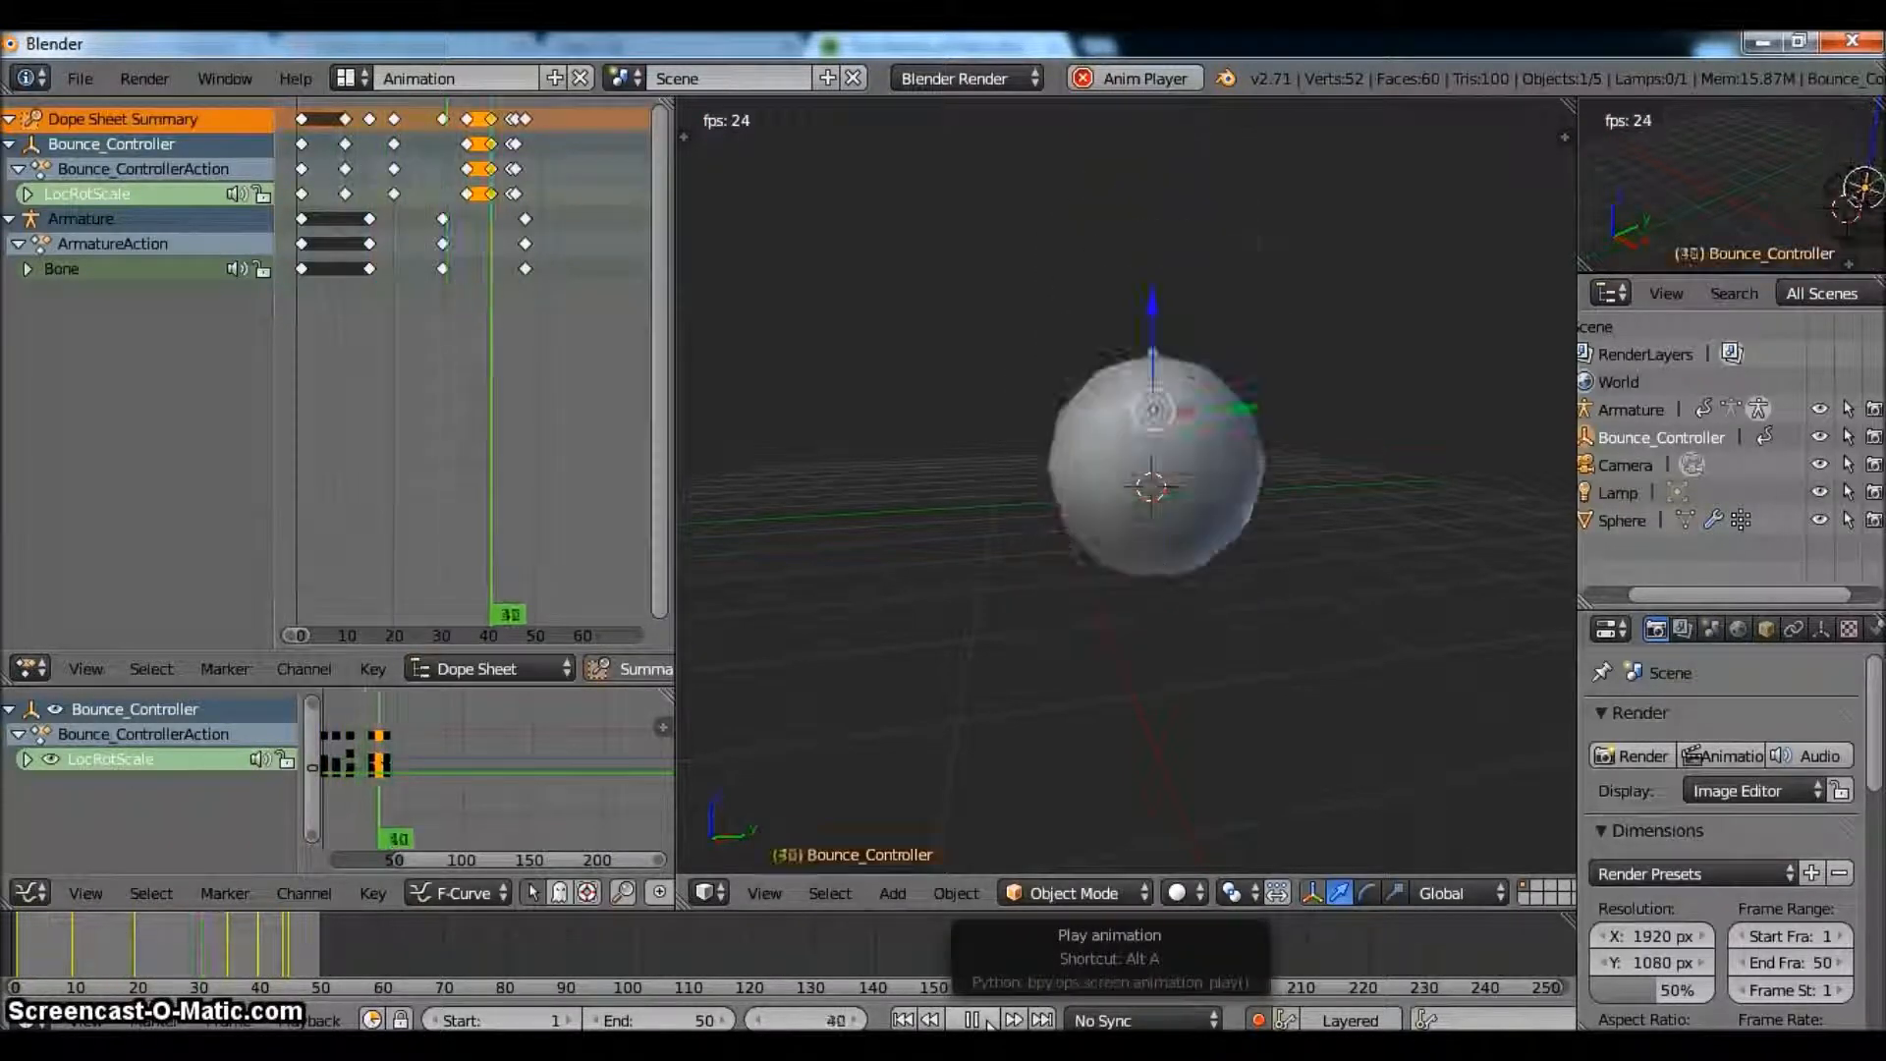
pyautogui.click(974, 1045)
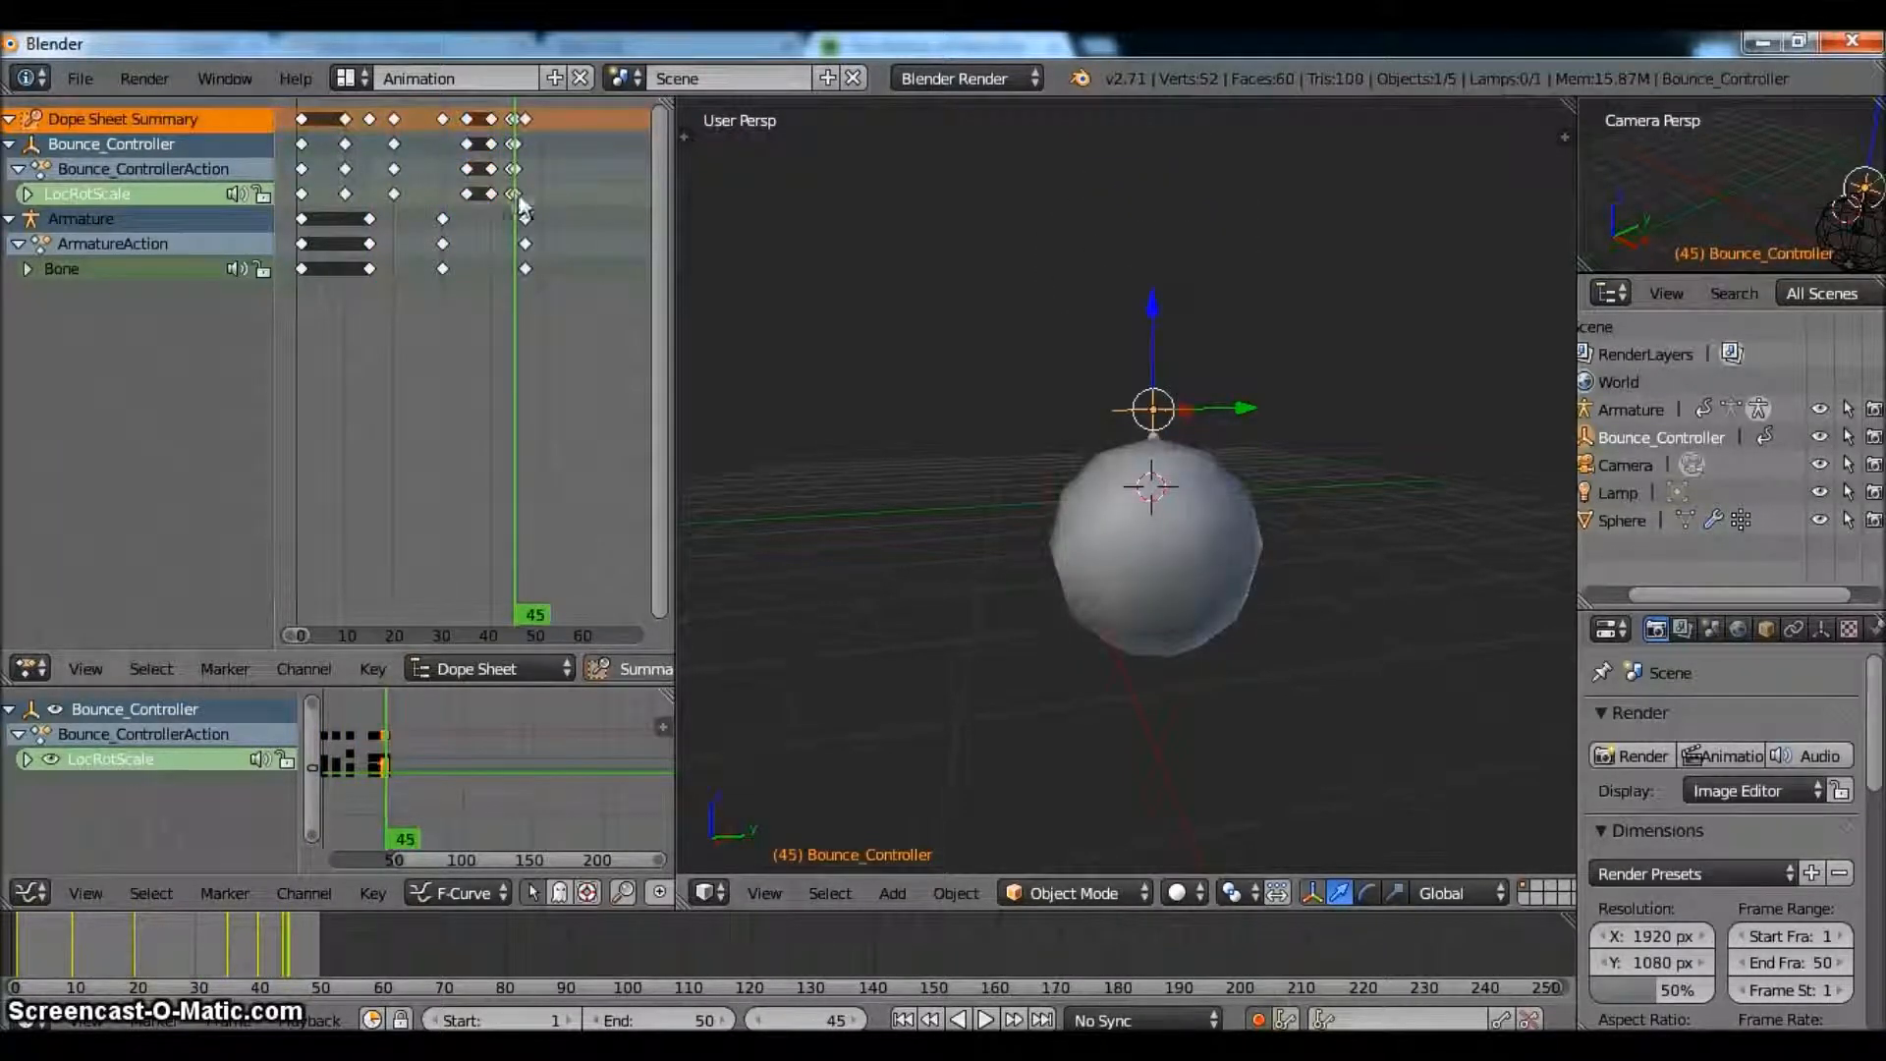
pyautogui.moveTo(475, 193); pyautogui.dragTo(517, 193)
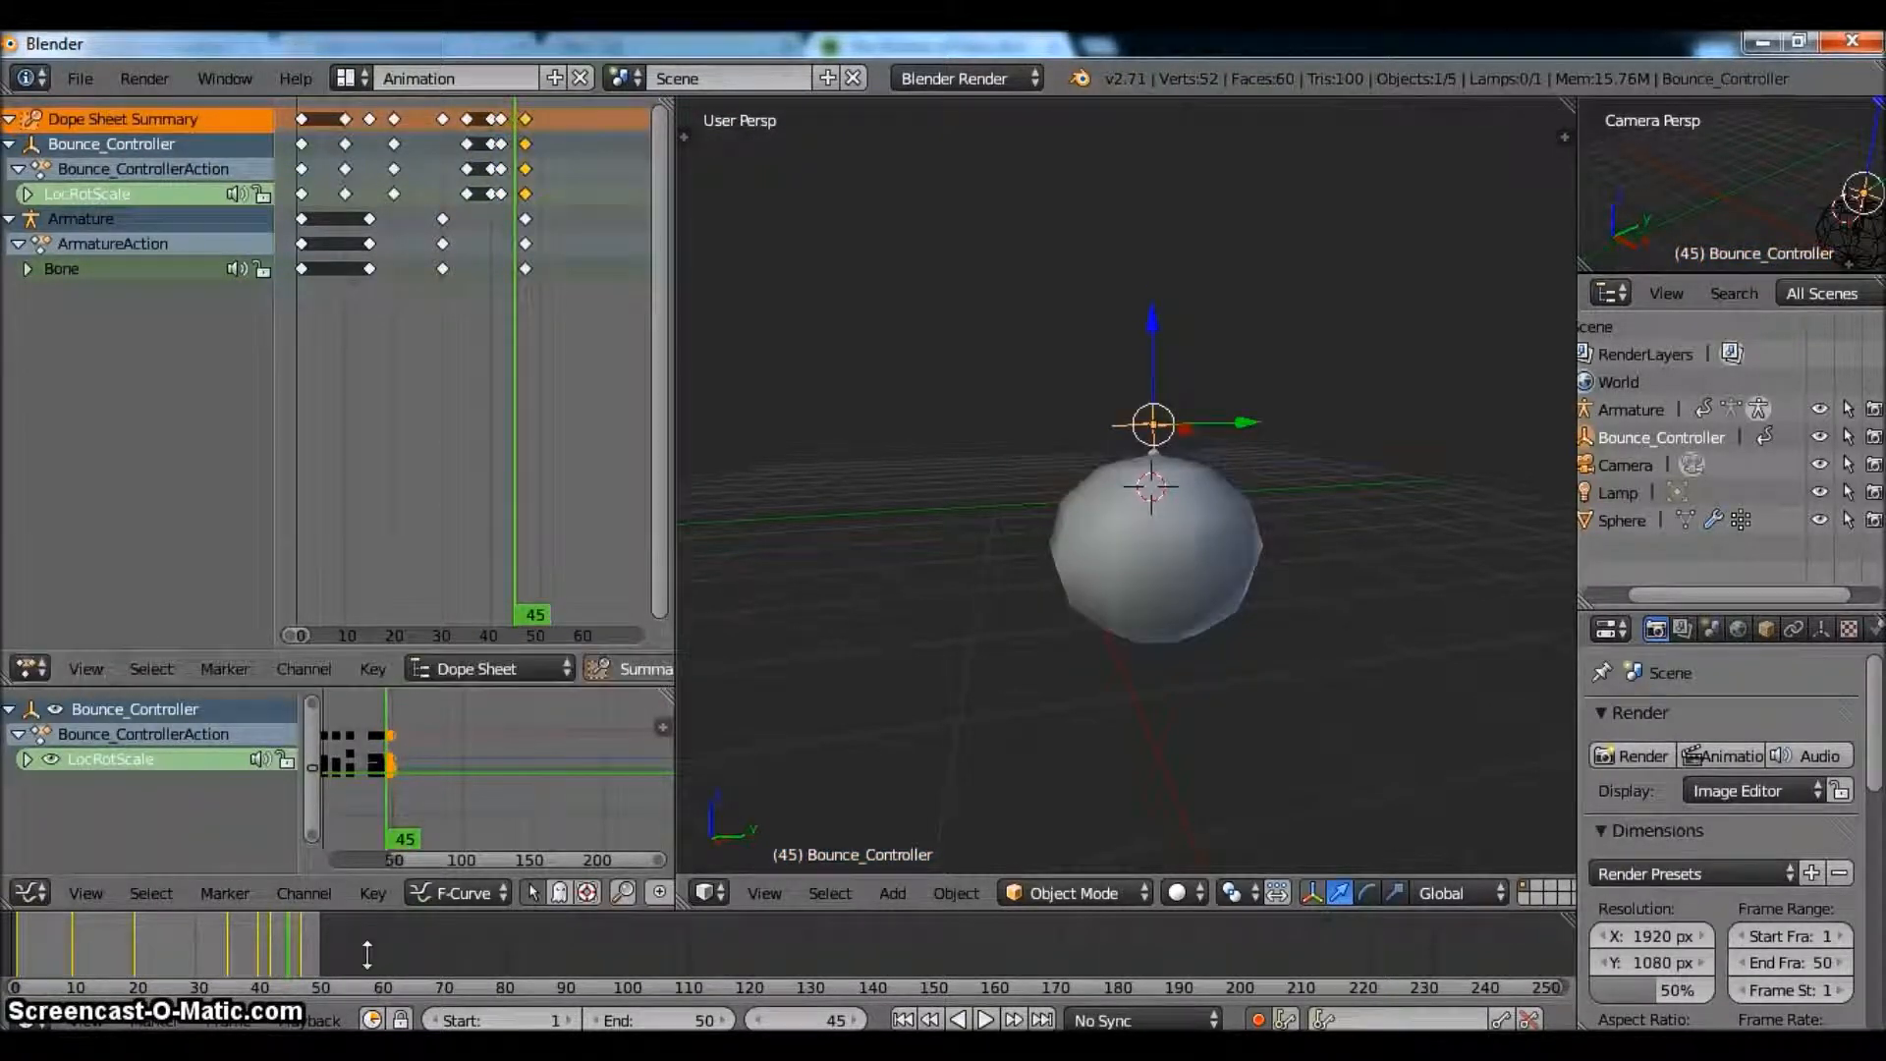
# - Key the ball squashed flat at frame 50 and replay from the start
pyautogui.click(319, 986)
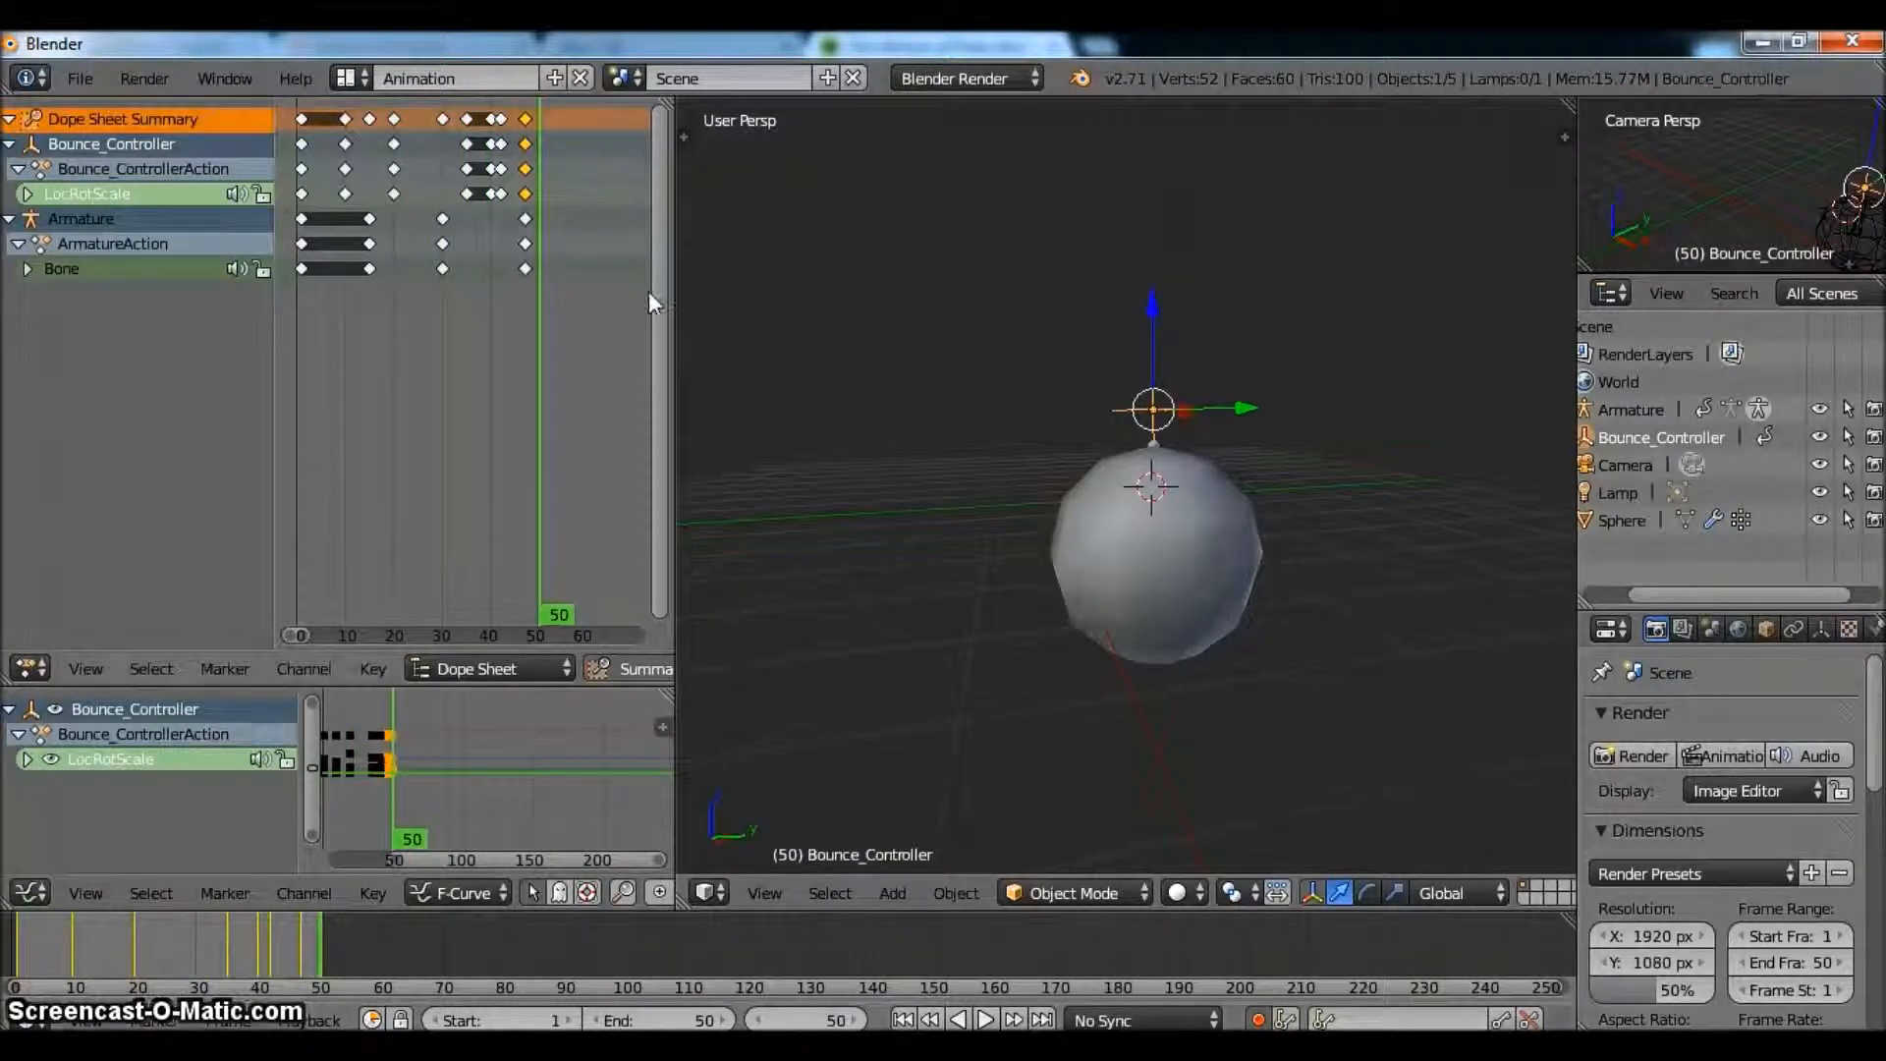
pyautogui.click(540, 126)
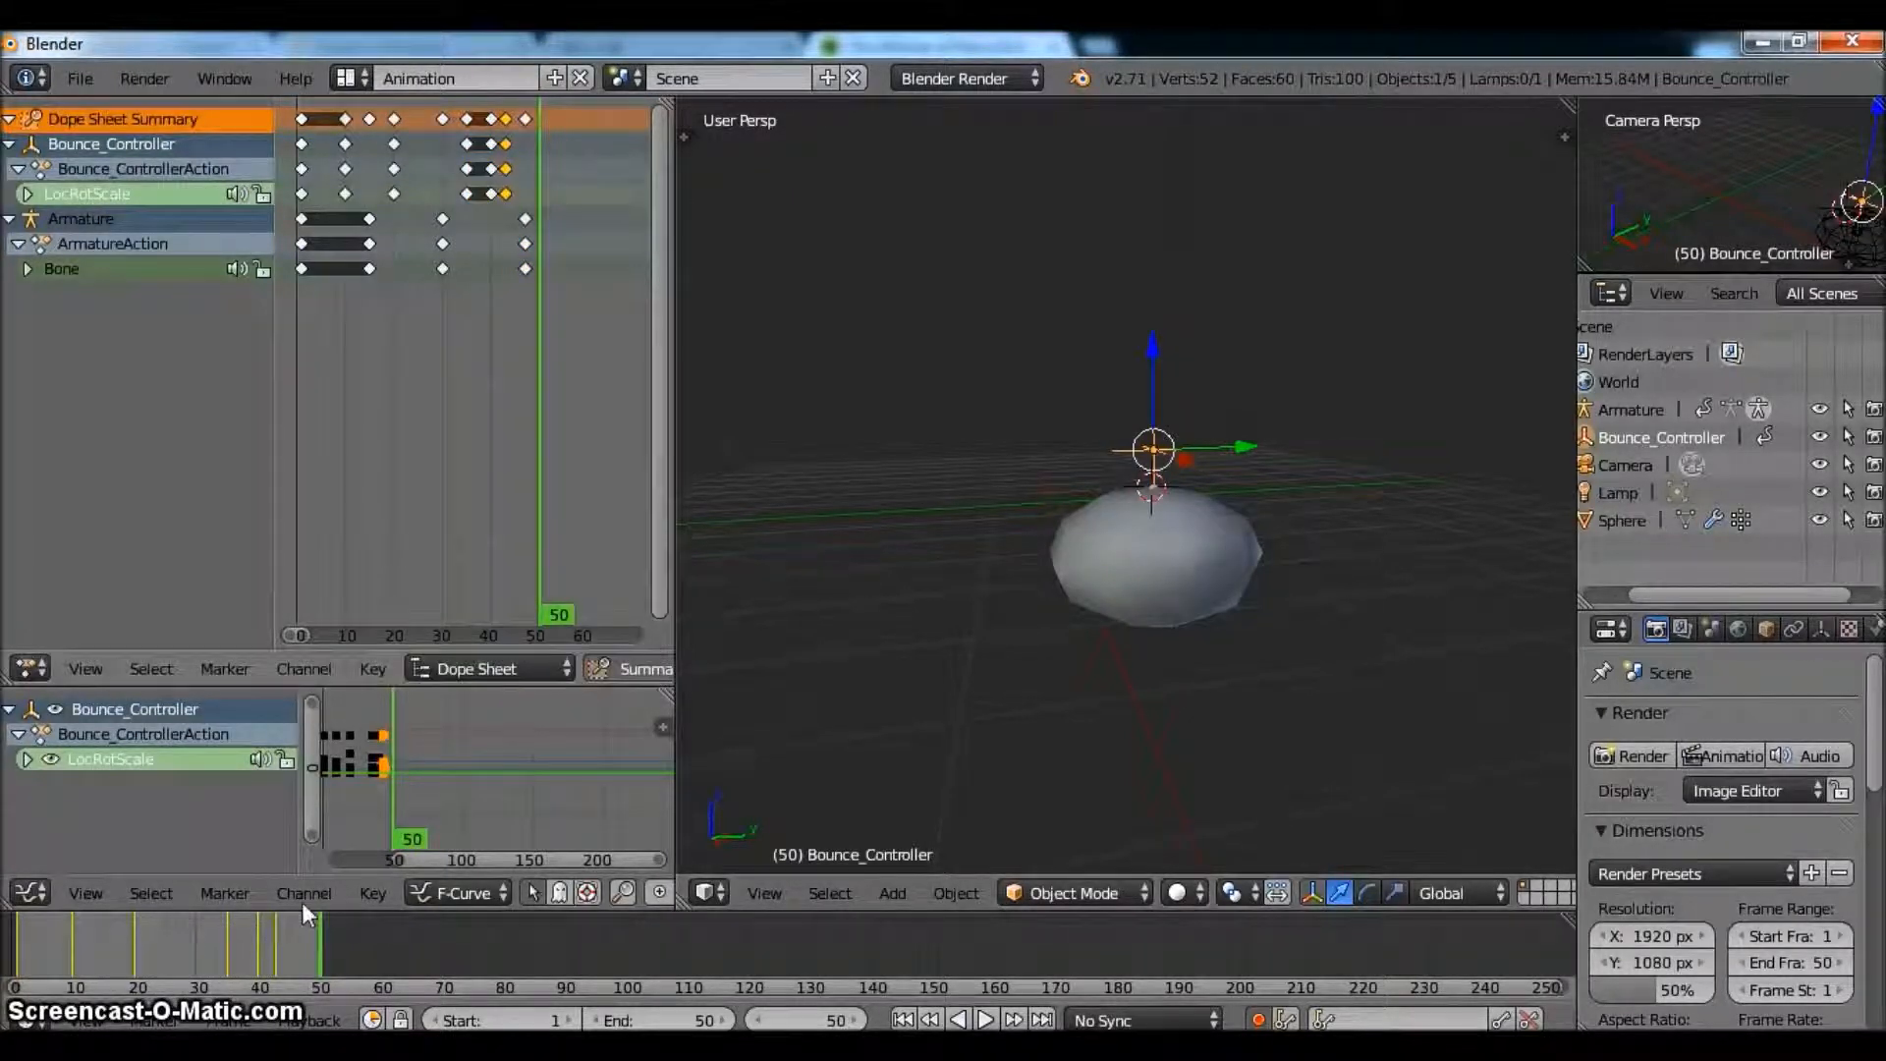
pyautogui.click(910, 1022)
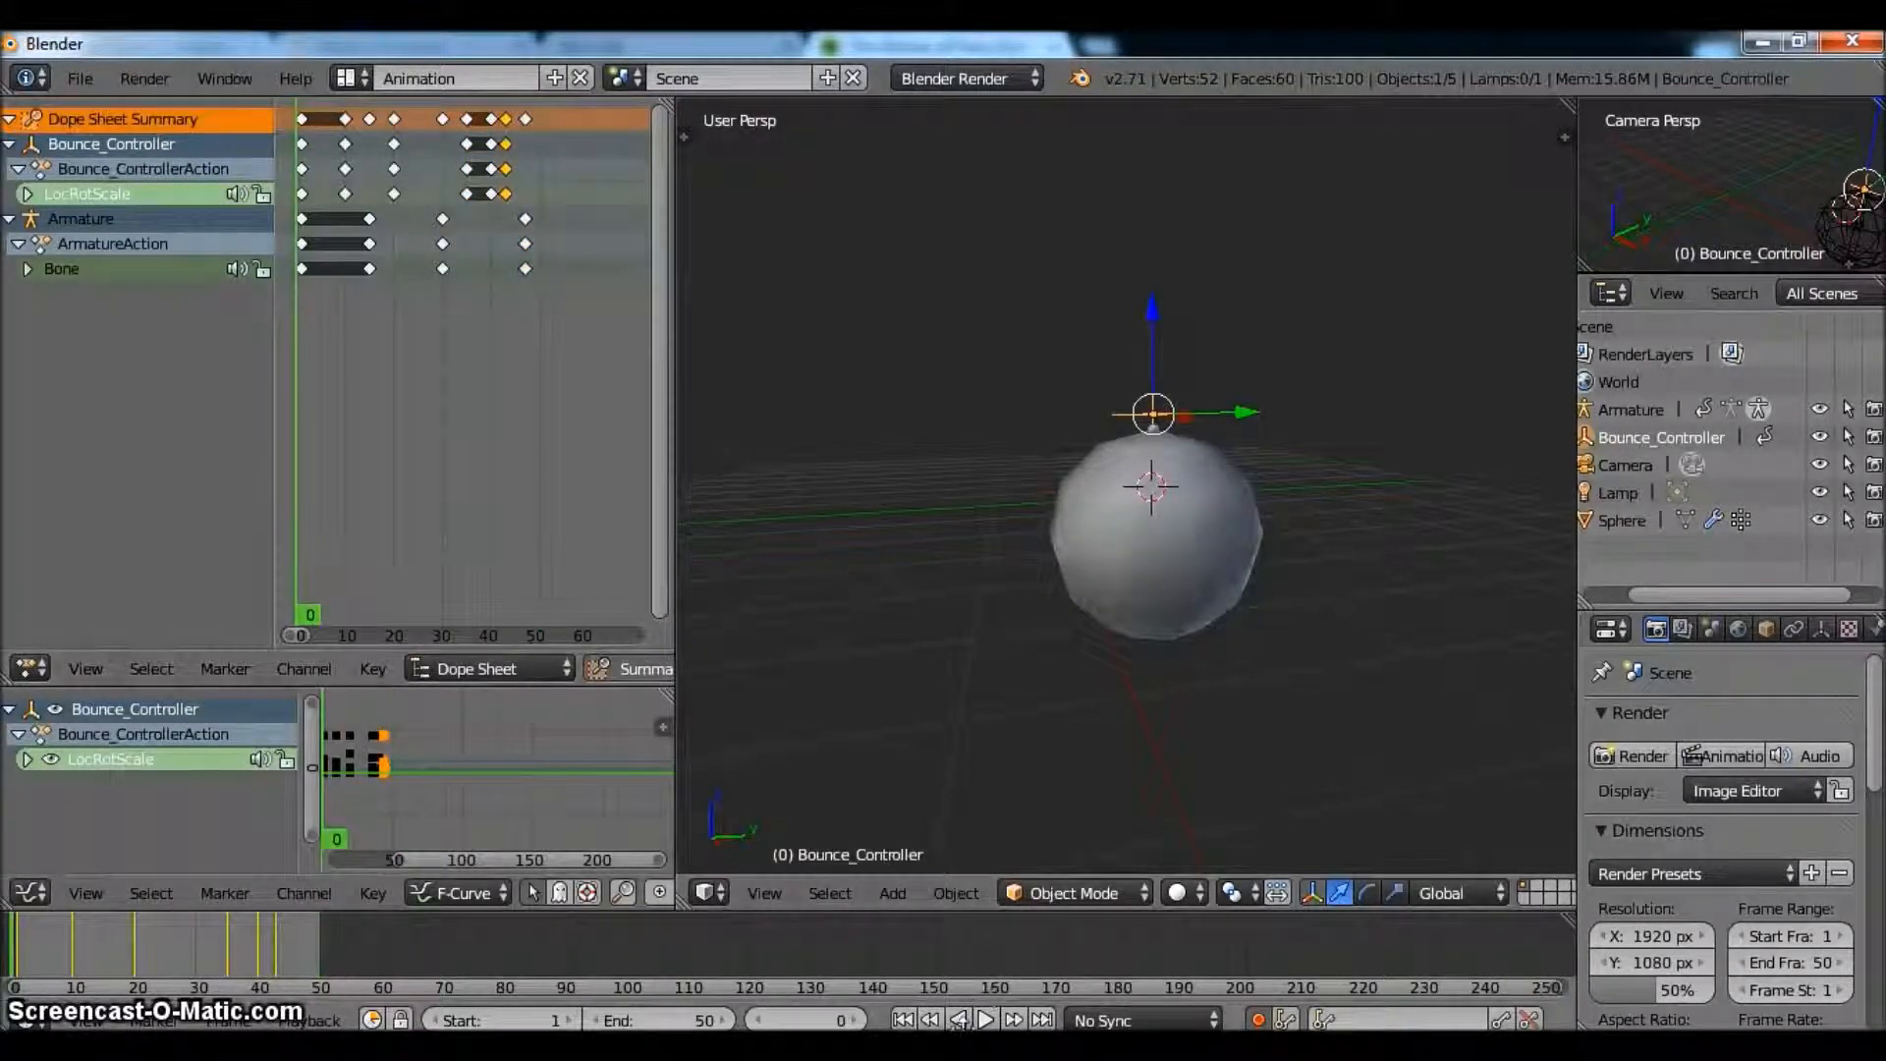
pyautogui.click(986, 1045)
pyautogui.write('80')
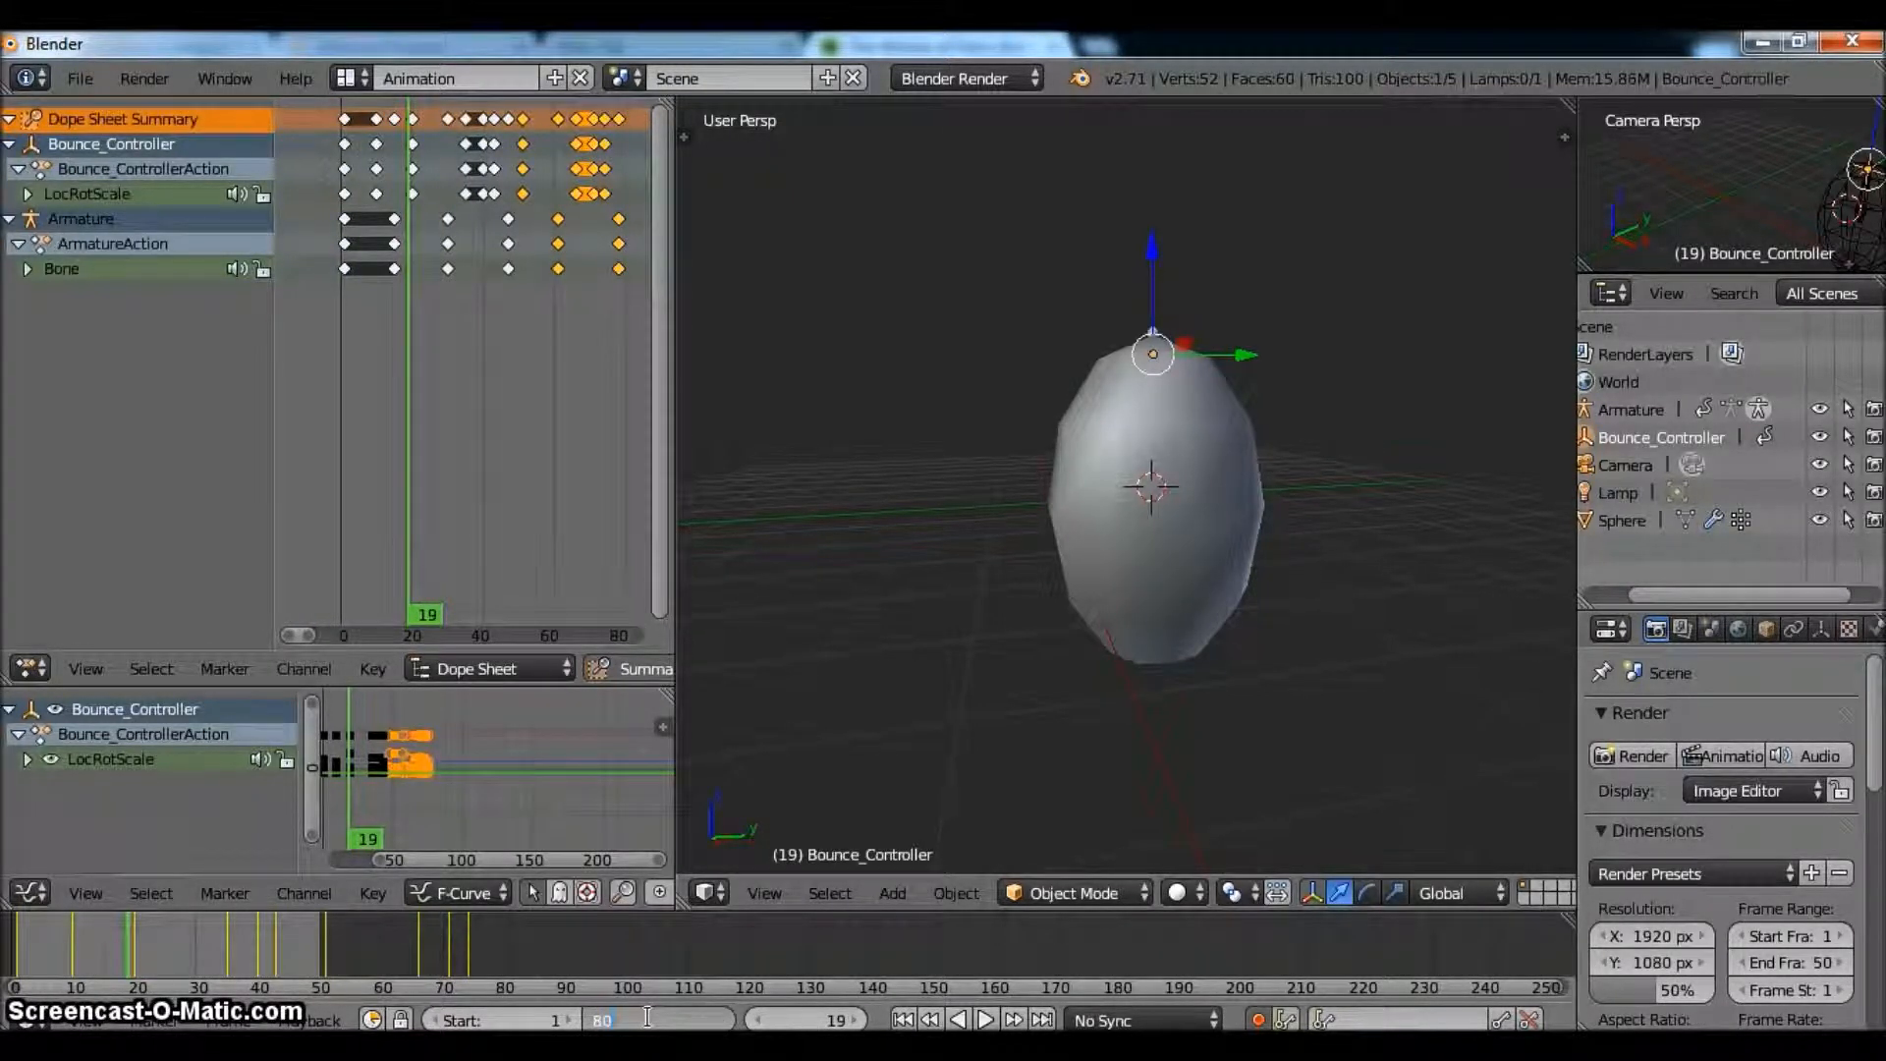
# - Set the timeline End to 80 after duplicating the bounce keys, and stop playback
pyautogui.click(986, 1047)
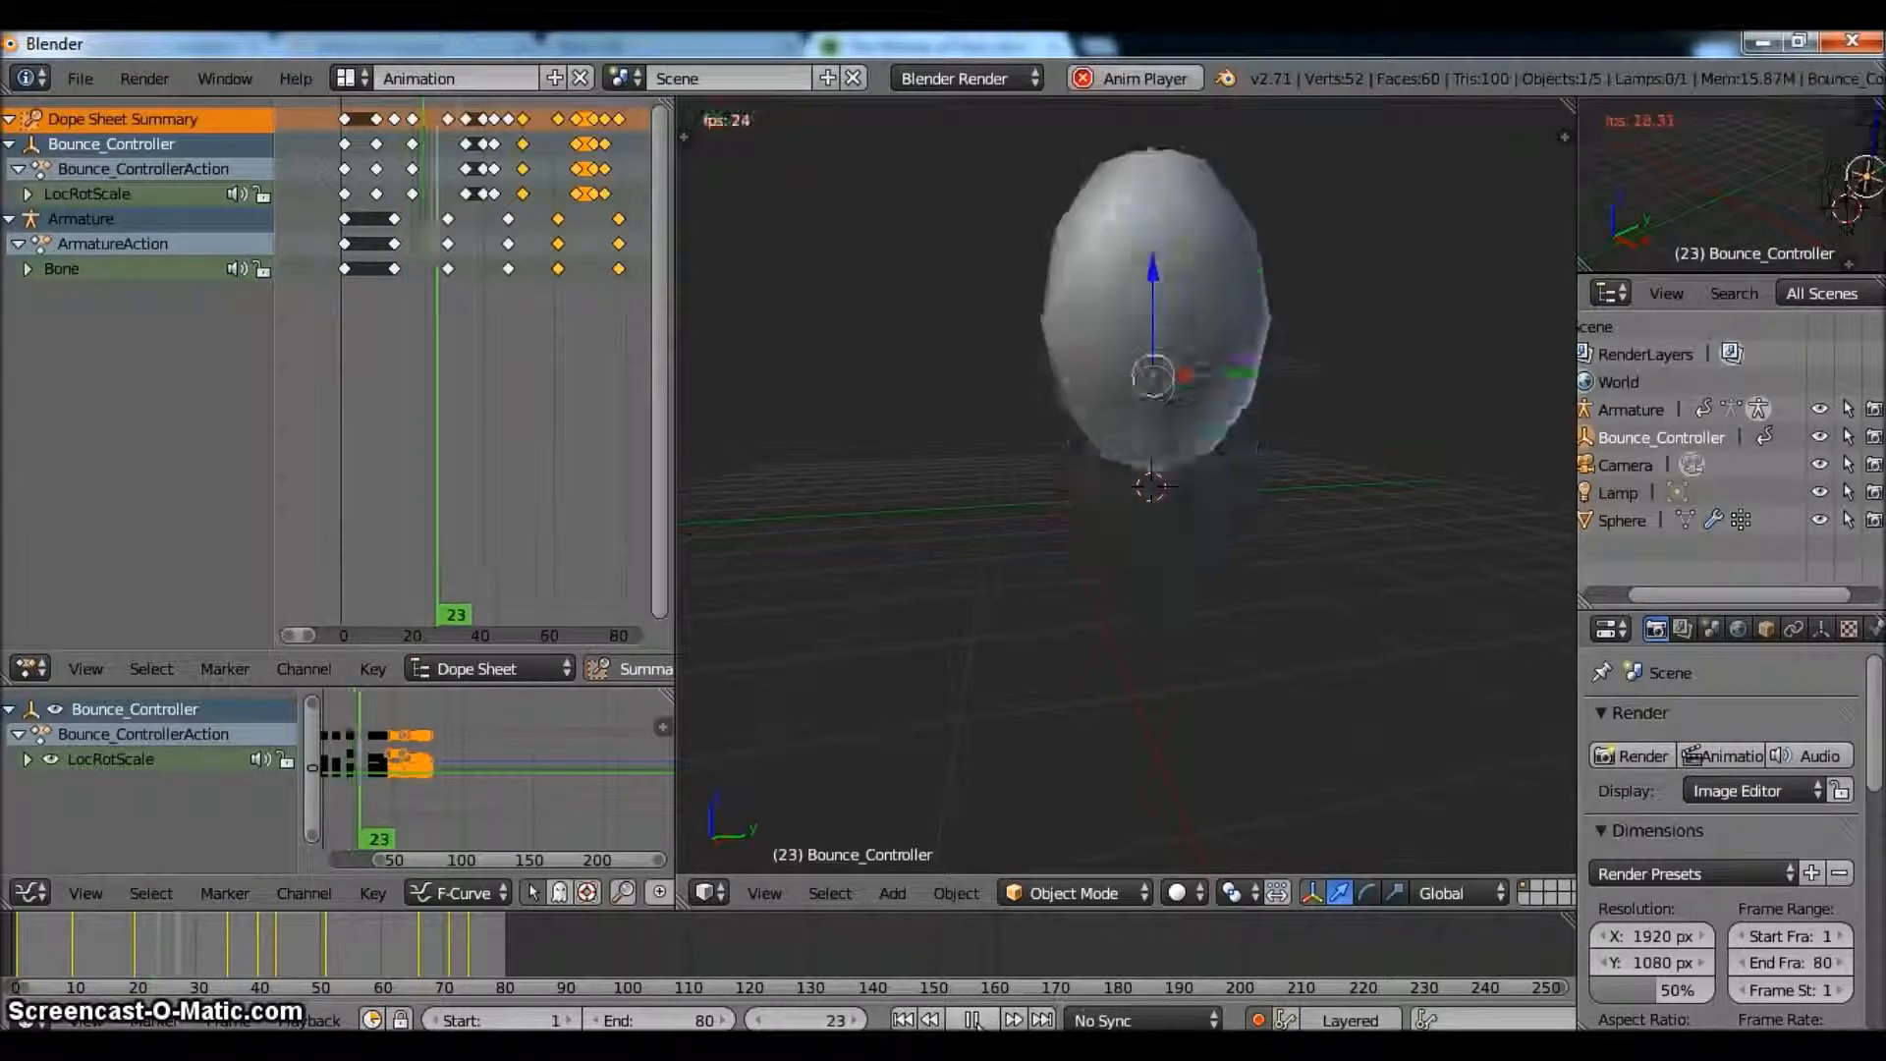
pyautogui.click(973, 1049)
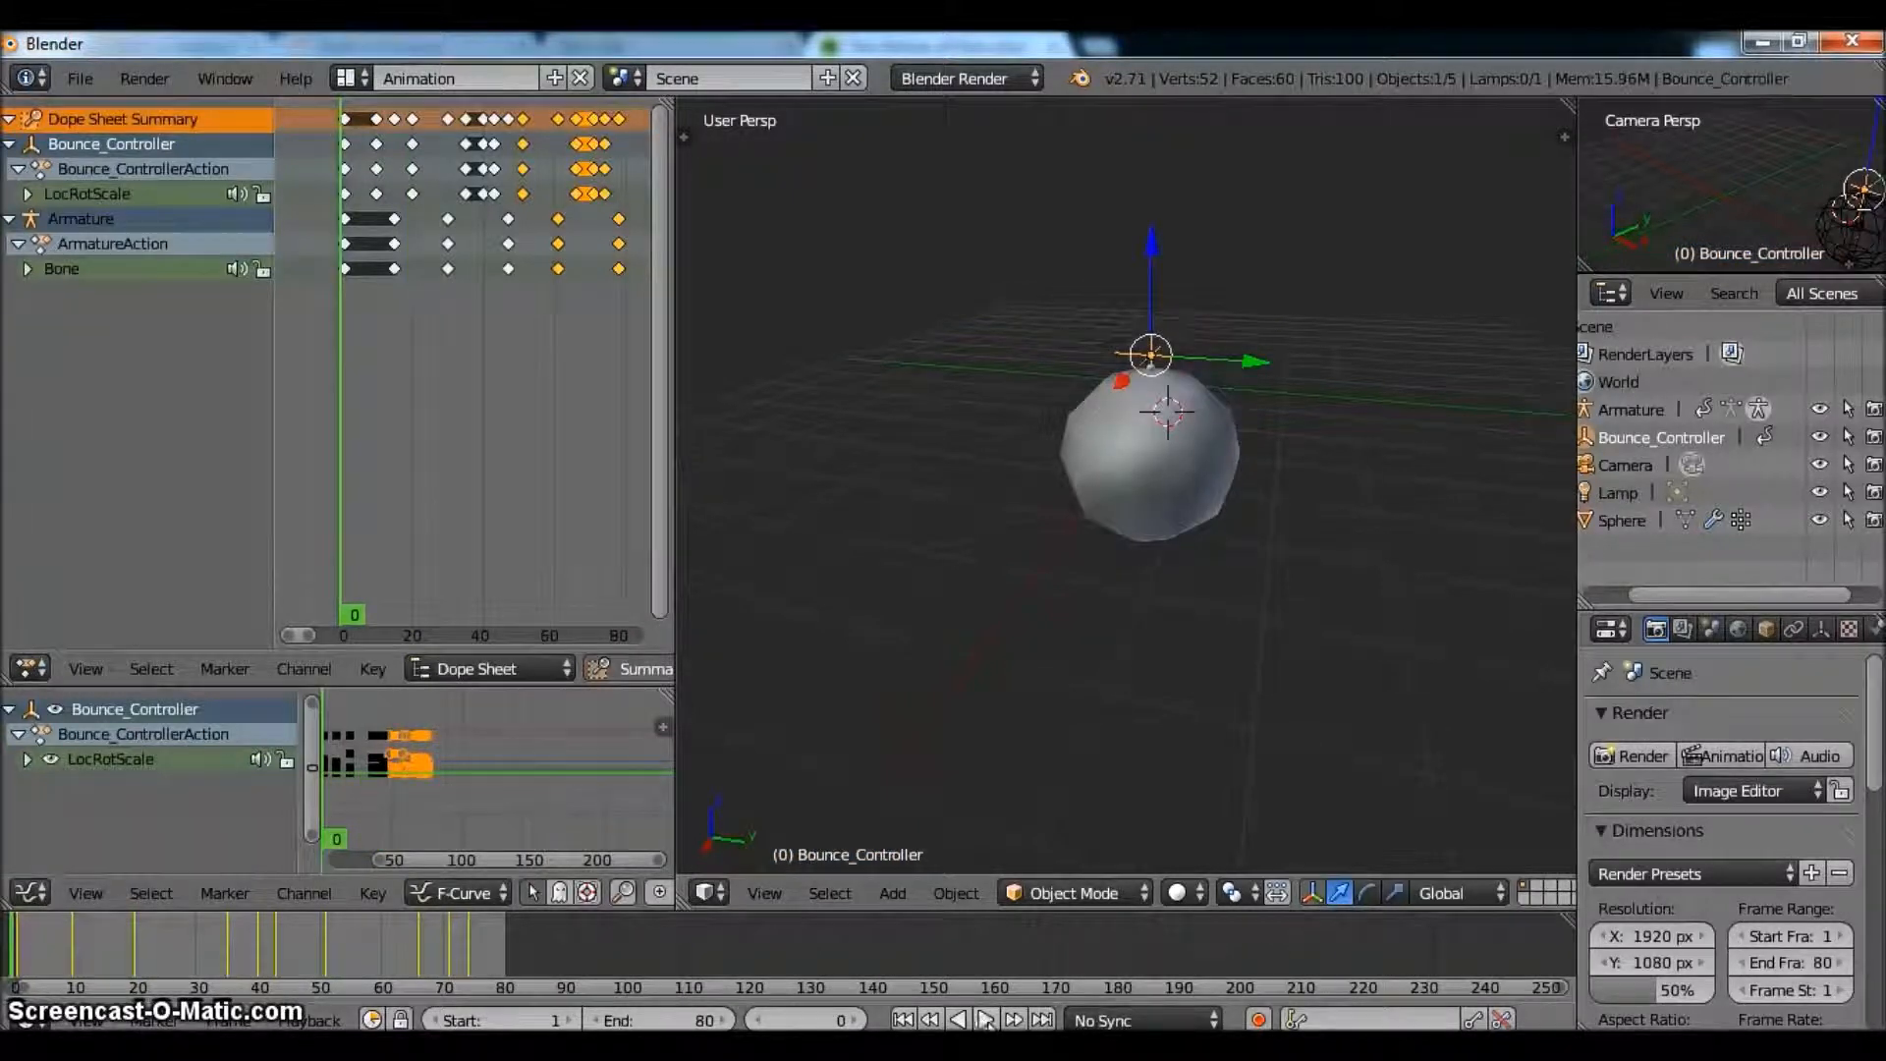
# - Play the finished 80-frame bounce loop from frame 0
pyautogui.click(986, 1048)
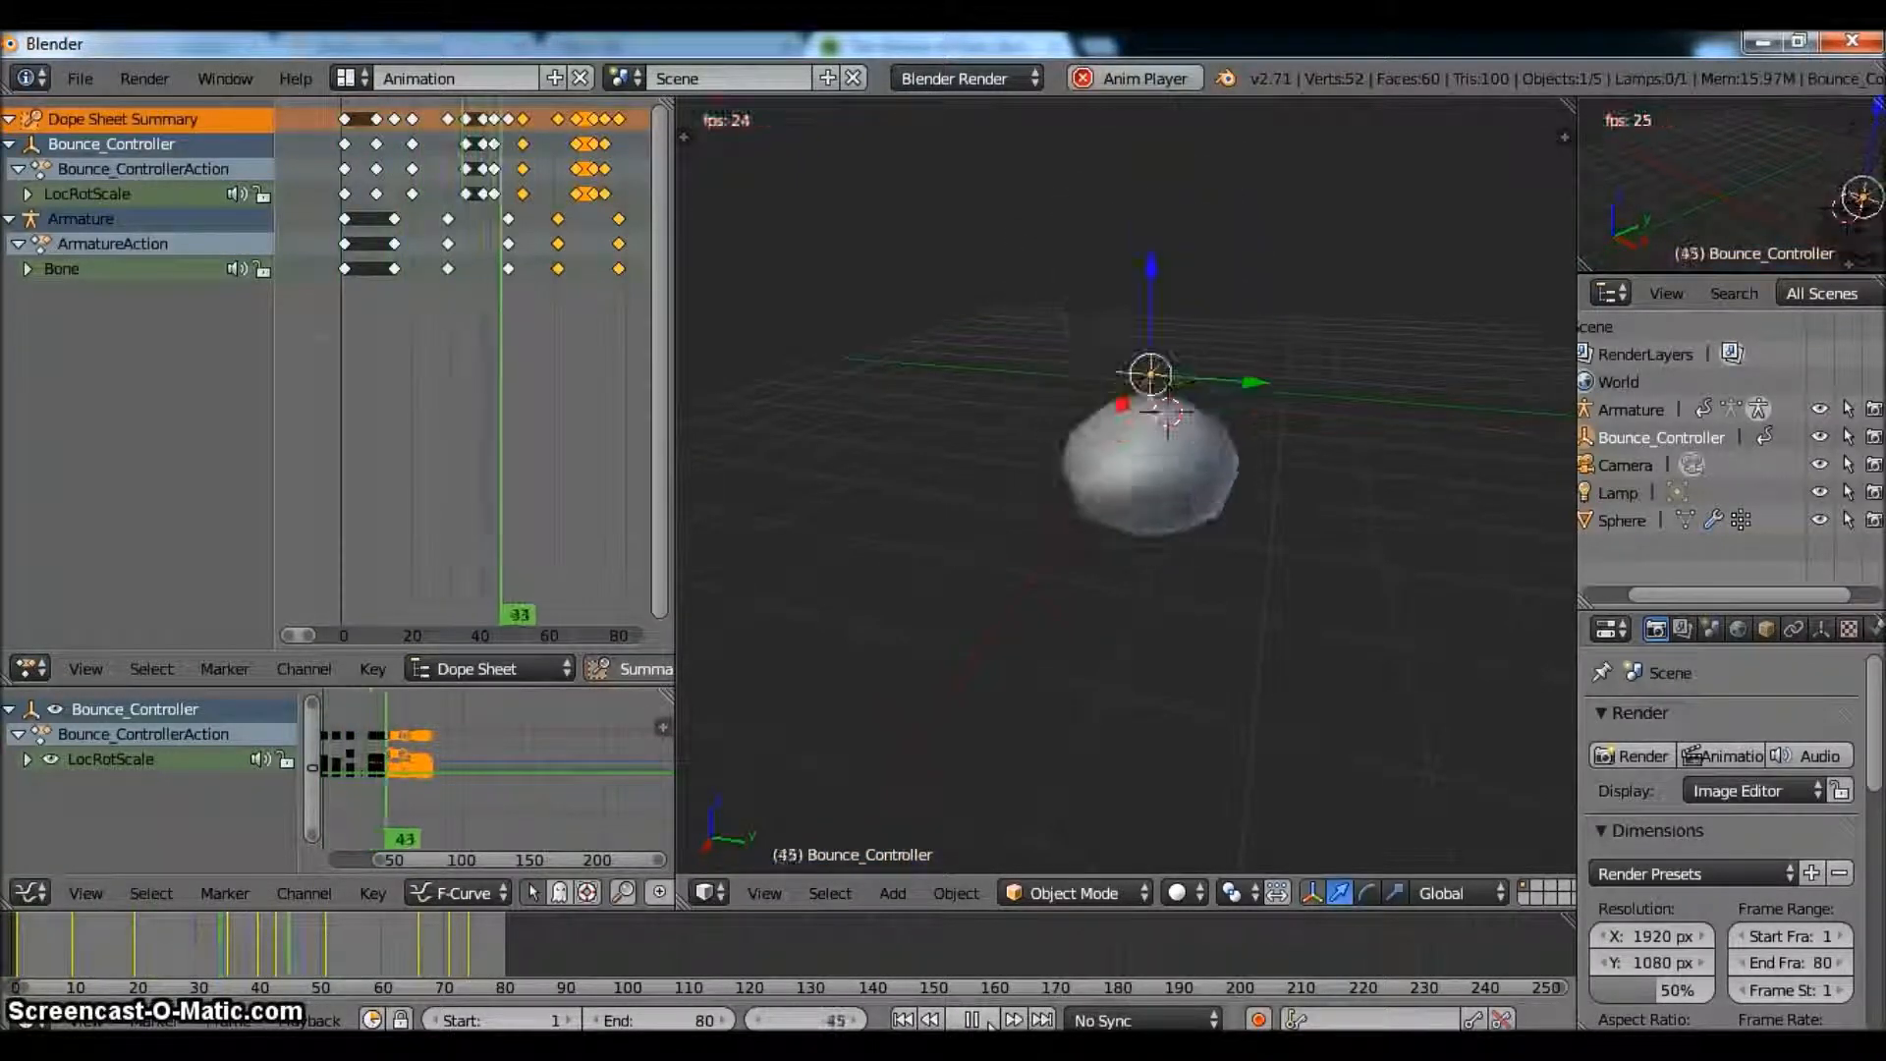